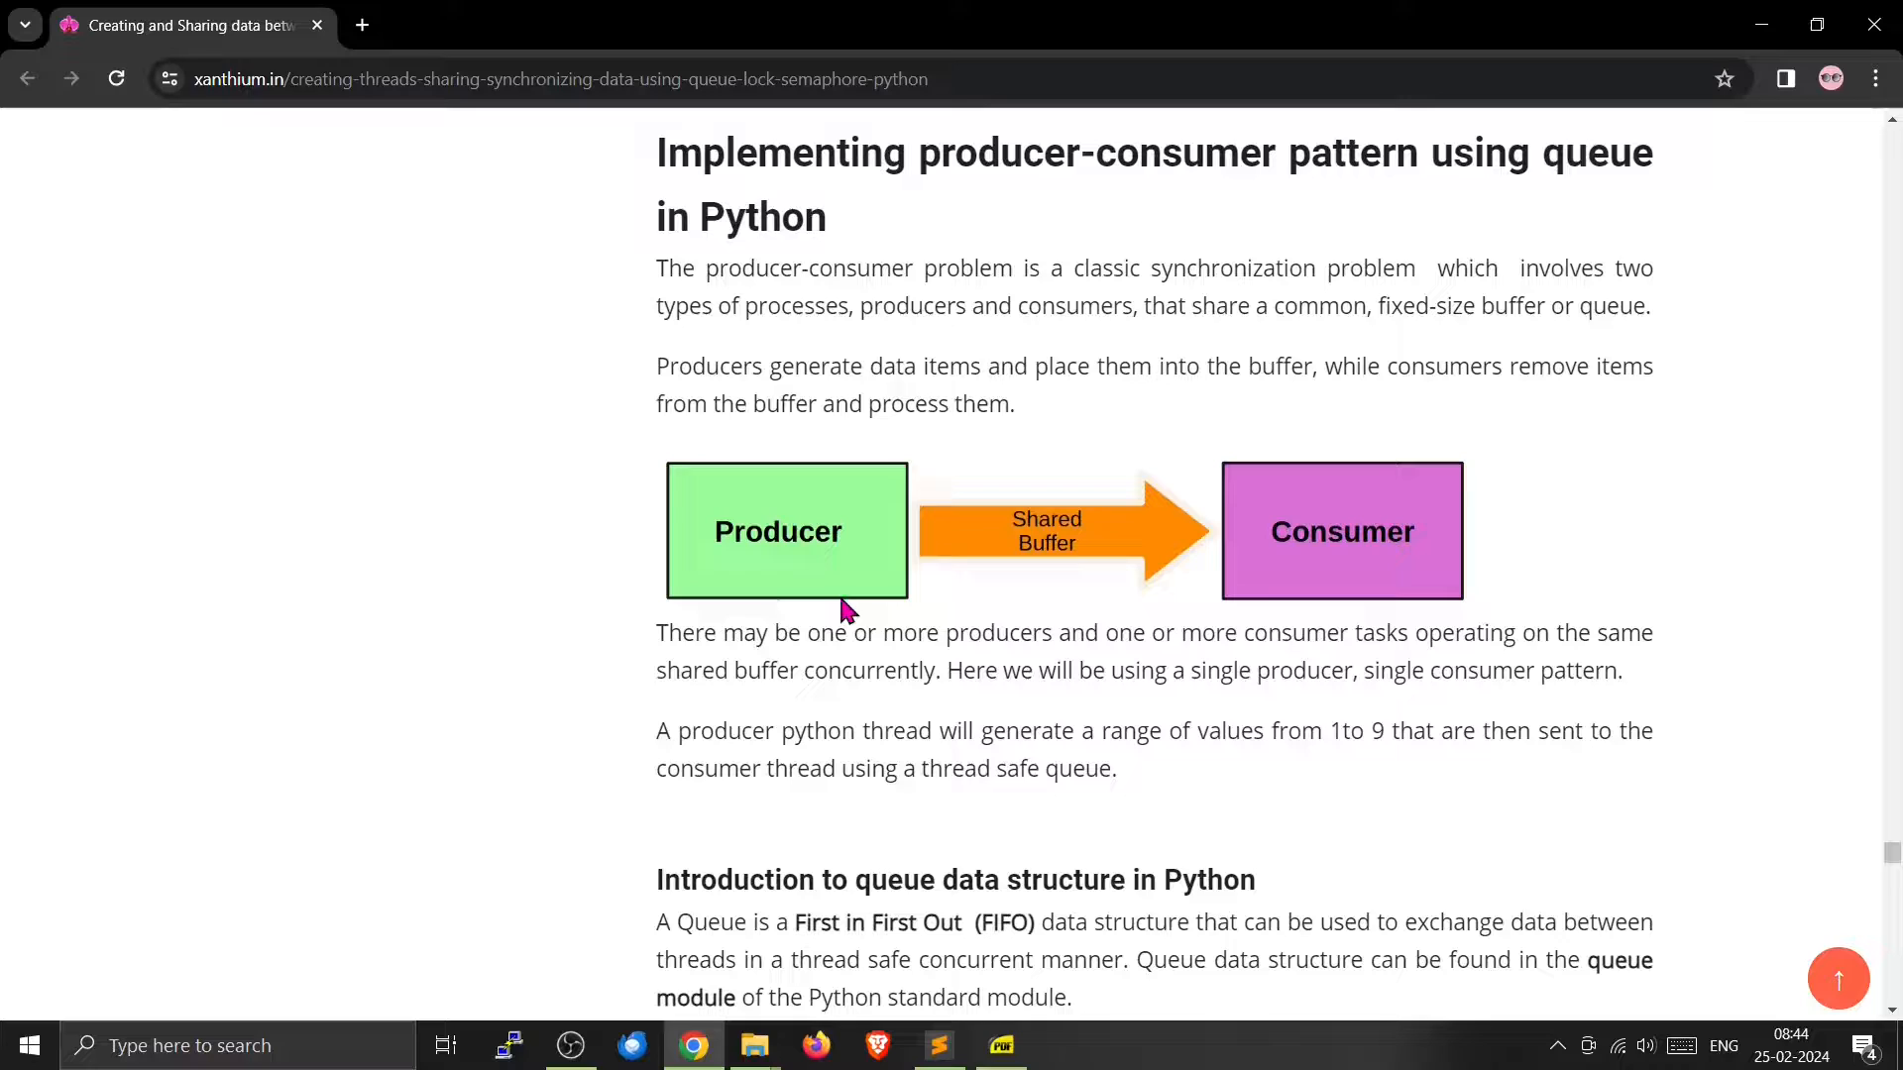
mouse_move(1455, 546)
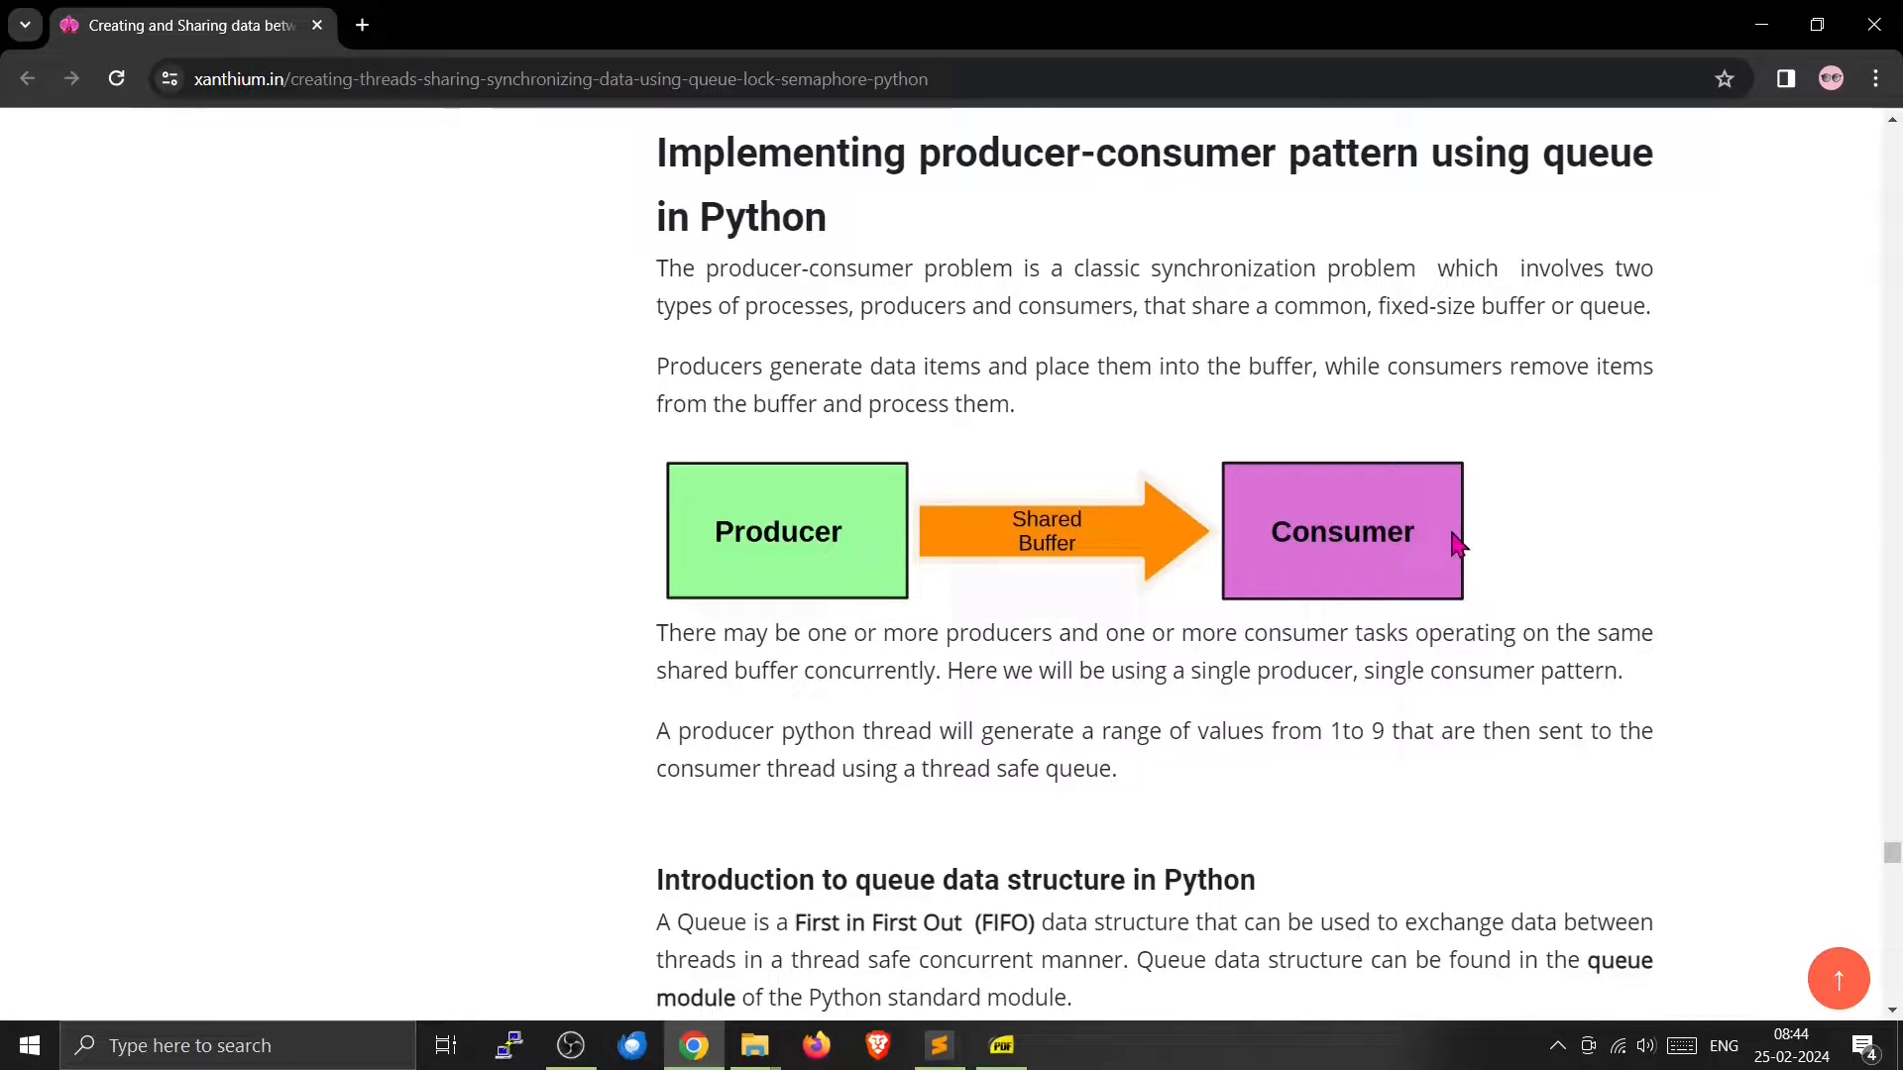
mouse_move(792, 590)
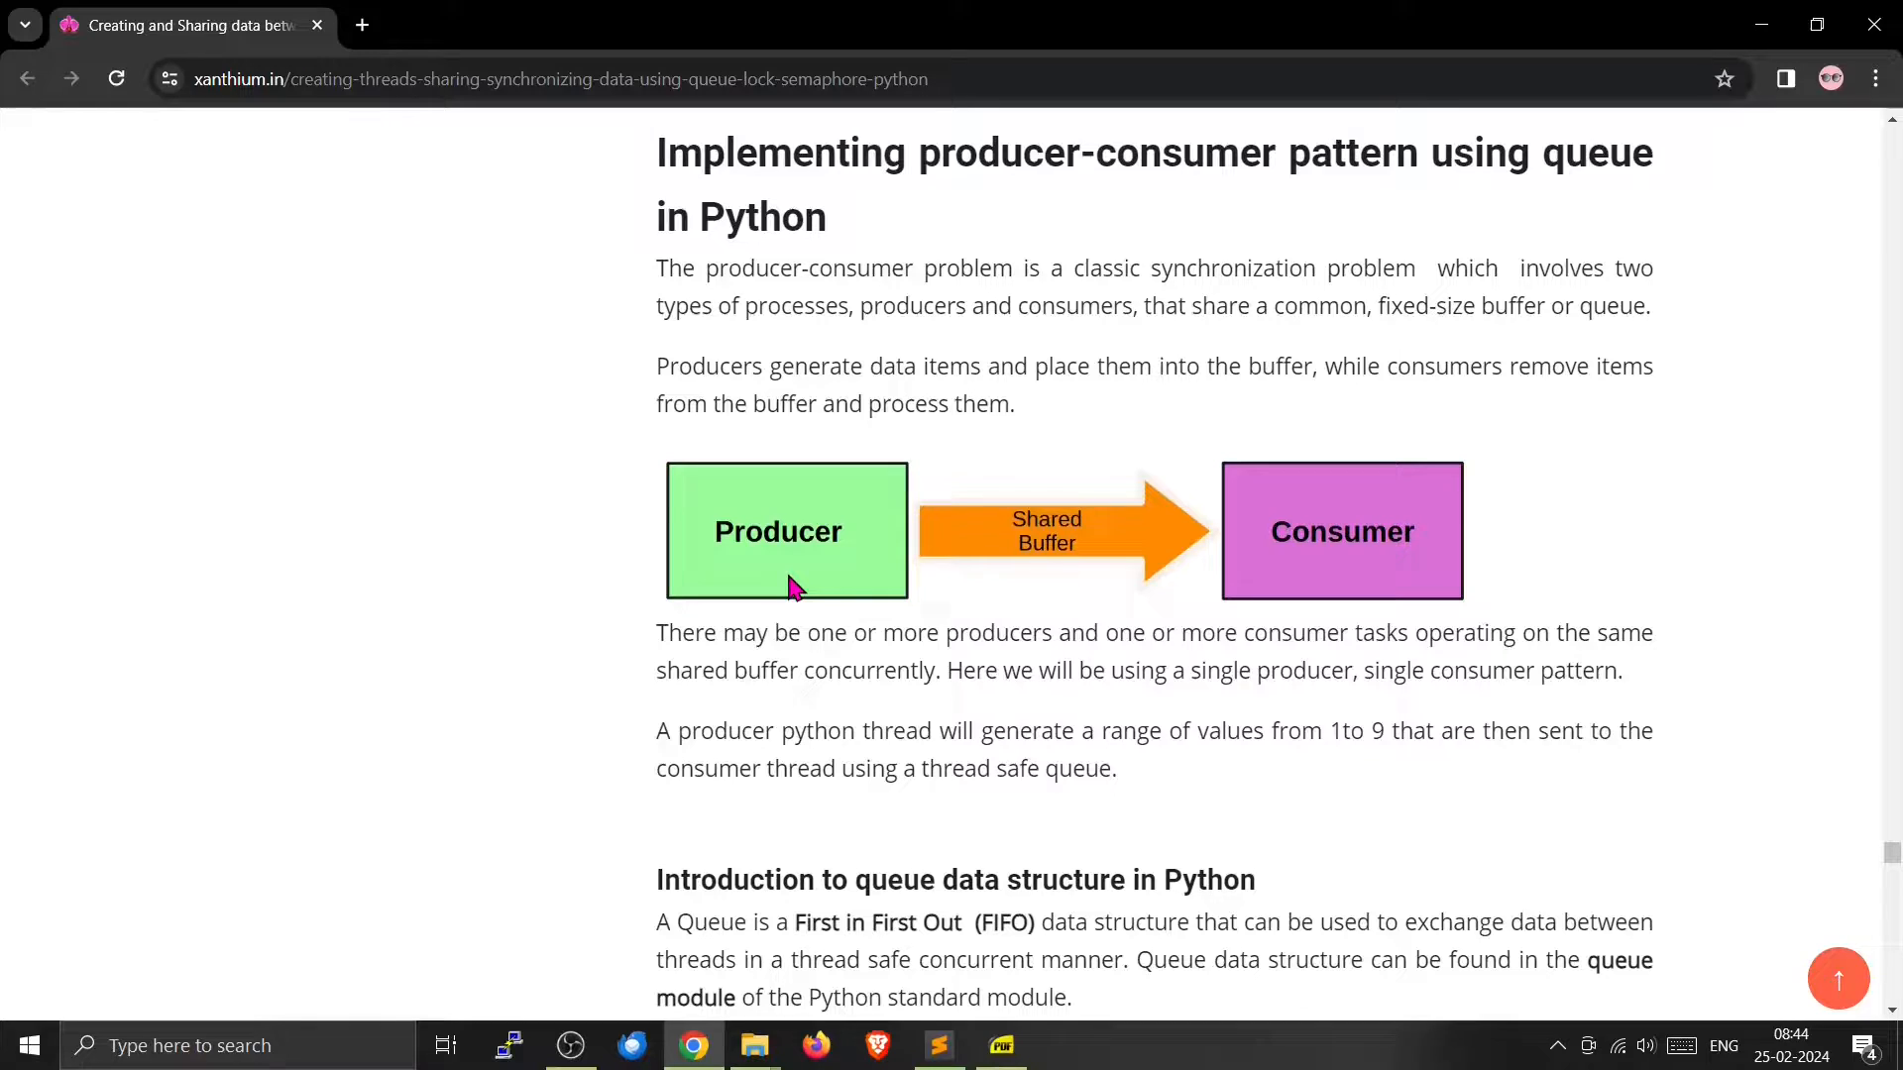
mouse_move(1310, 567)
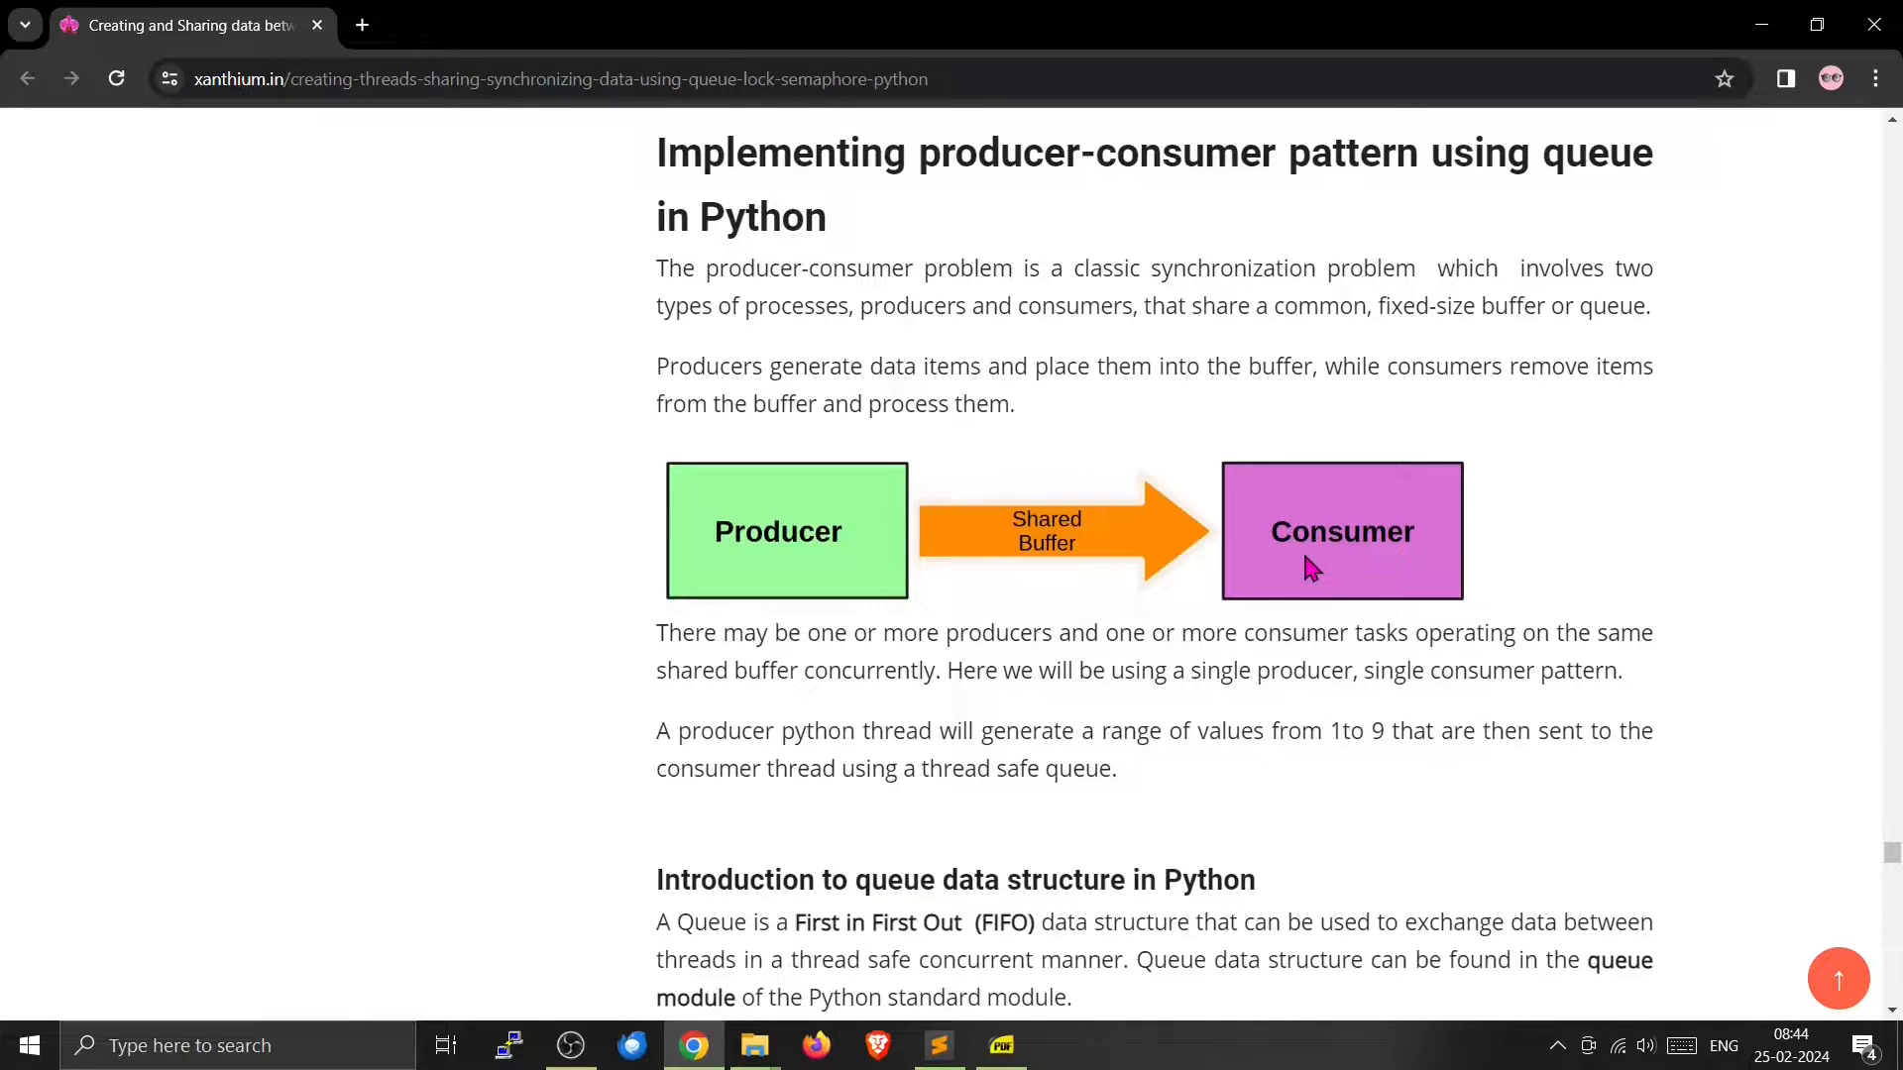
mouse_move(898, 594)
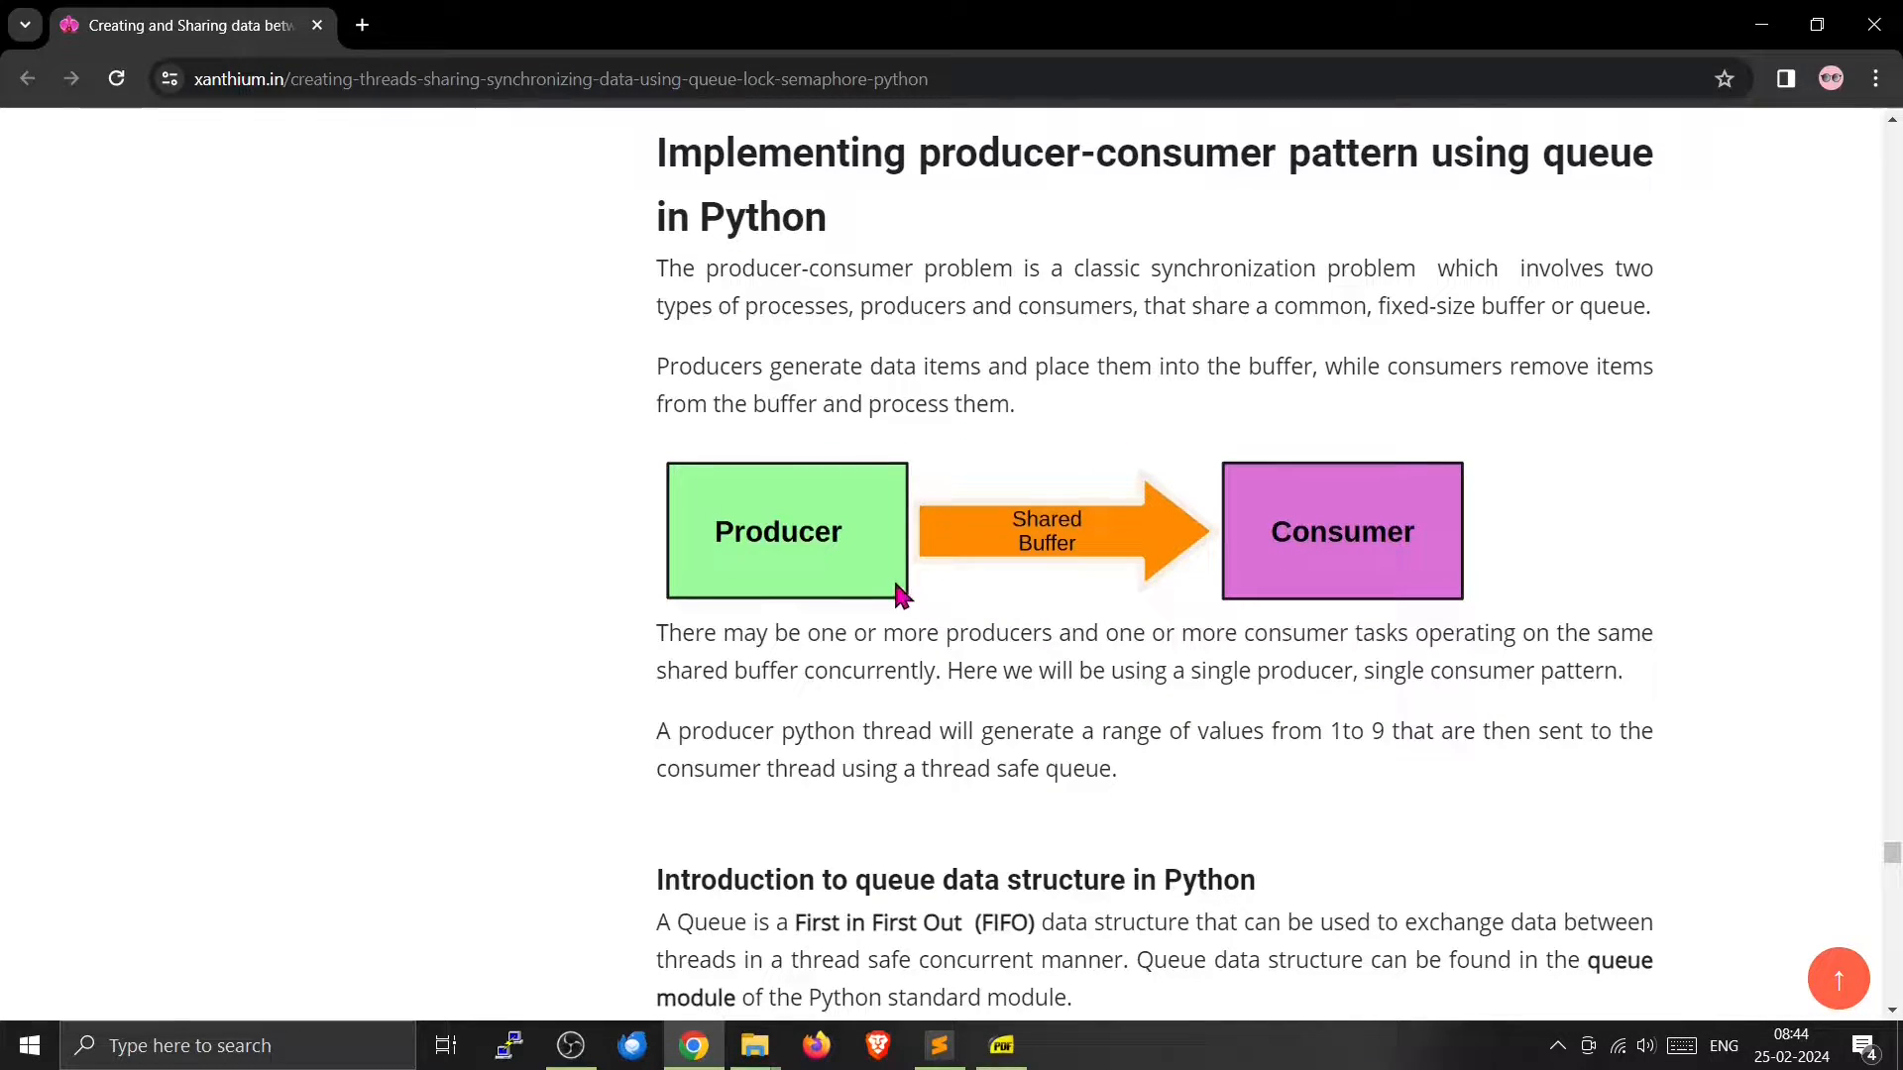
mouse_move(873, 576)
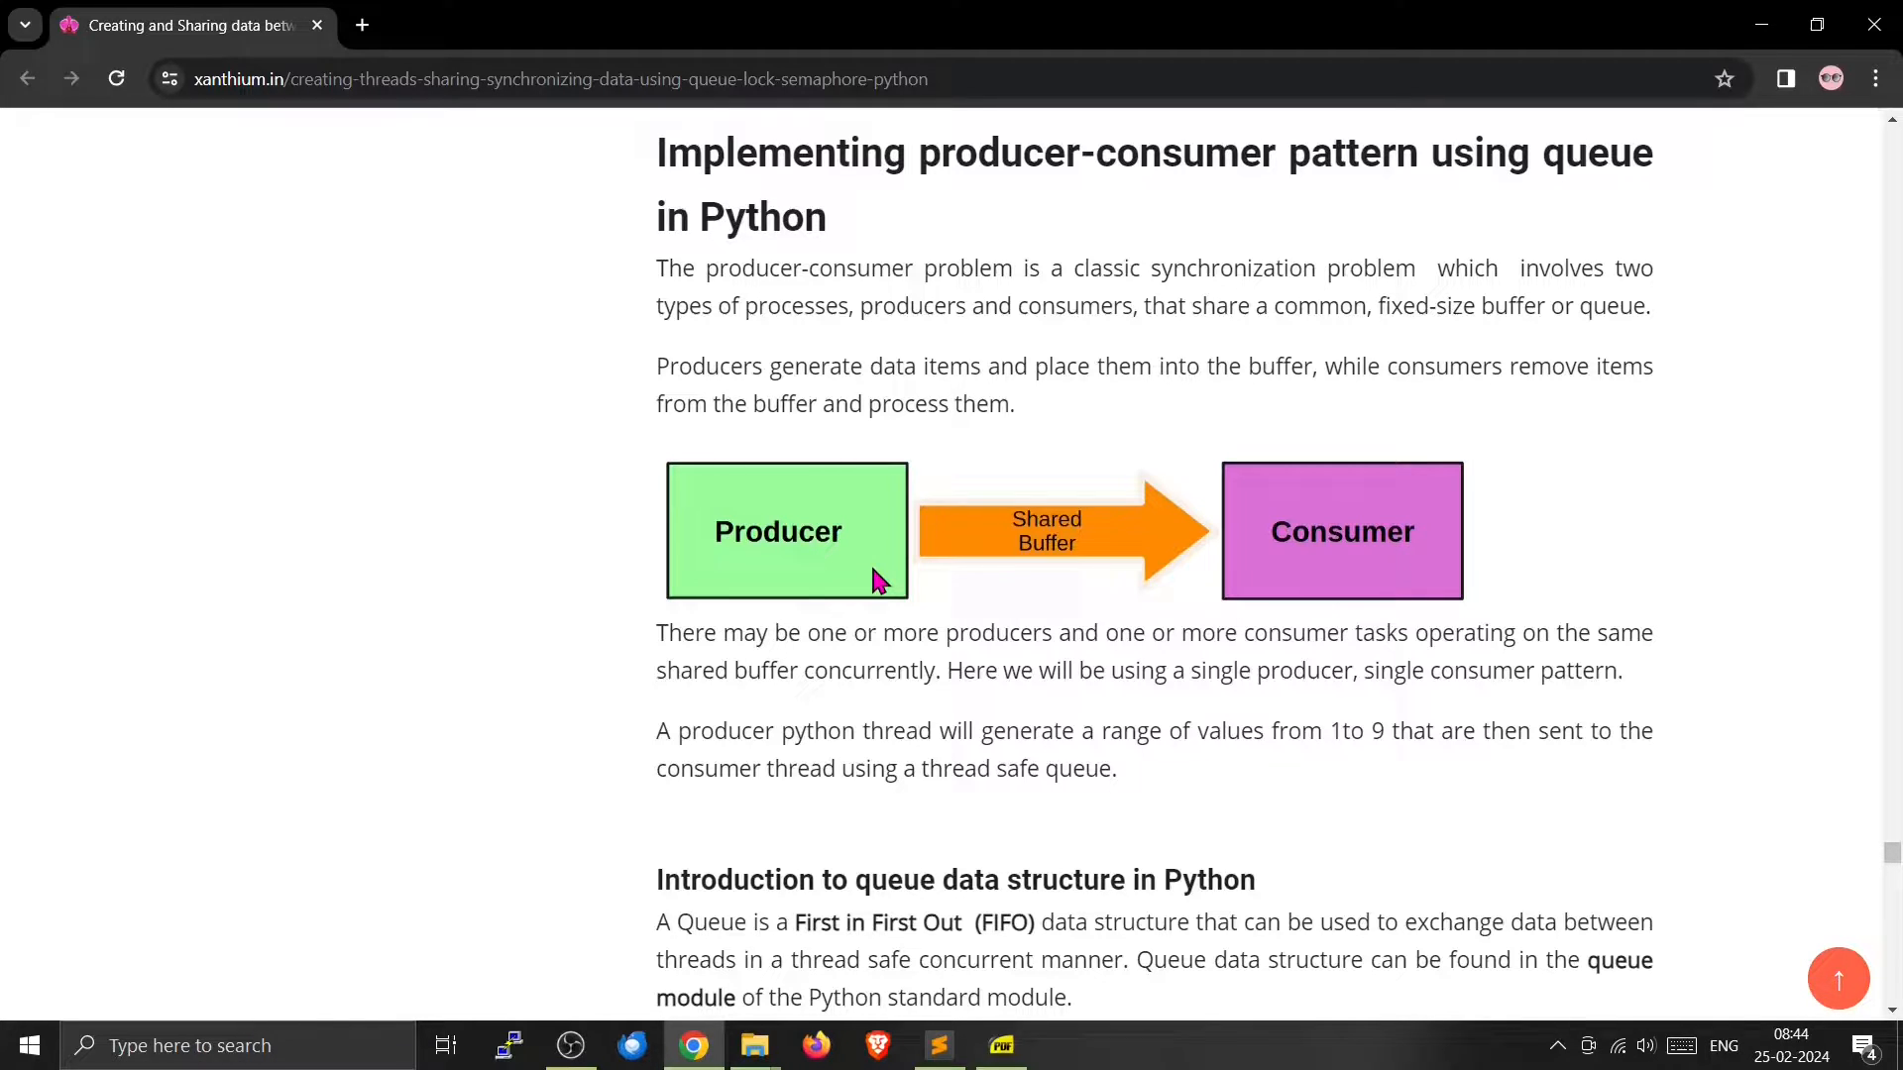
mouse_move(1290, 564)
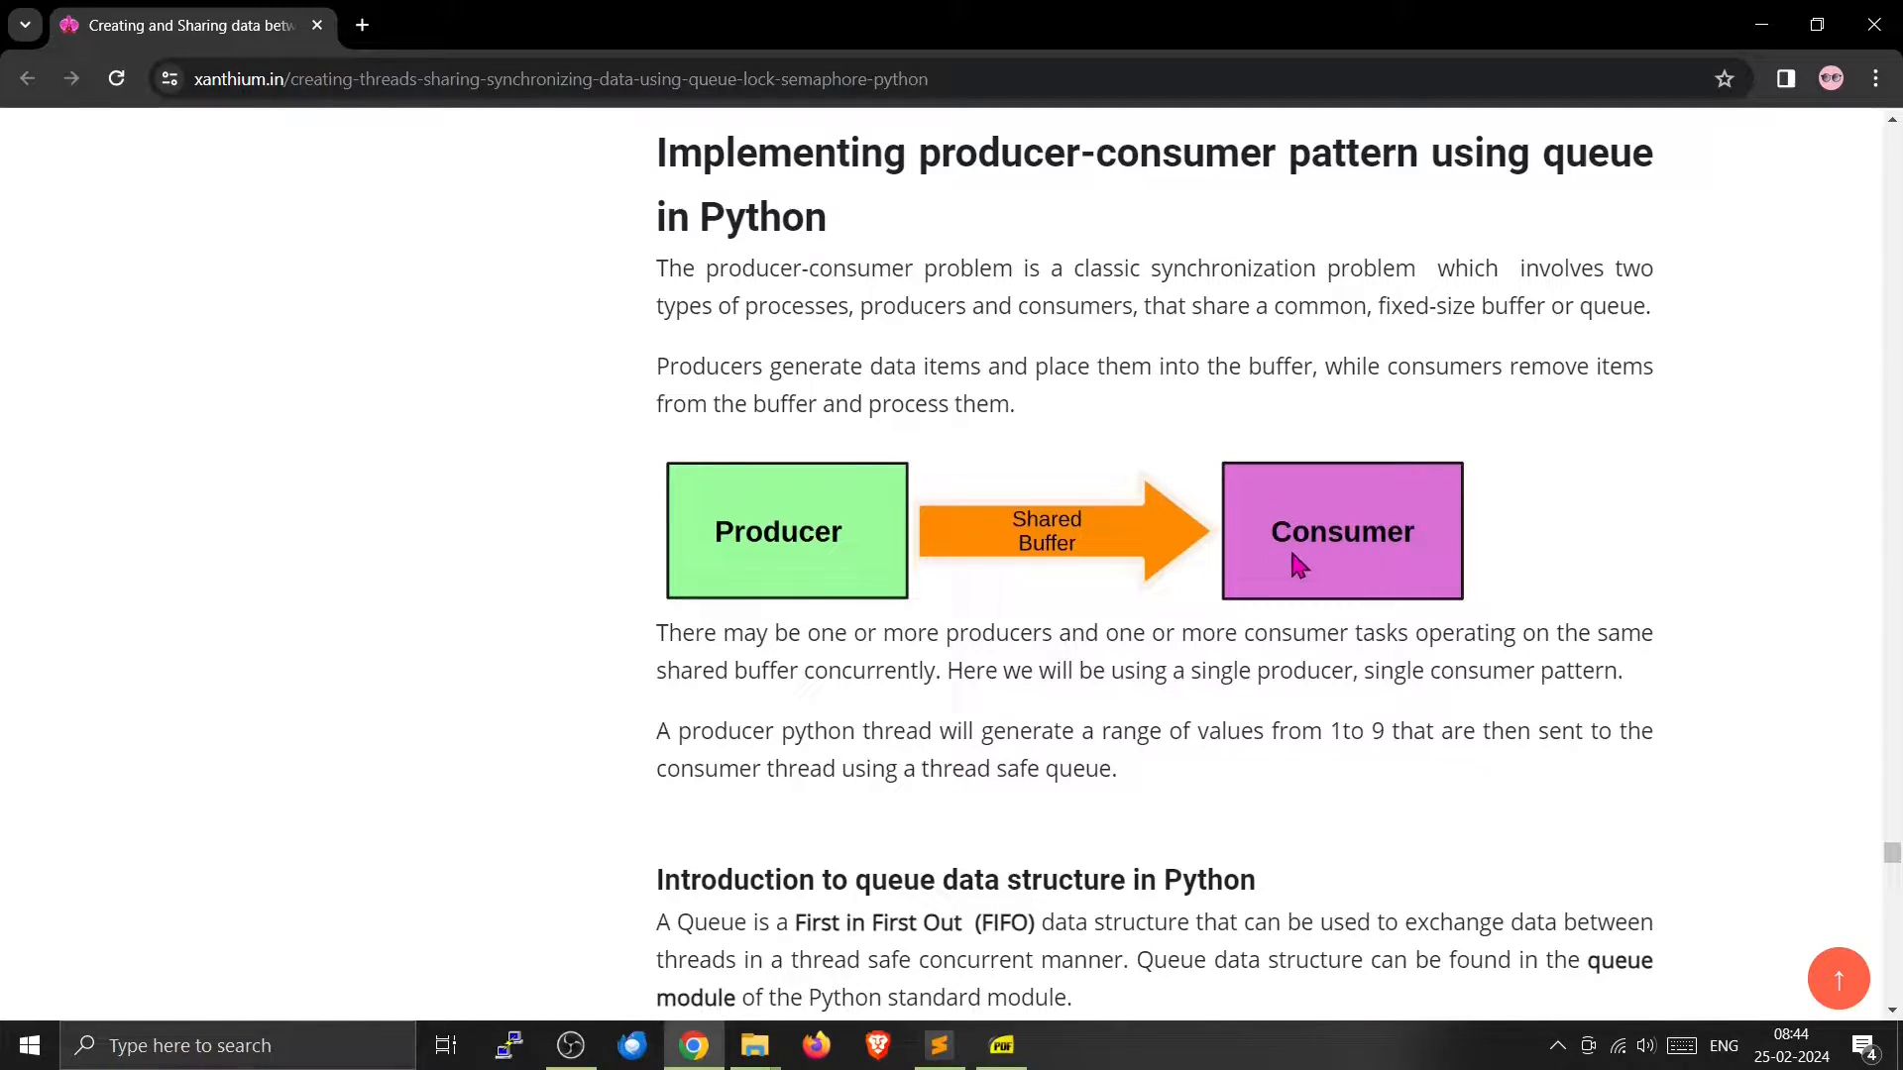
mouse_move(1088, 553)
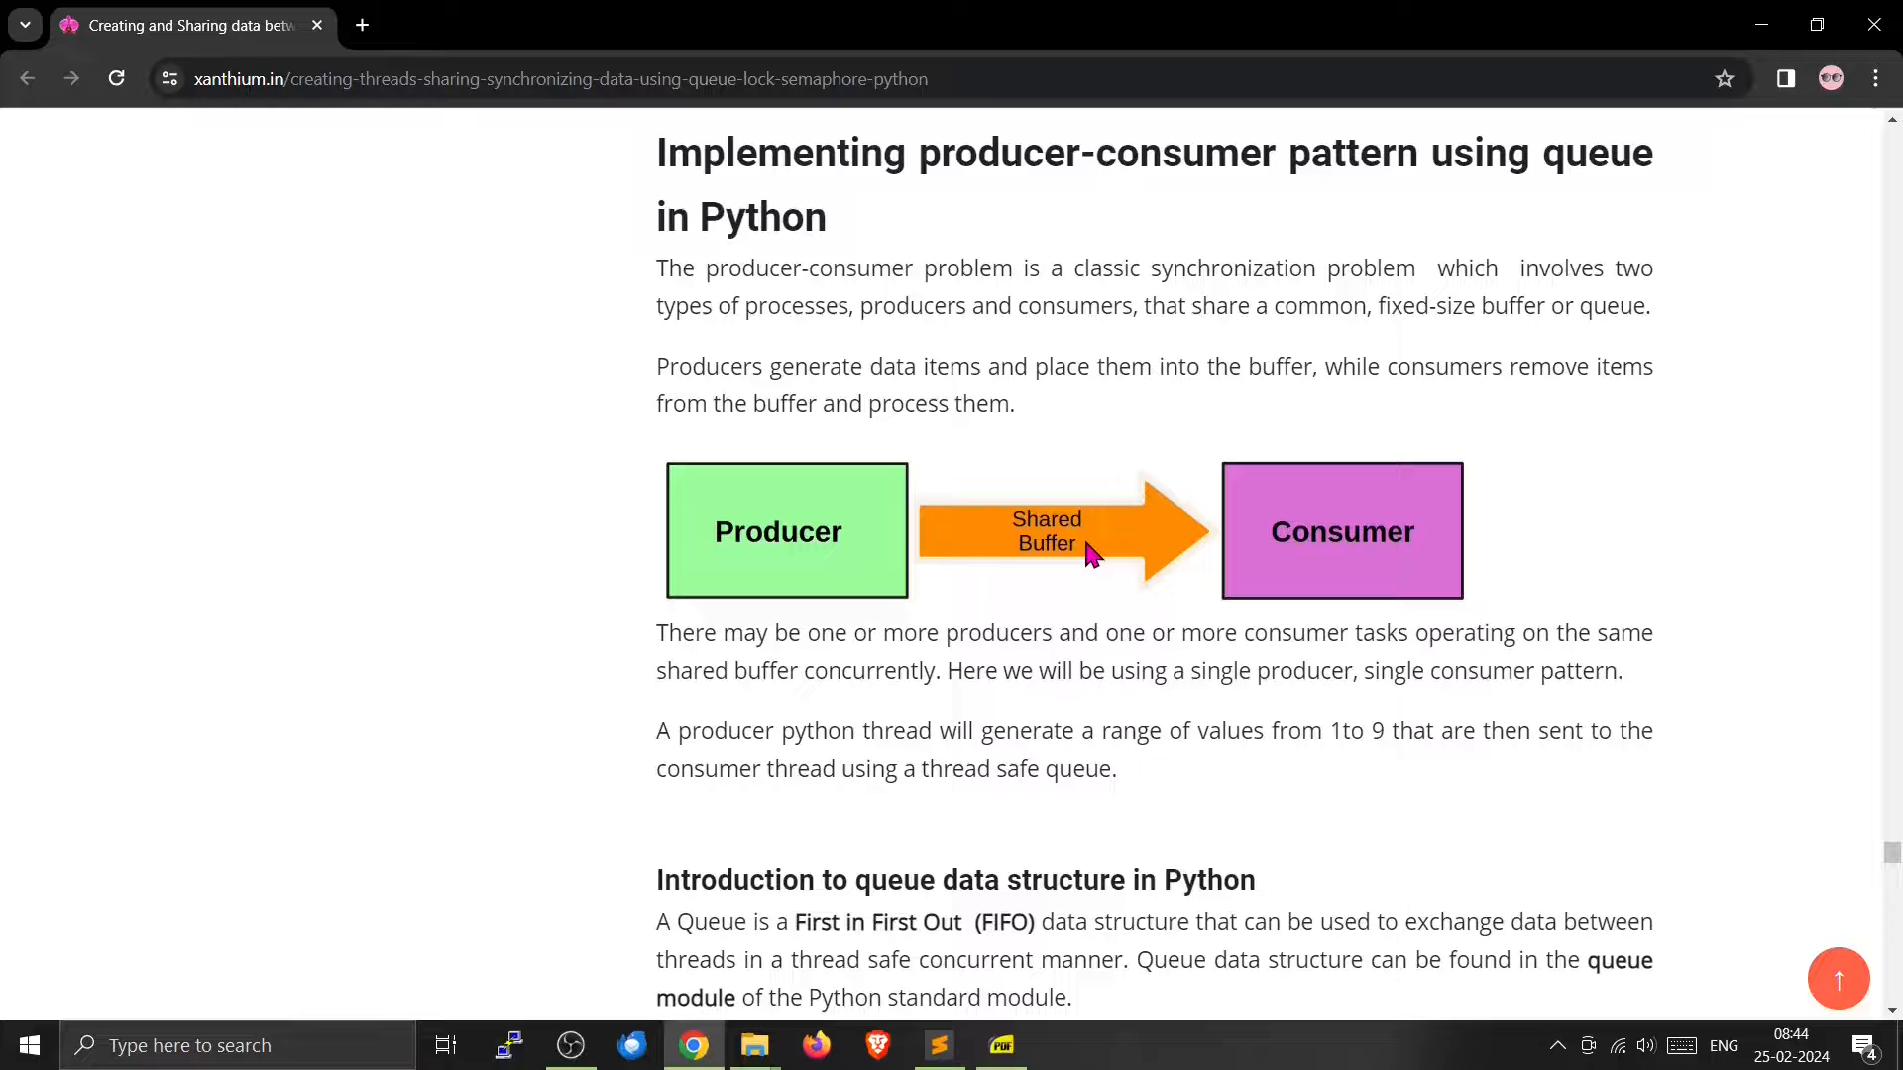
mouse_move(1083, 563)
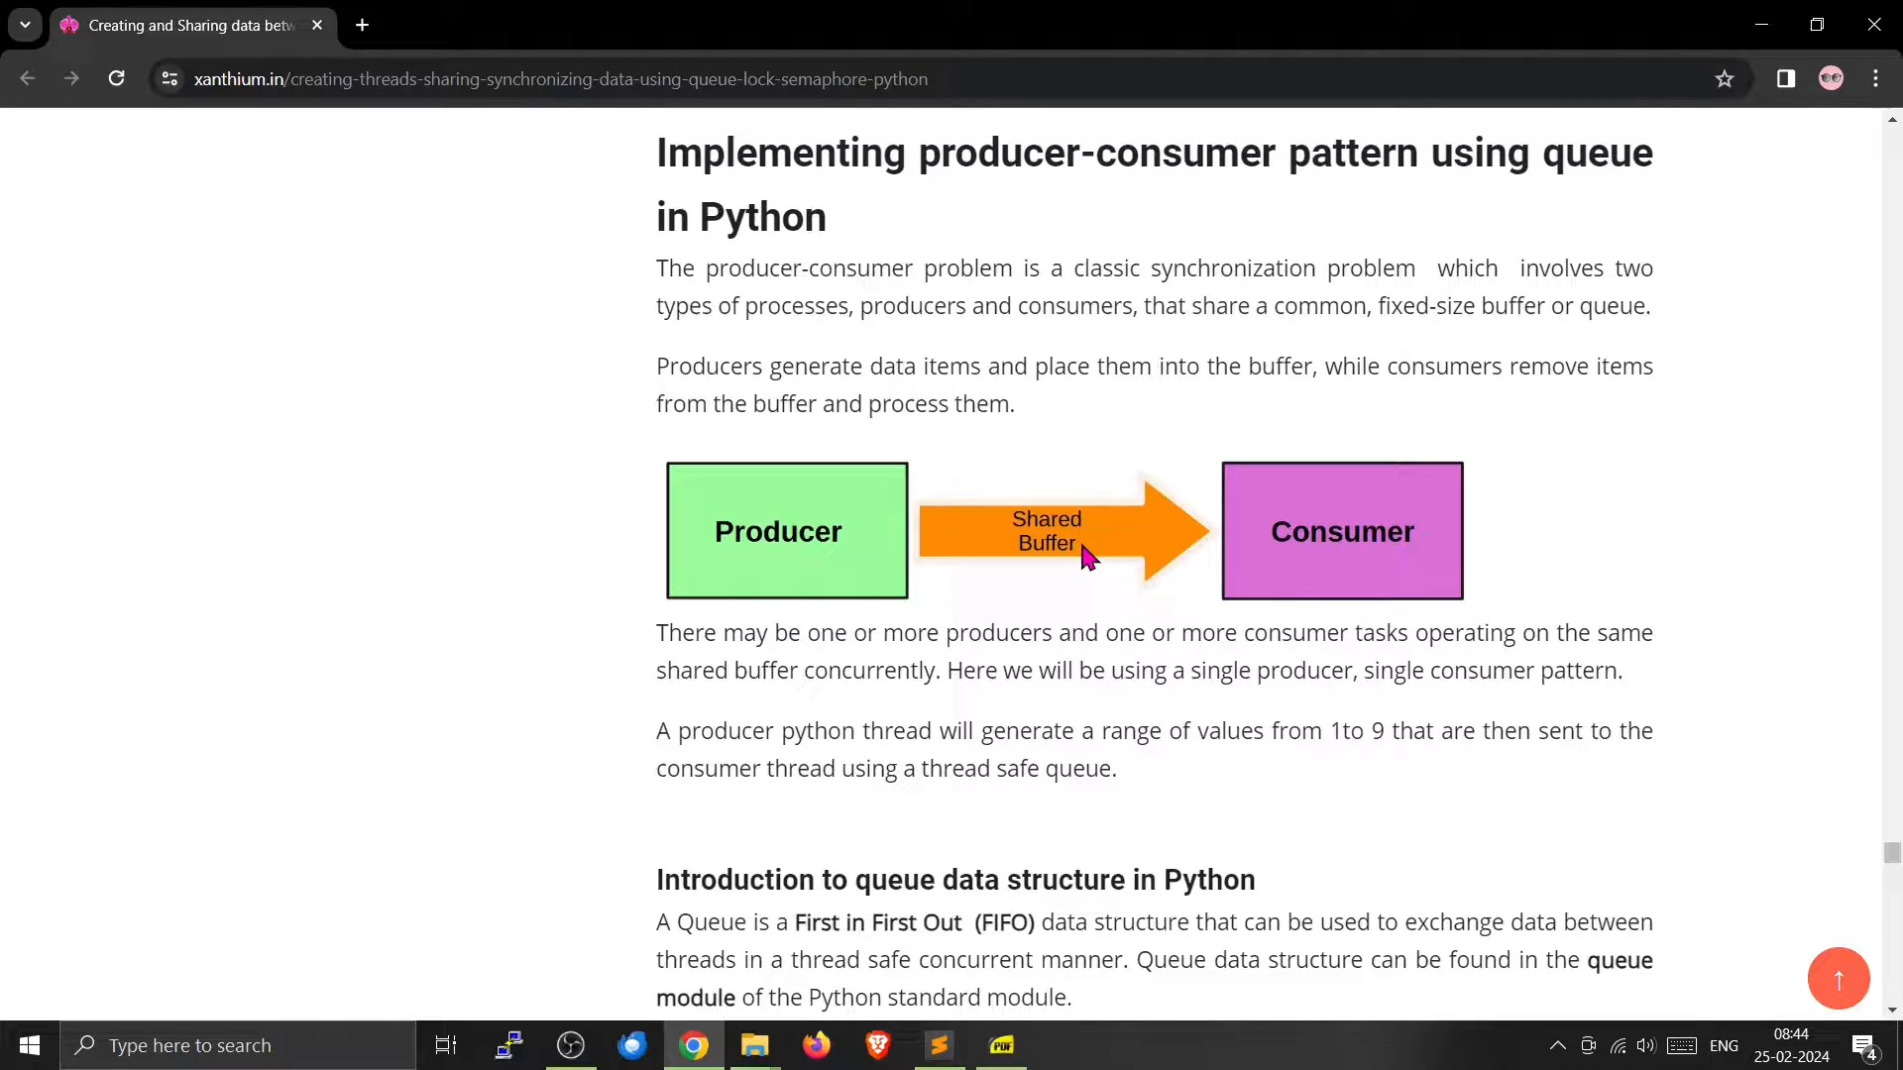
mouse_move(1090, 554)
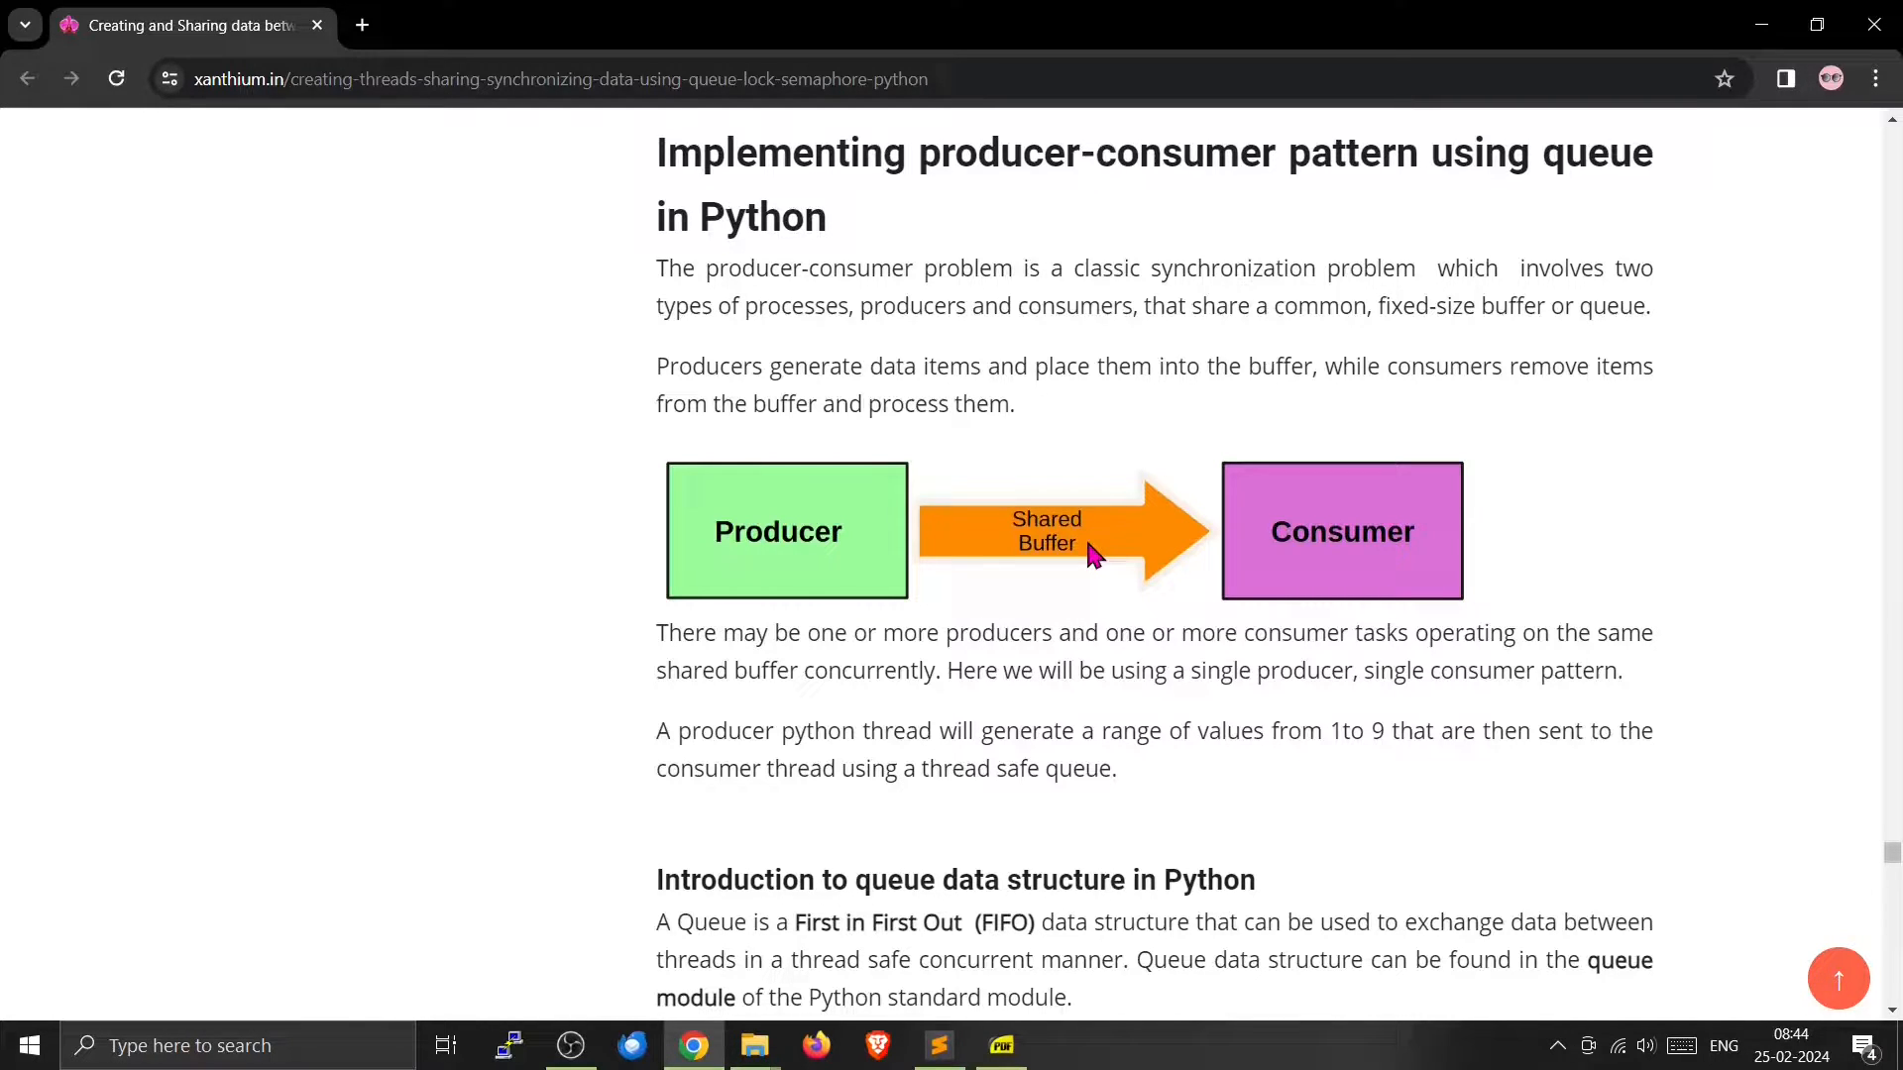
mouse_move(842, 709)
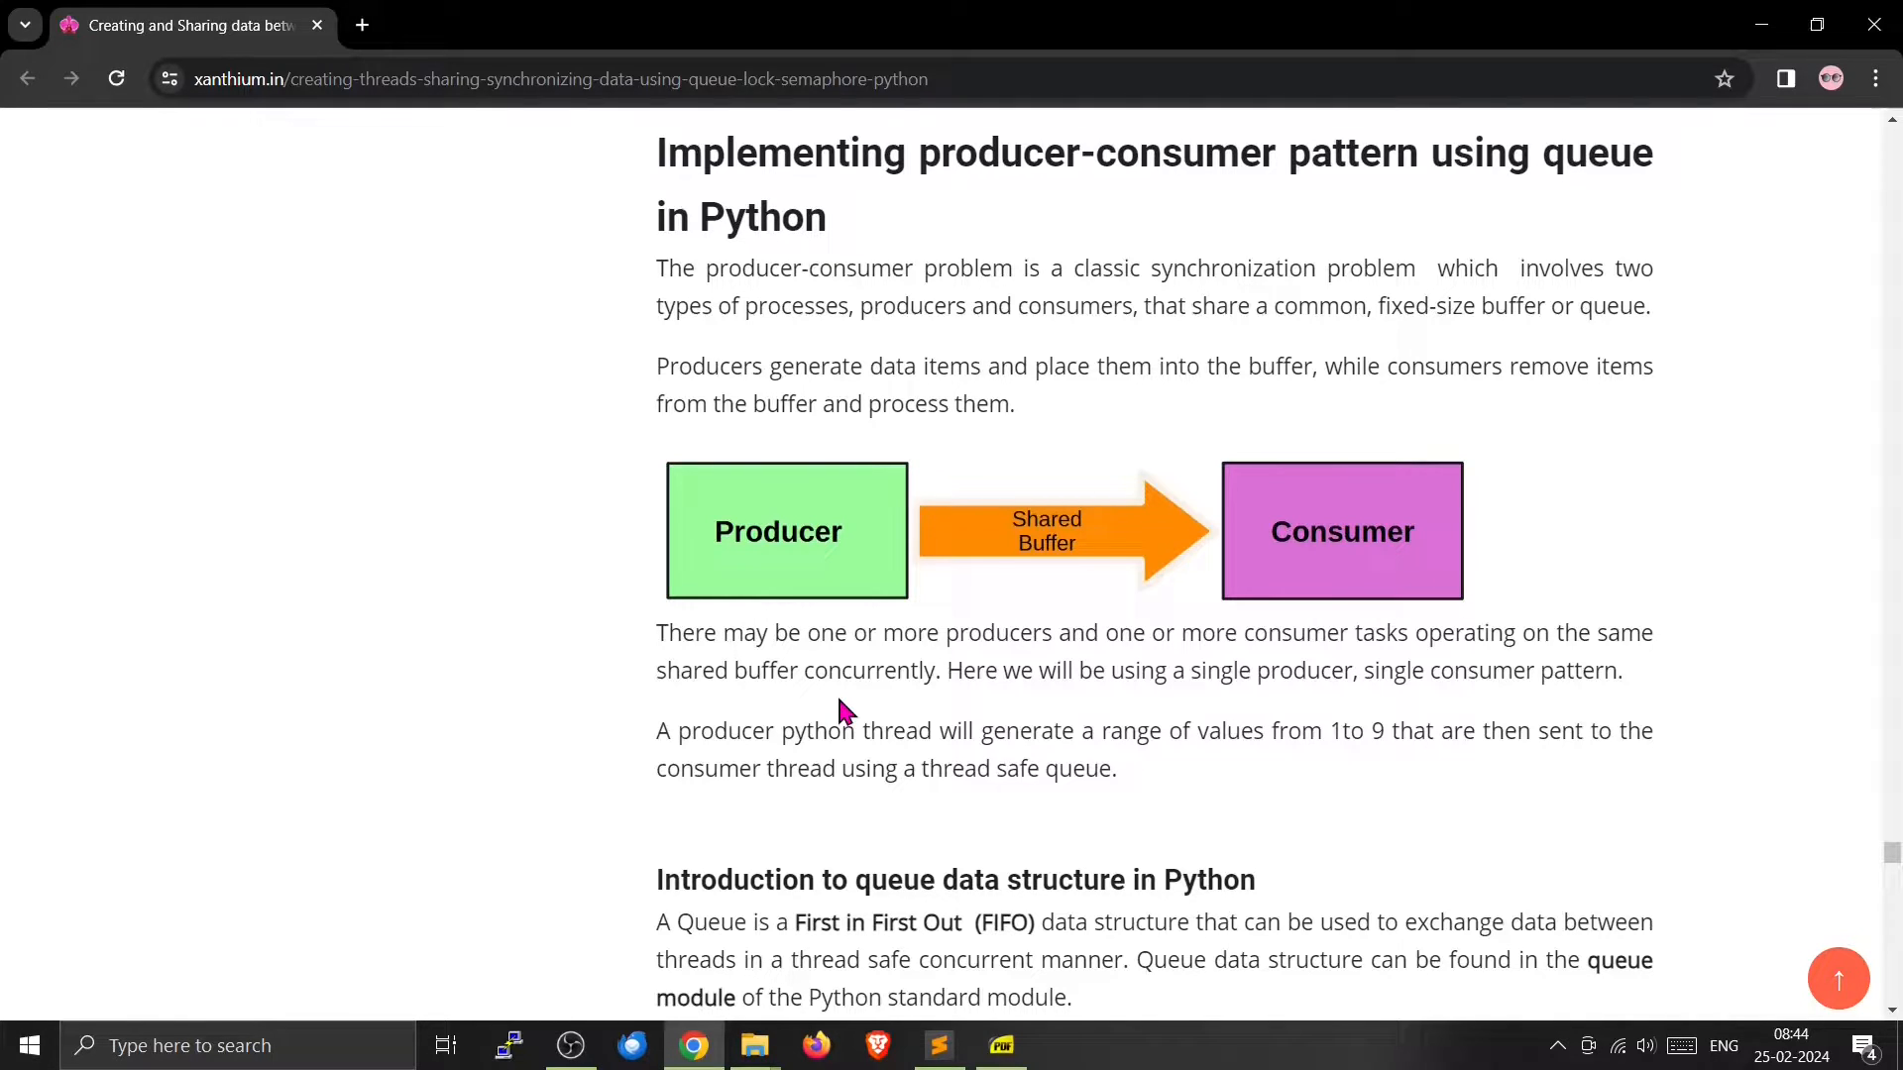
mouse_move(840, 587)
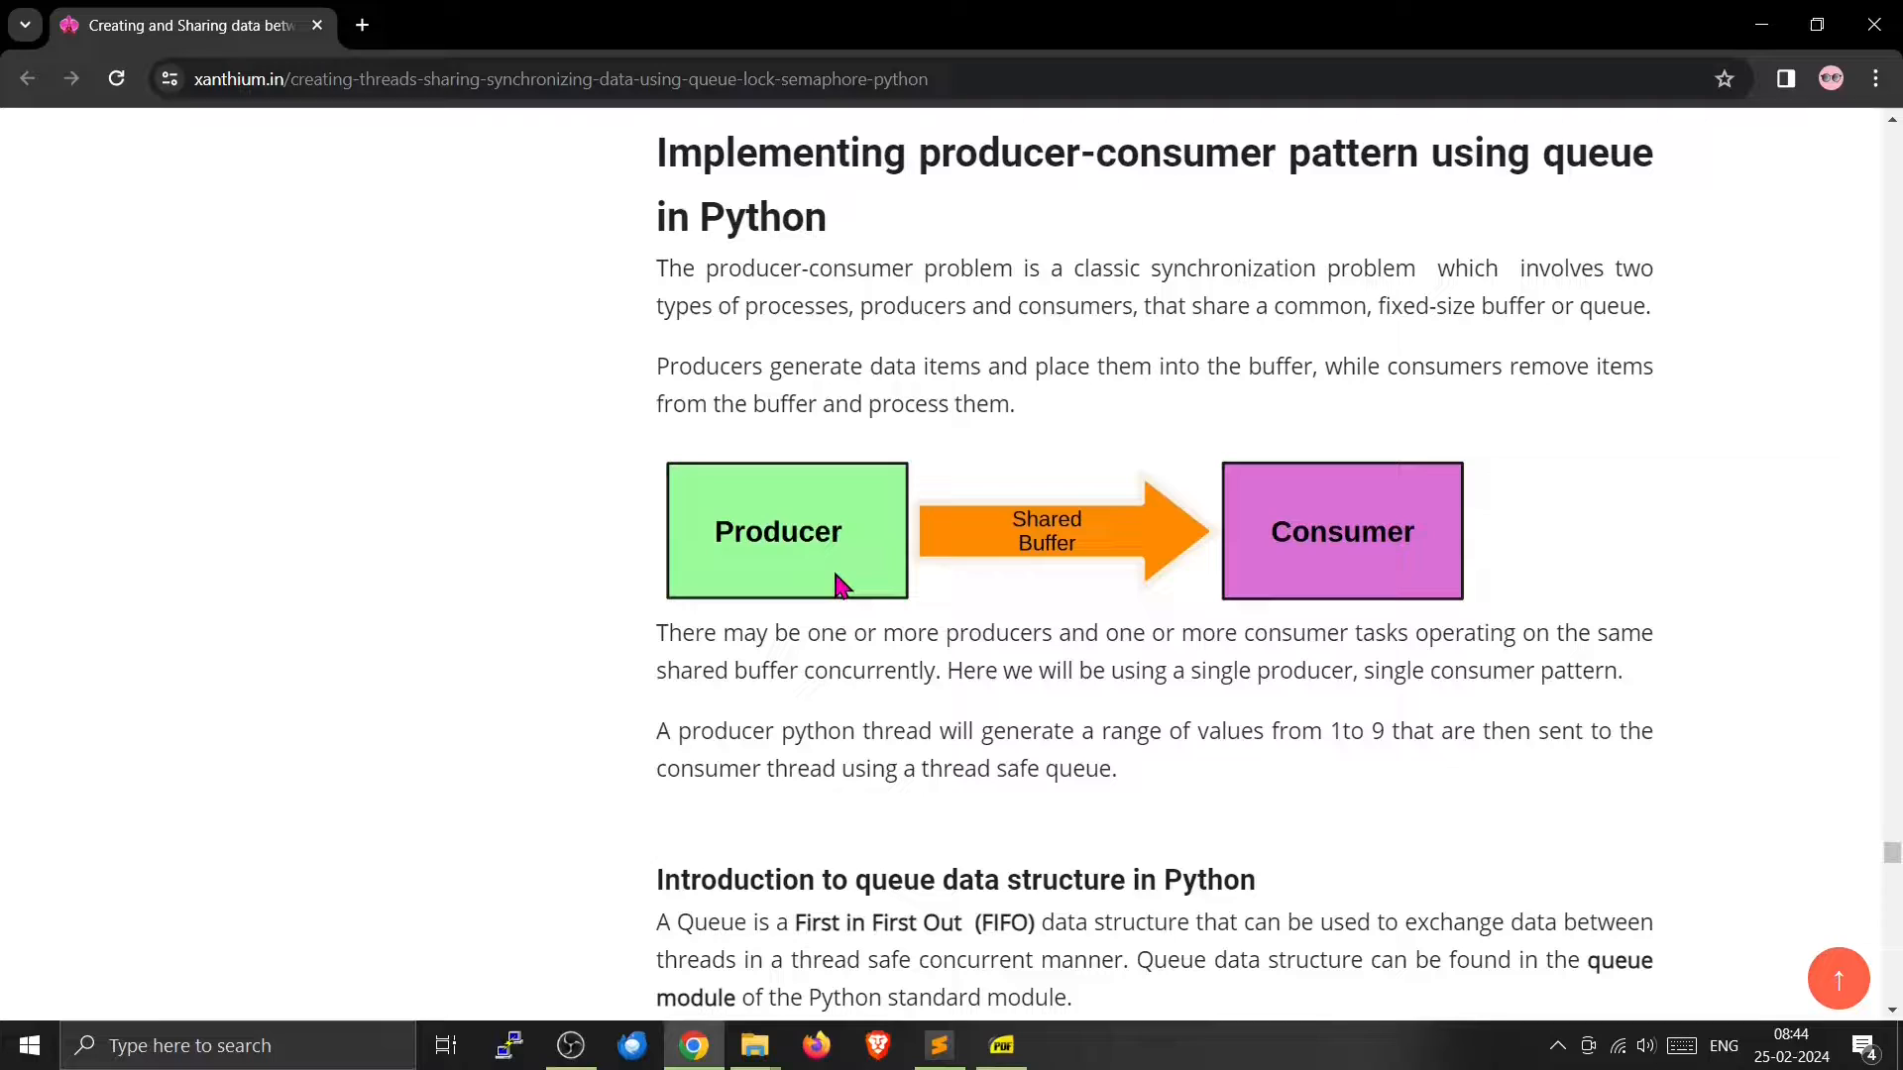
mouse_move(778, 452)
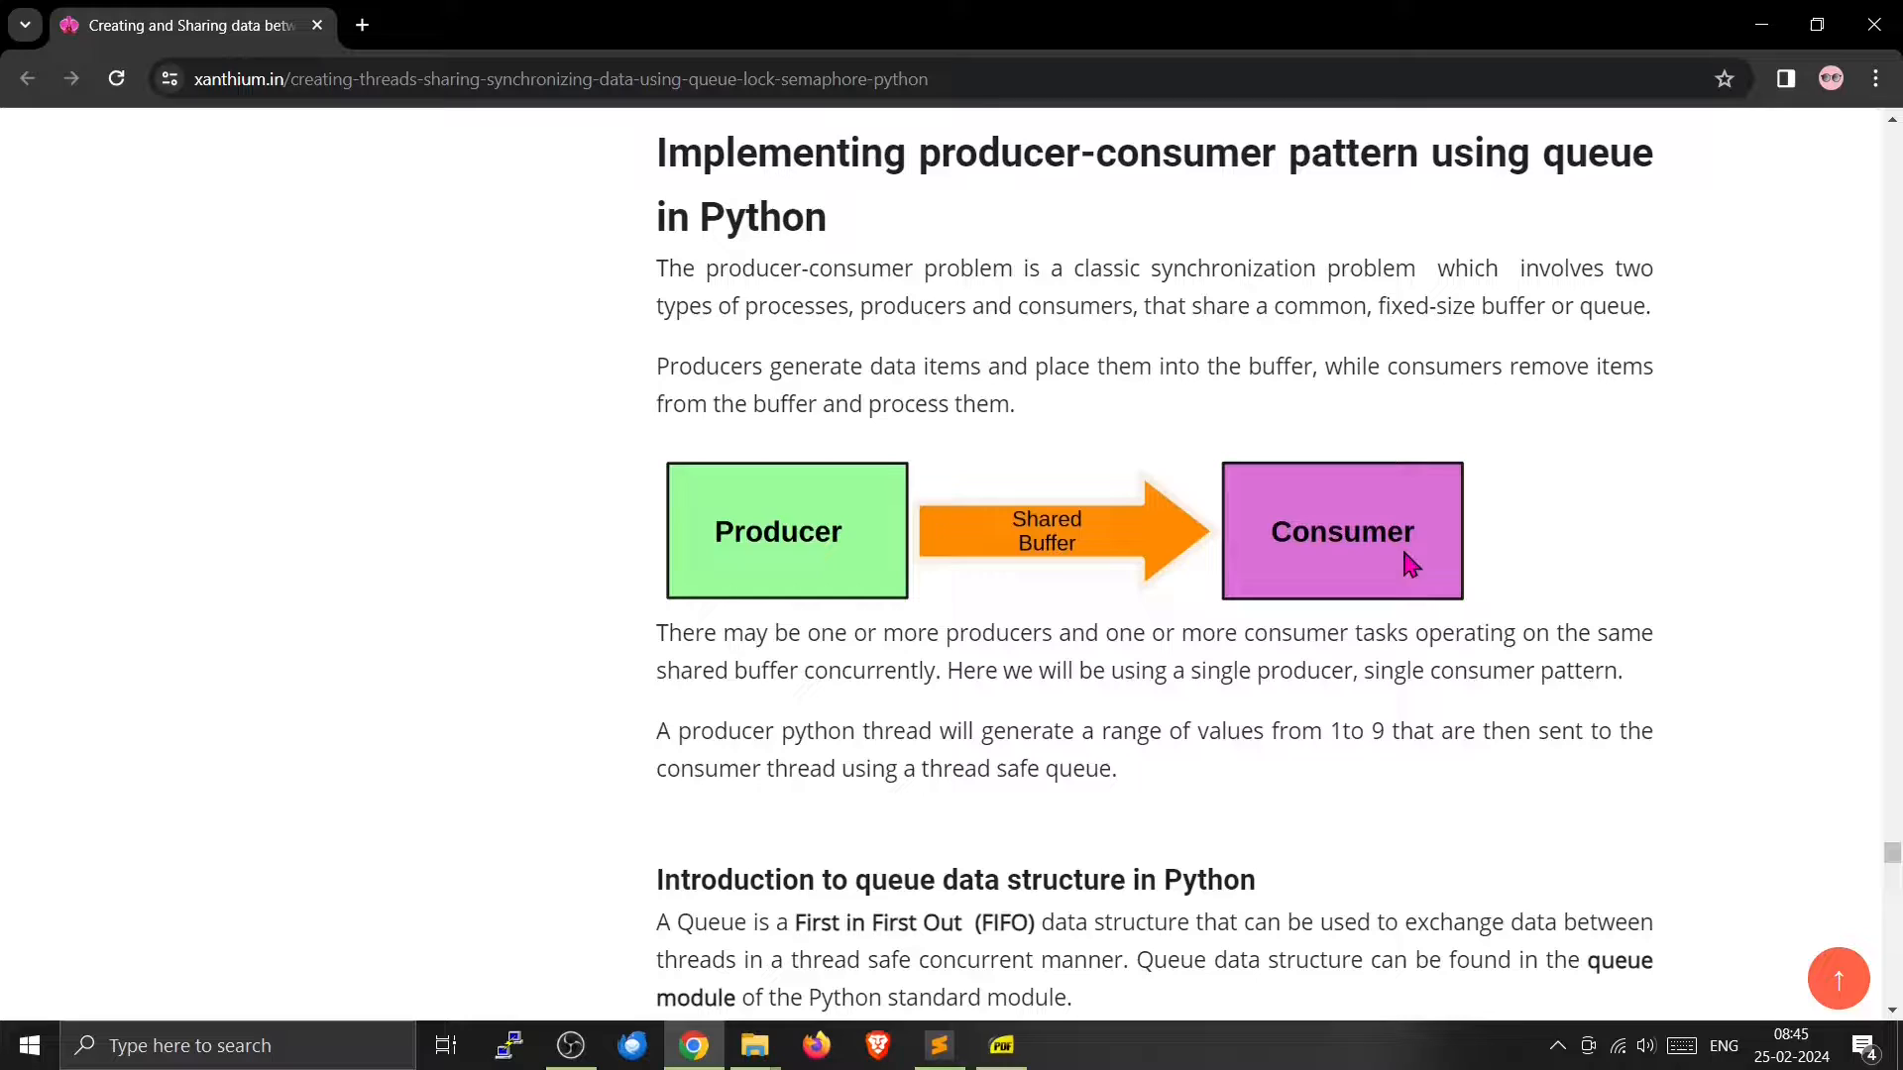
mouse_move(835, 567)
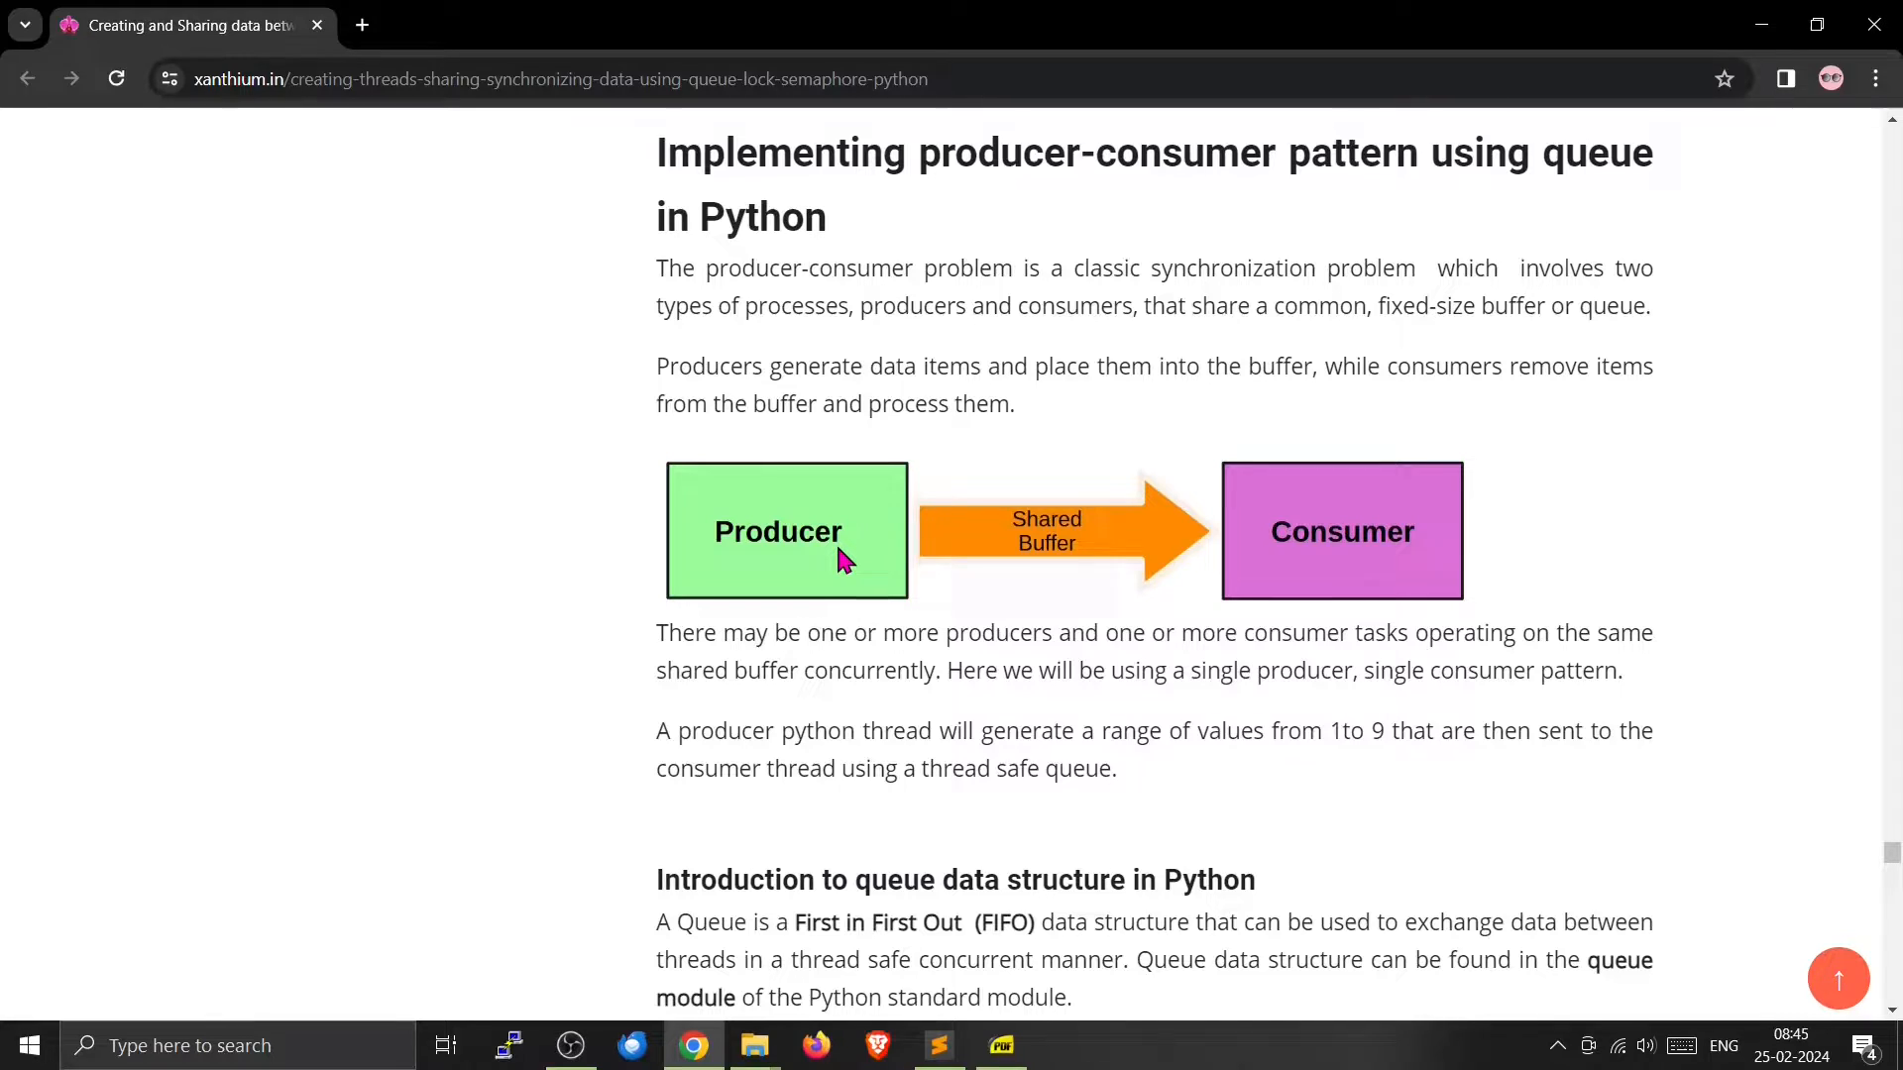
mouse_move(1258, 567)
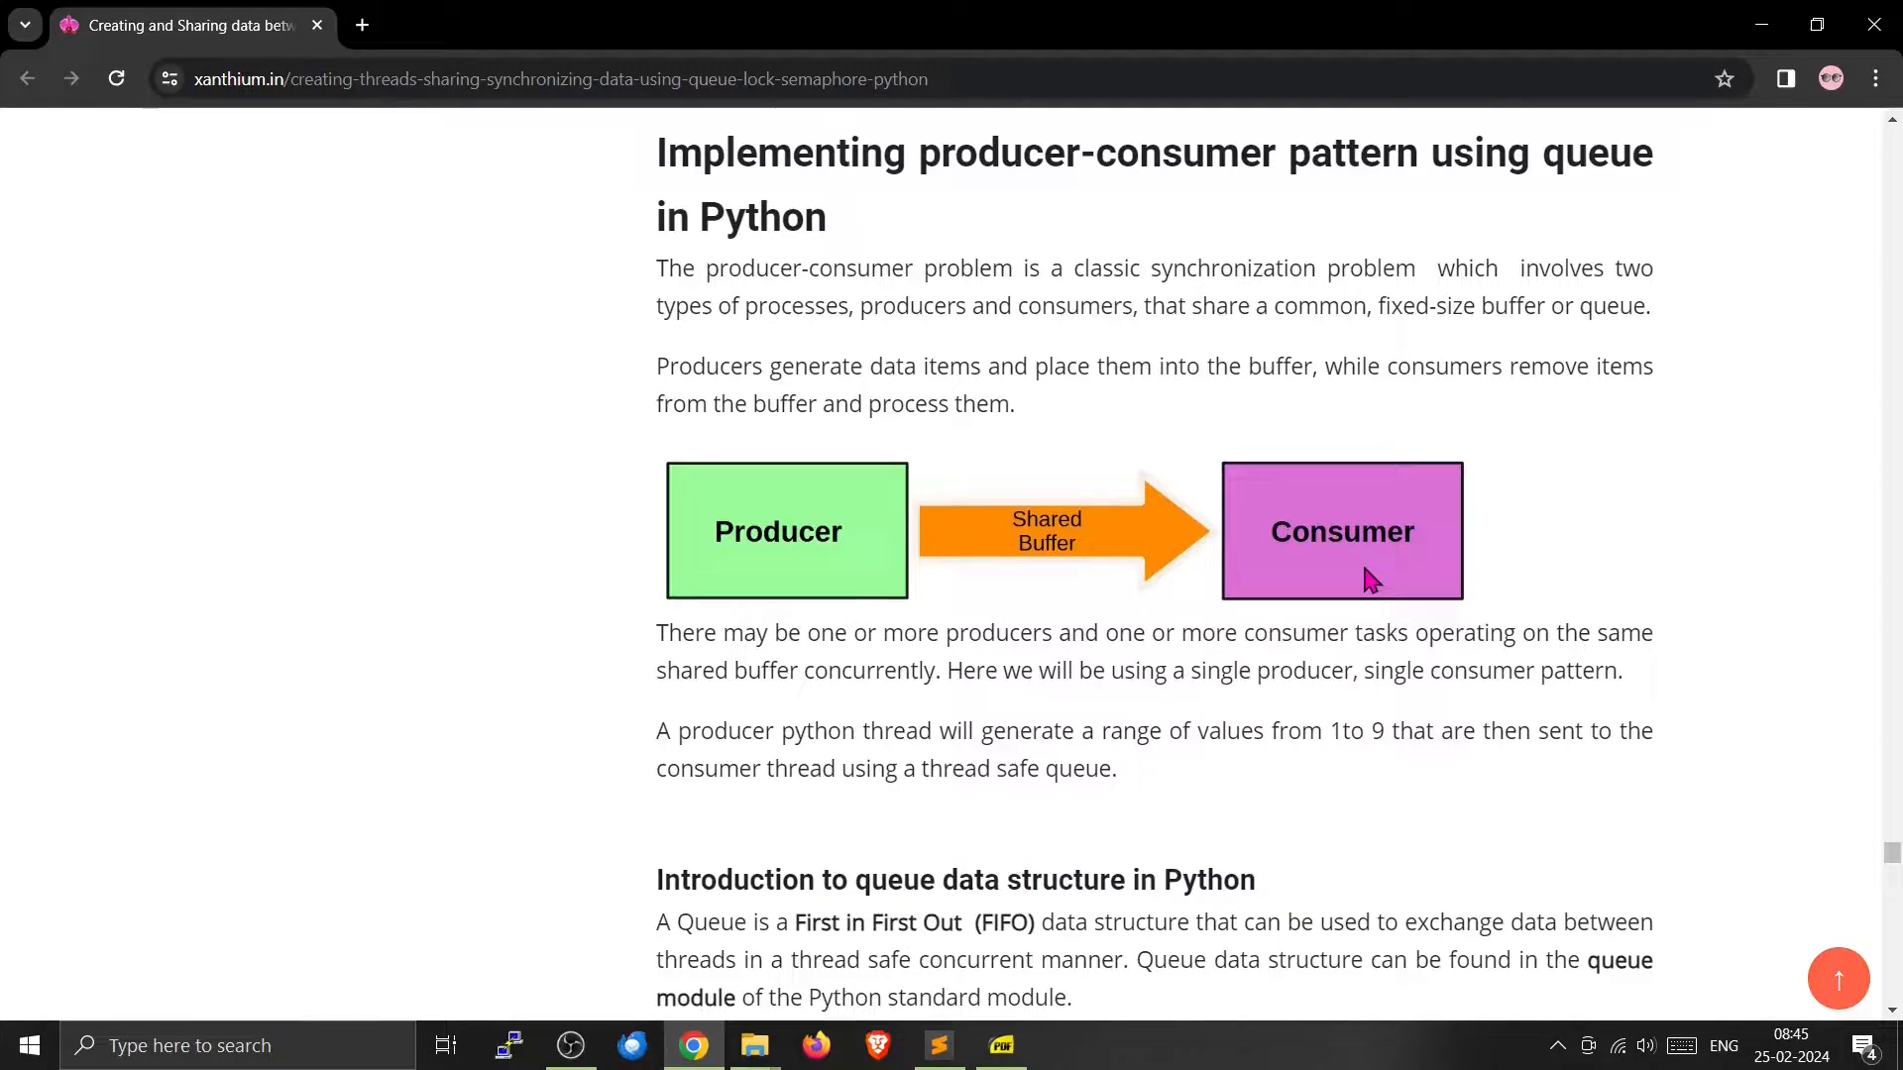
mouse_move(829, 582)
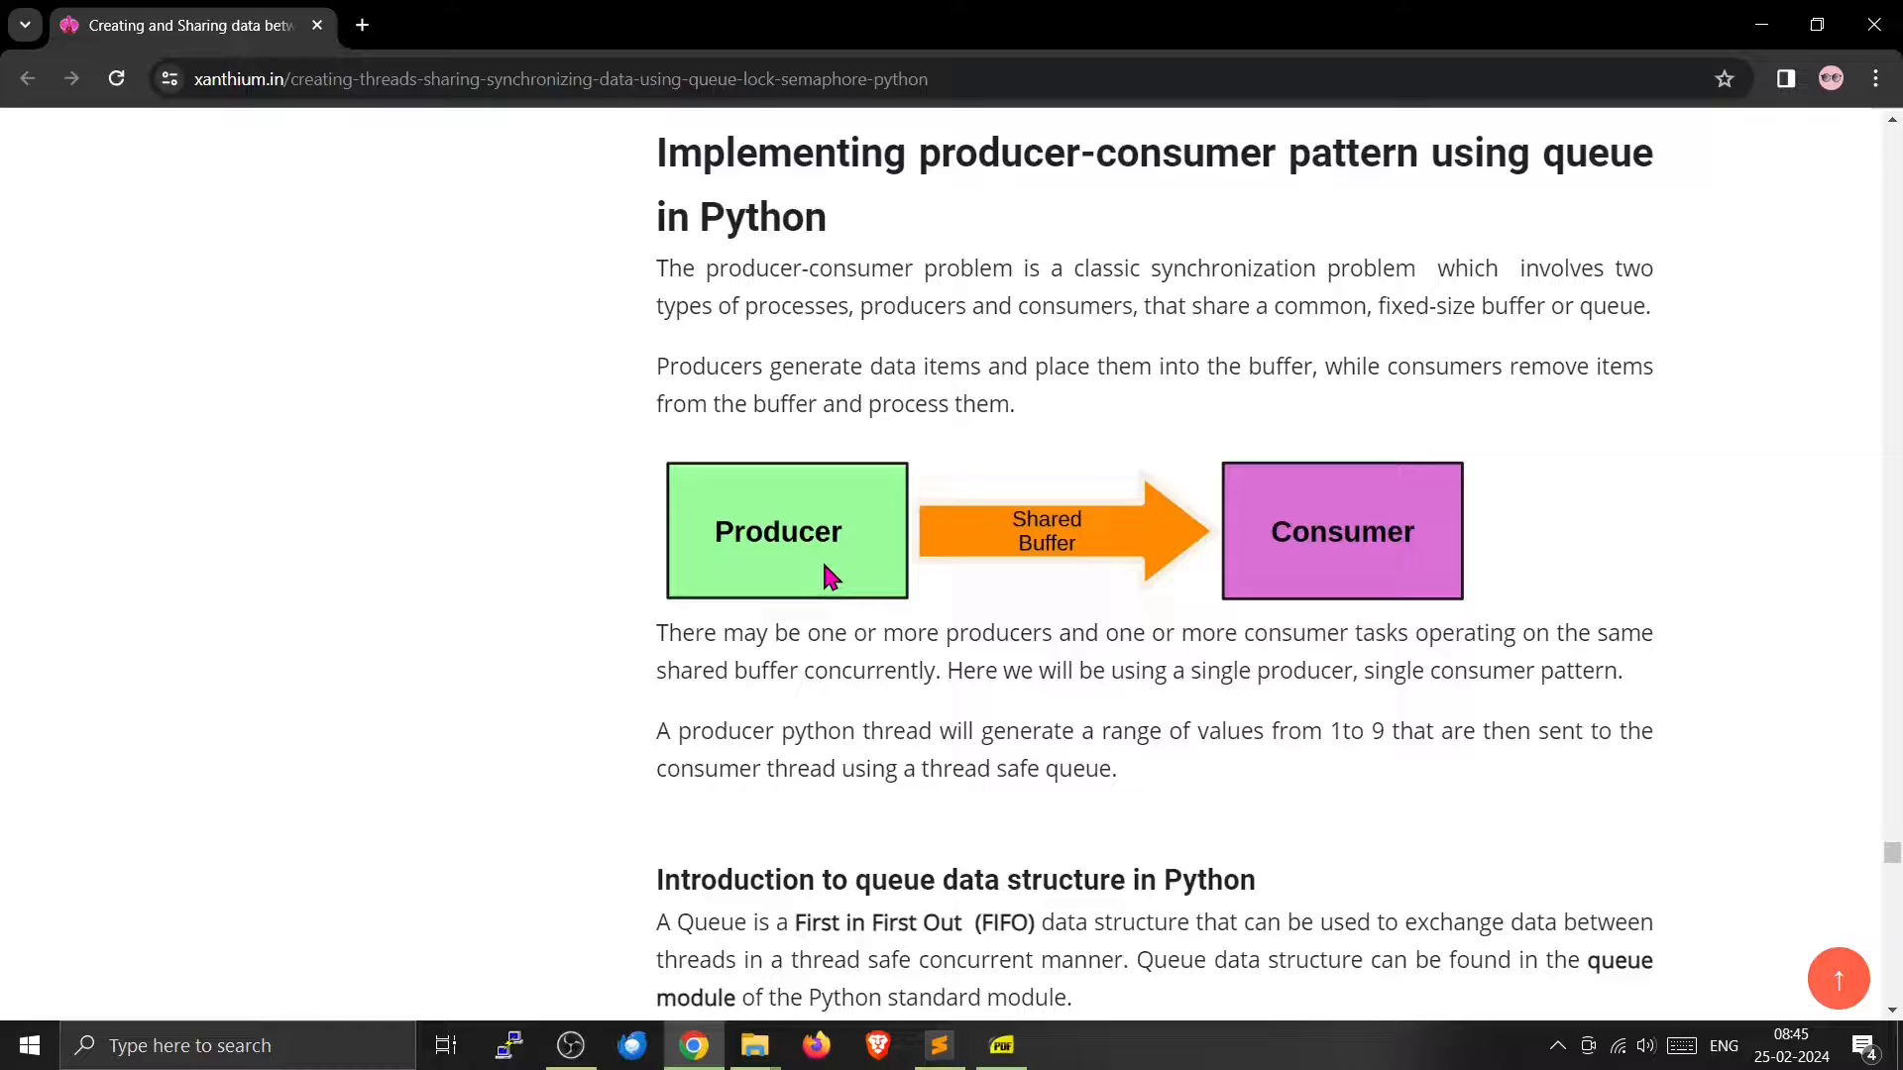
mouse_move(1433, 622)
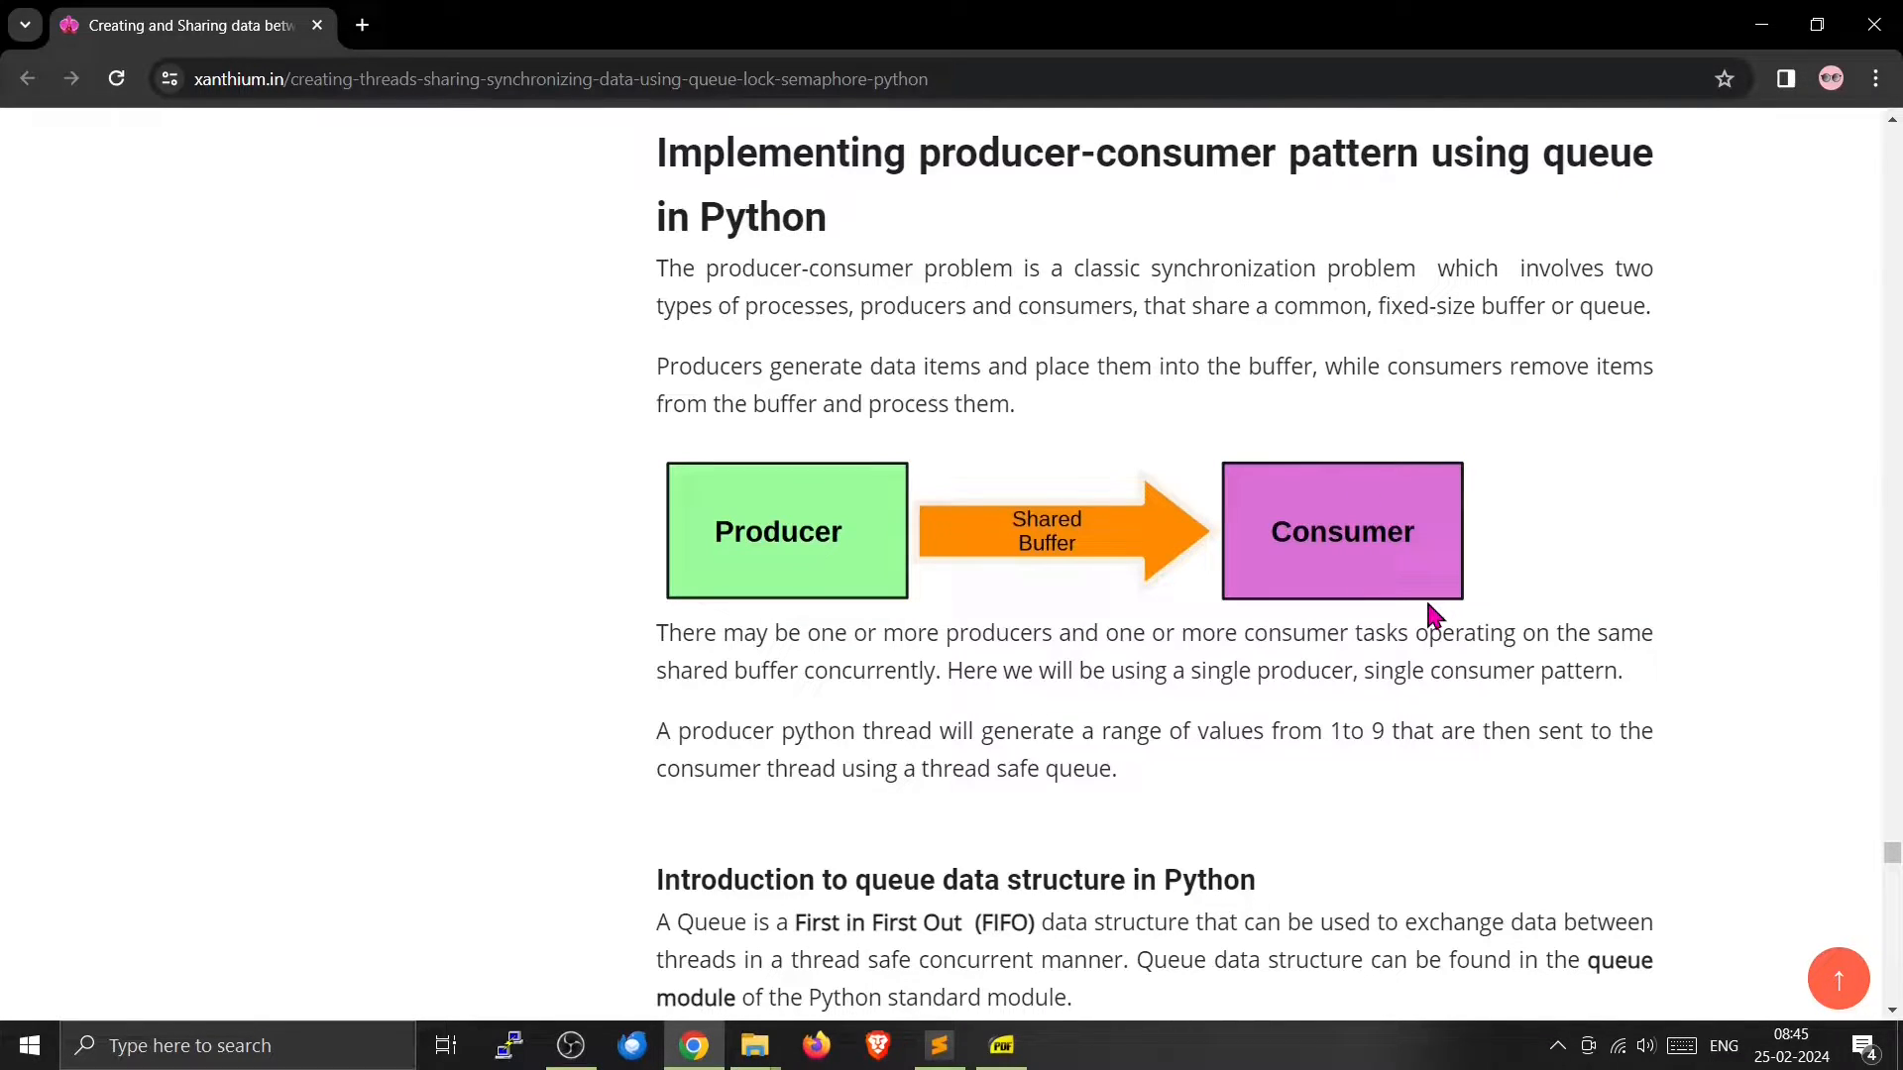
mouse_move(644, 634)
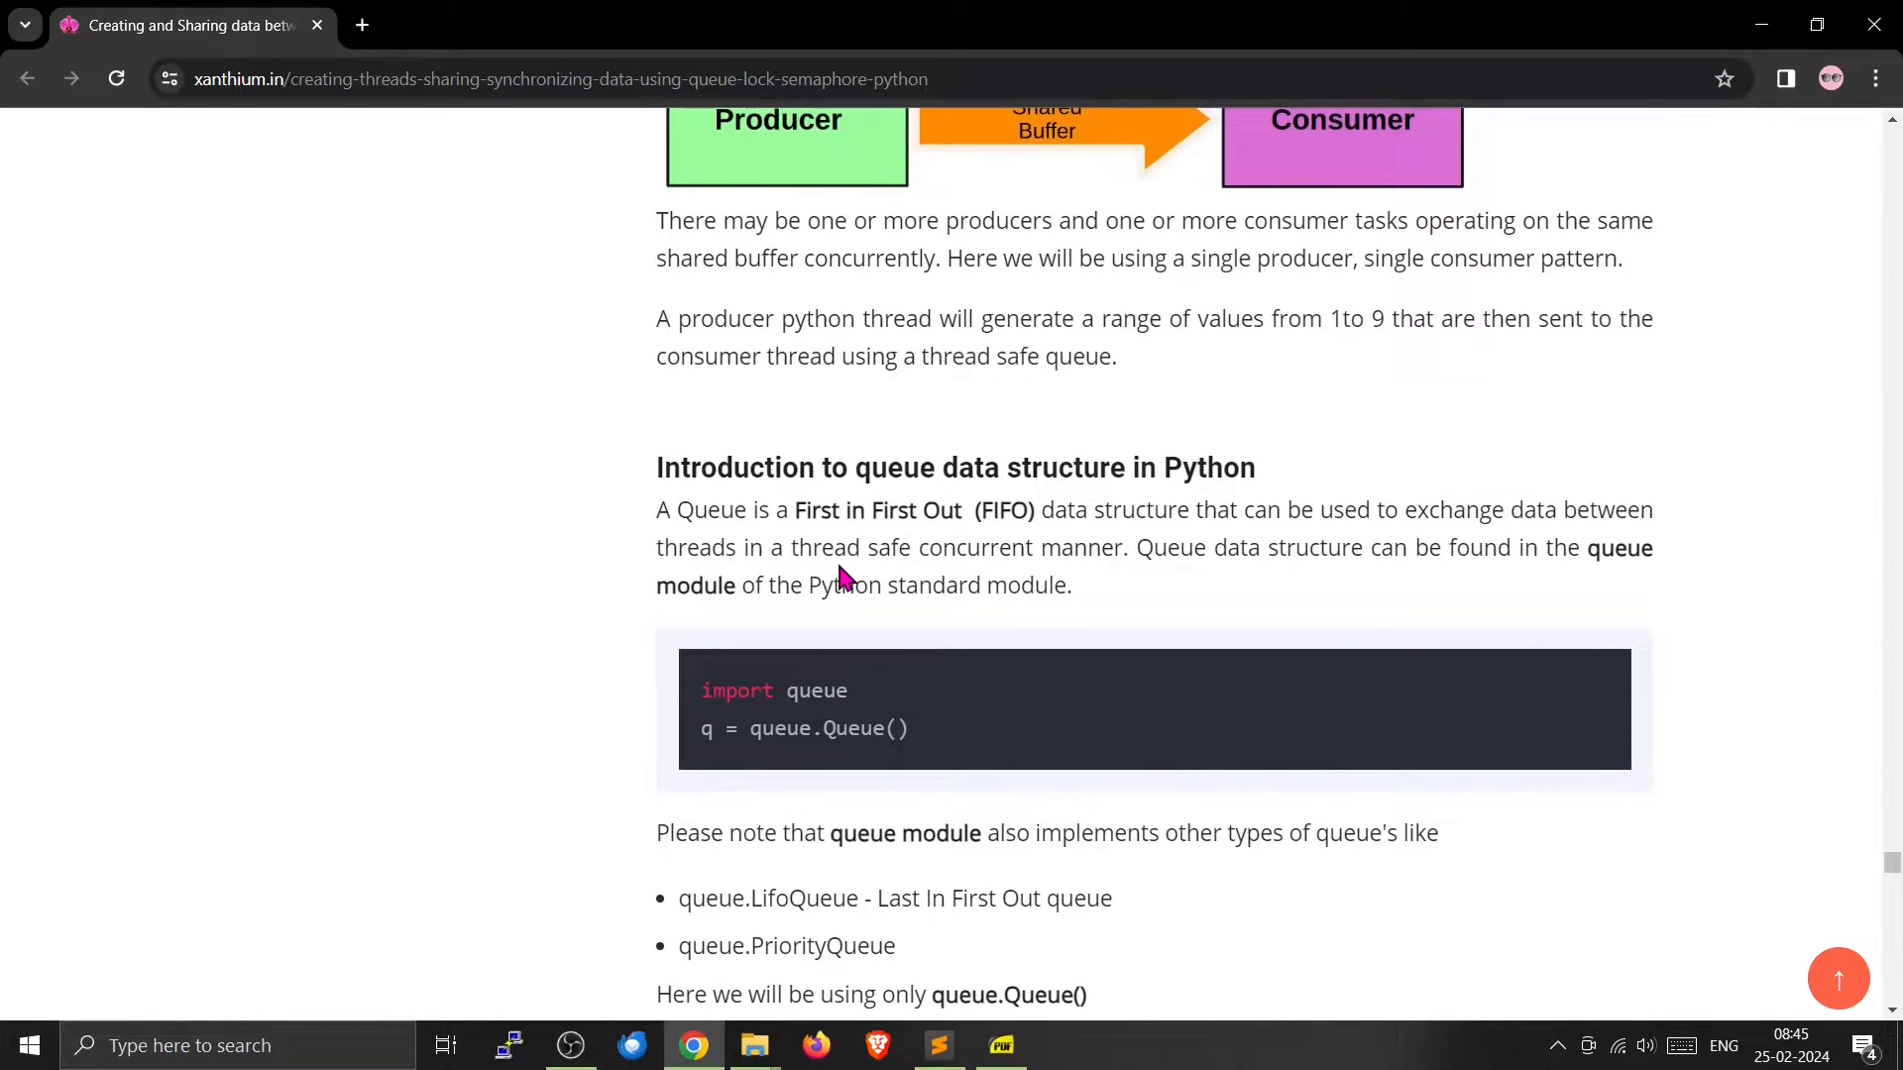
Scroll the xanthium.in article past put() to get() and the FIFO shell screenshot (1, 2, 3)
scroll(down, 3)
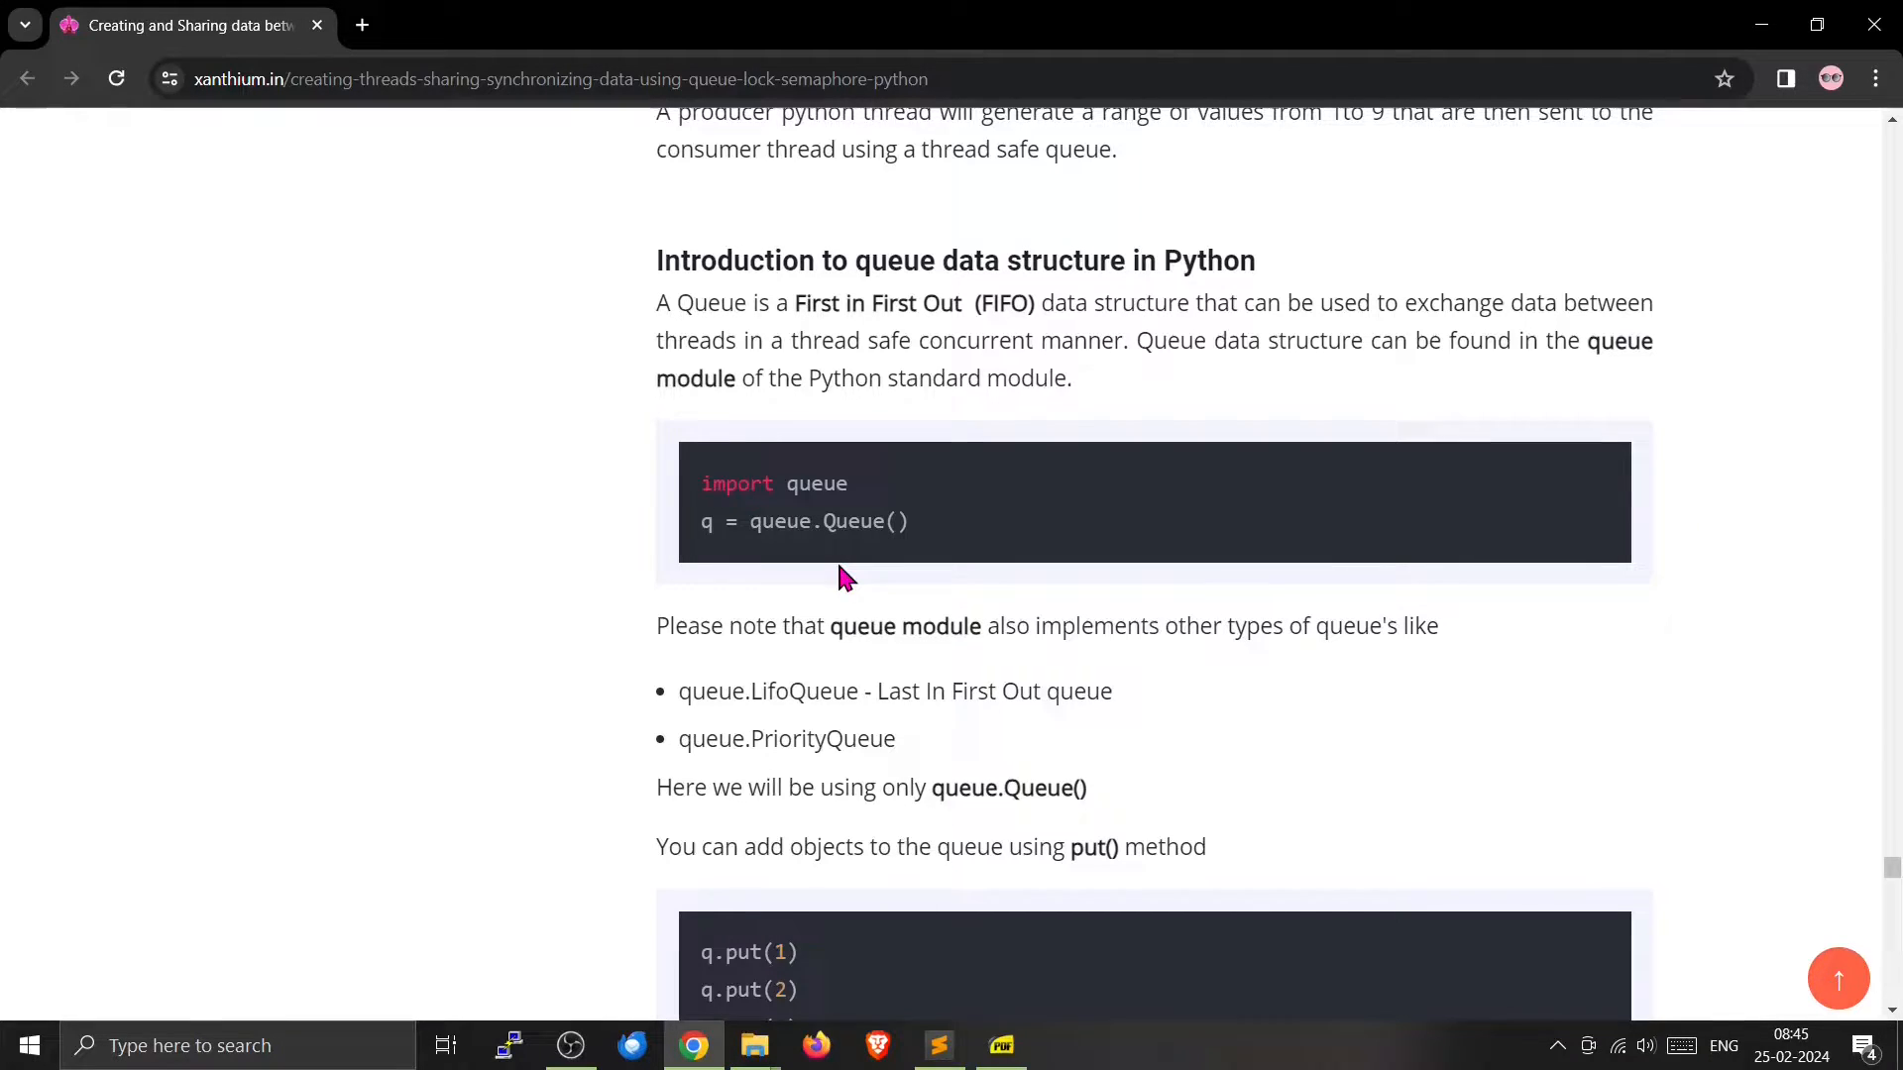
scroll(down, 3)
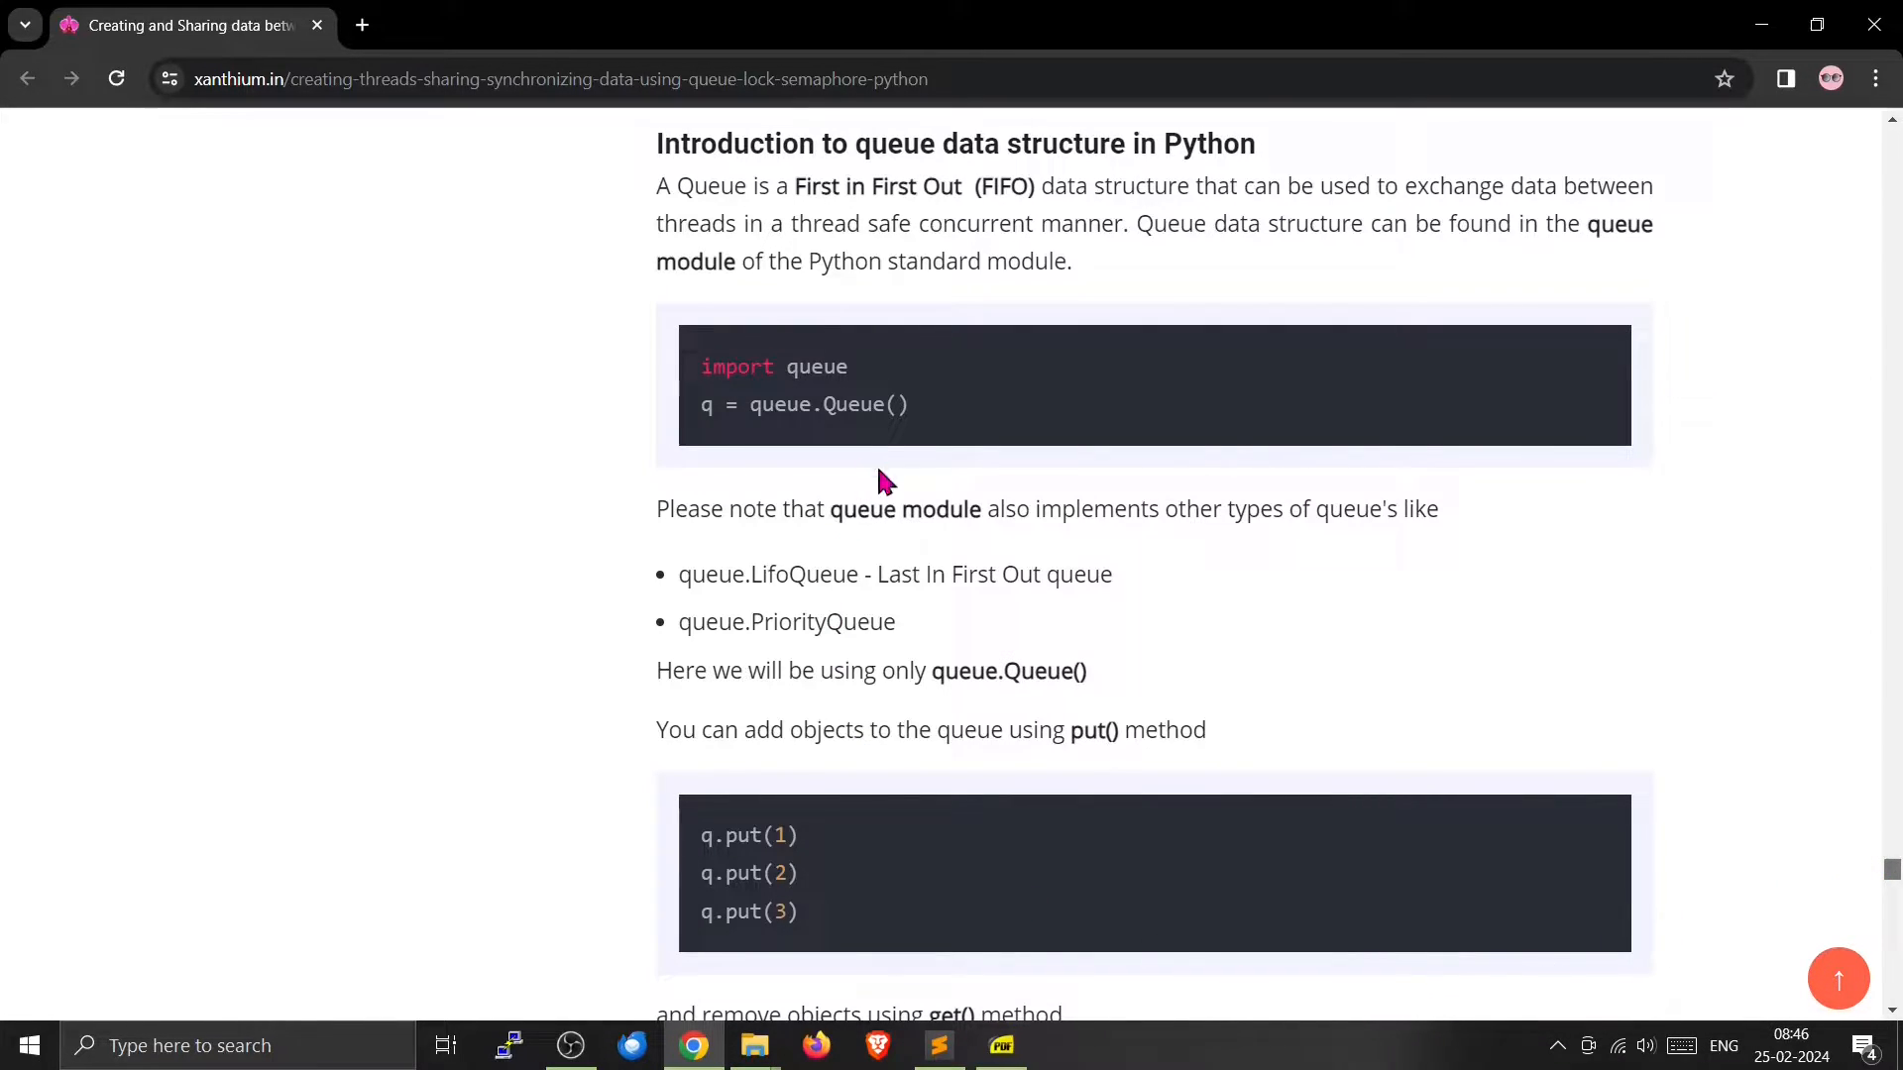
double_click(821, 367)
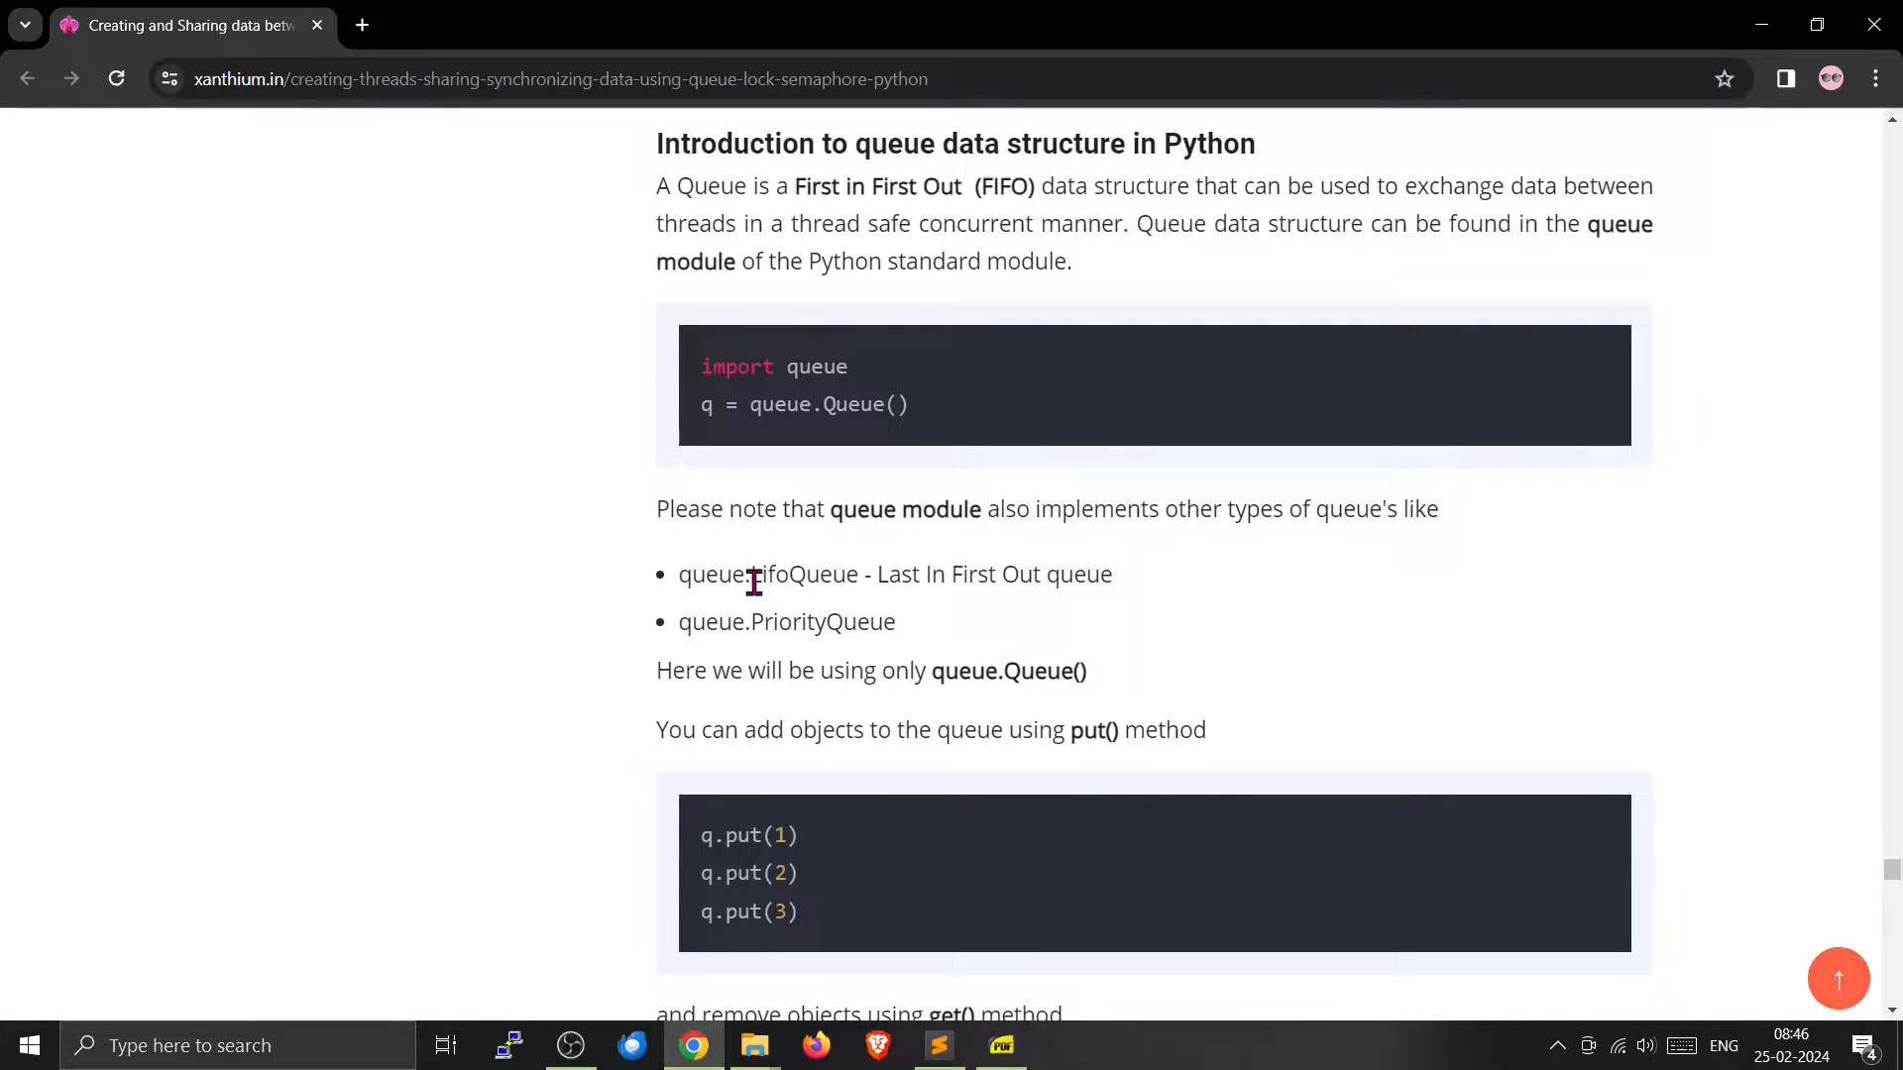
mouse_move(758, 622)
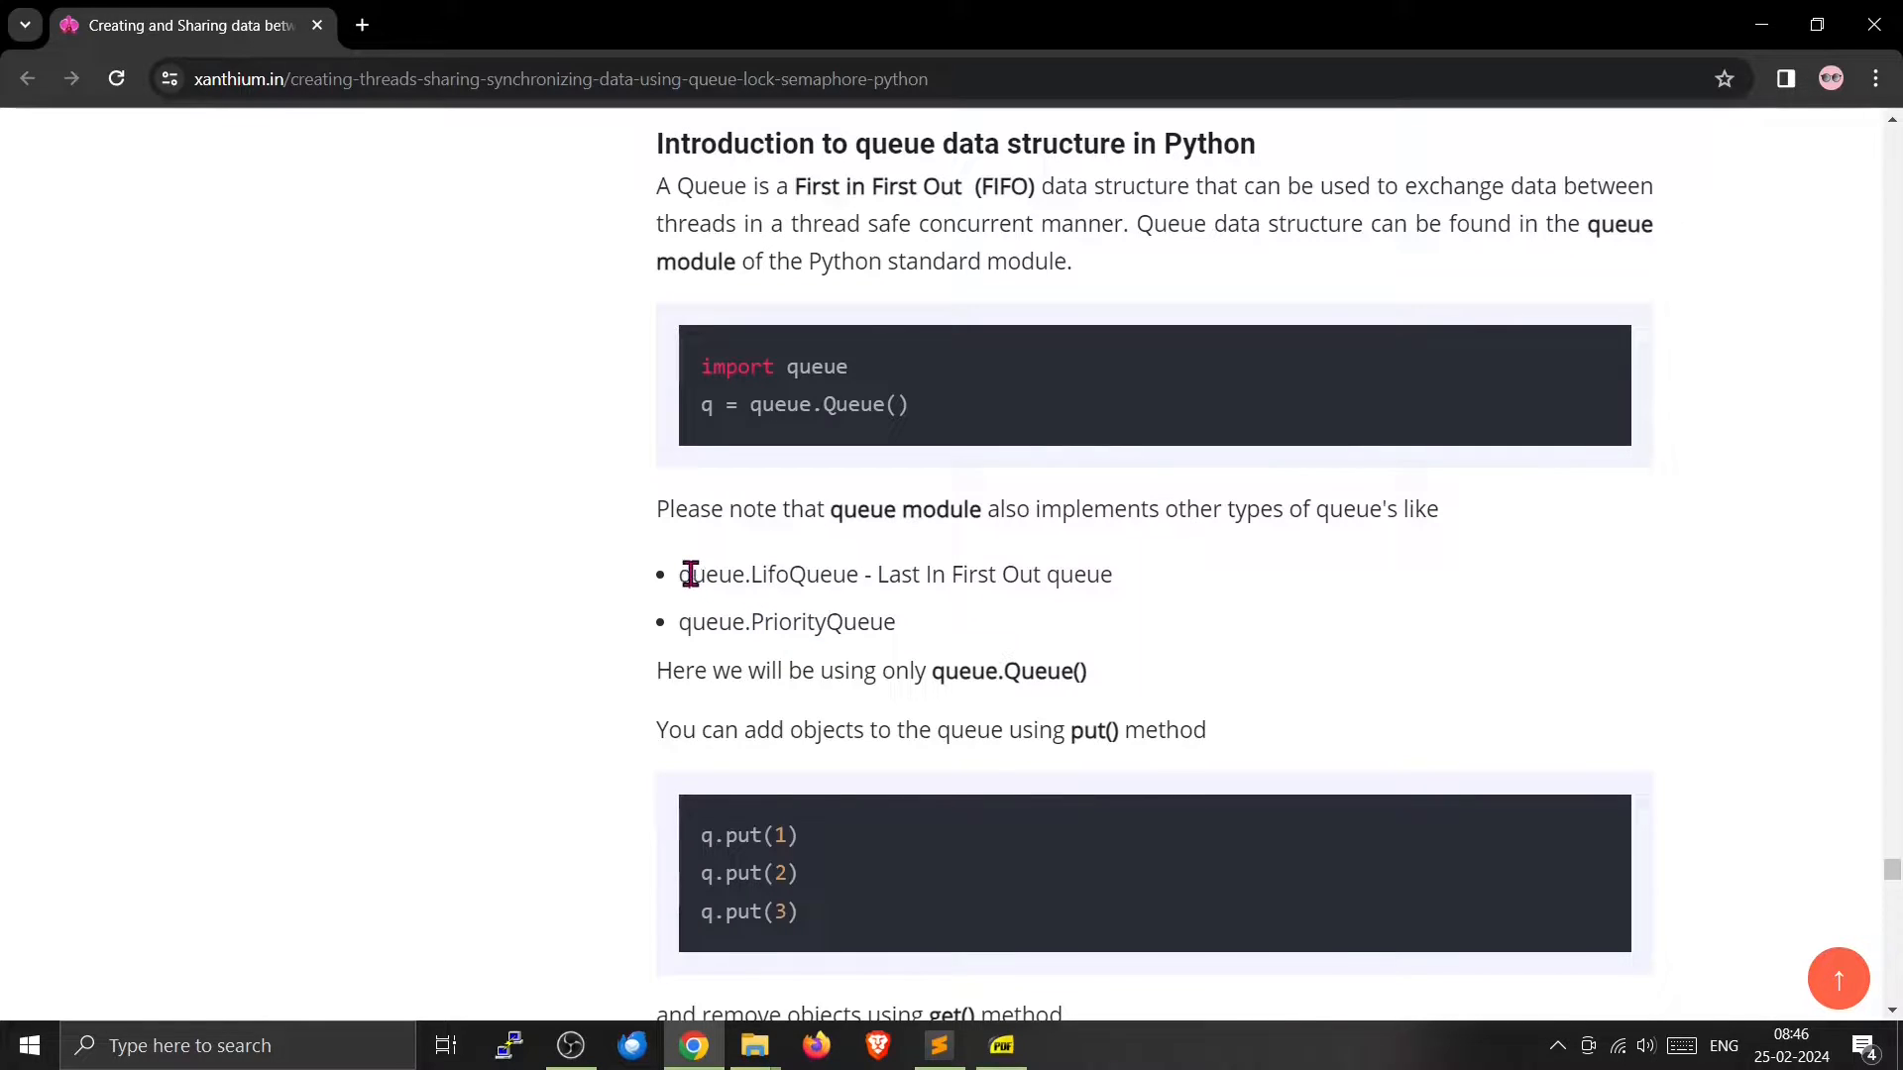
drag(690, 574, 894, 621)
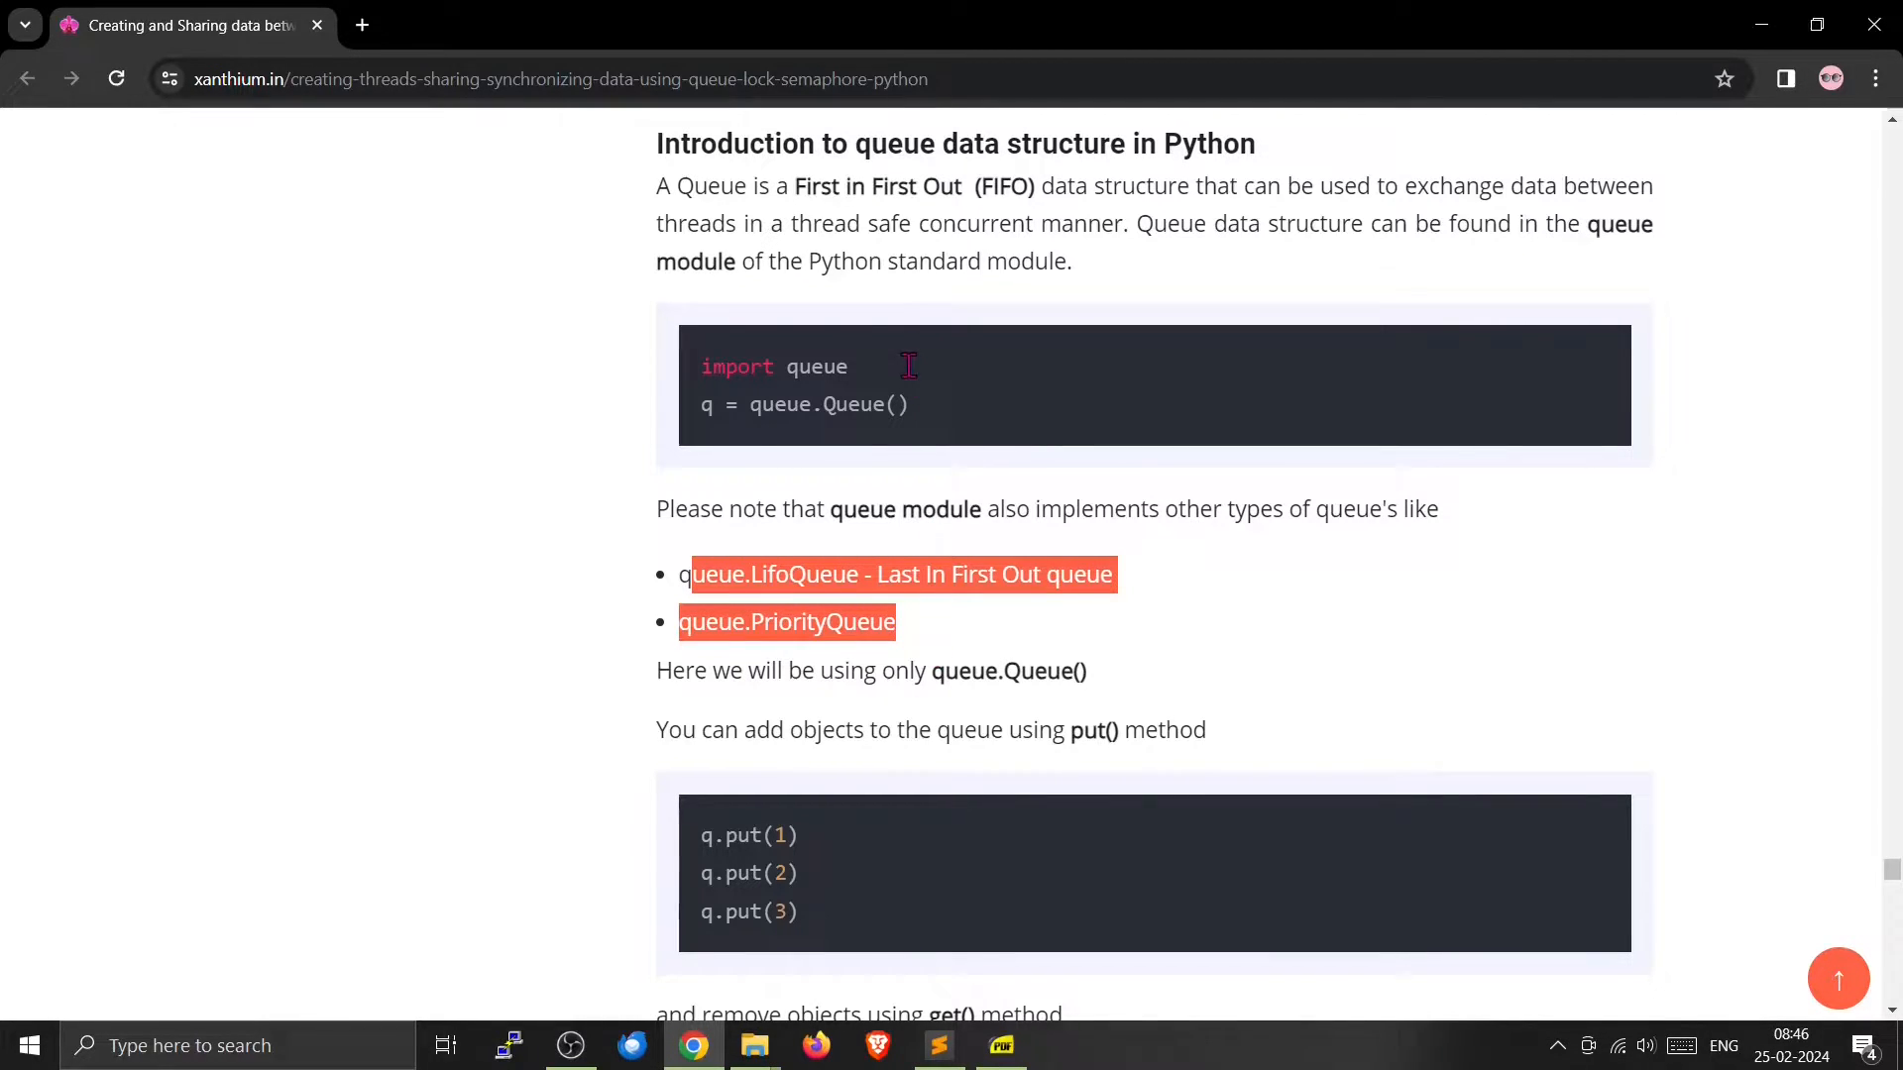
click(816, 442)
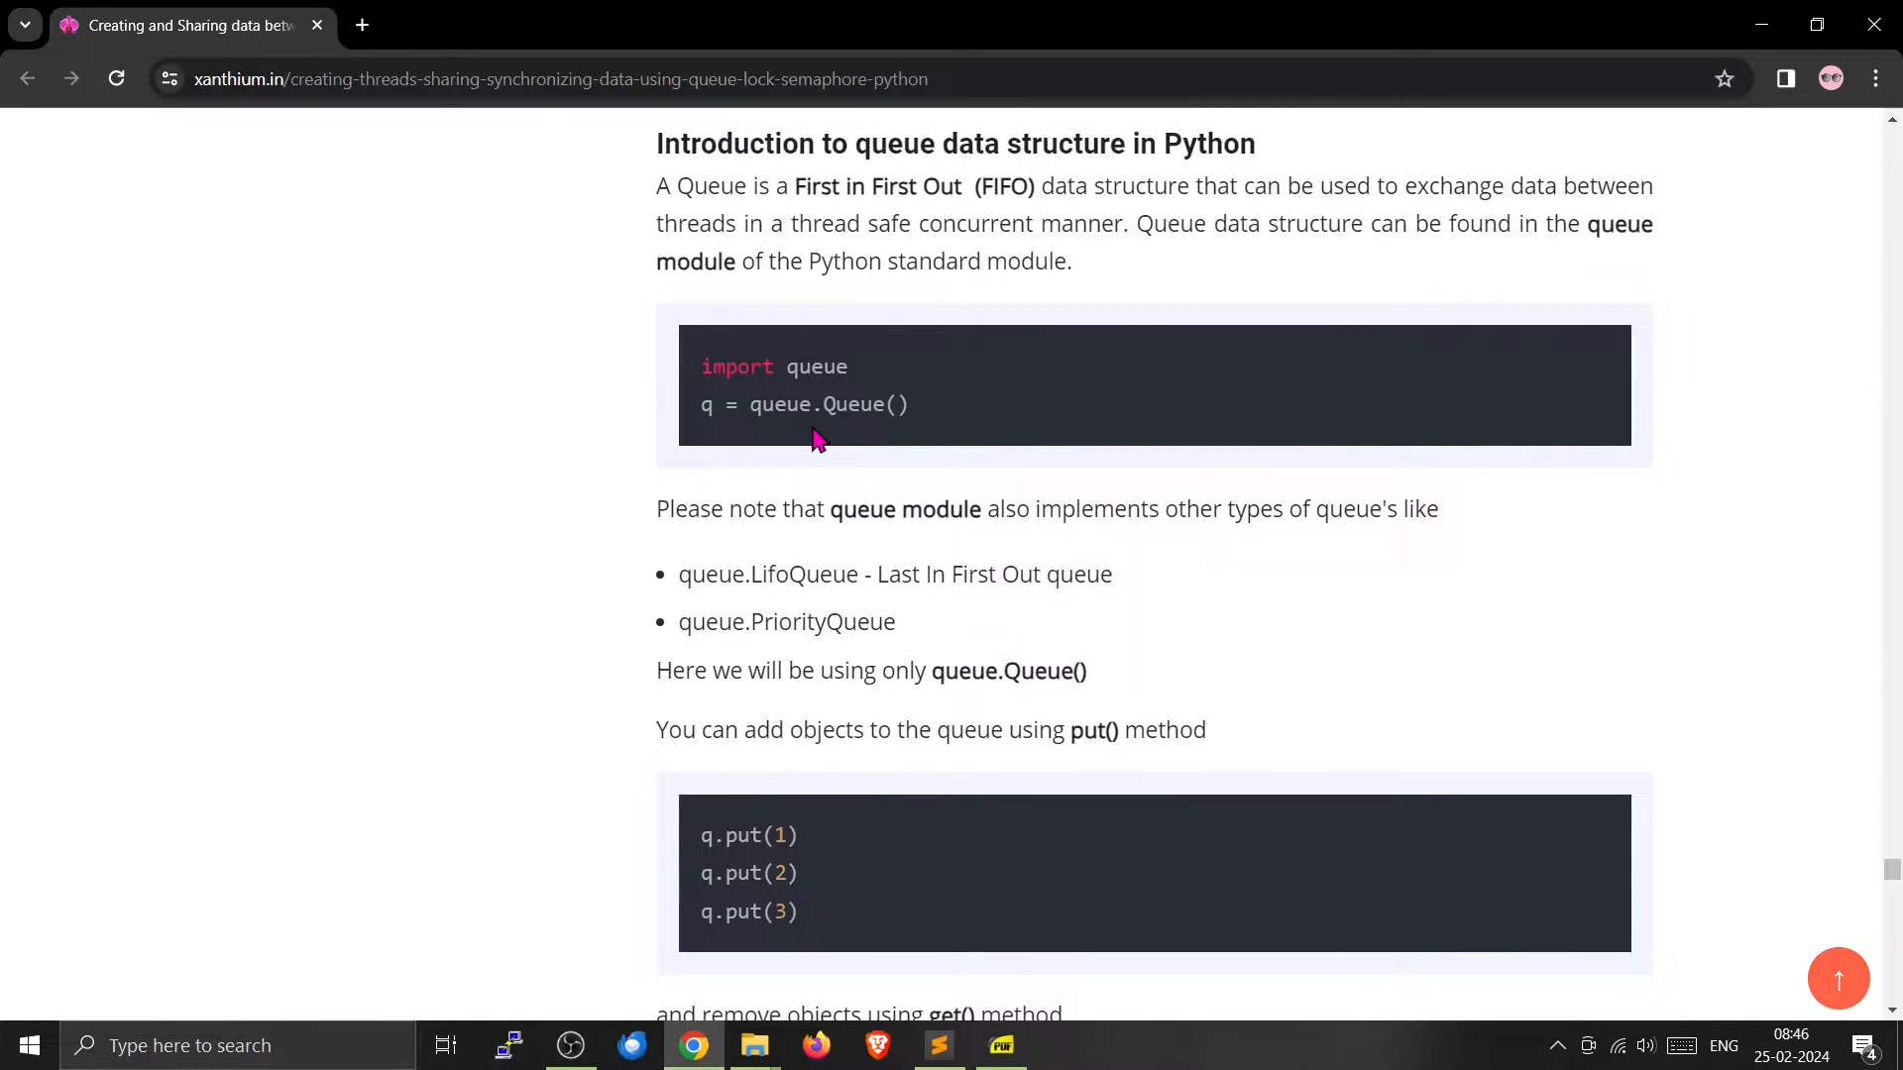
mouse_move(663, 485)
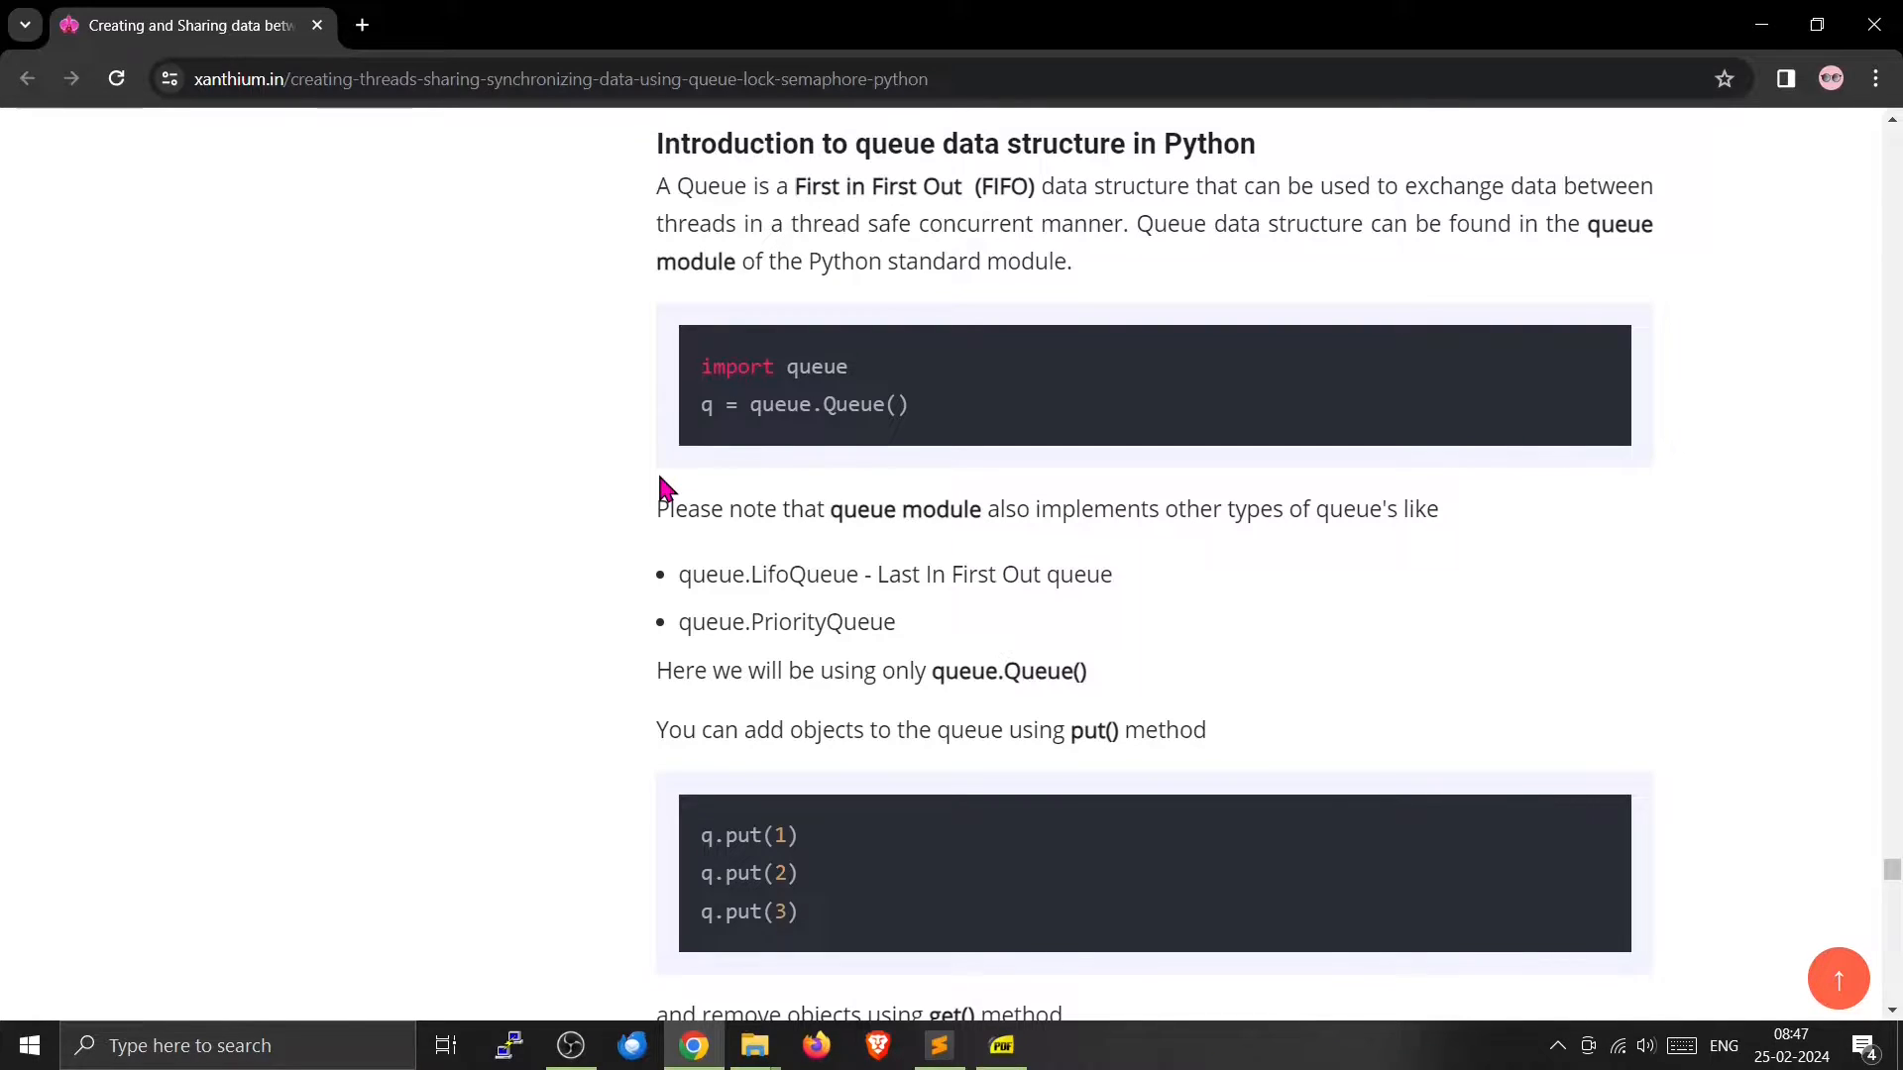
mouse_move(790, 433)
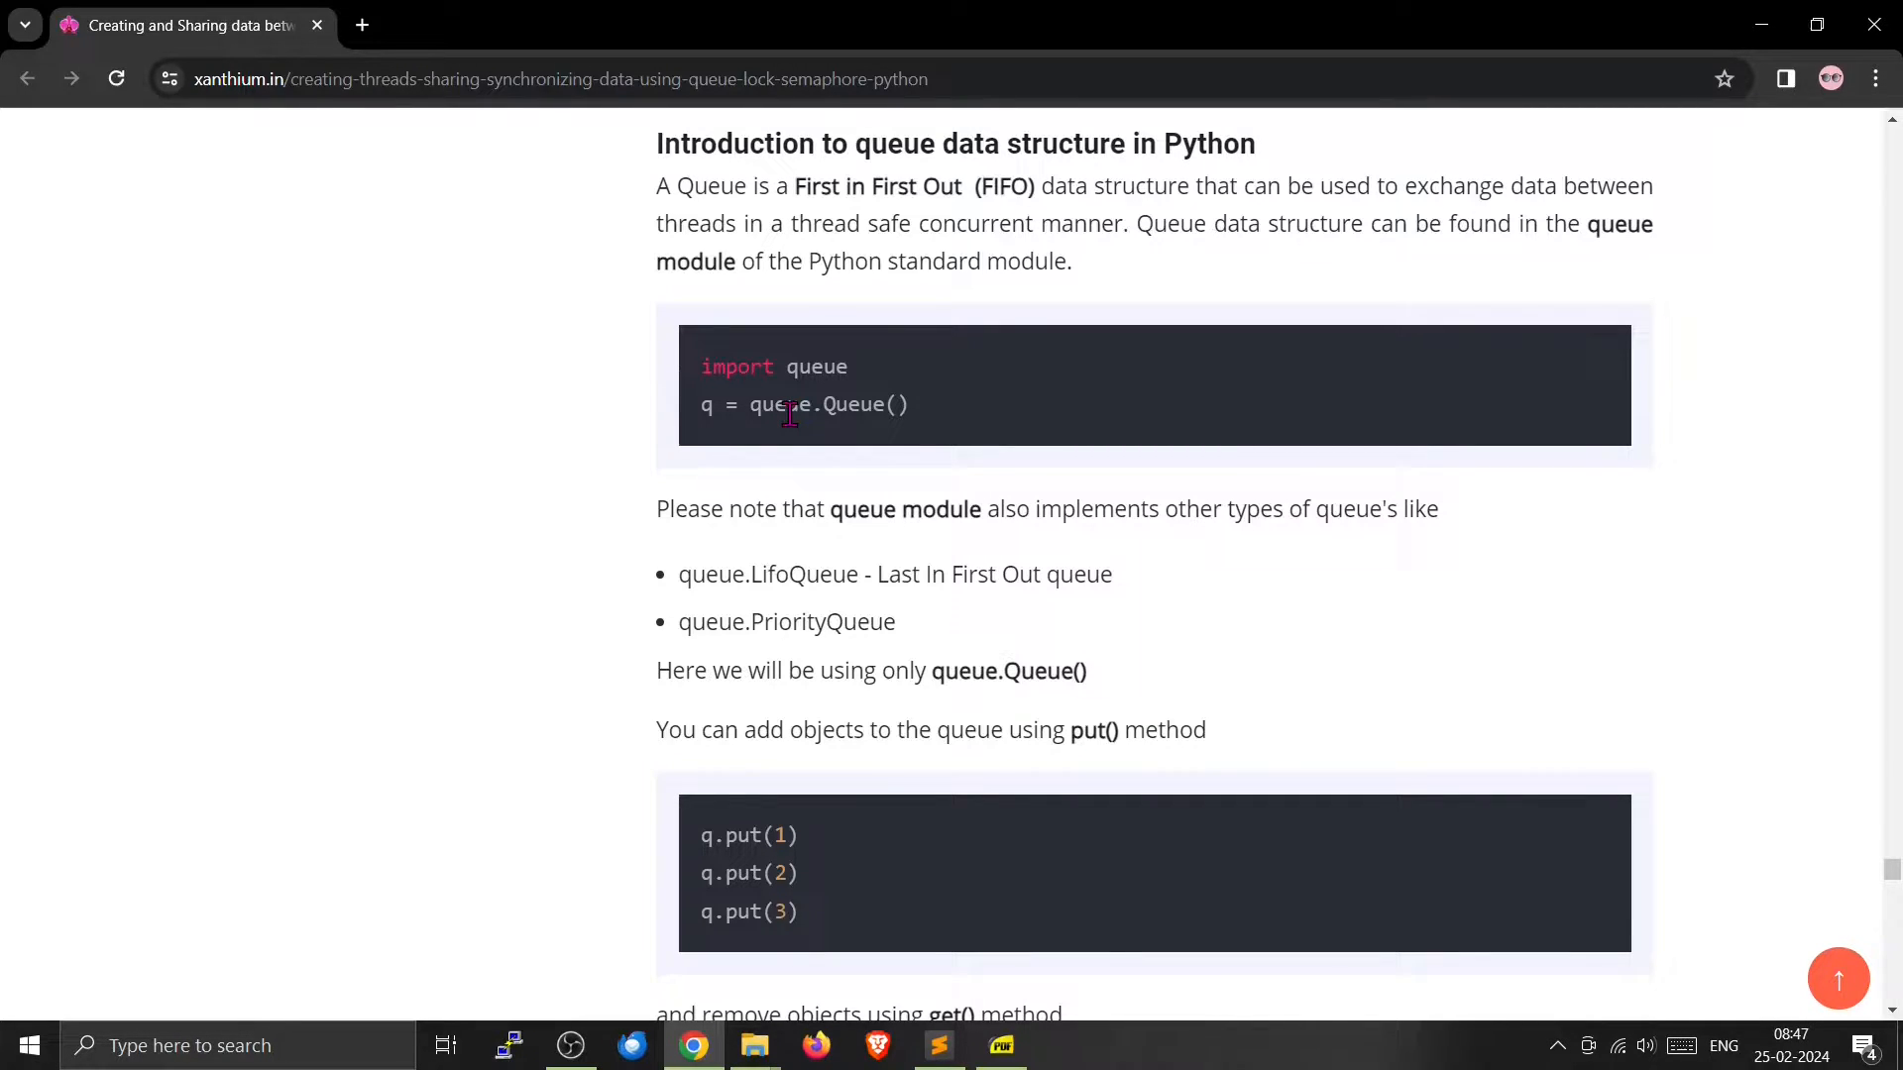
scroll(down, 3)
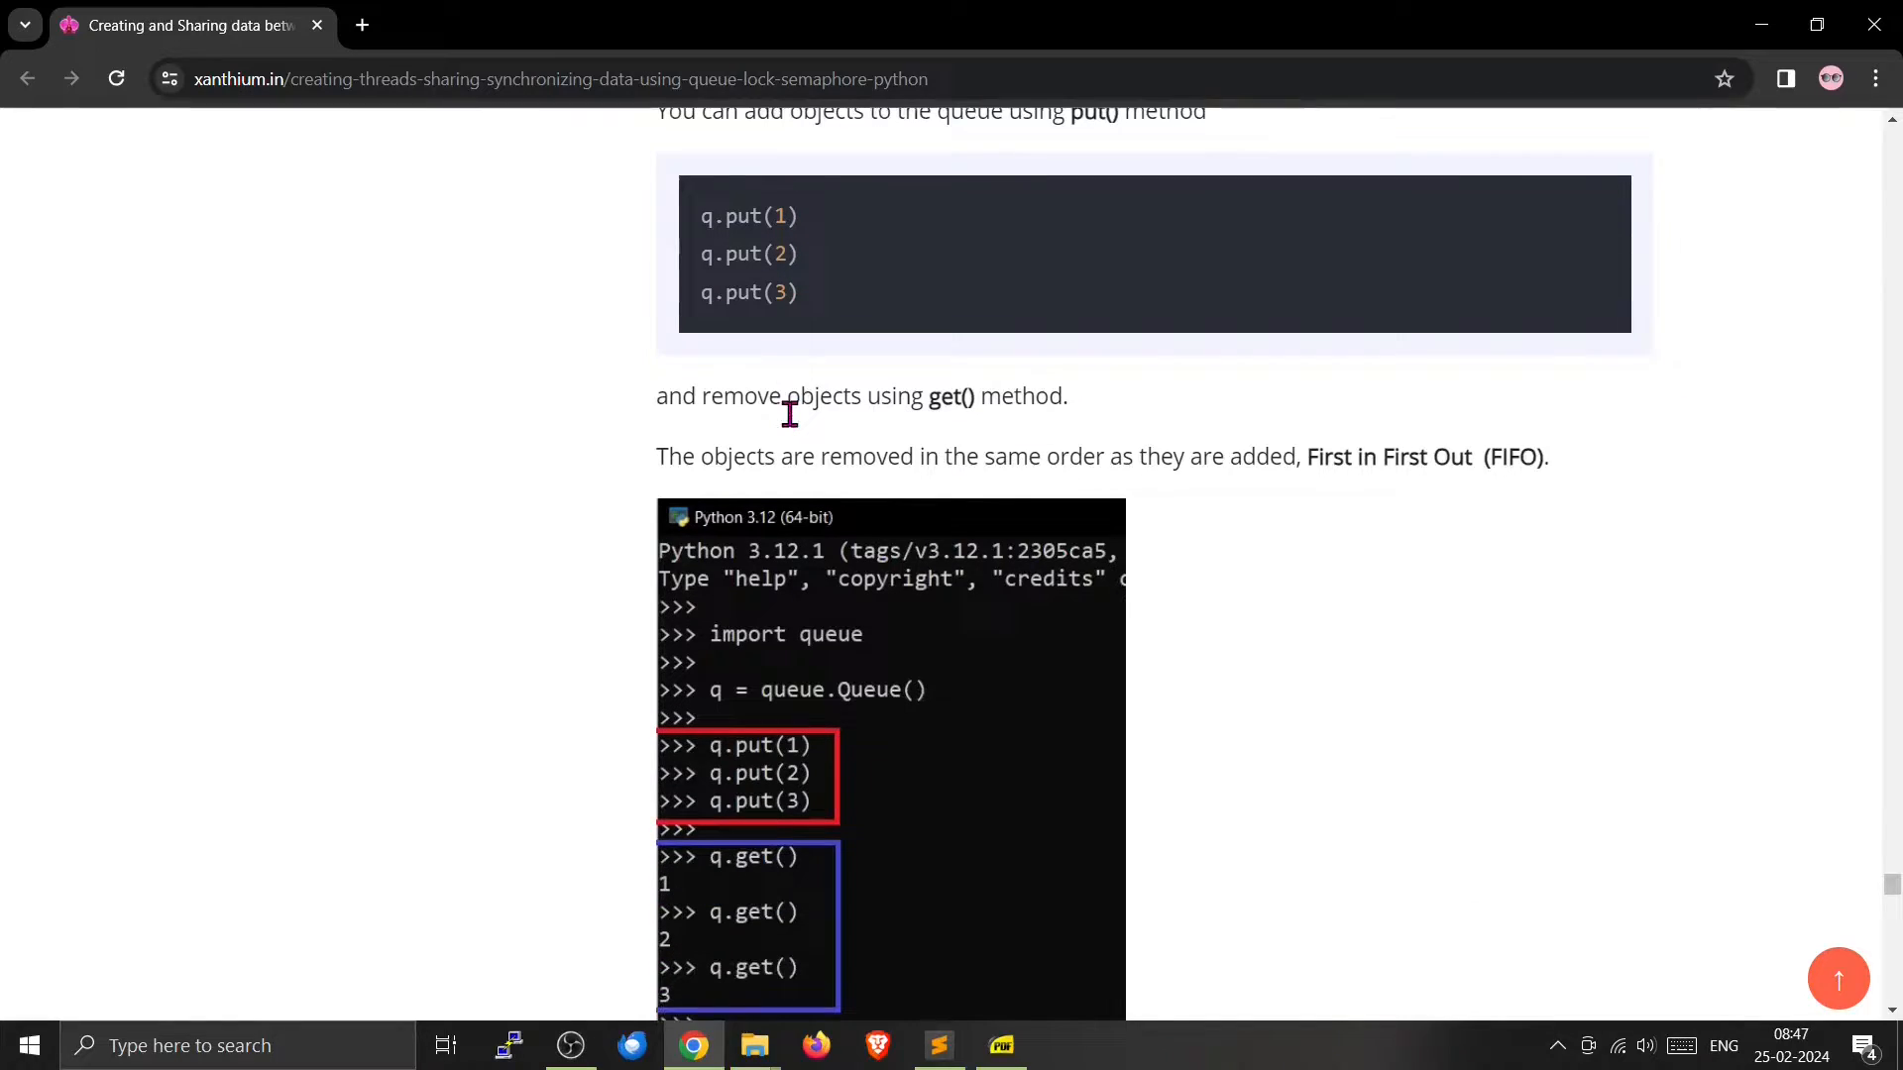
In the Python shell, import queue and create an empty queue with q = queue.Queue()
click(1059, 1046)
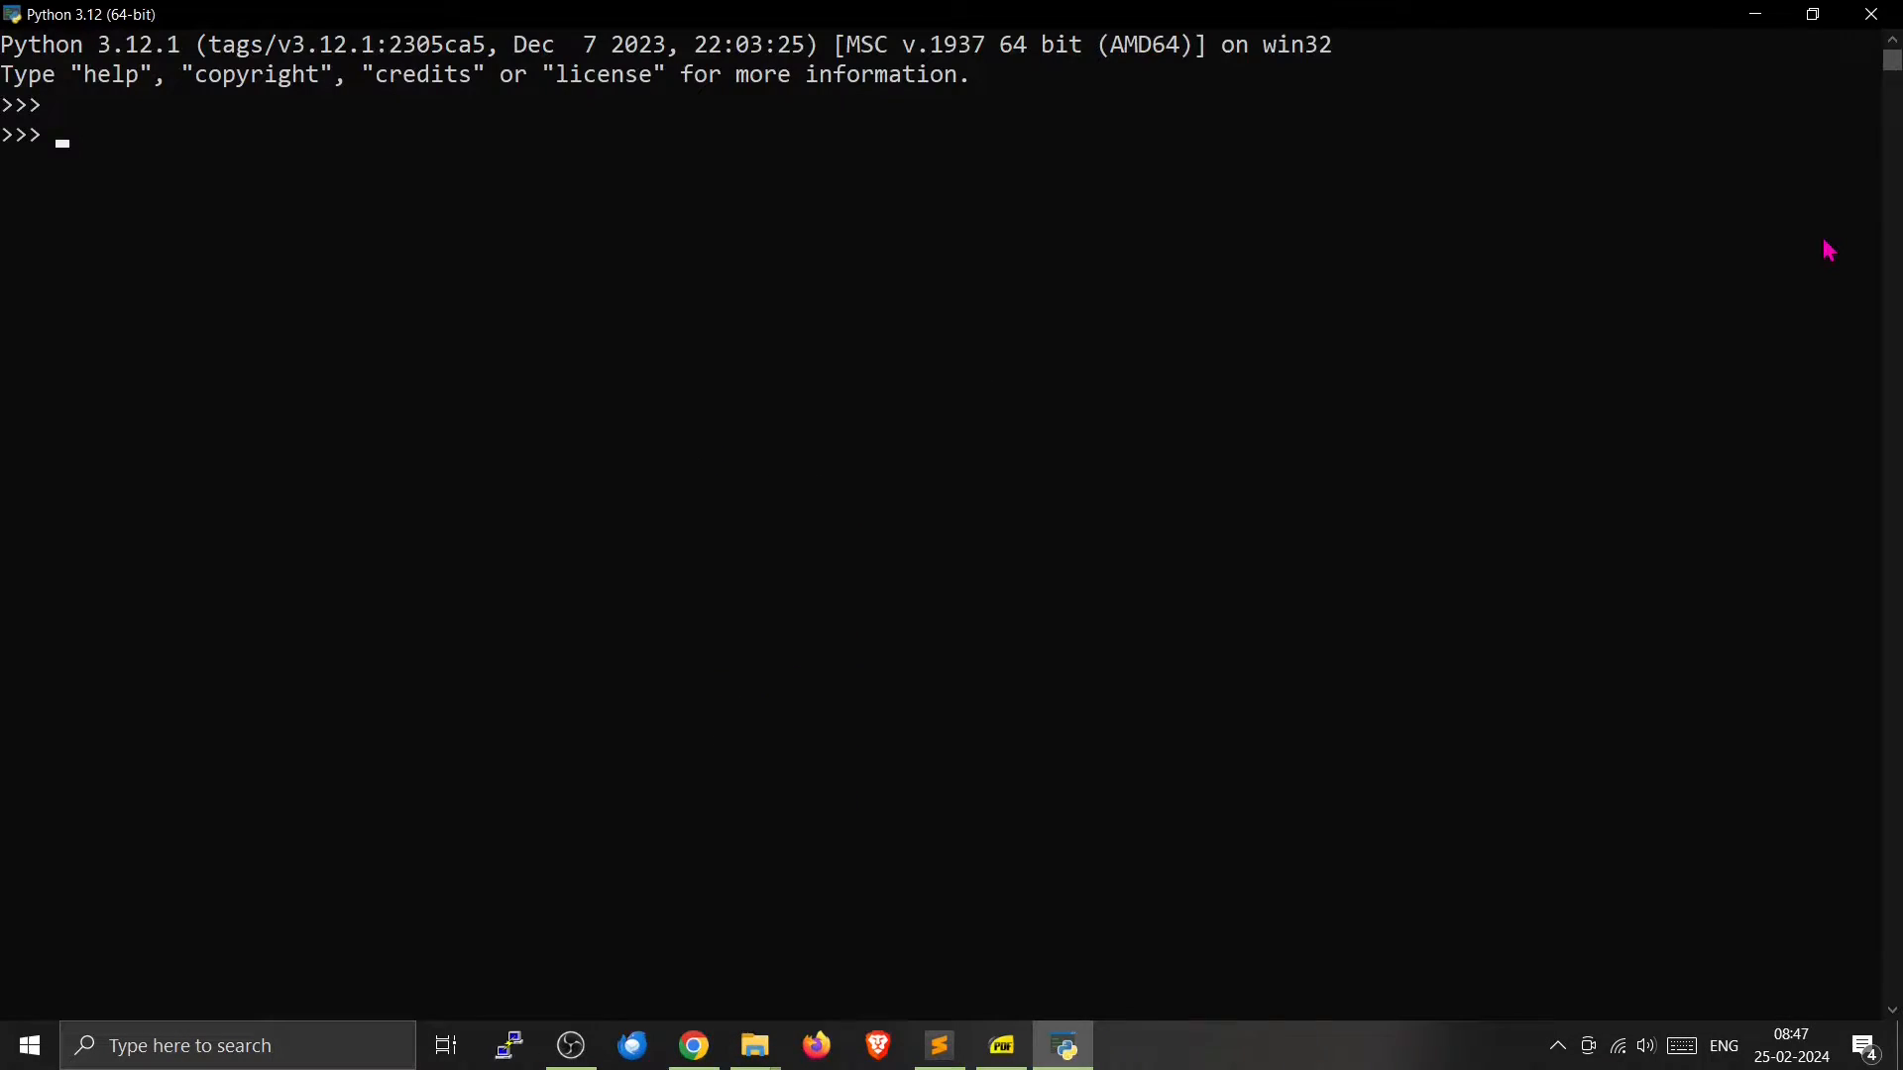
text(import queue)
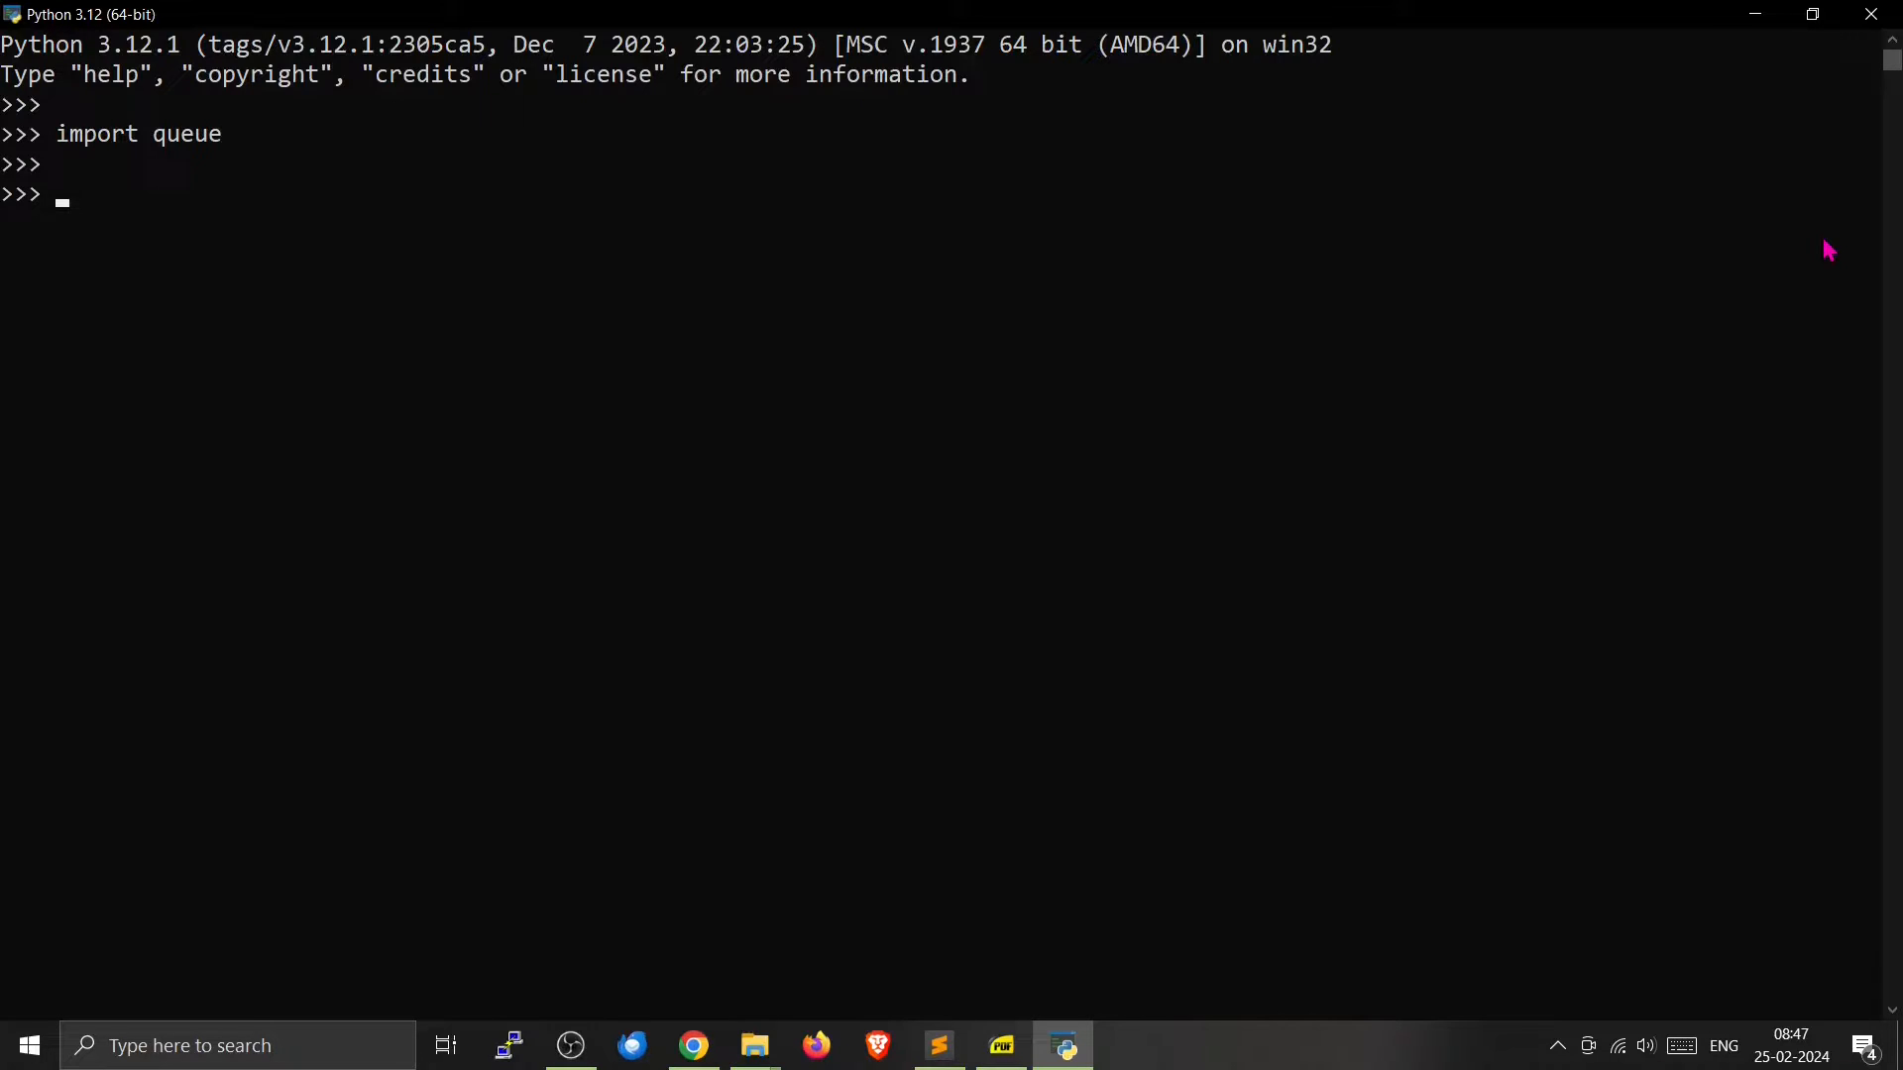
text(q =)
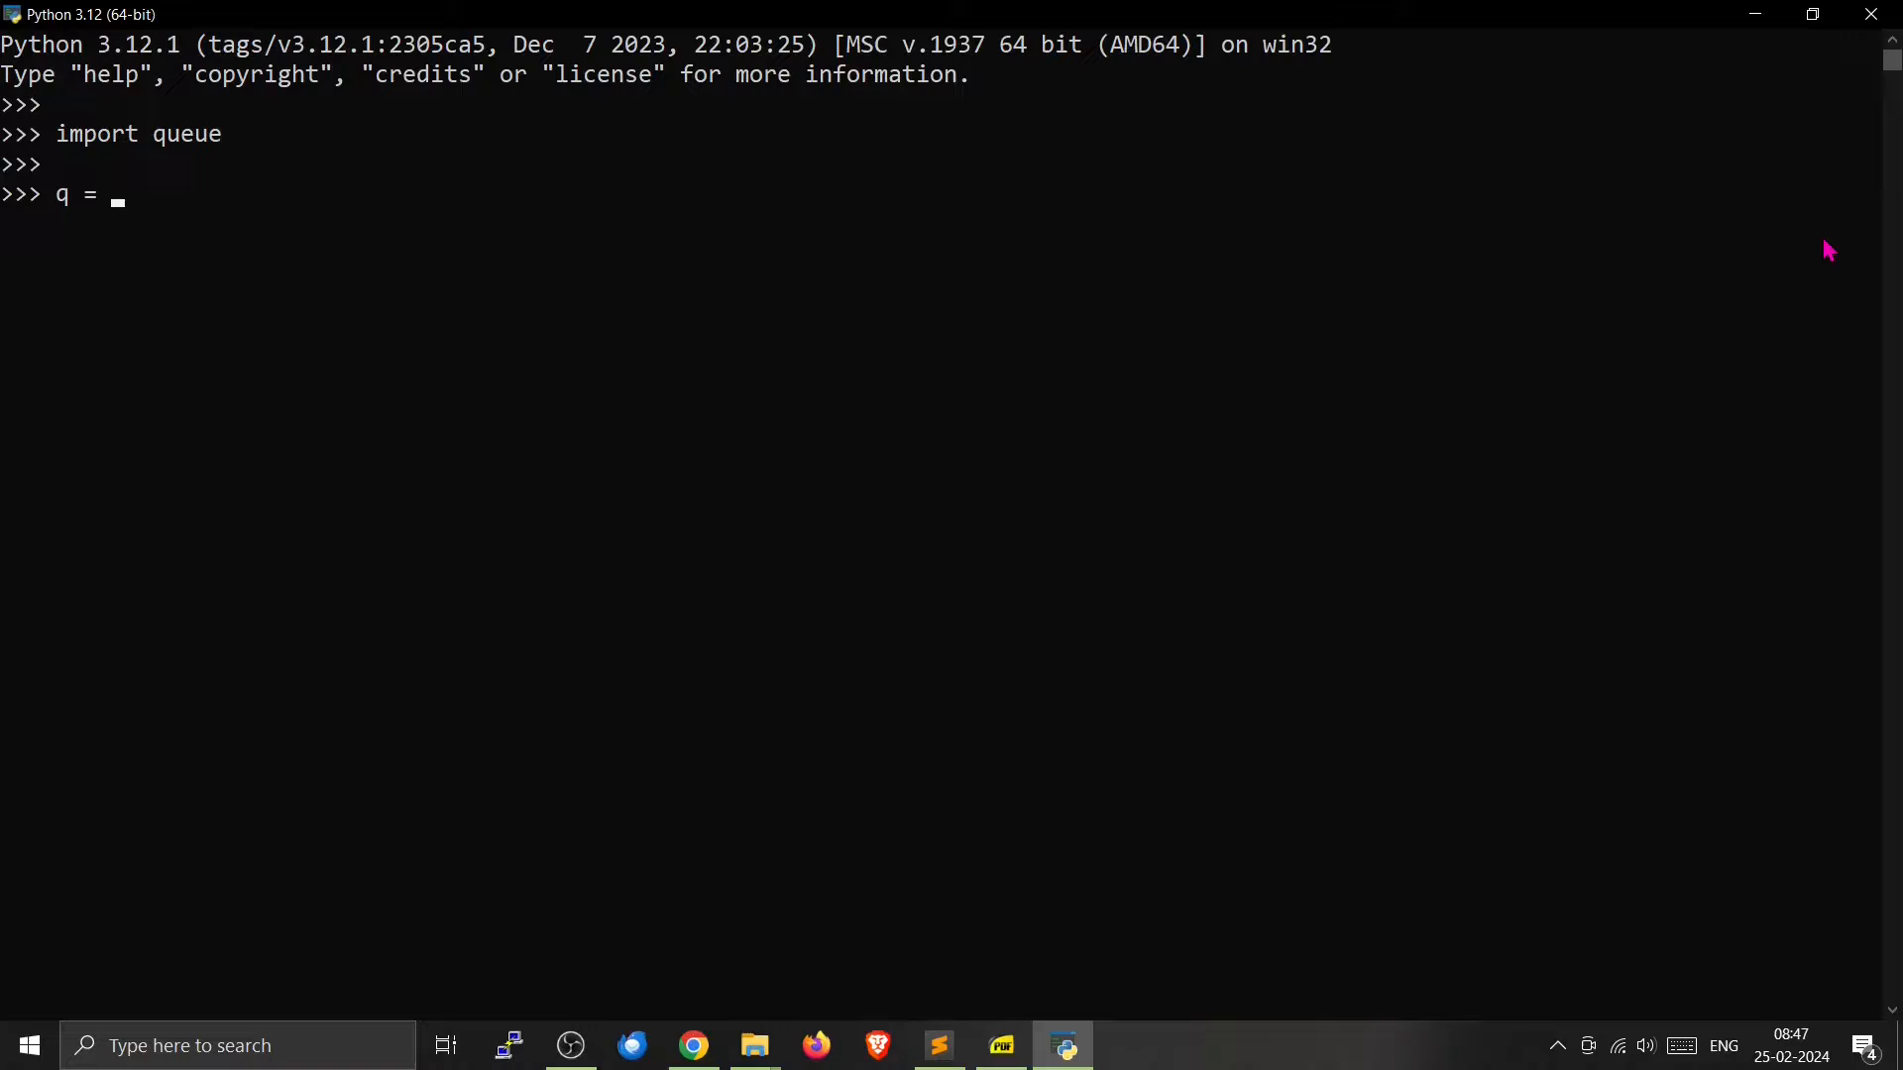
text(qu)
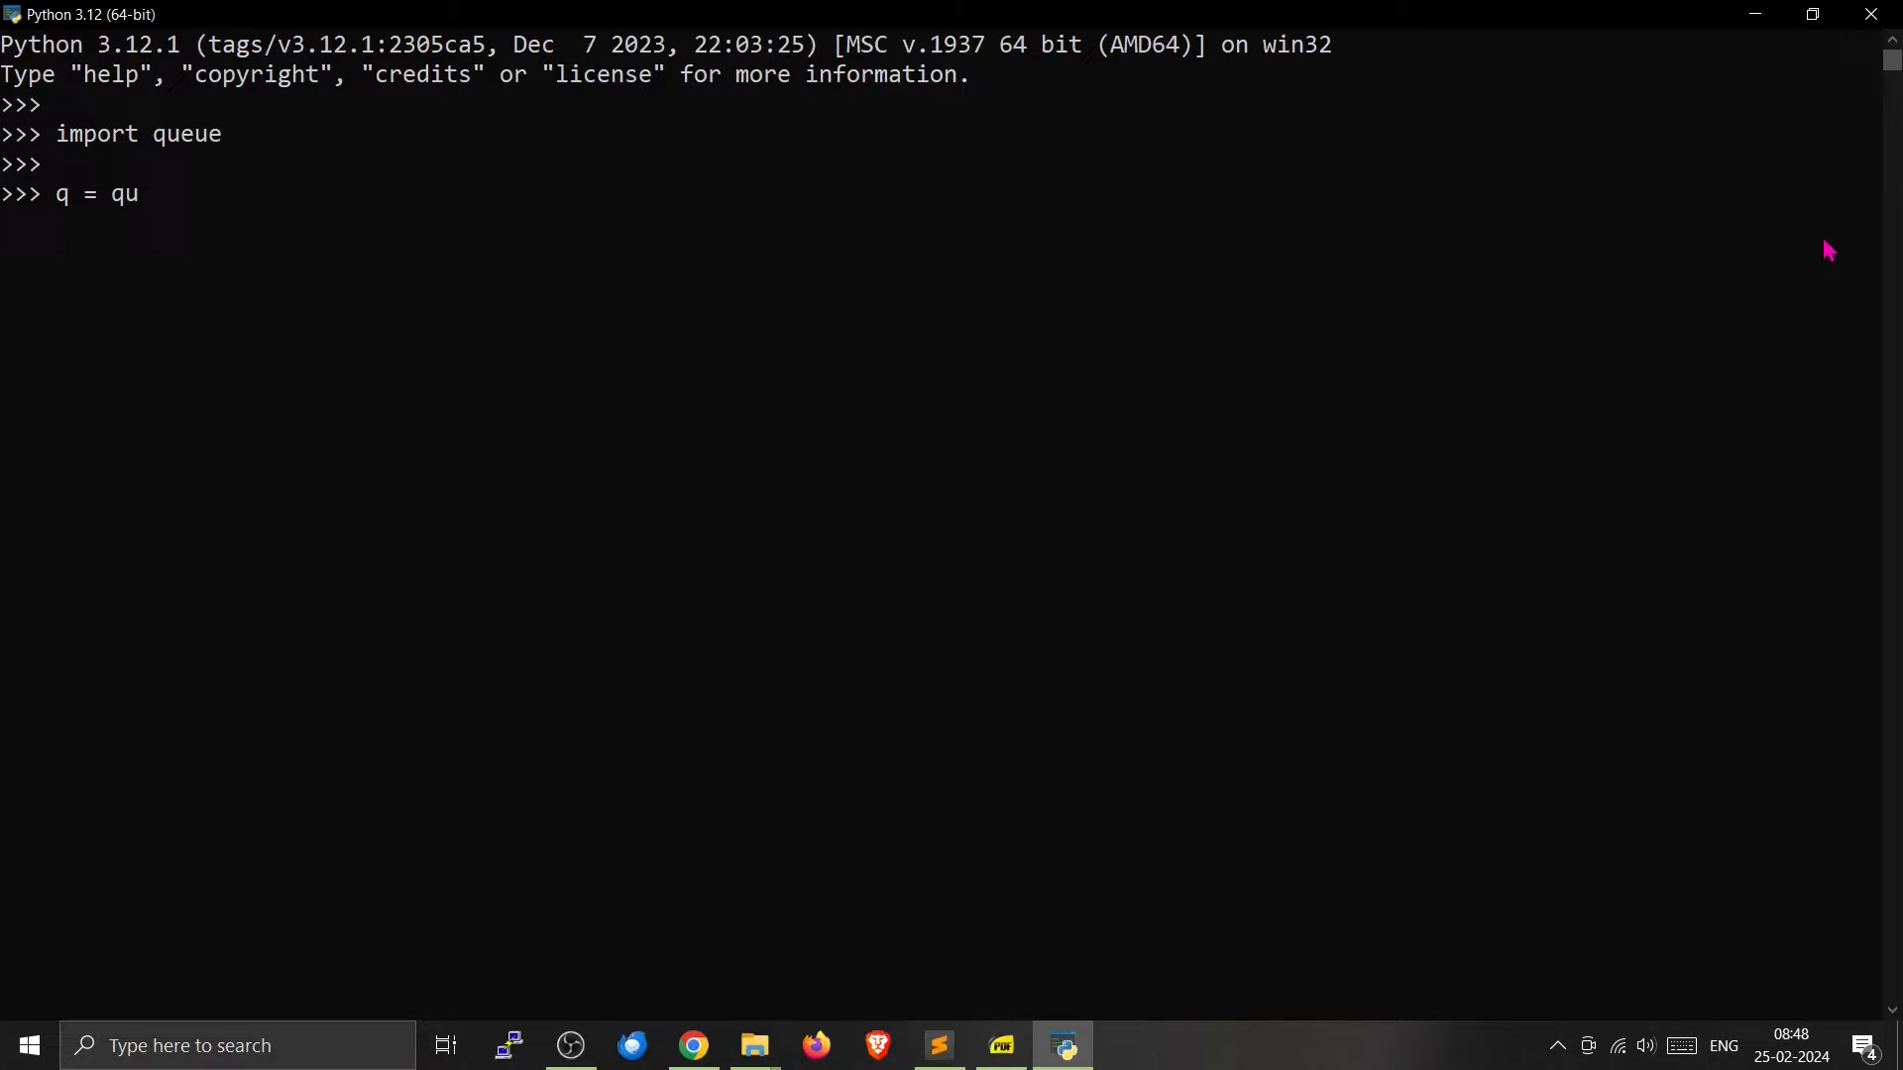
text(u)
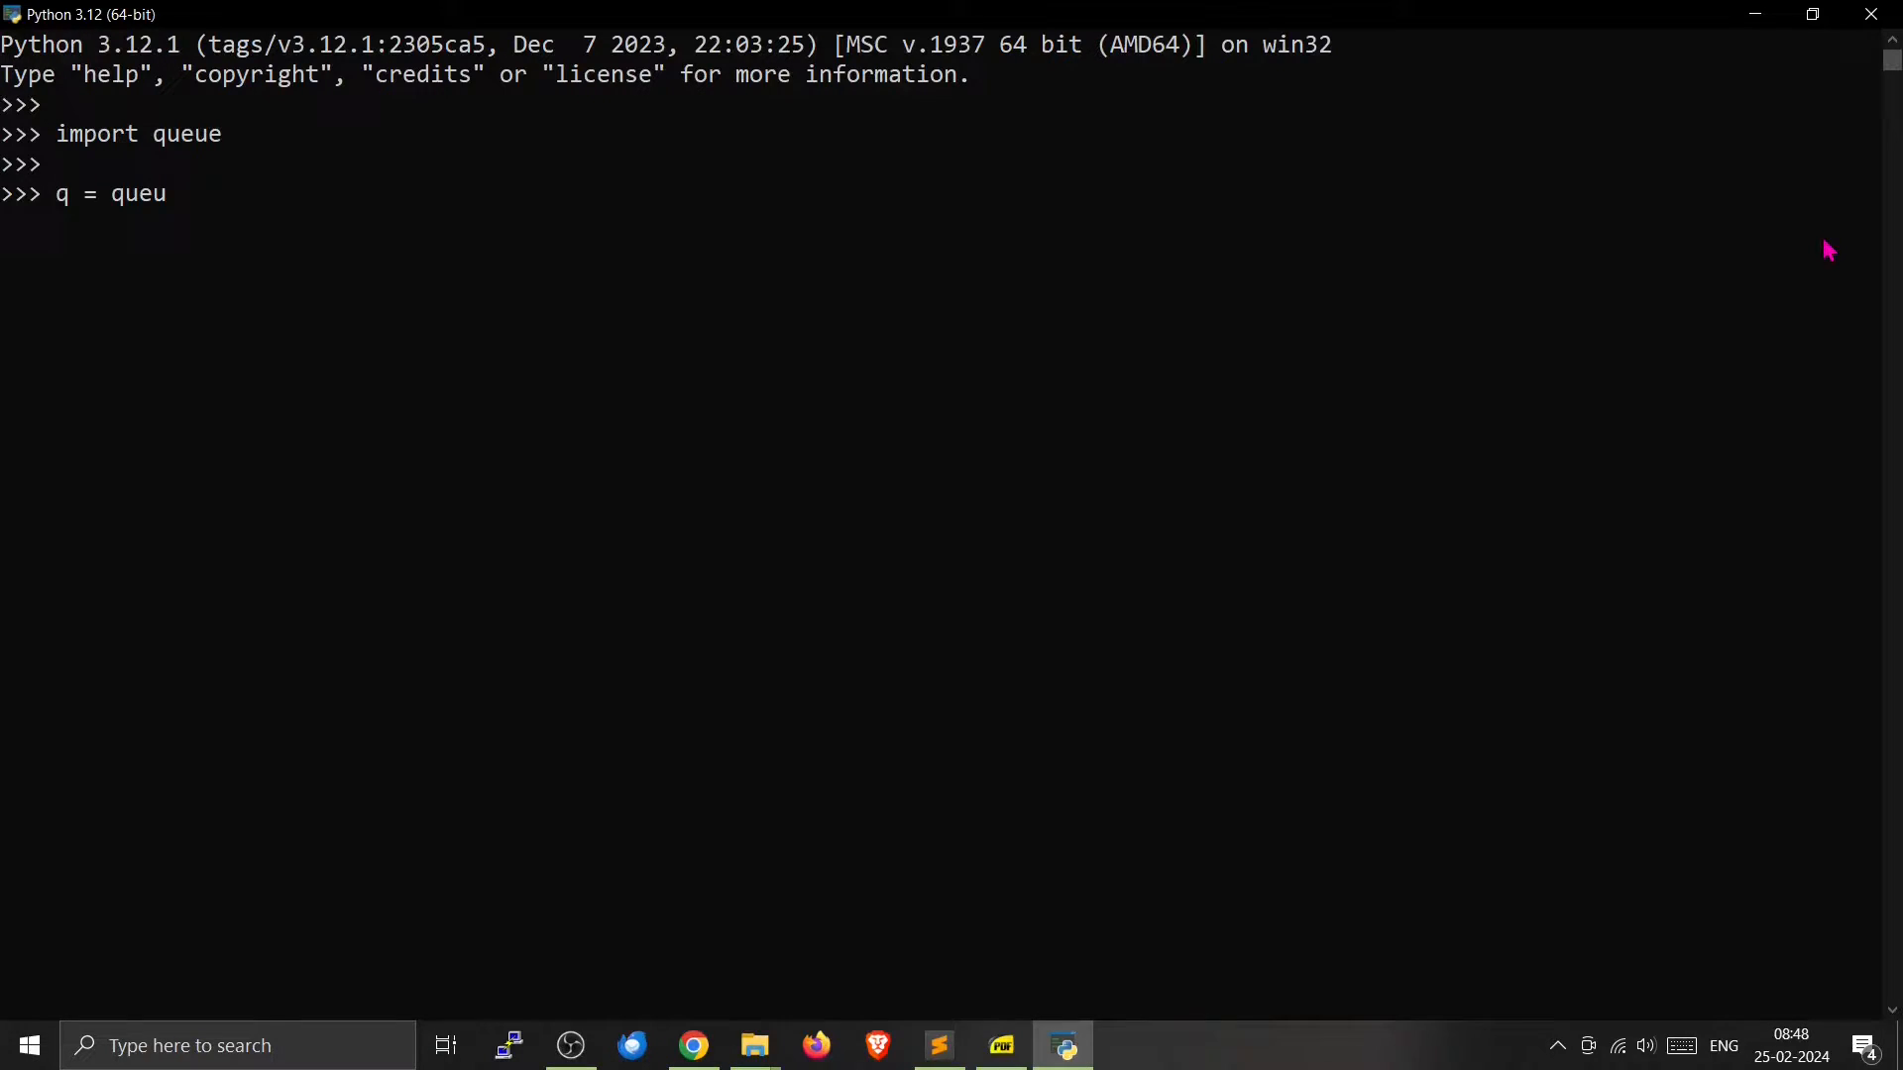
text(e.)
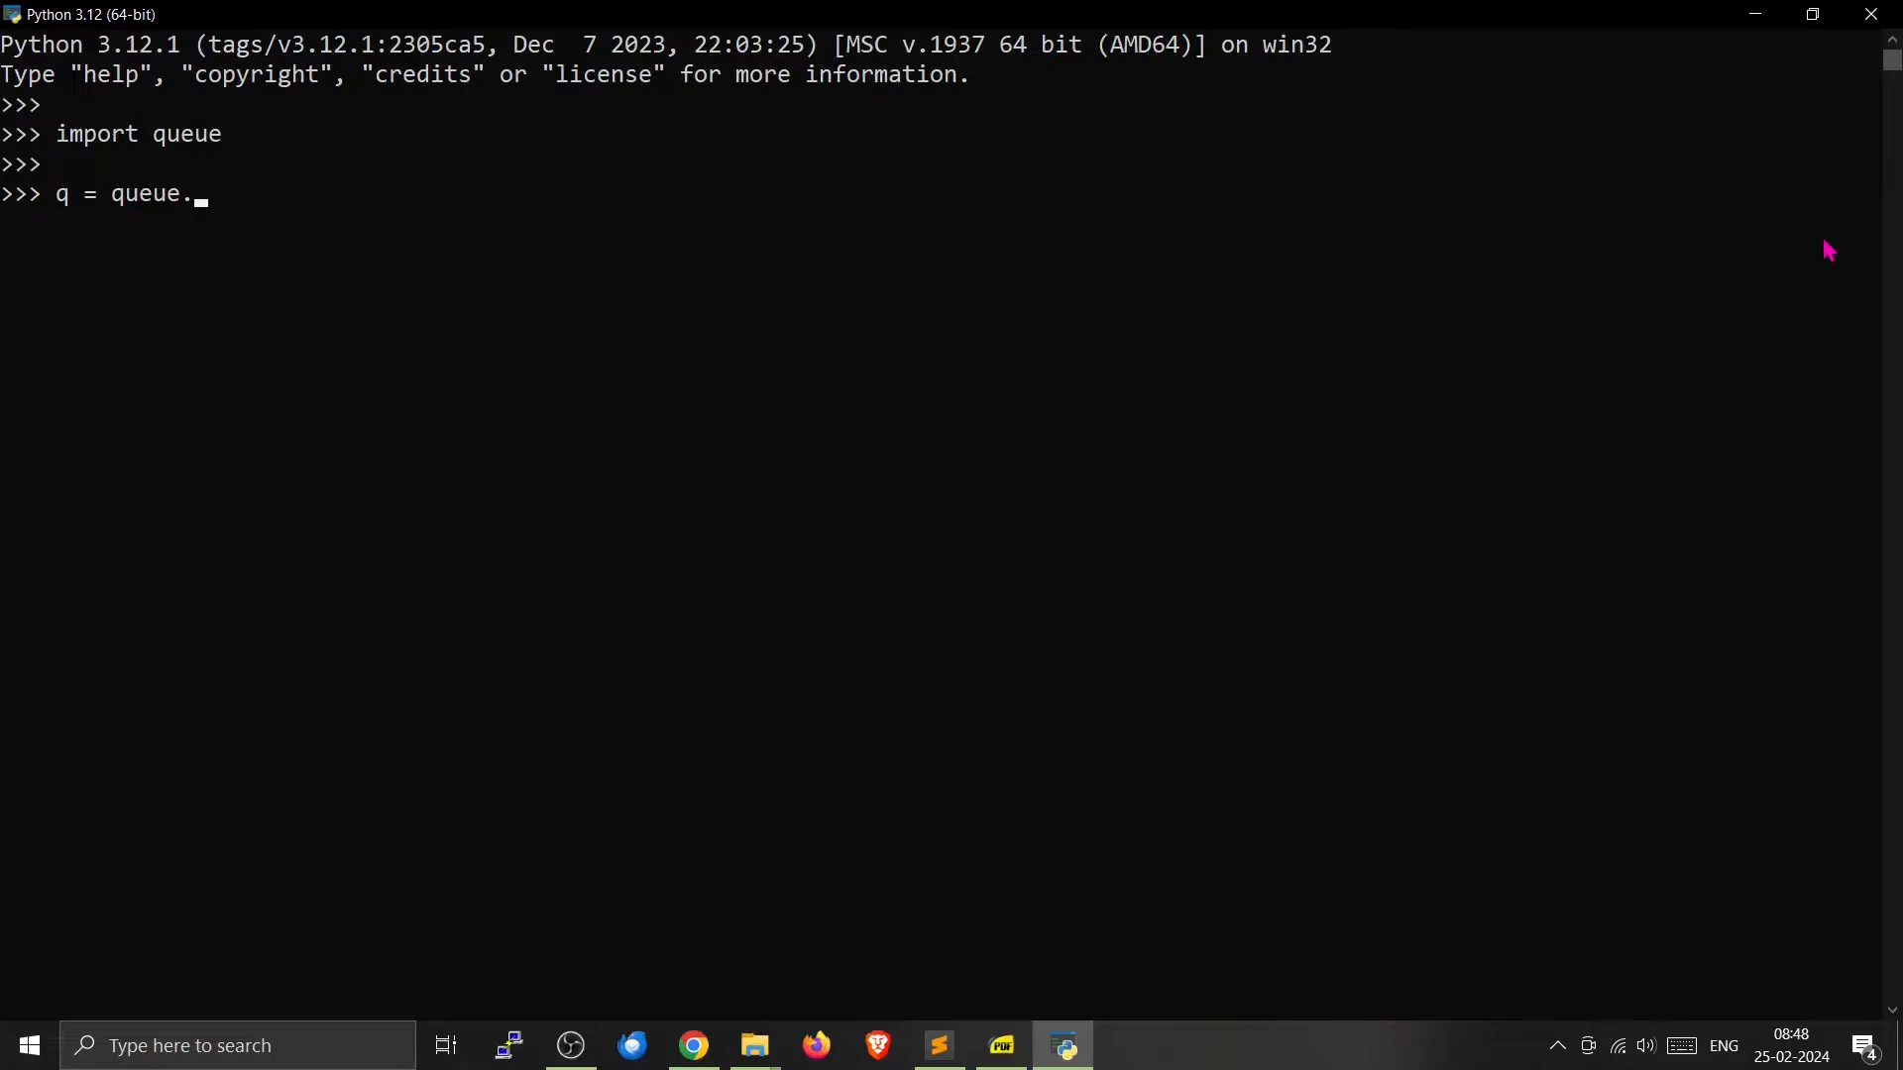
text(Qu)
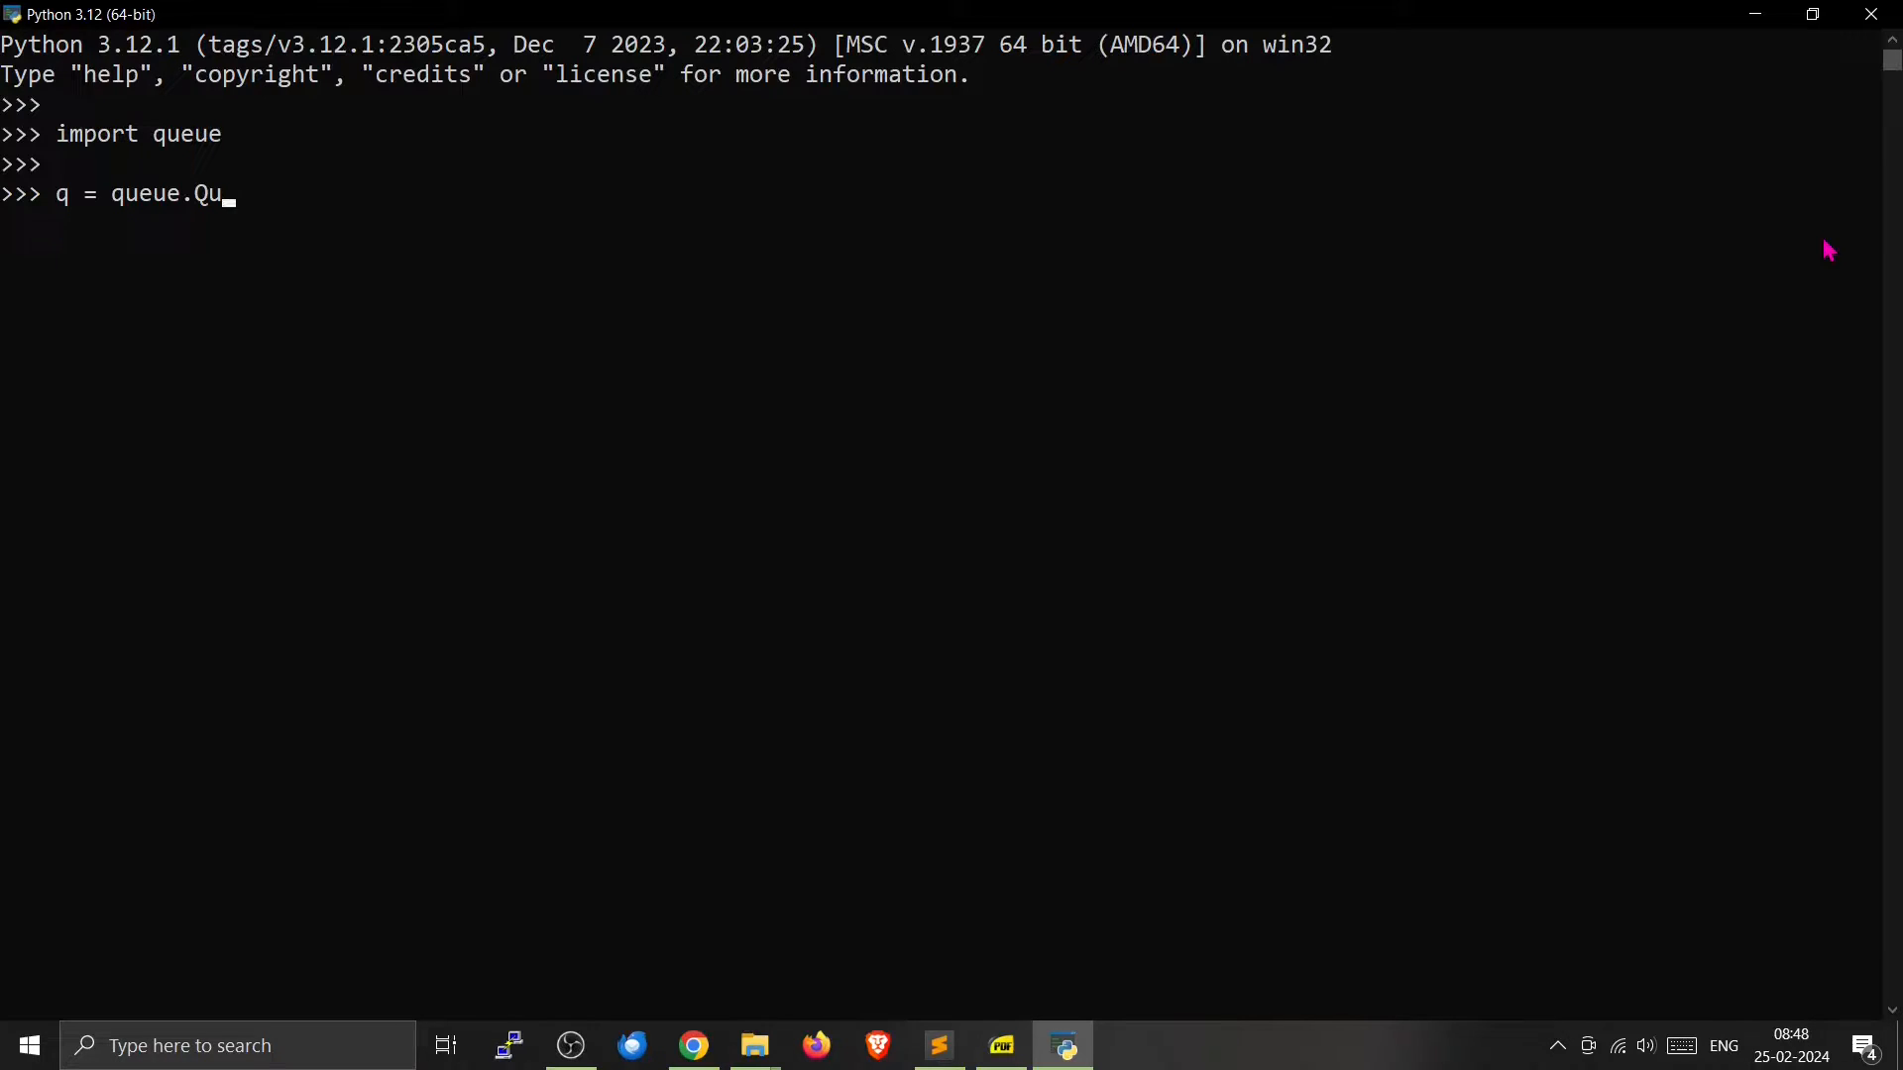
text(e)
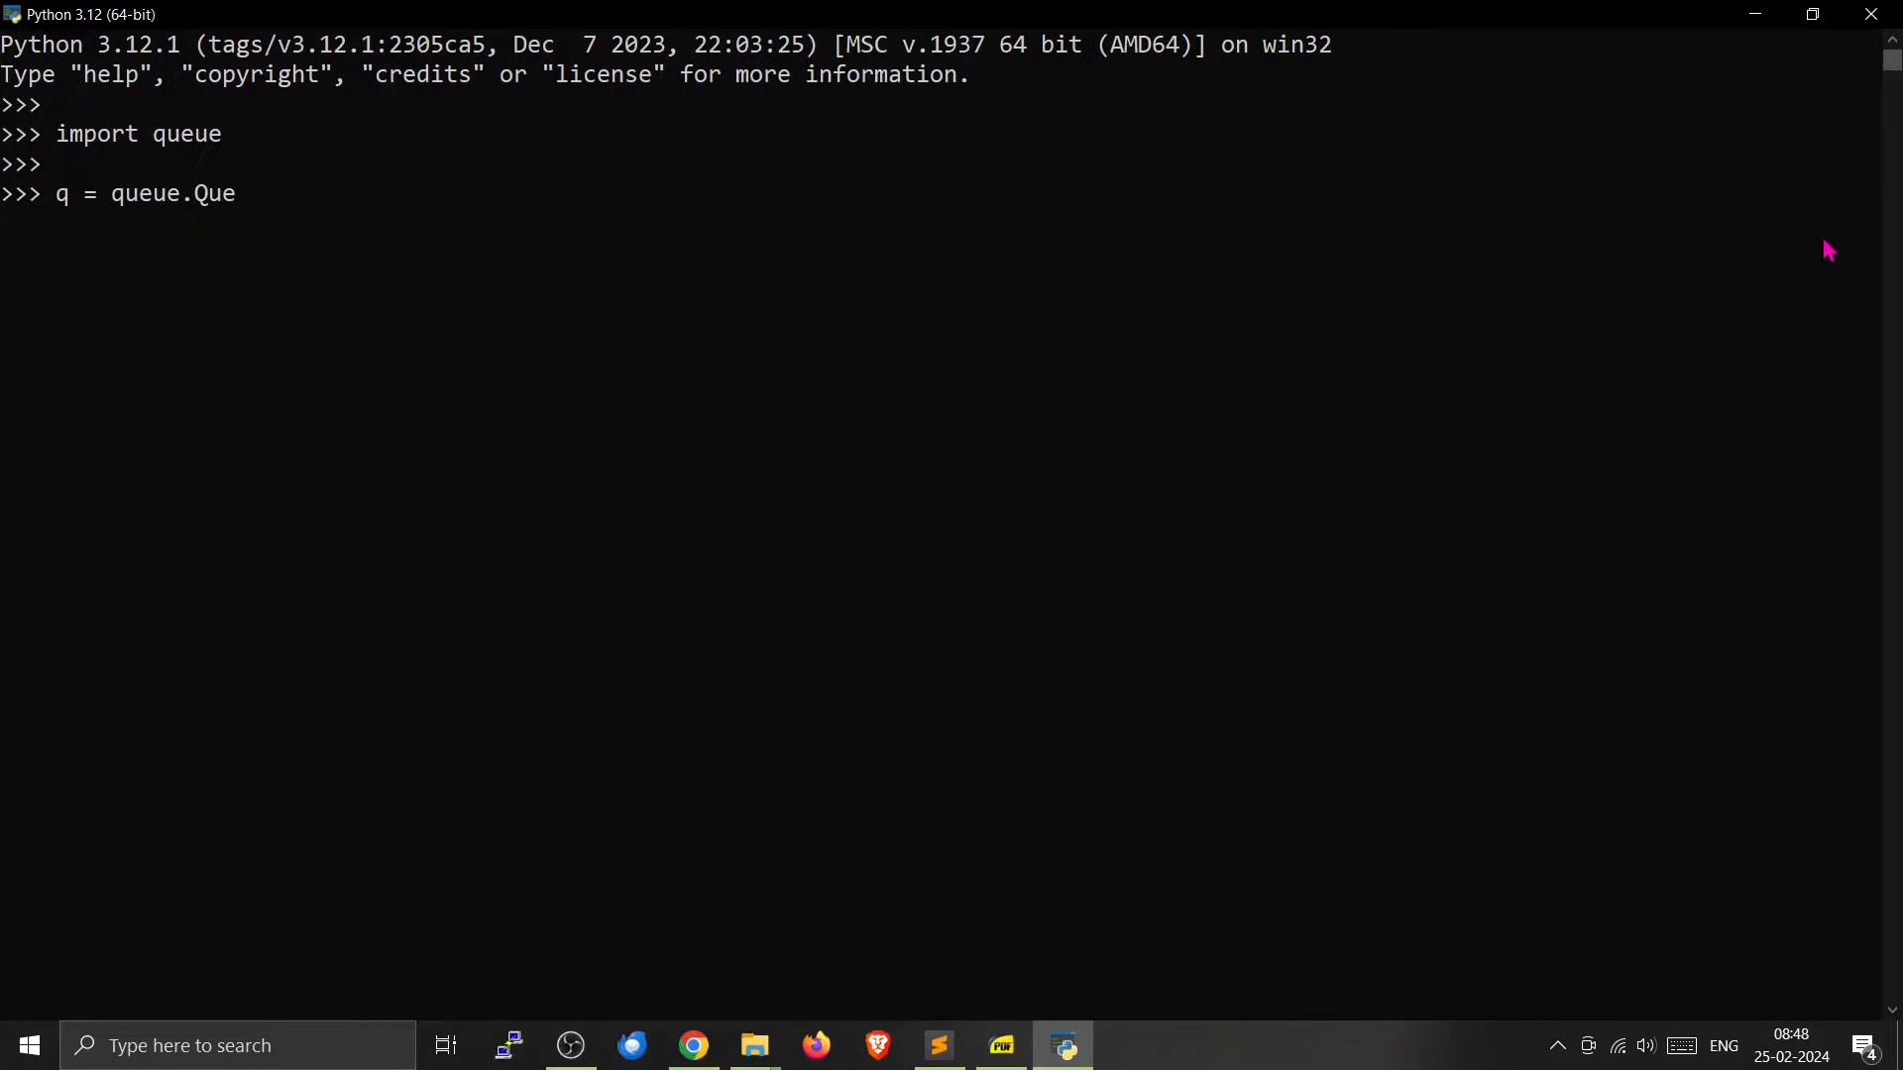
text(ue)
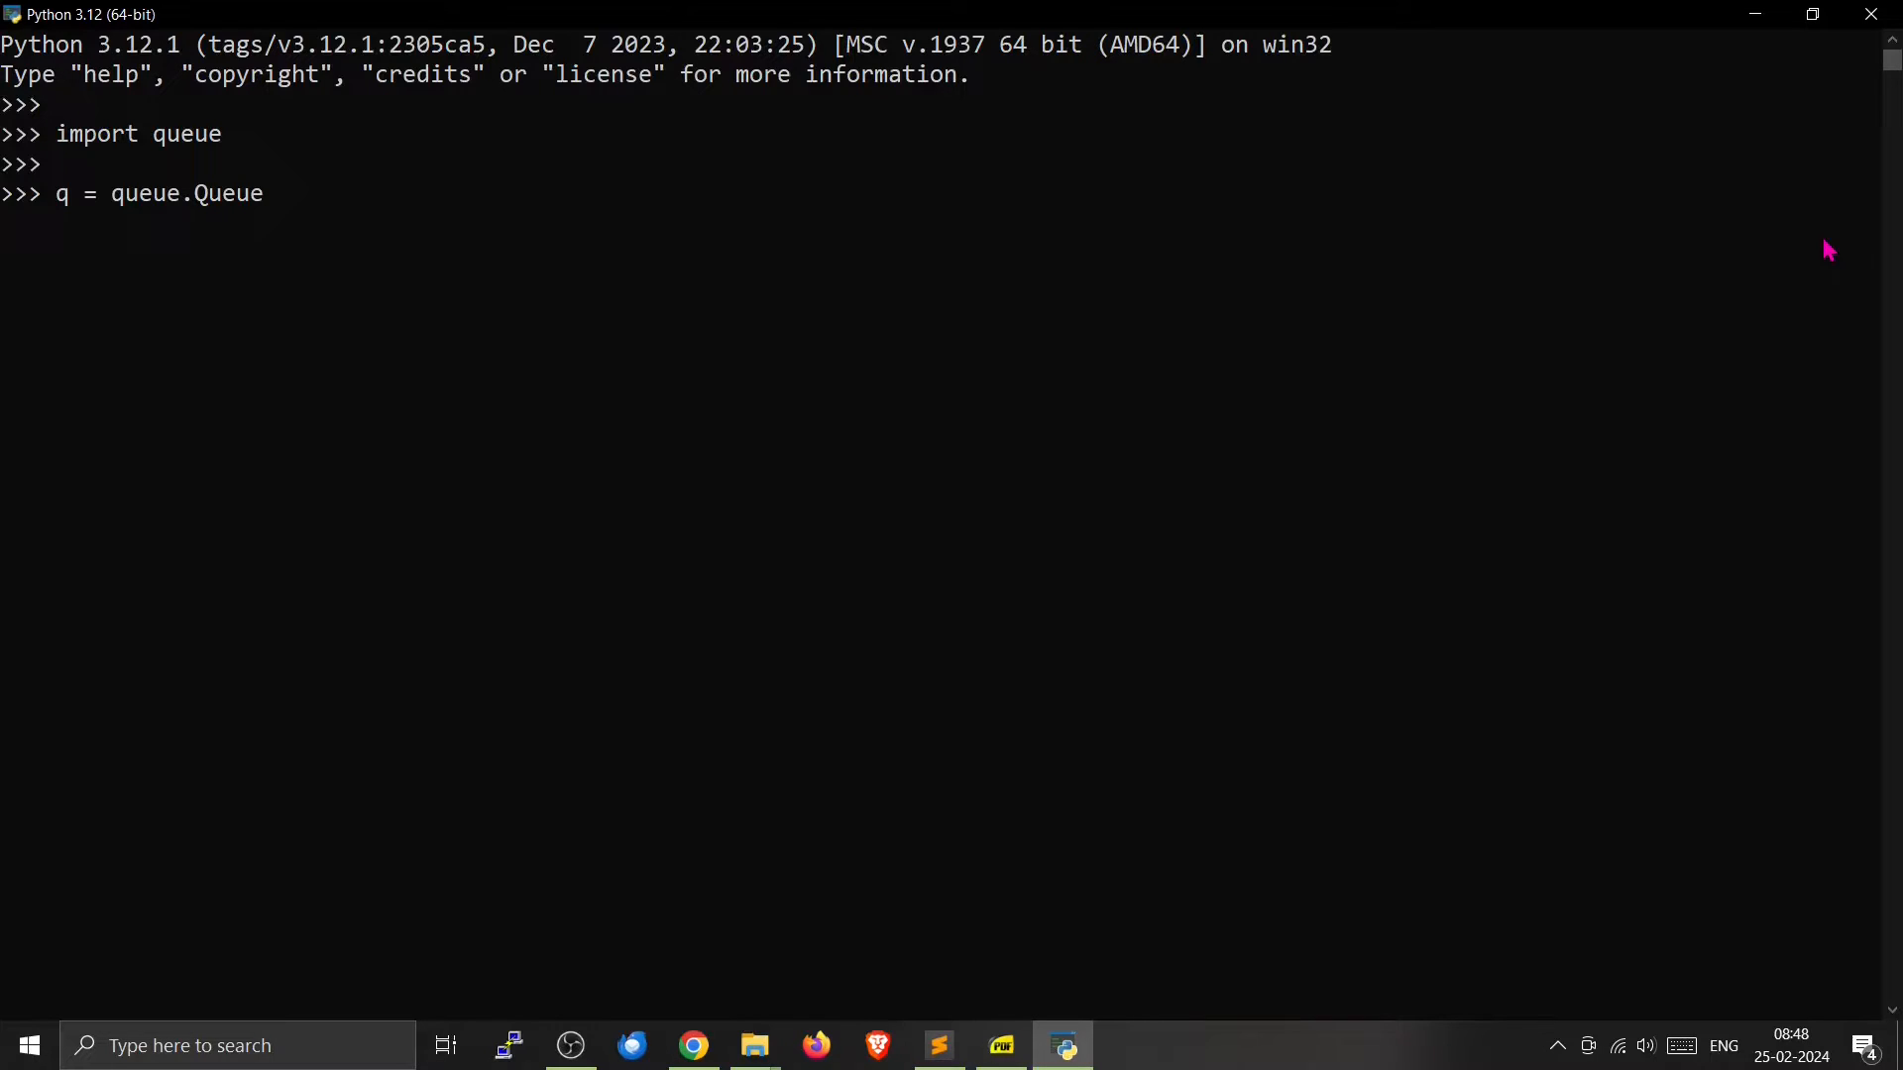
text(())
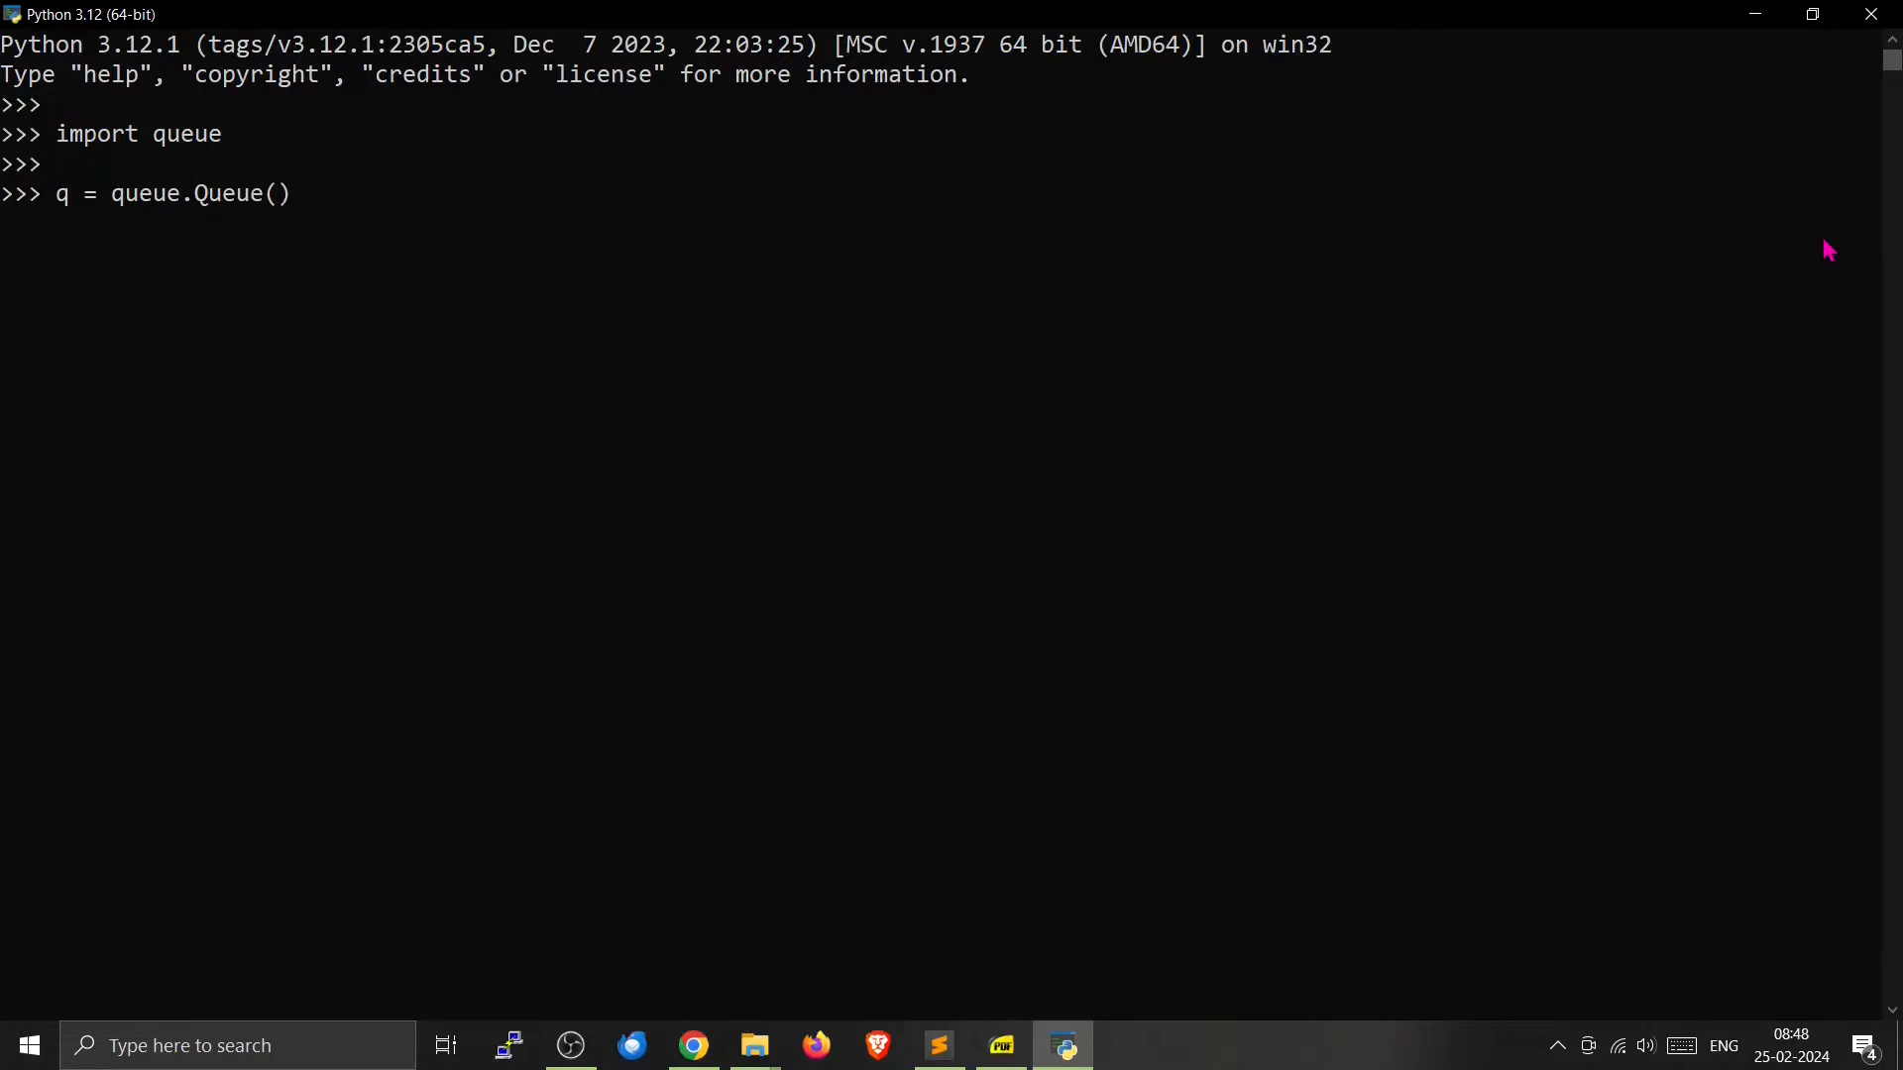
key(Enter)
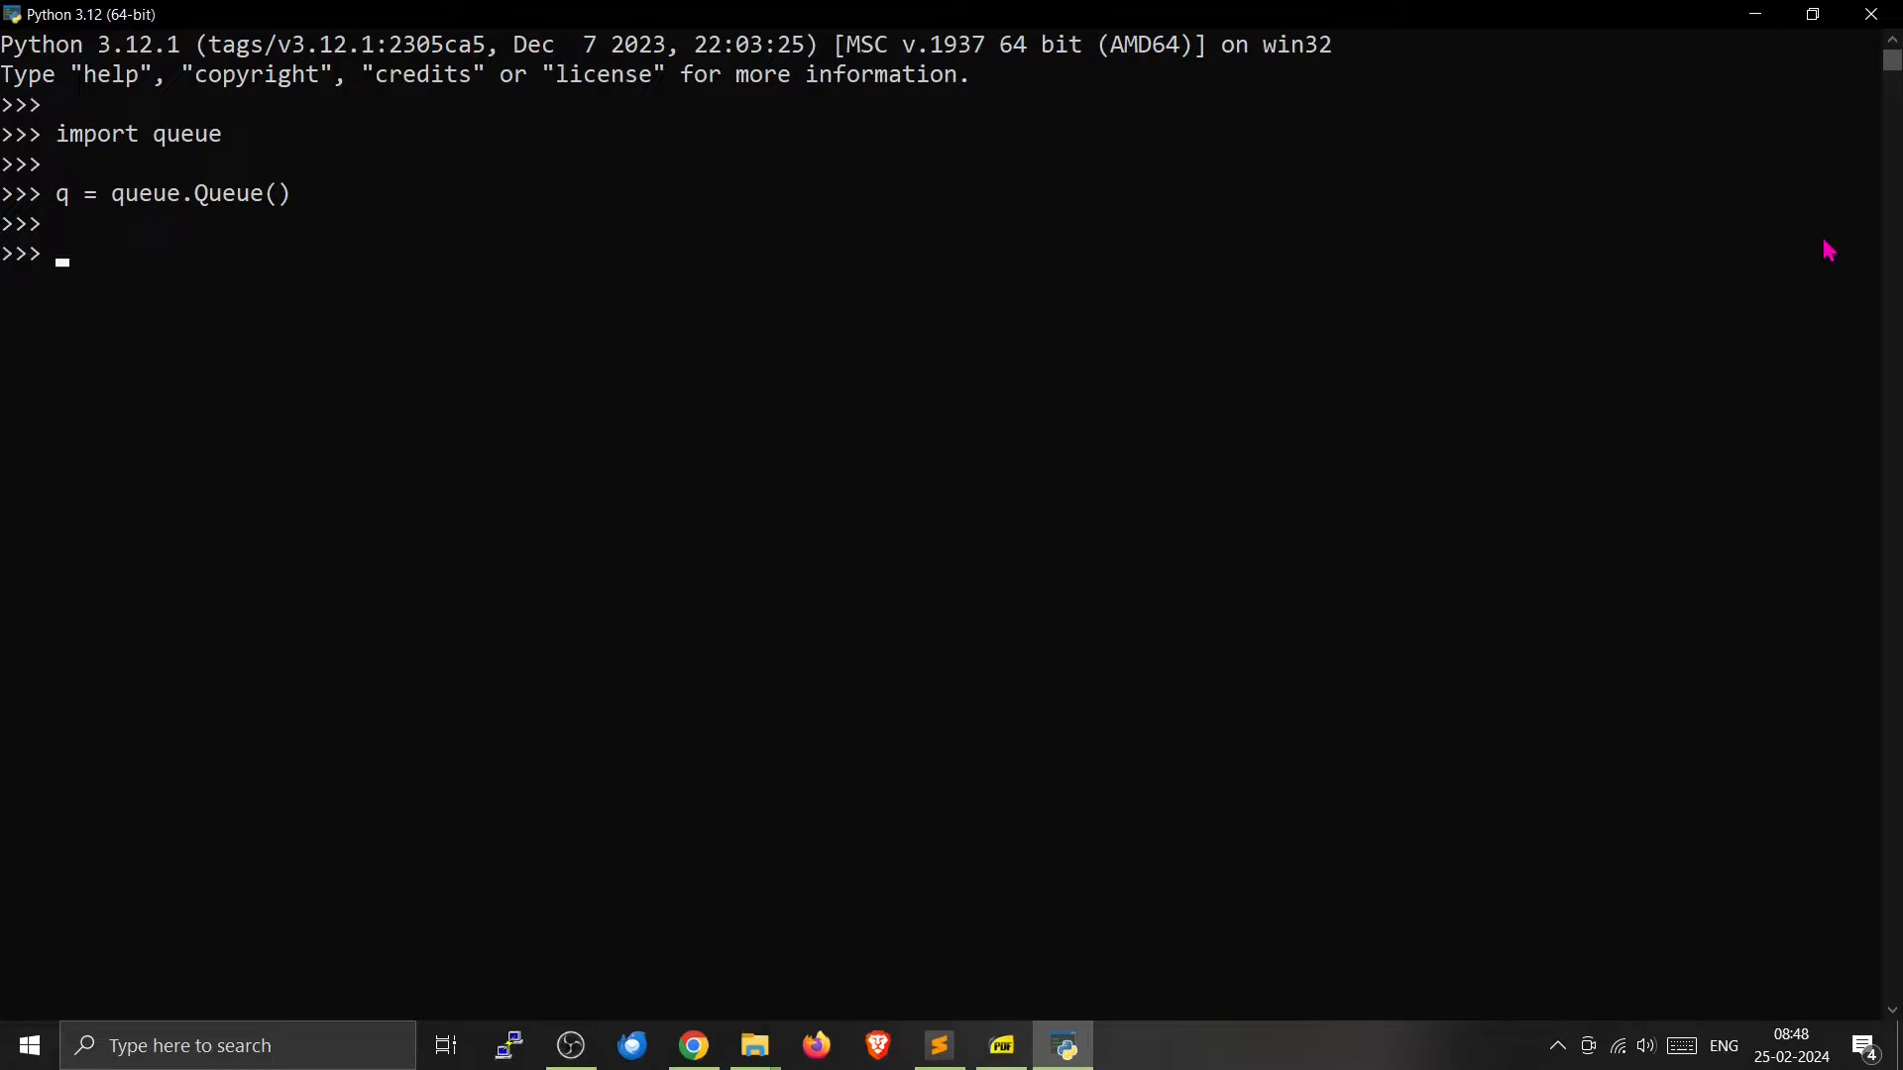
Put the numbers 1, 2 and 3 into q using q.put() calls
text(q)
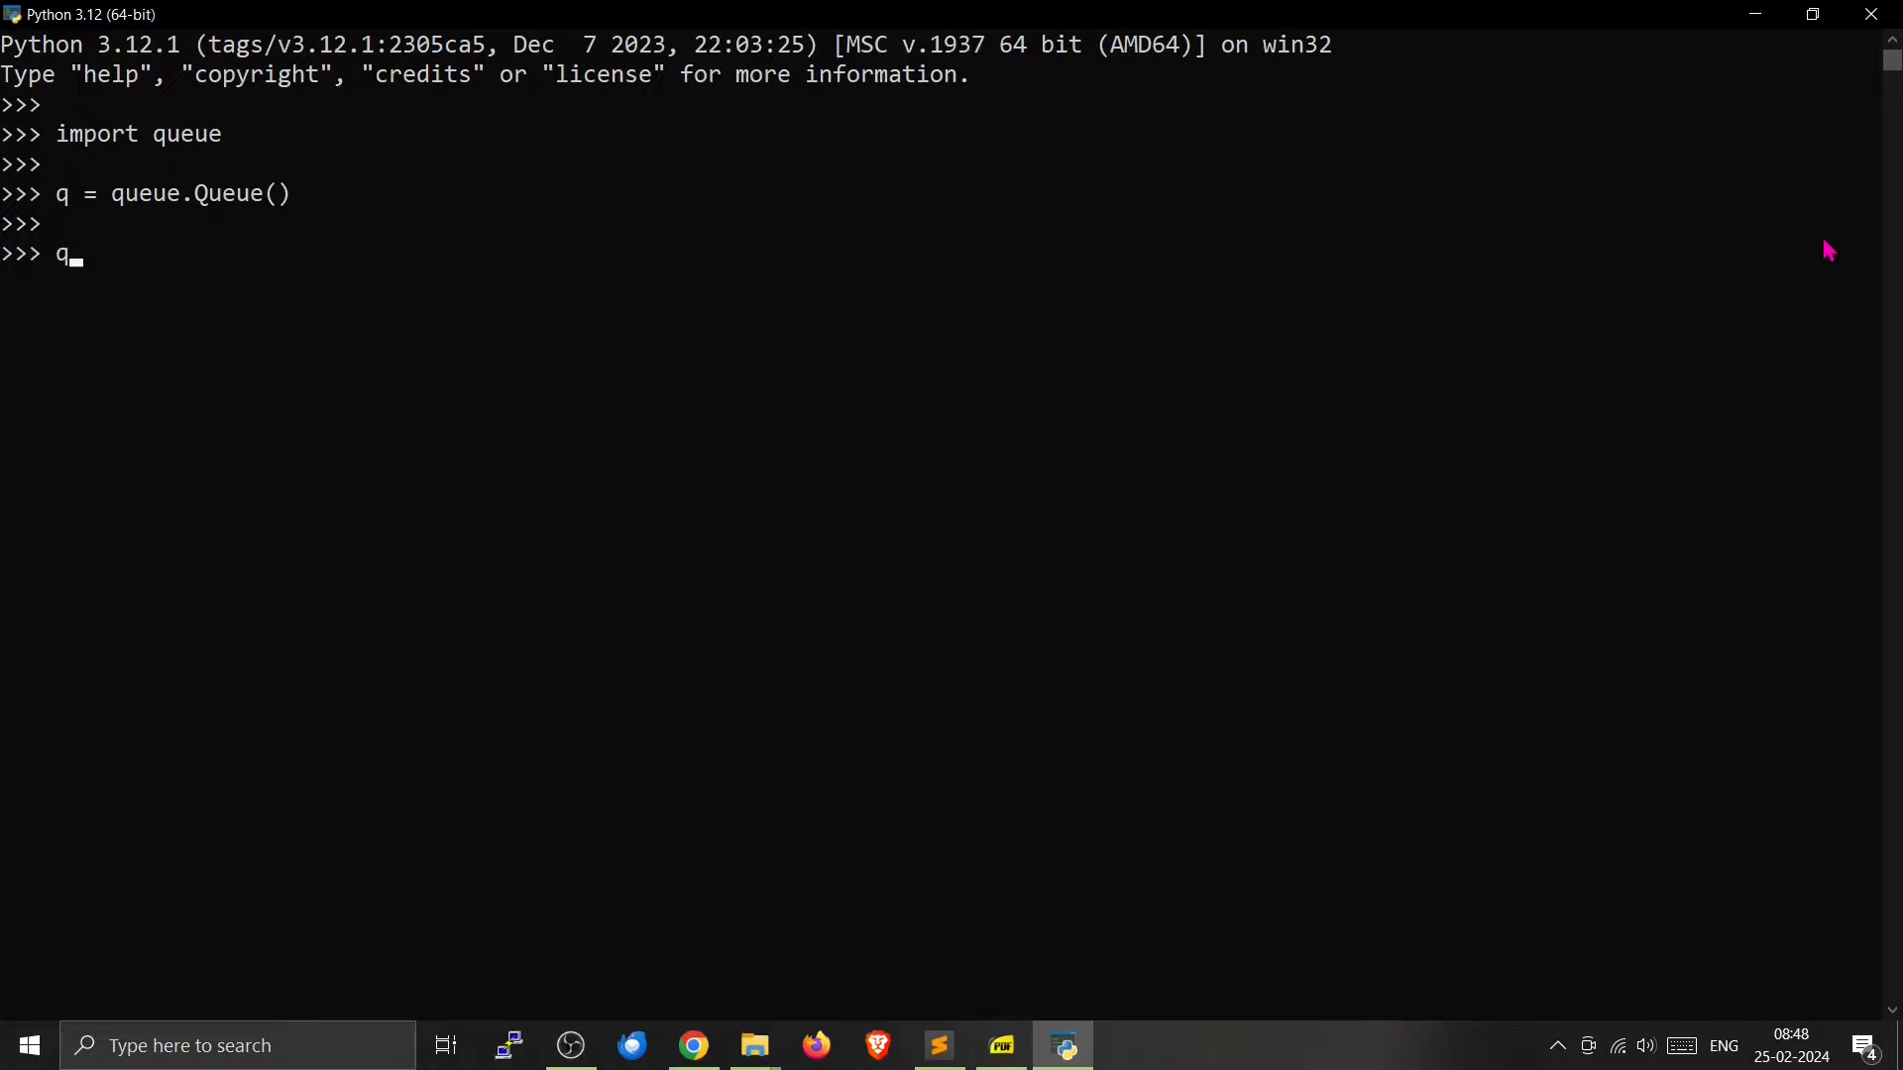
text(.put)
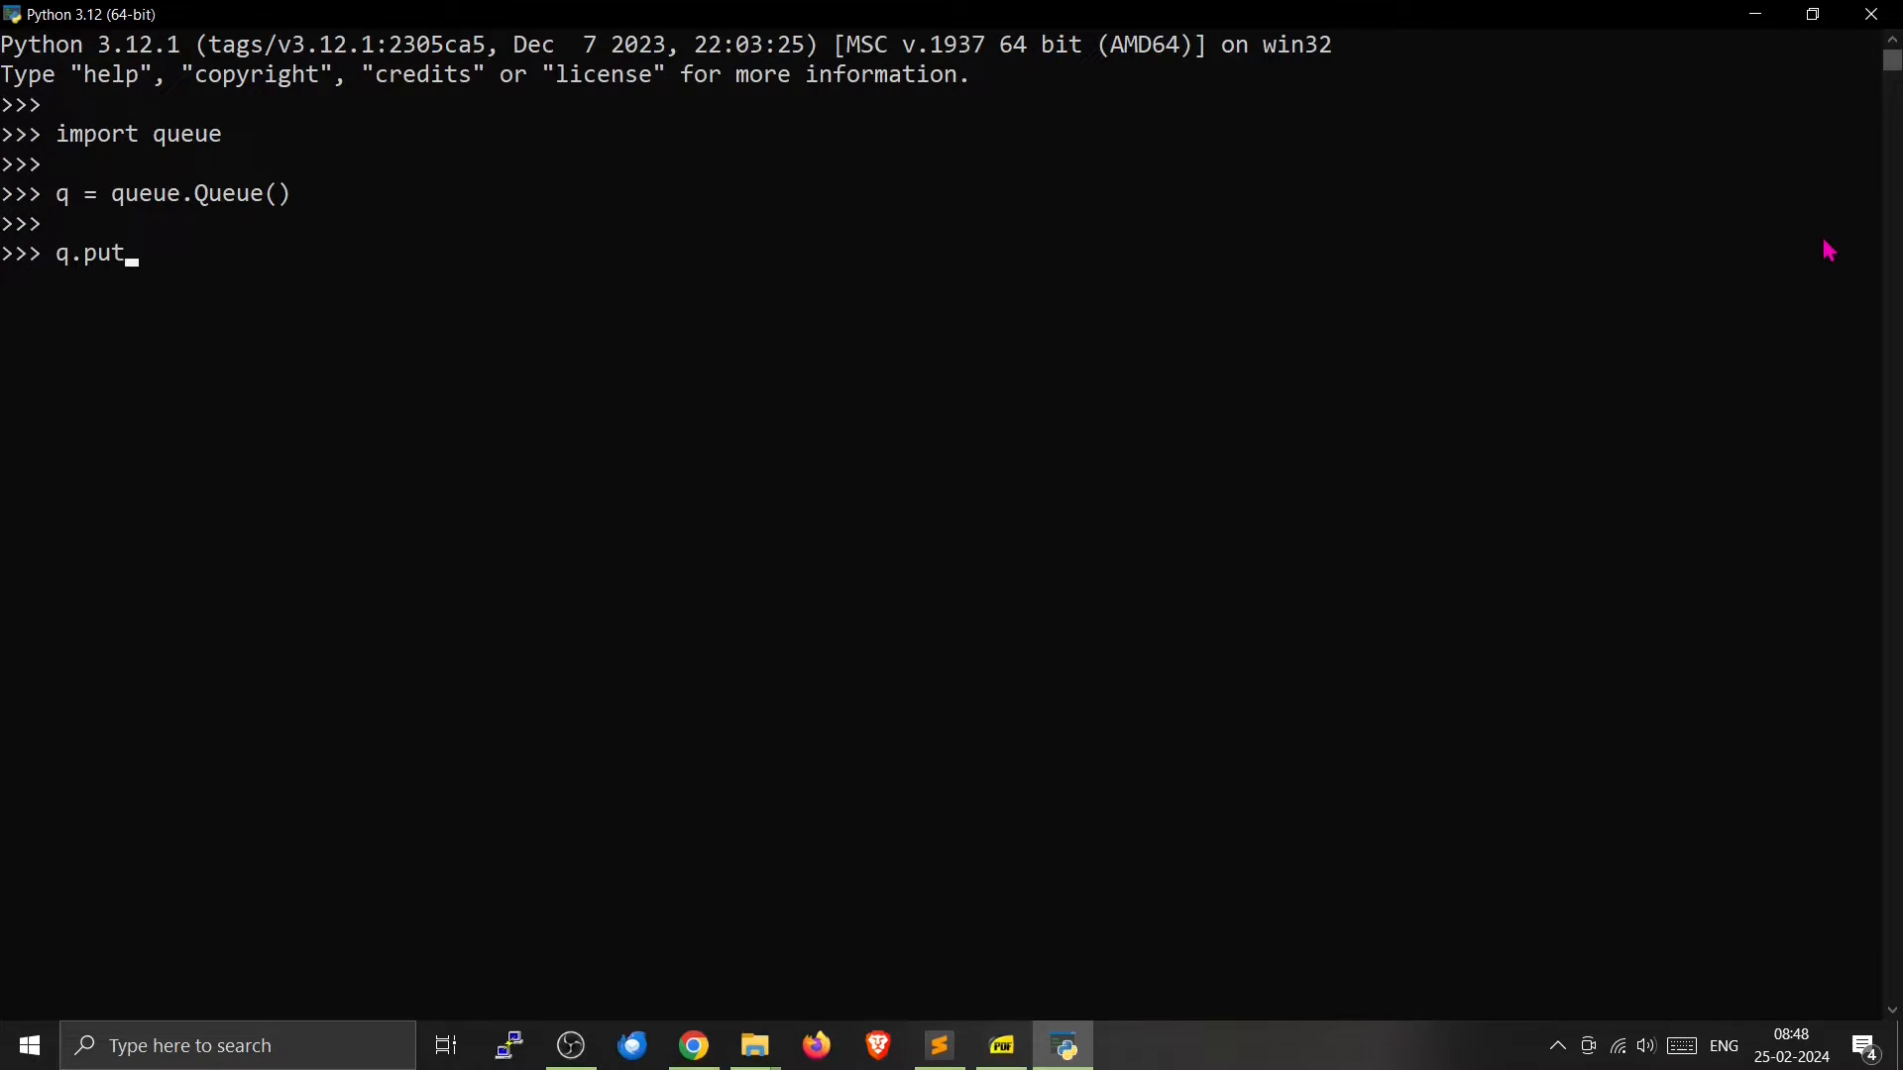
text((1)
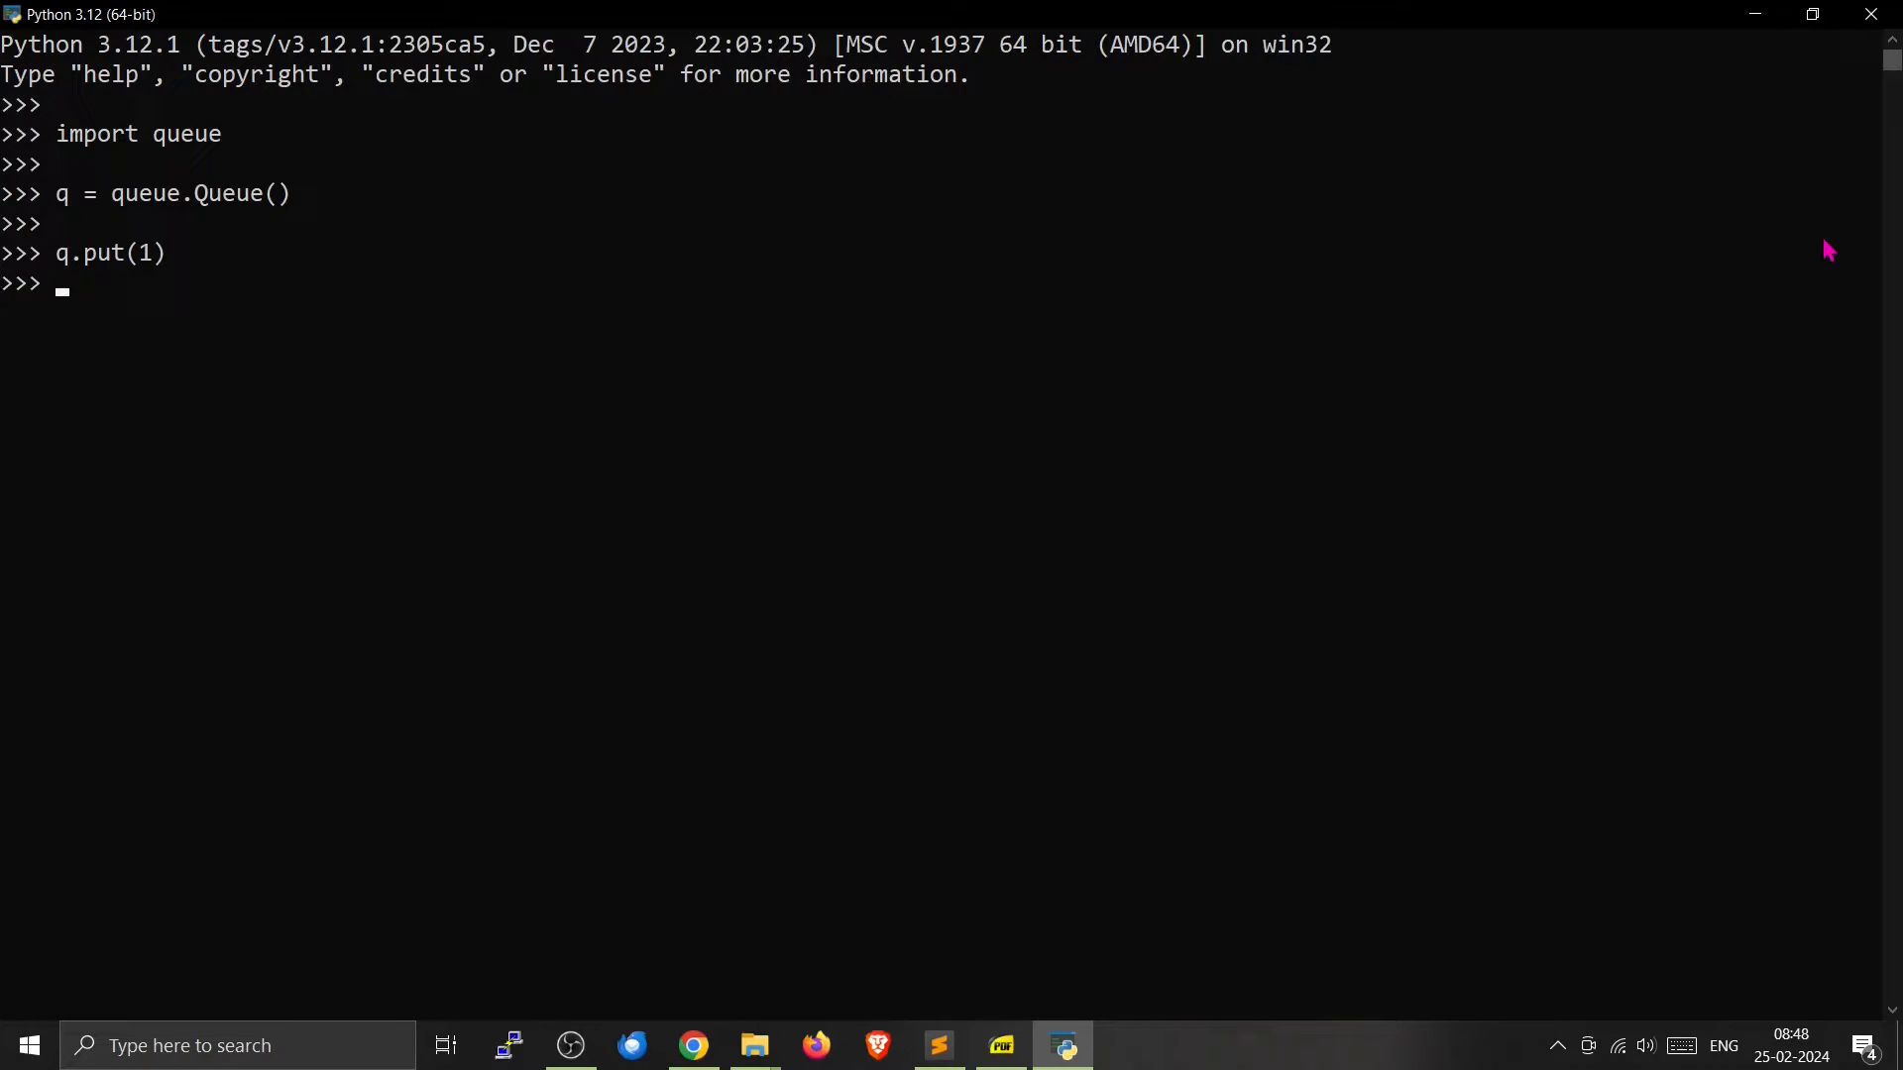
text(q.put(1))
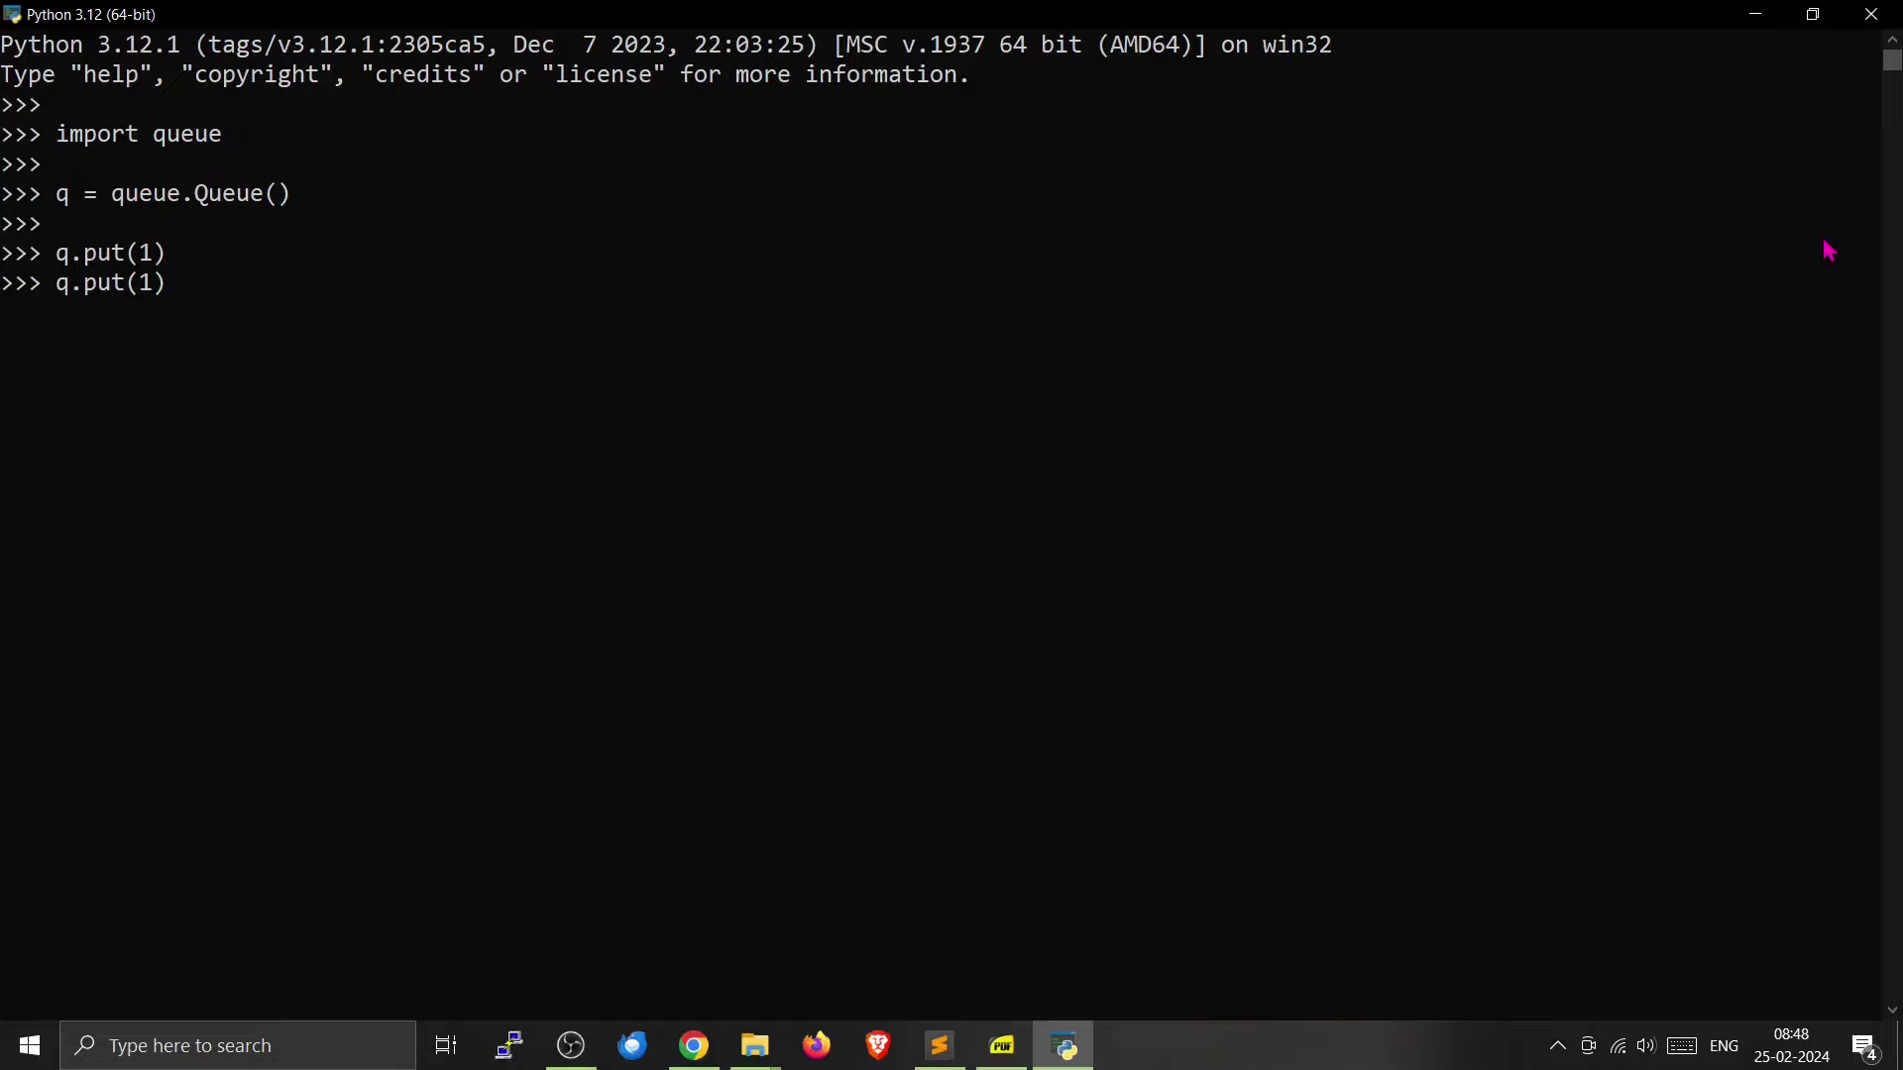
text(2)
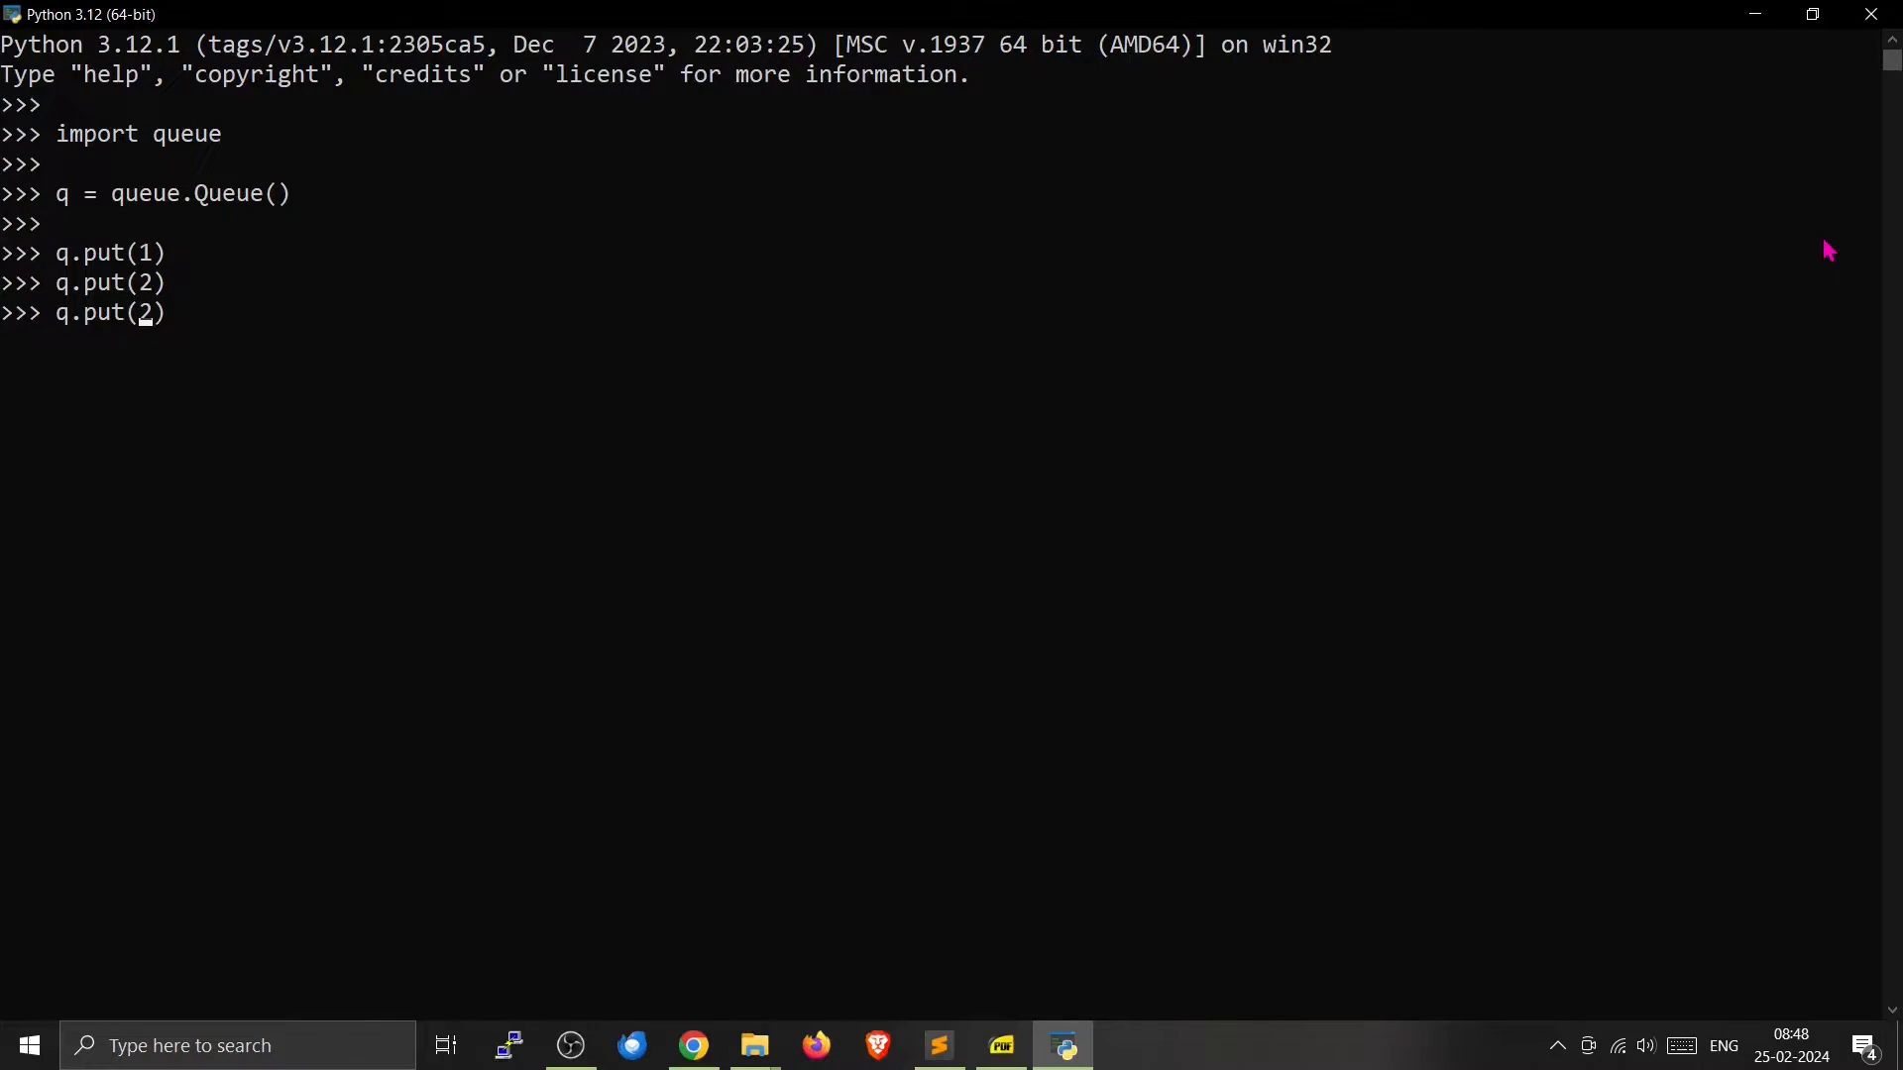
text(3)
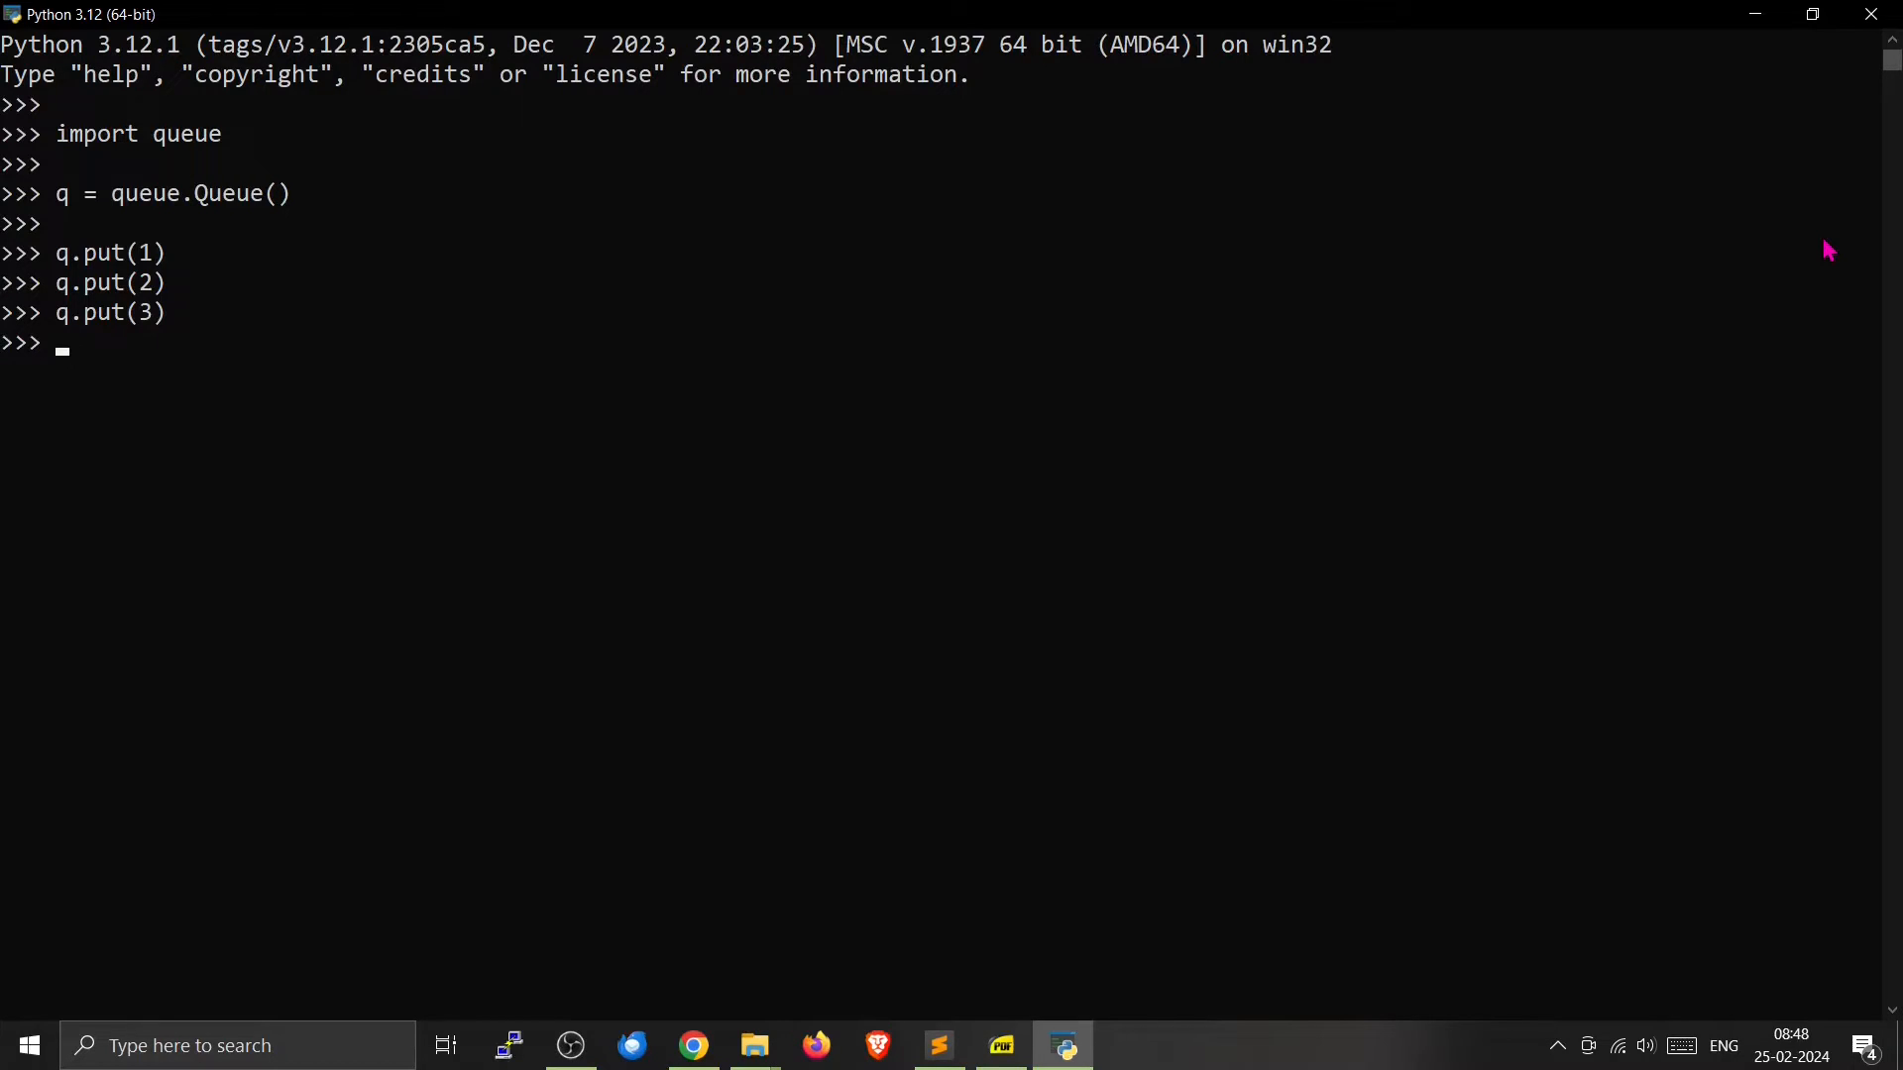
key(enter)
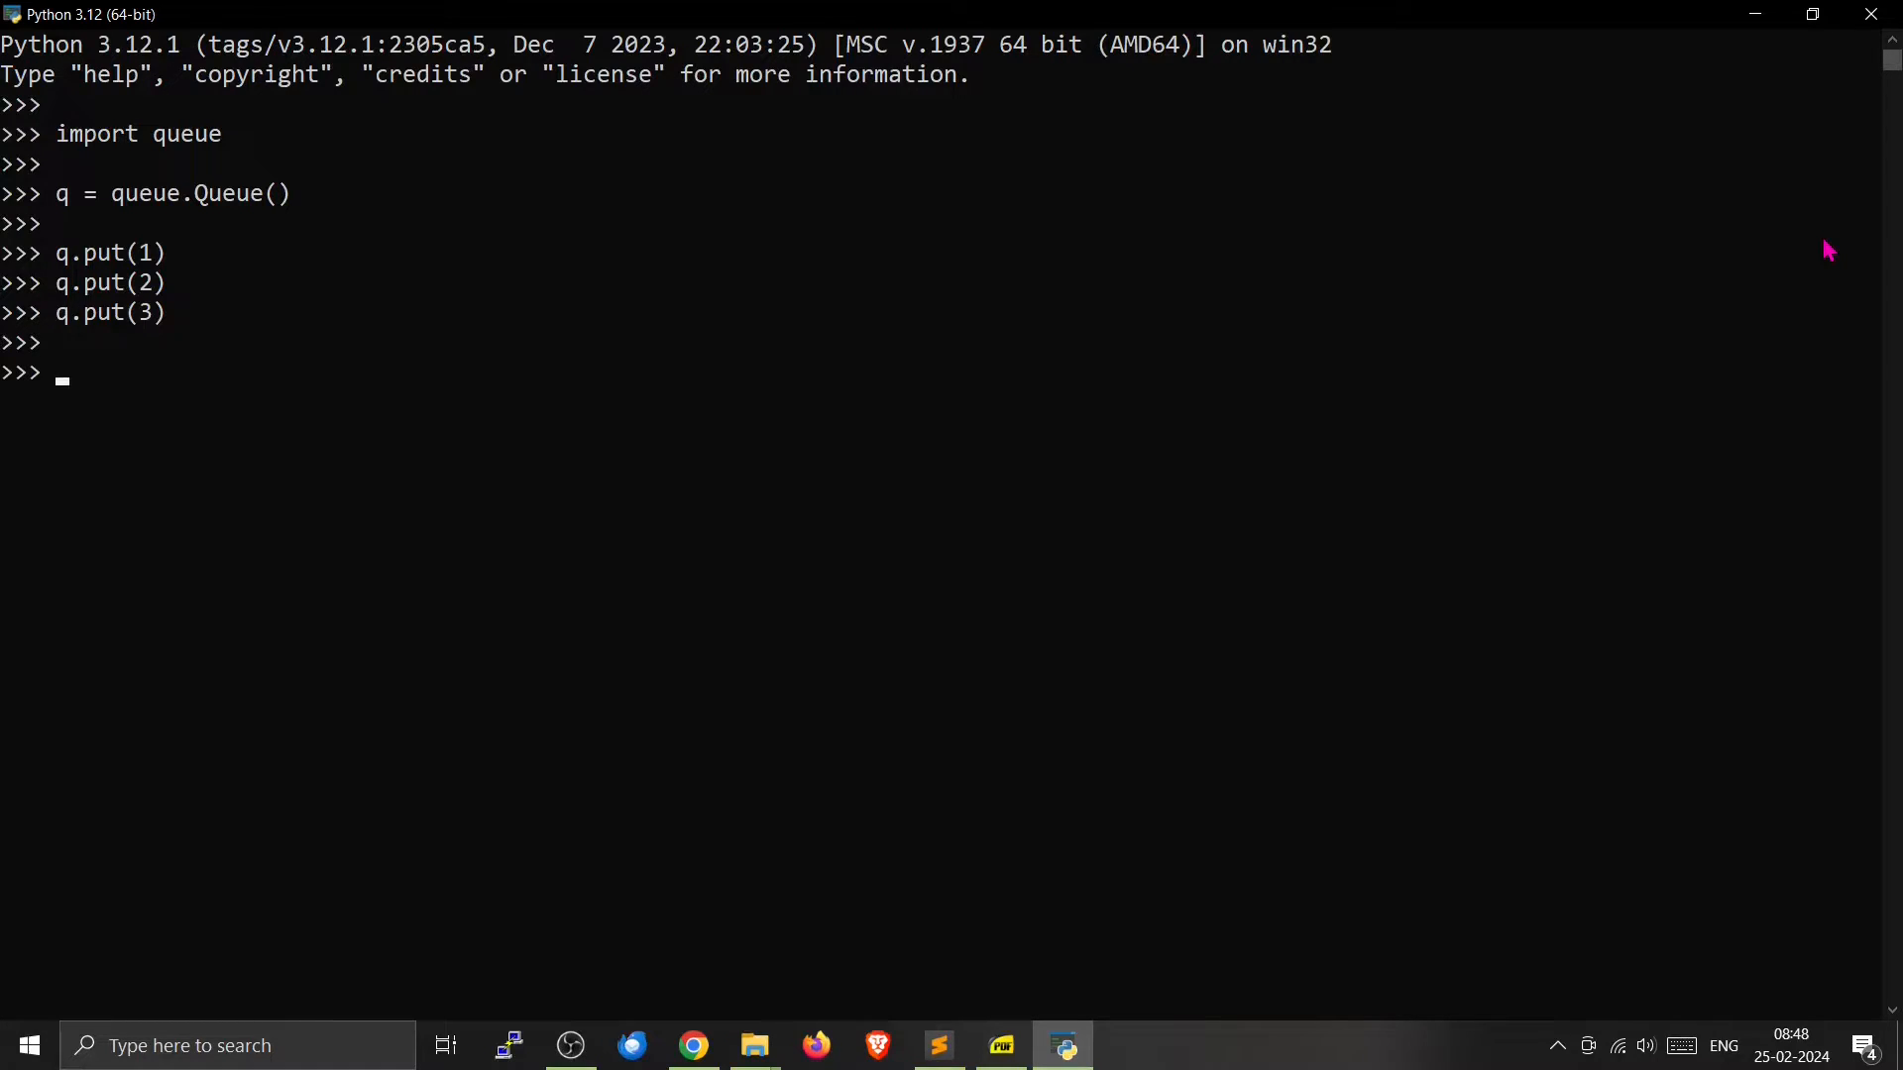
Call q.get() repeatedly to retrieve 1, 2 and 3 in FIFO order
text(q)
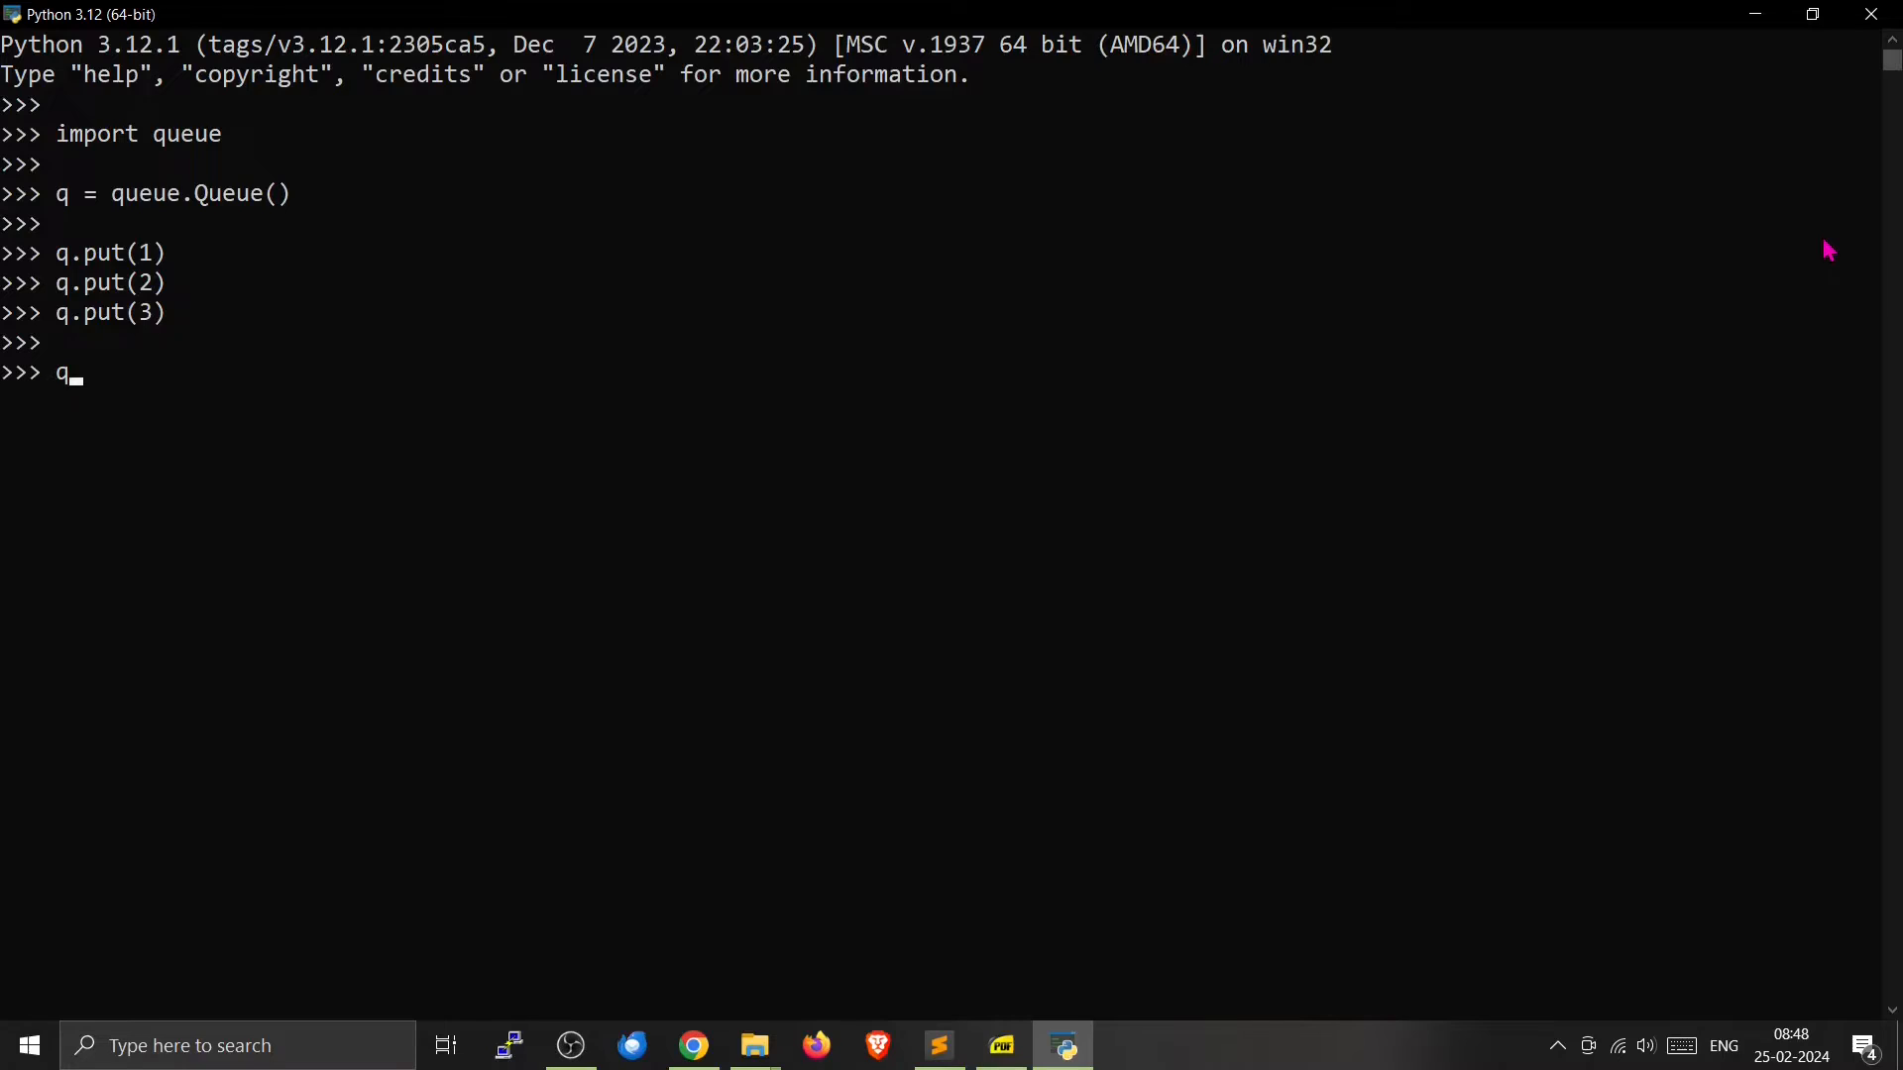
text(.get()
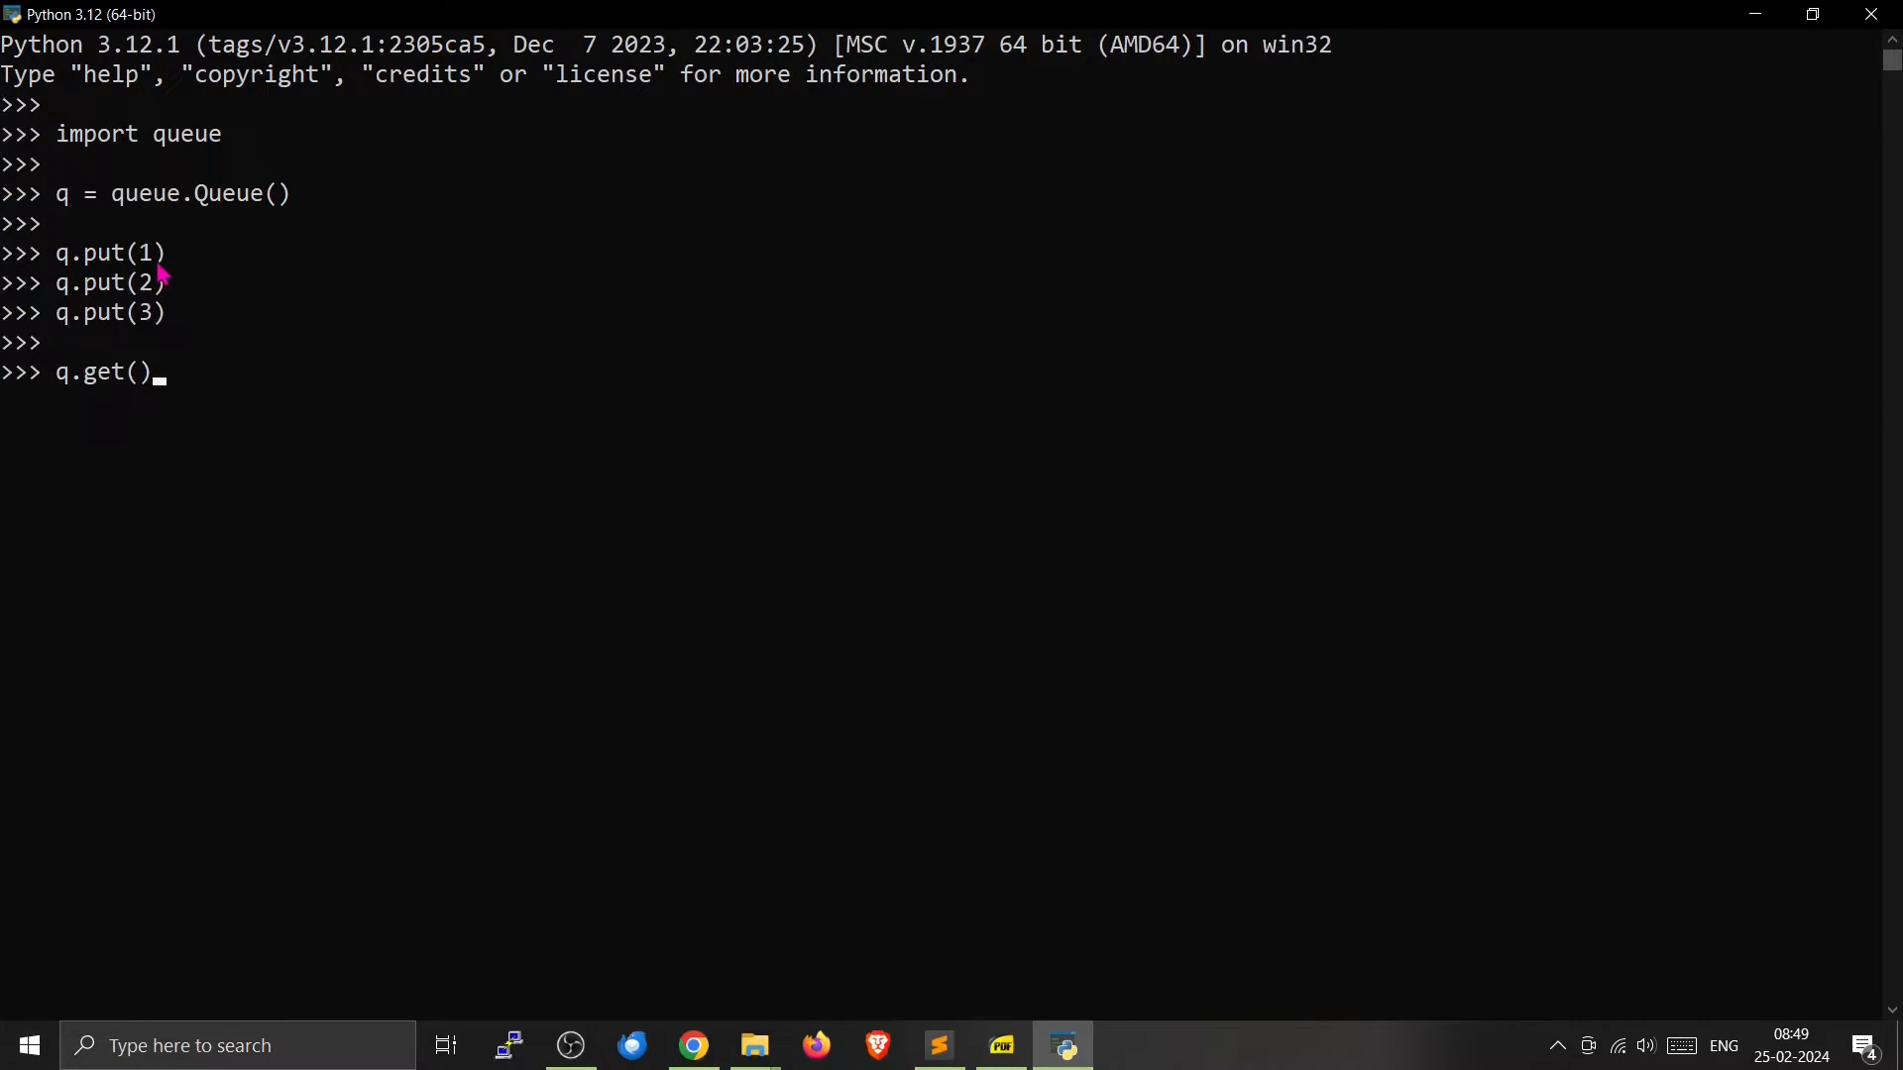
double_click(151, 253)
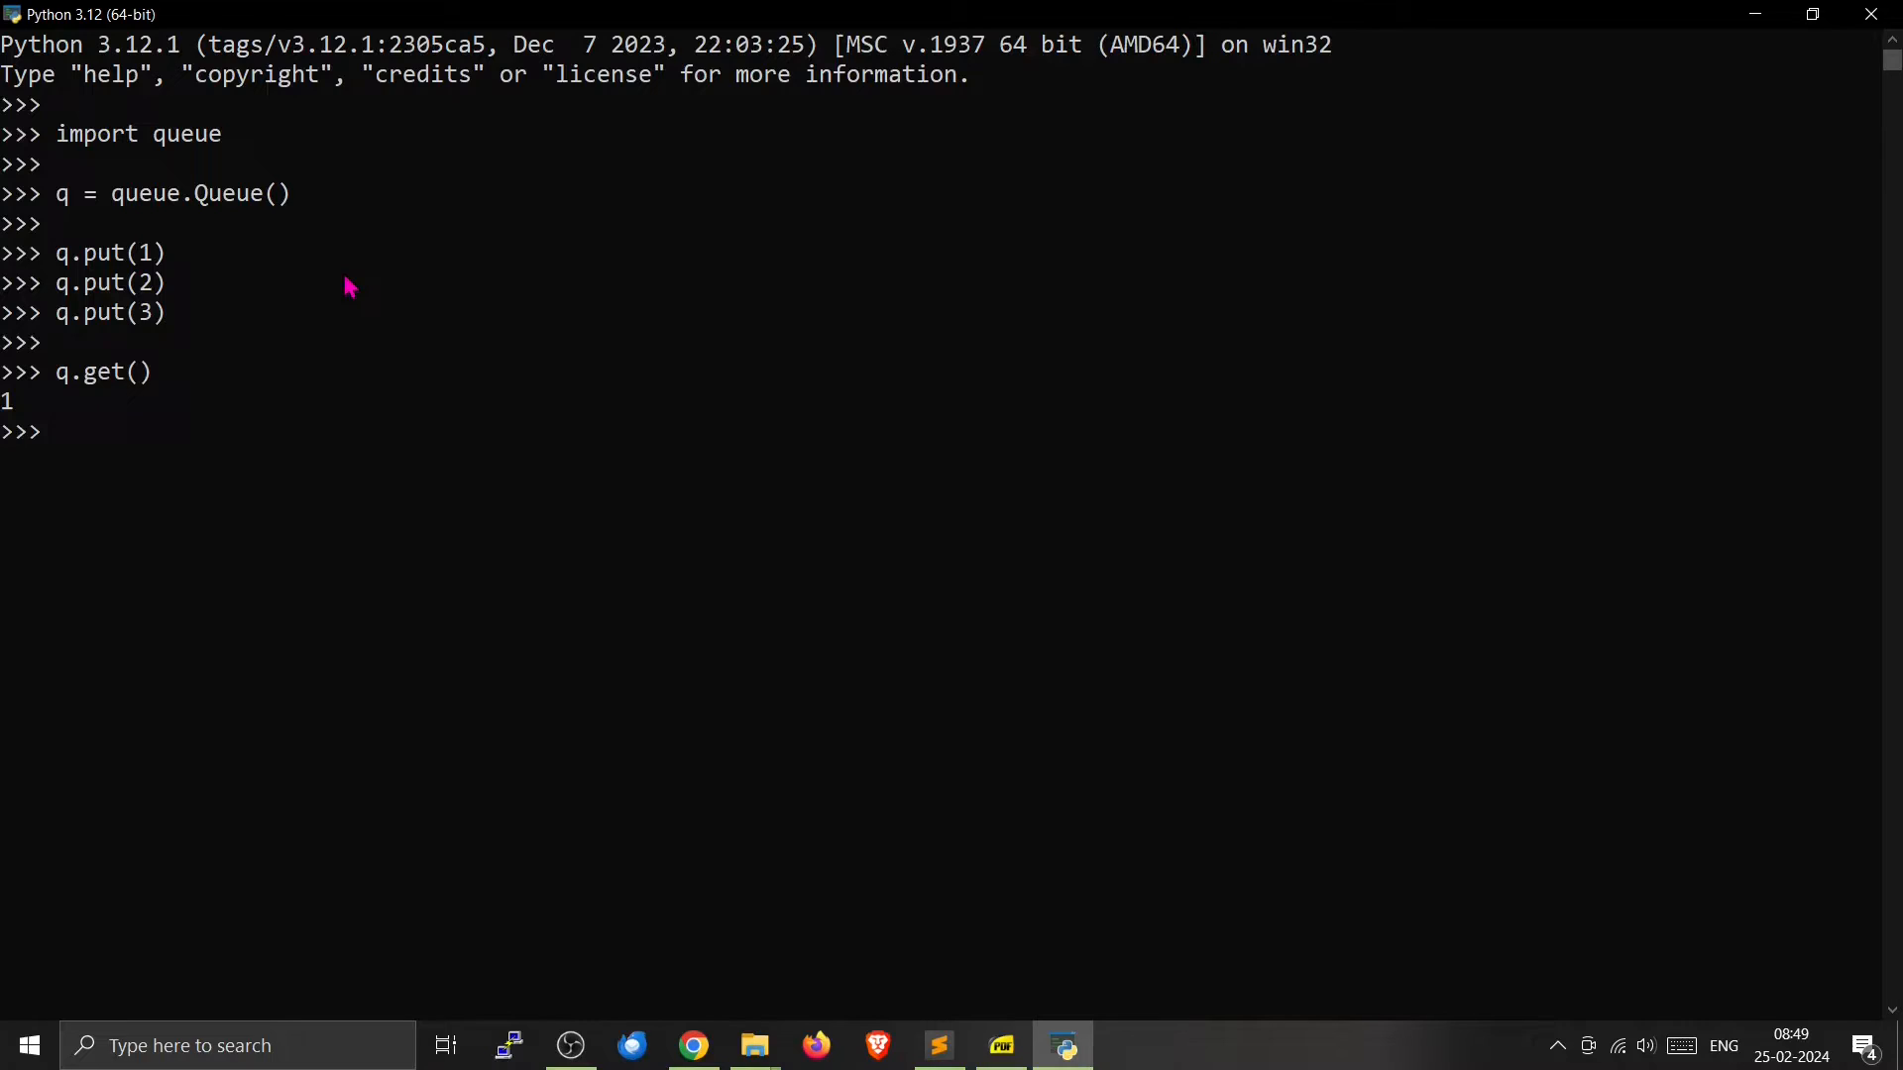
text(q.get())
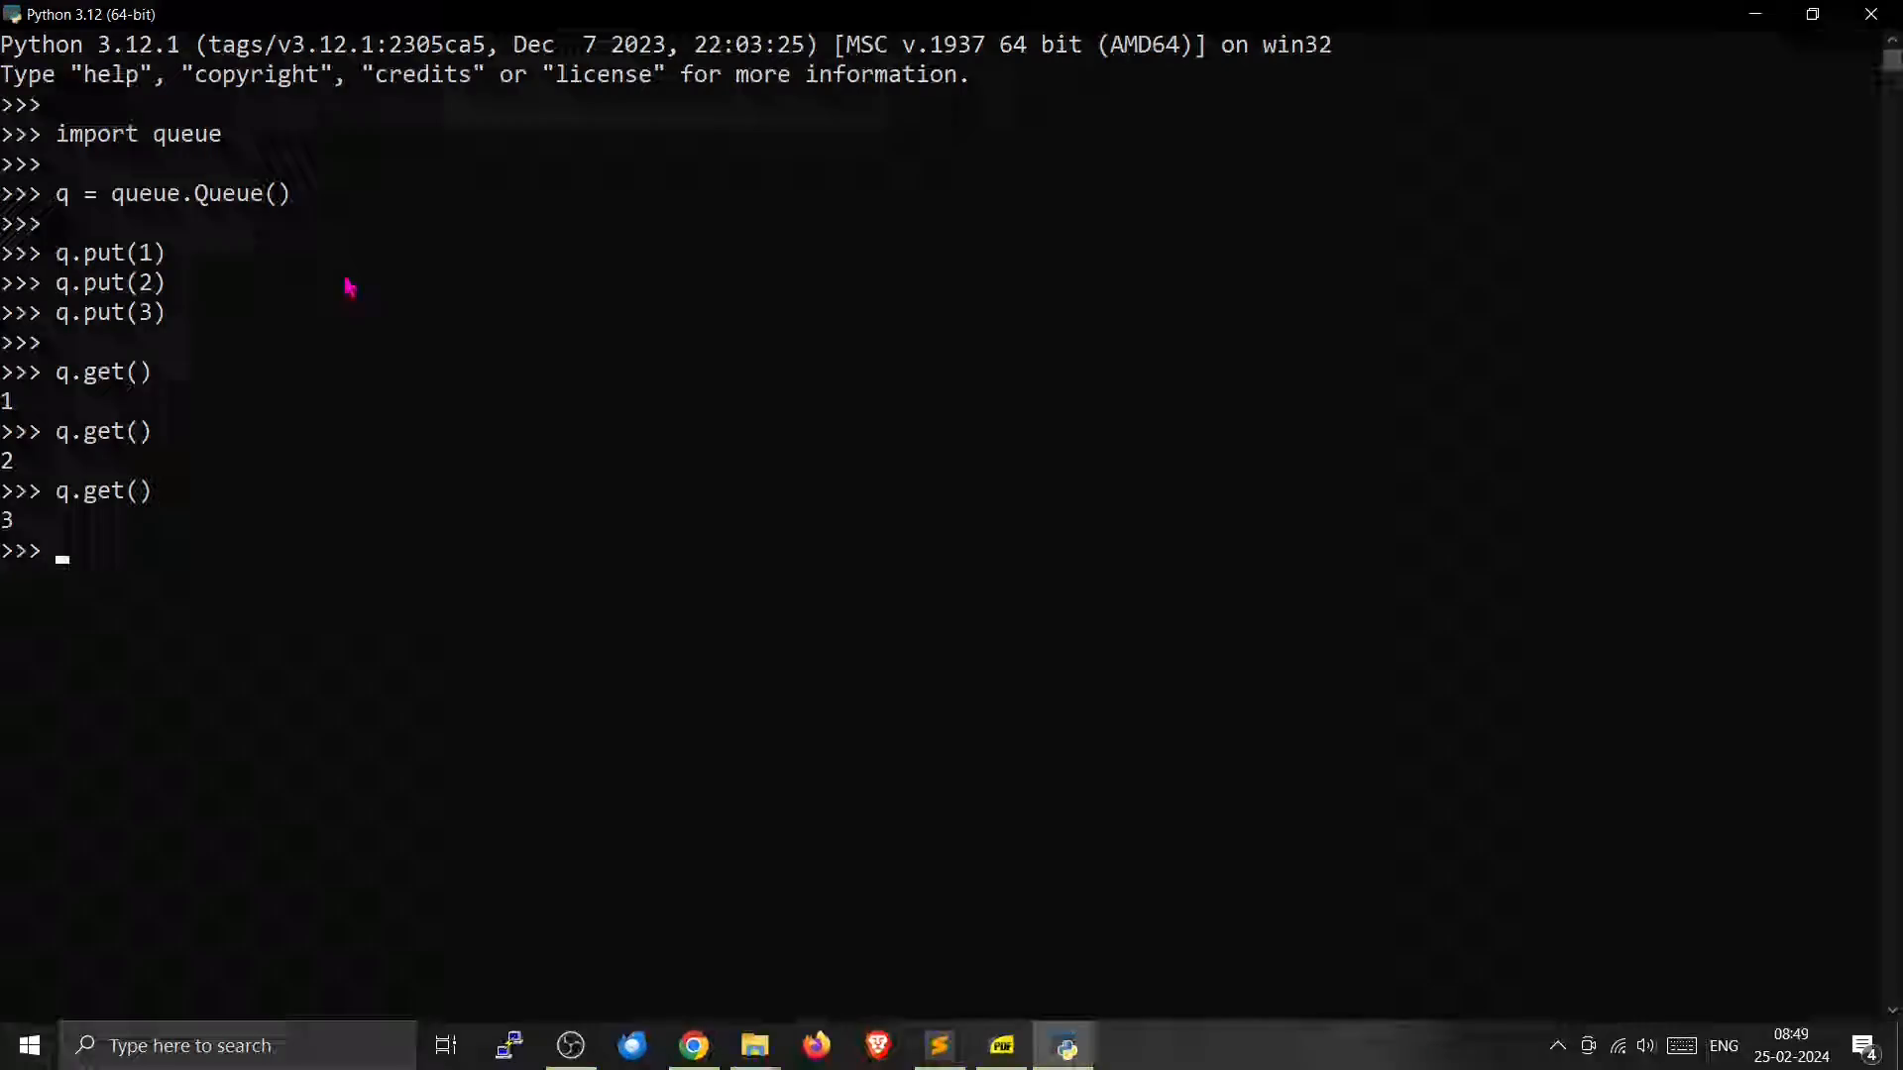
click(1001, 1046)
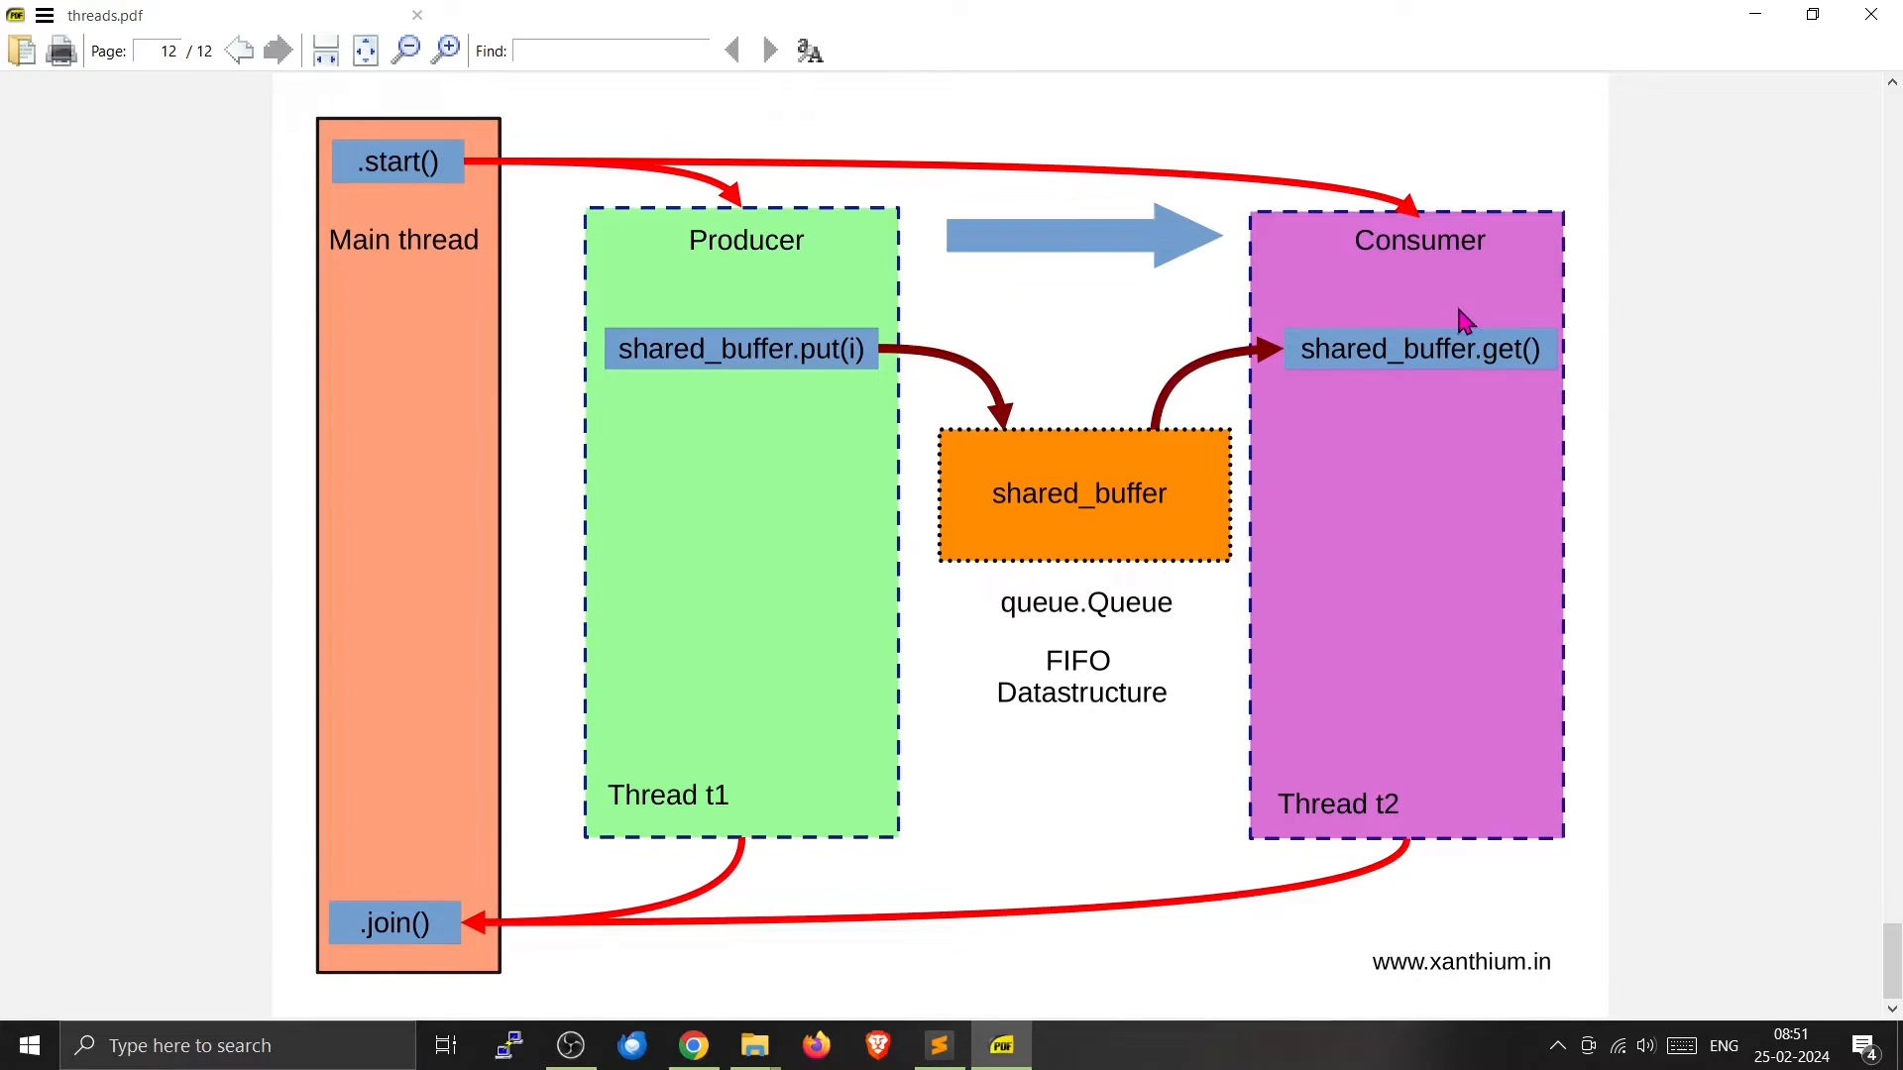
Move from the threads.pdf diagram to the producer–consumer script in Sublime Text
click(939, 1044)
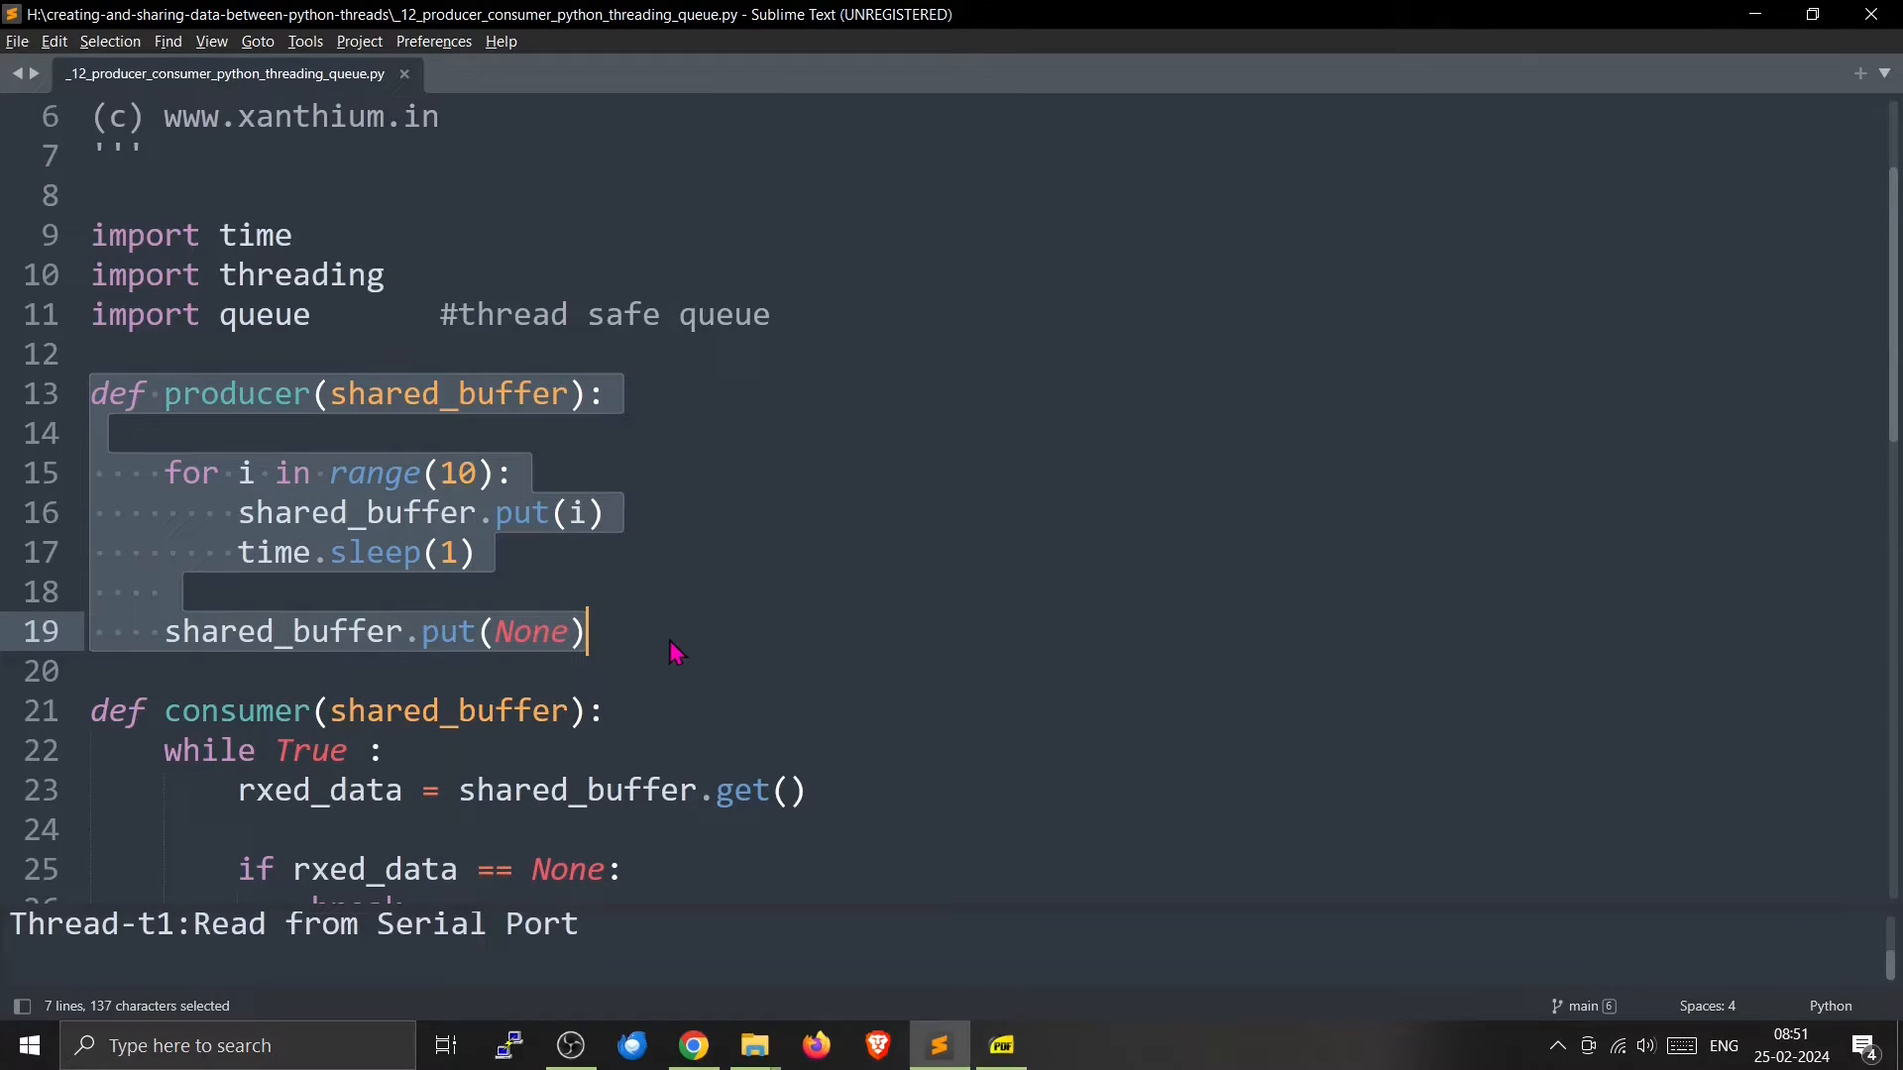
scroll(down, 3)
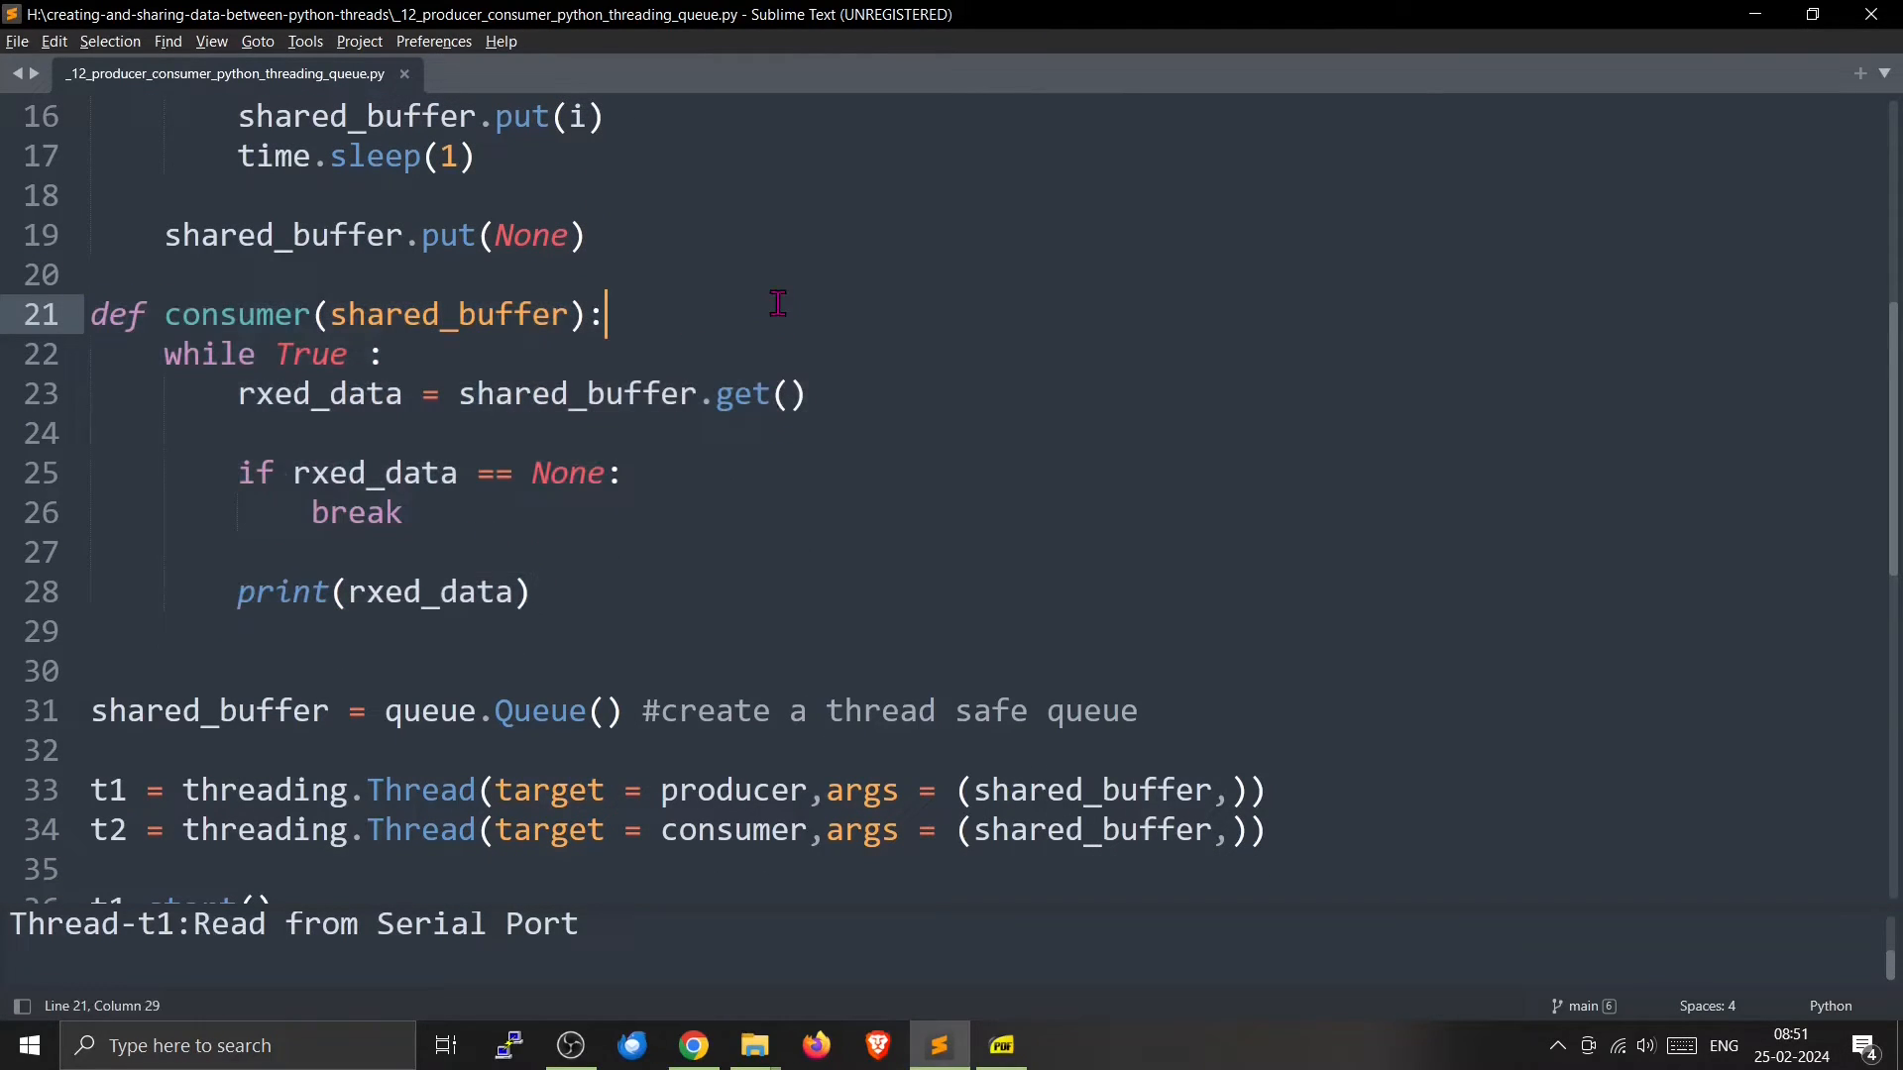
scroll(down, 3)
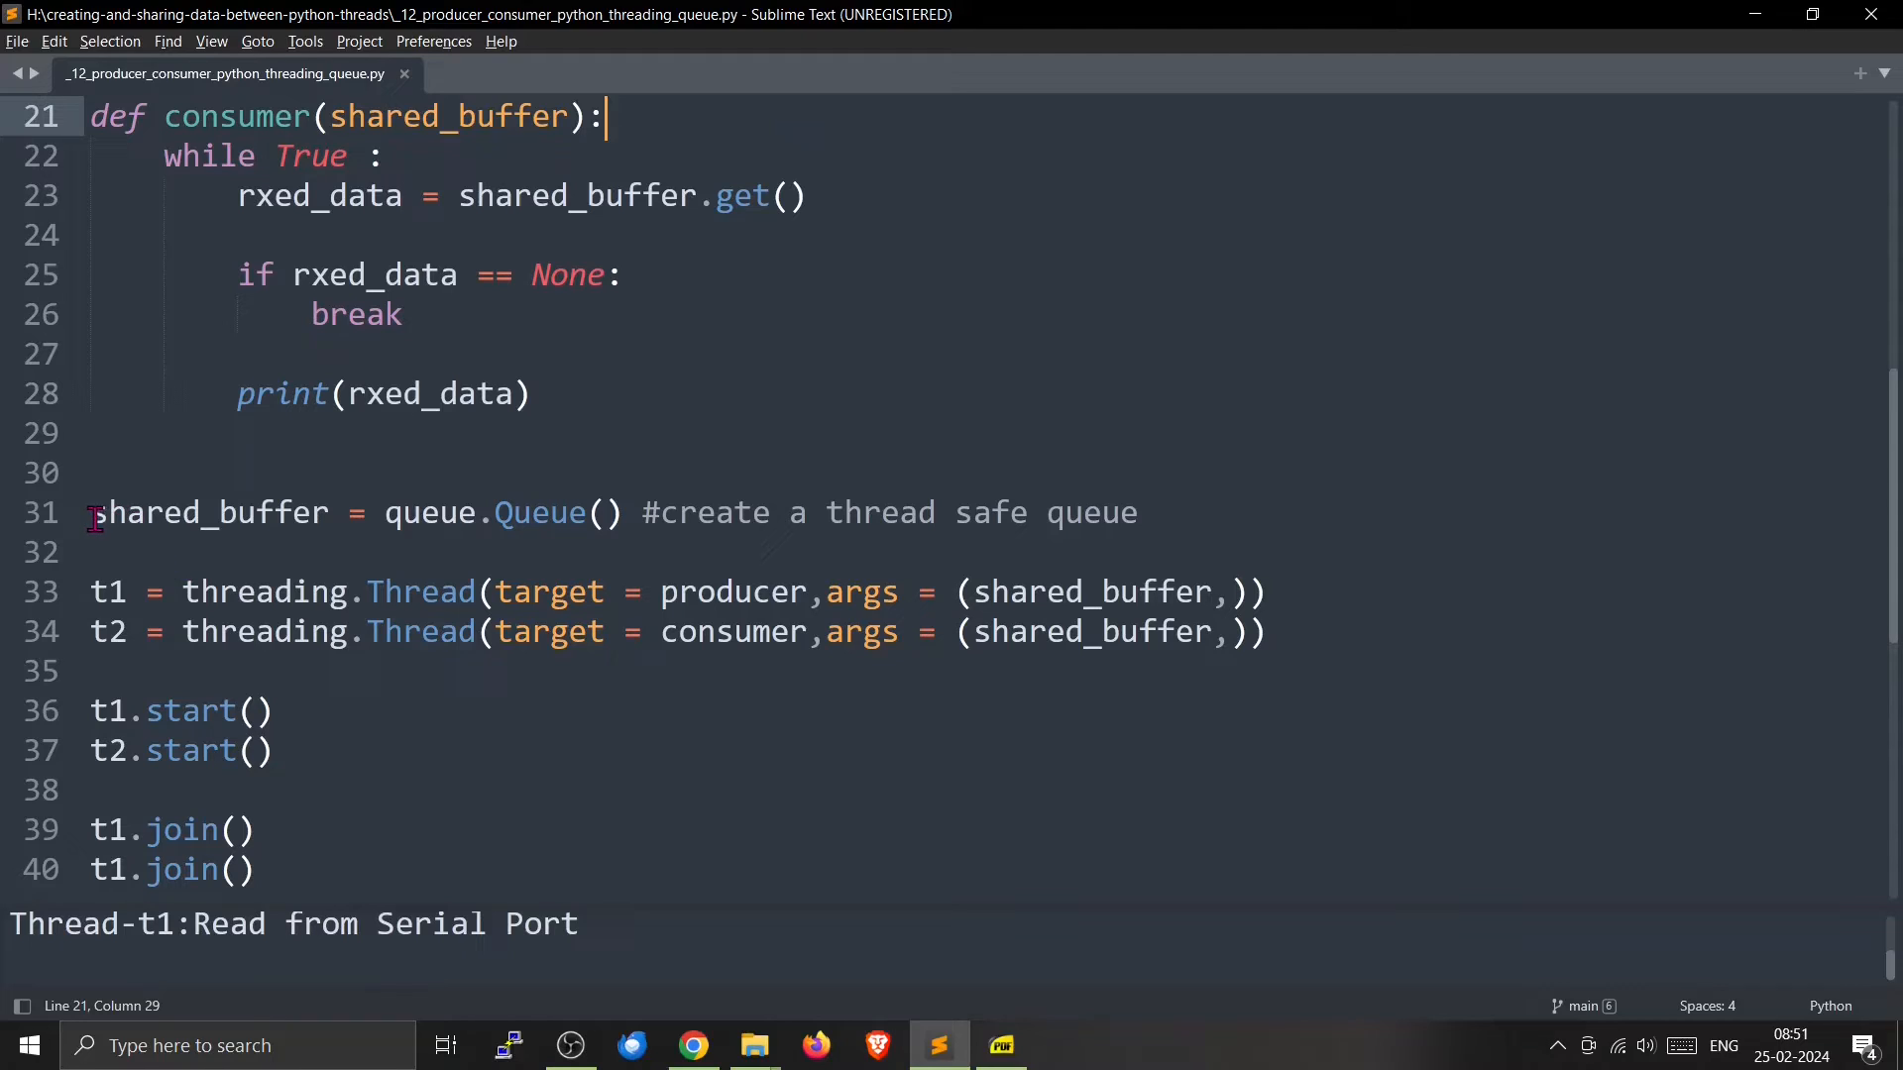
drag(92, 512, 1139, 512)
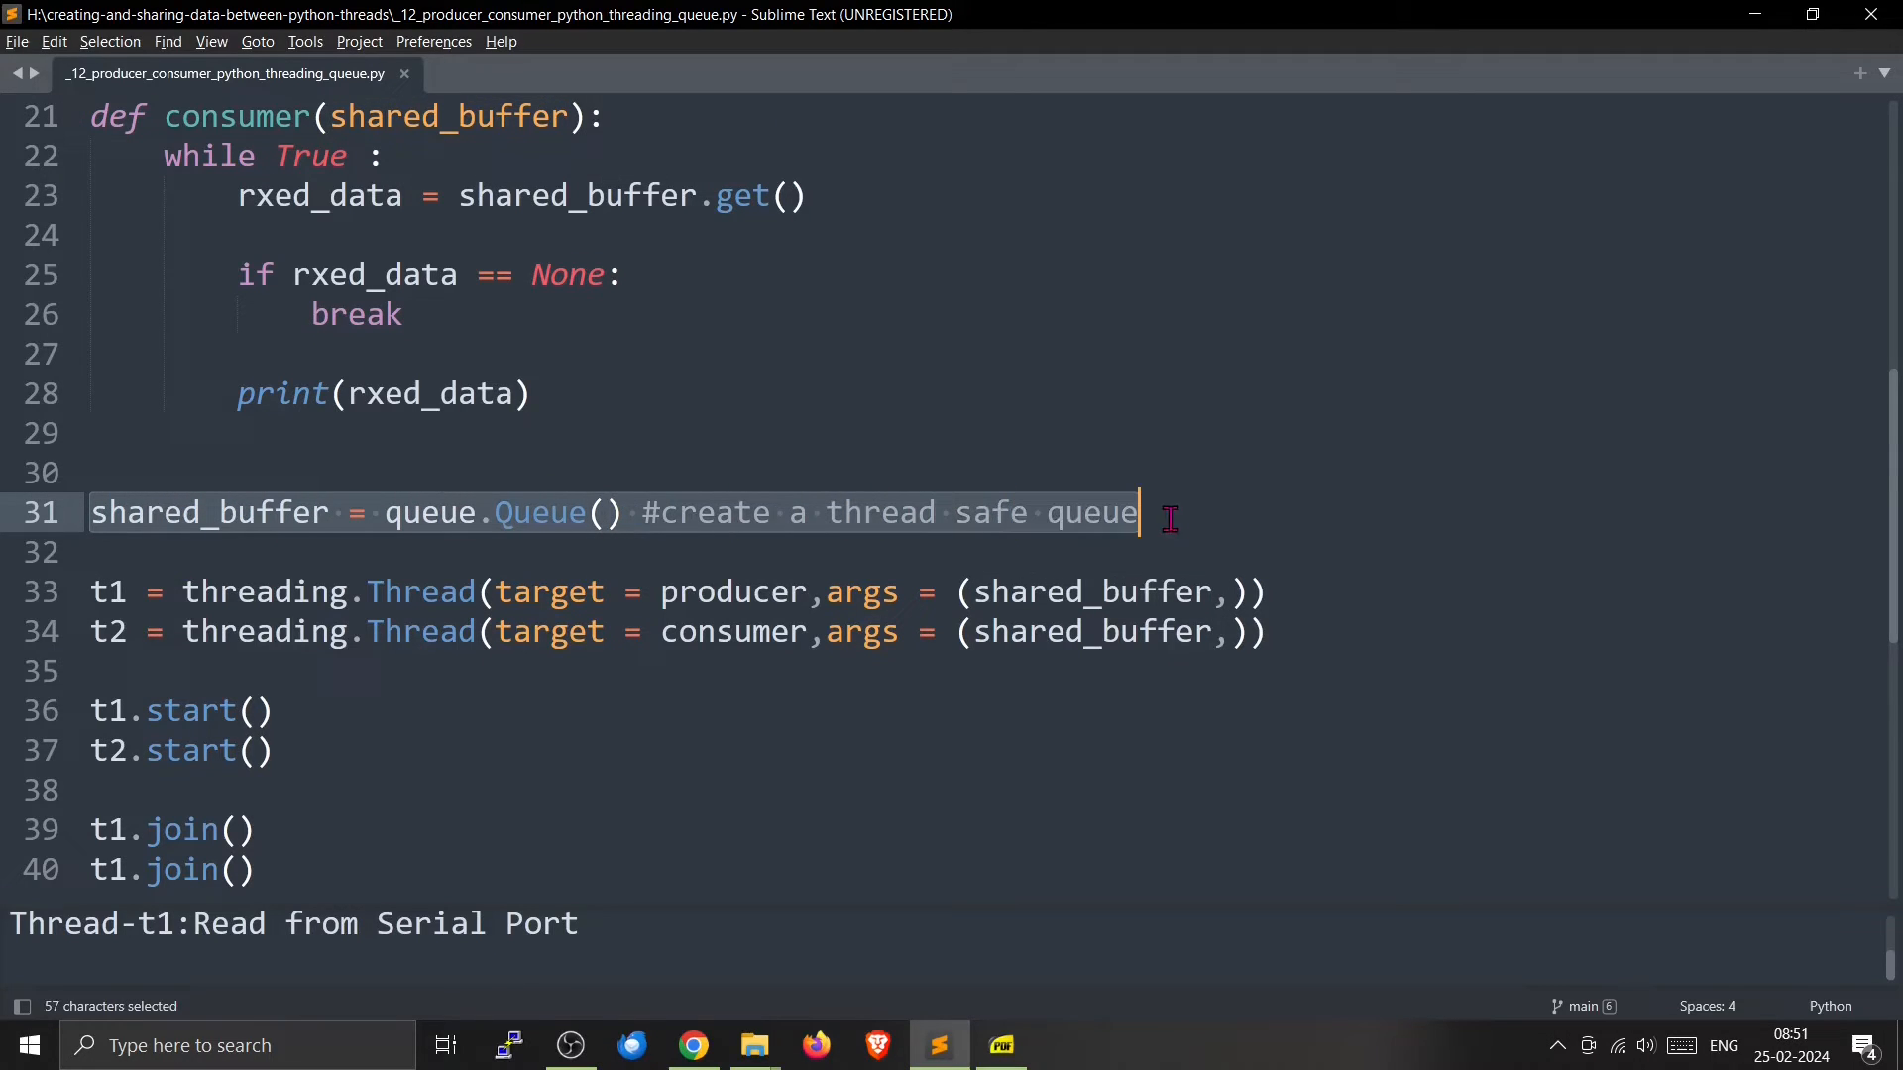
click(1169, 513)
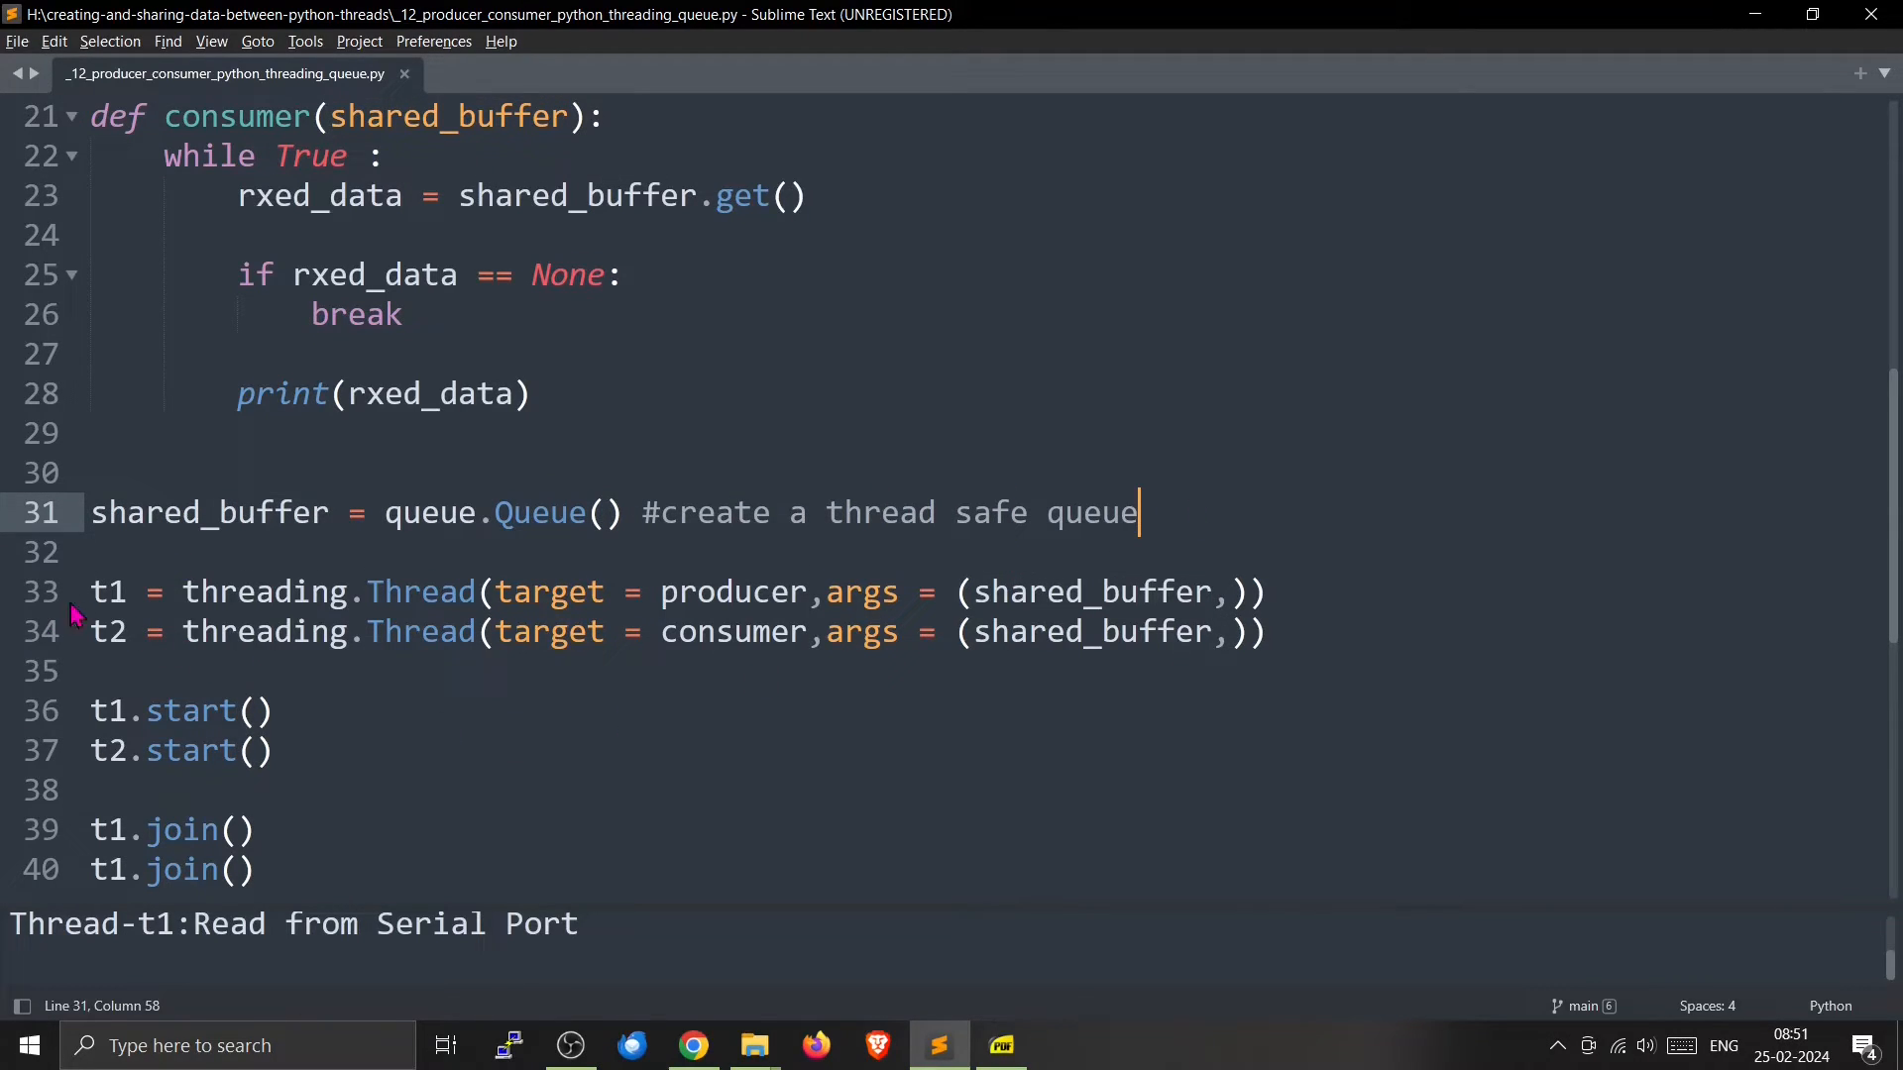
drag(90, 591, 194, 631)
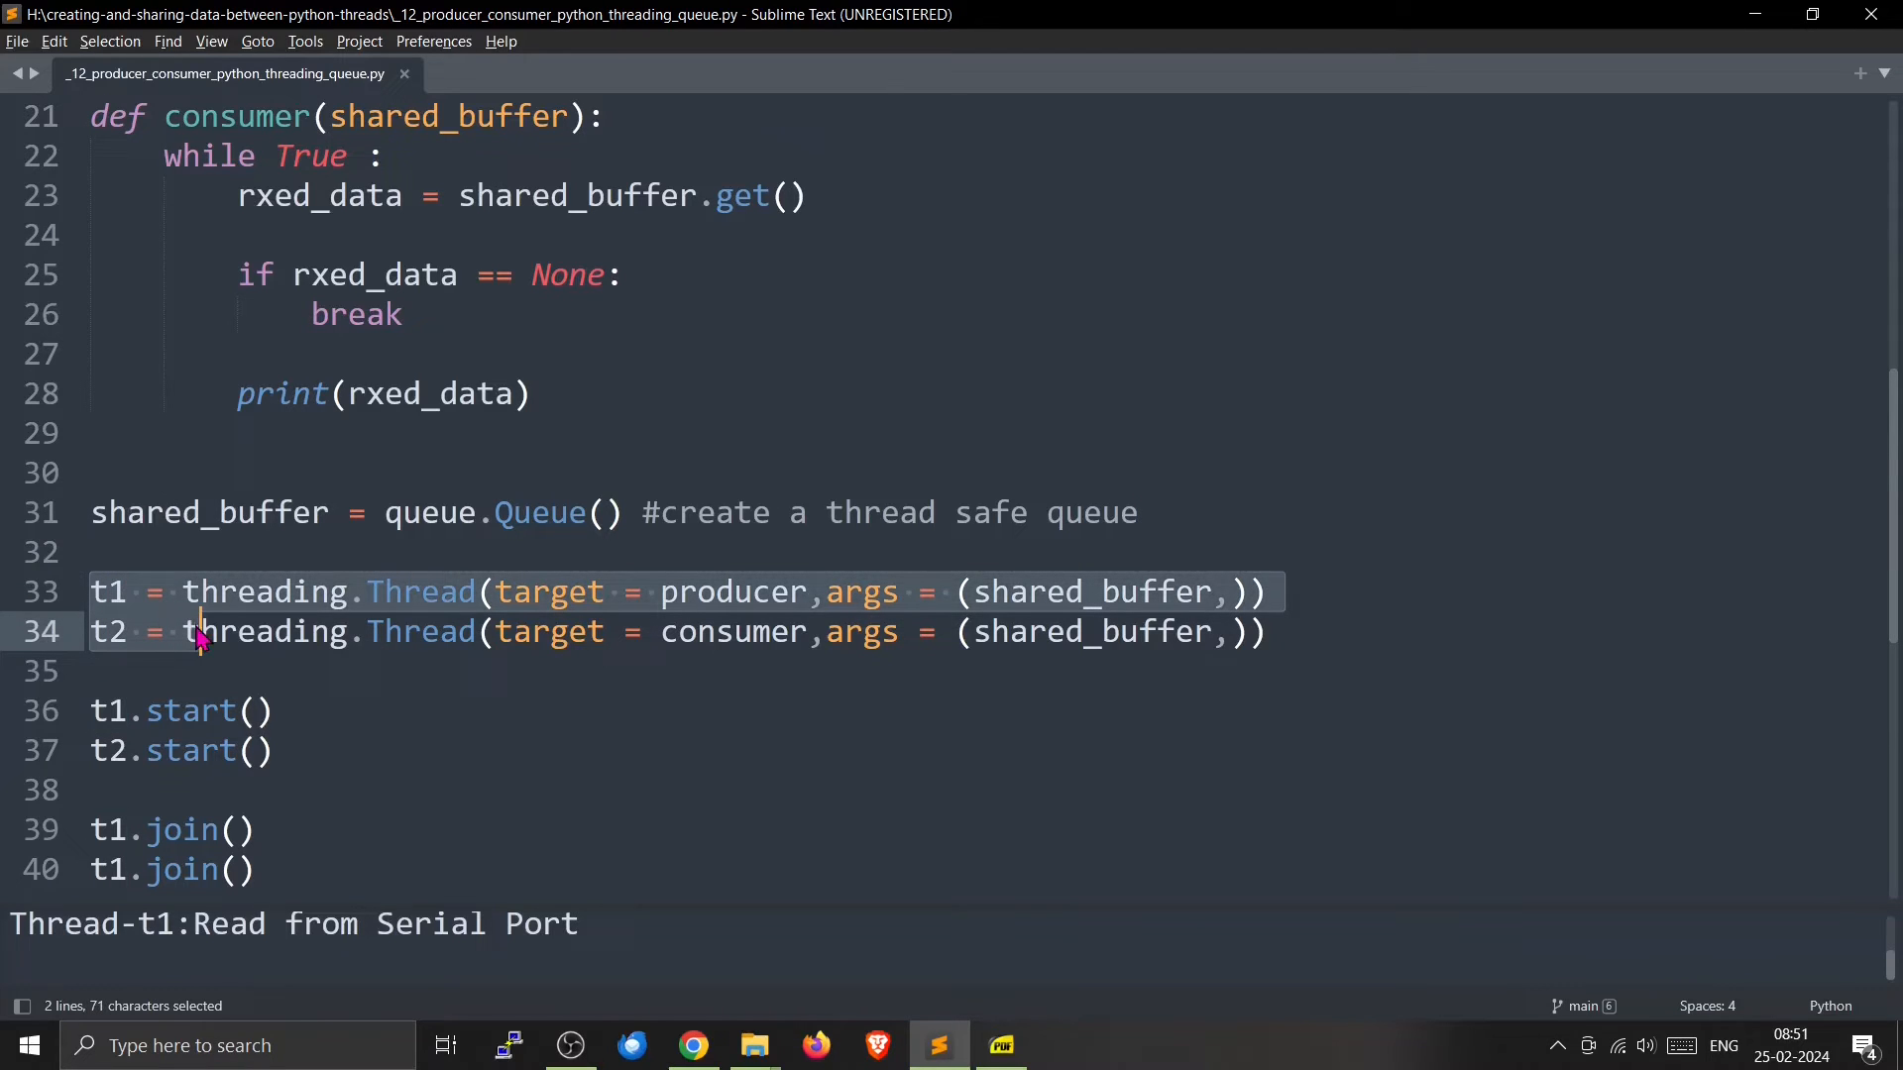
mouse_move(306, 788)
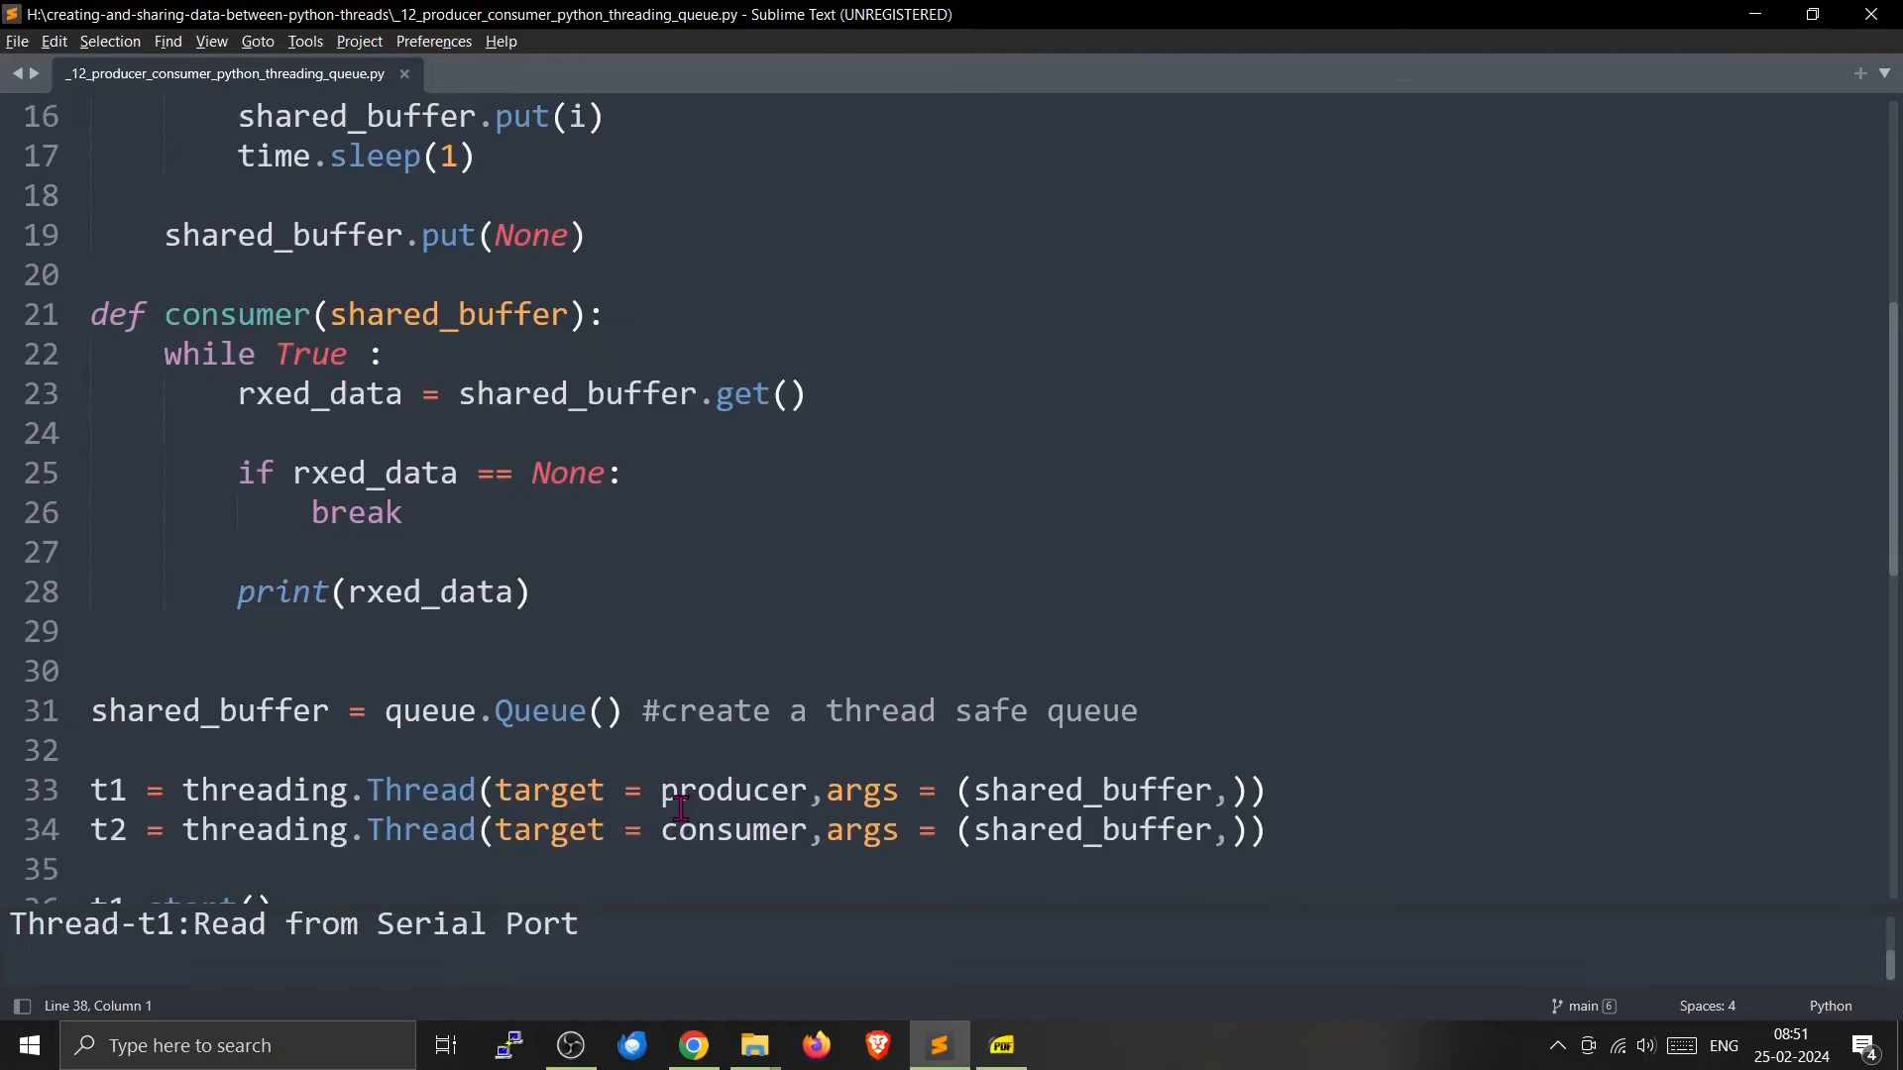
scroll(up, 3)
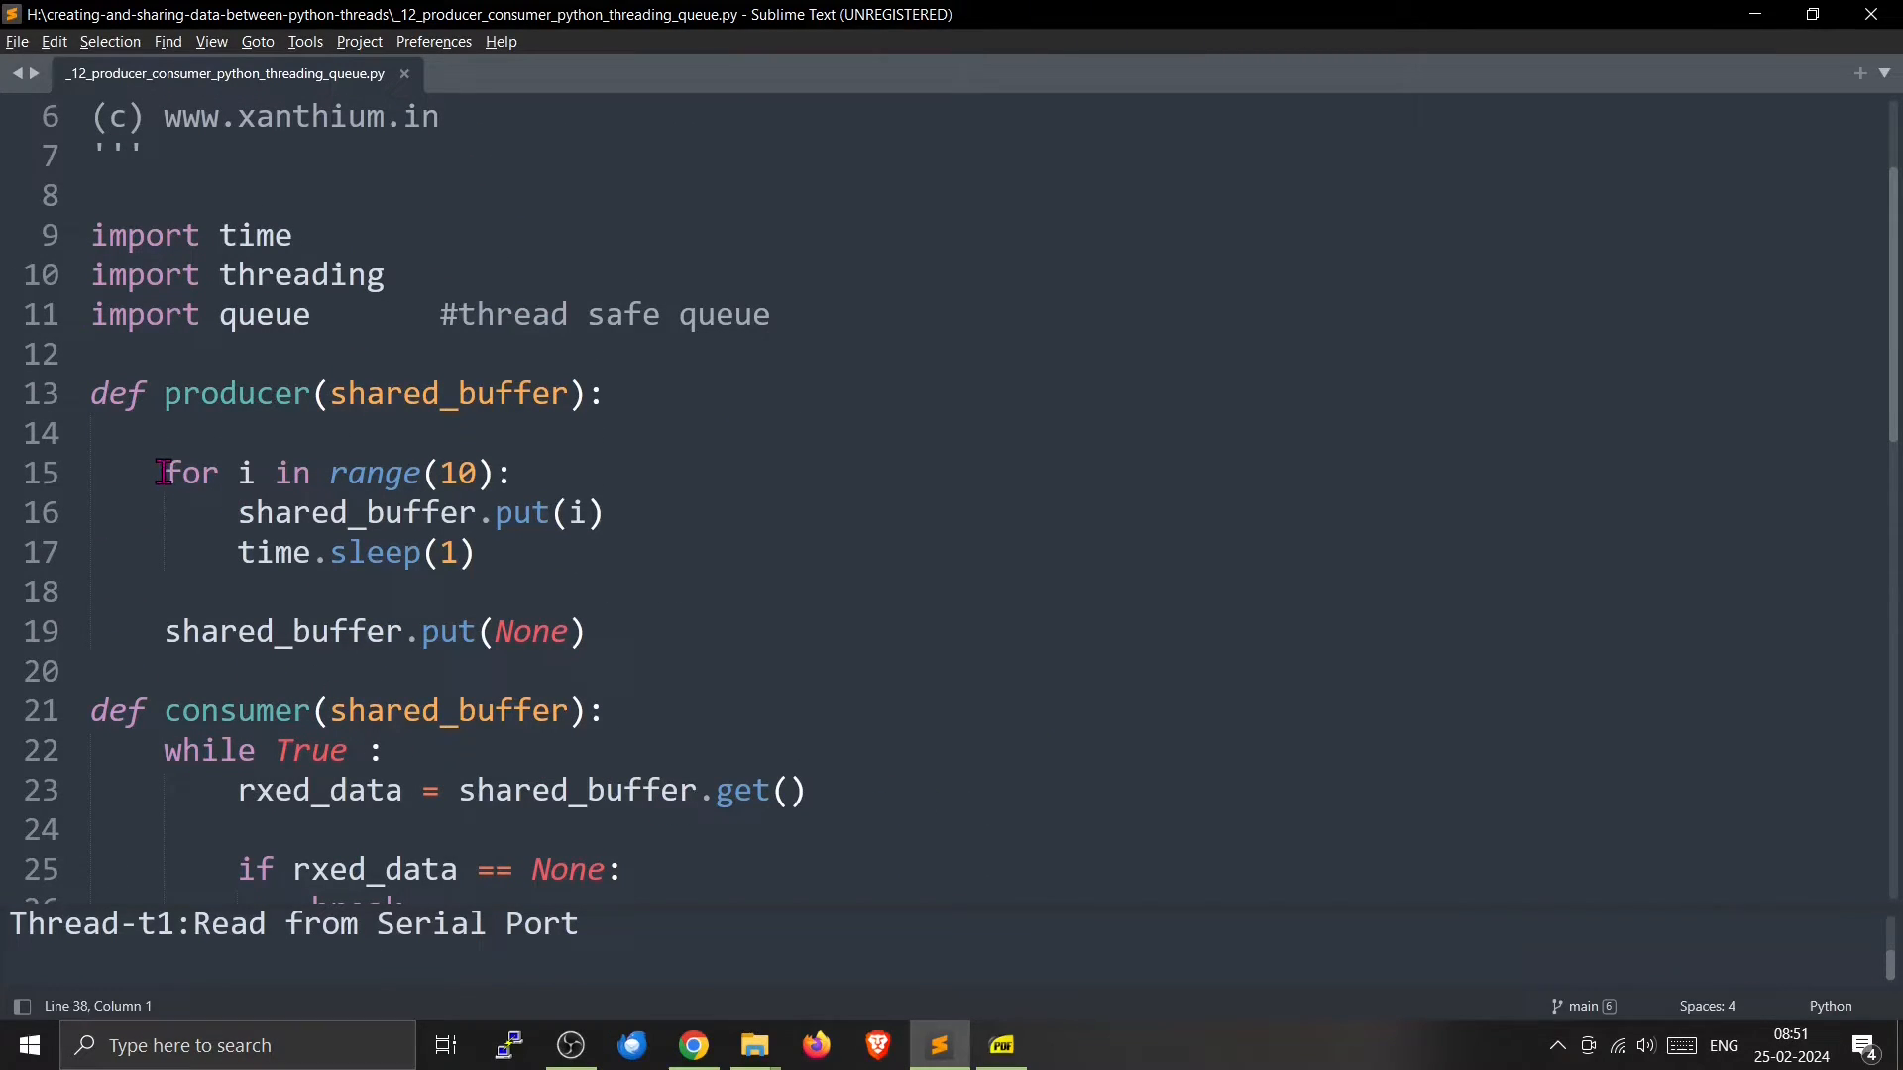
drag(163, 474, 514, 474)
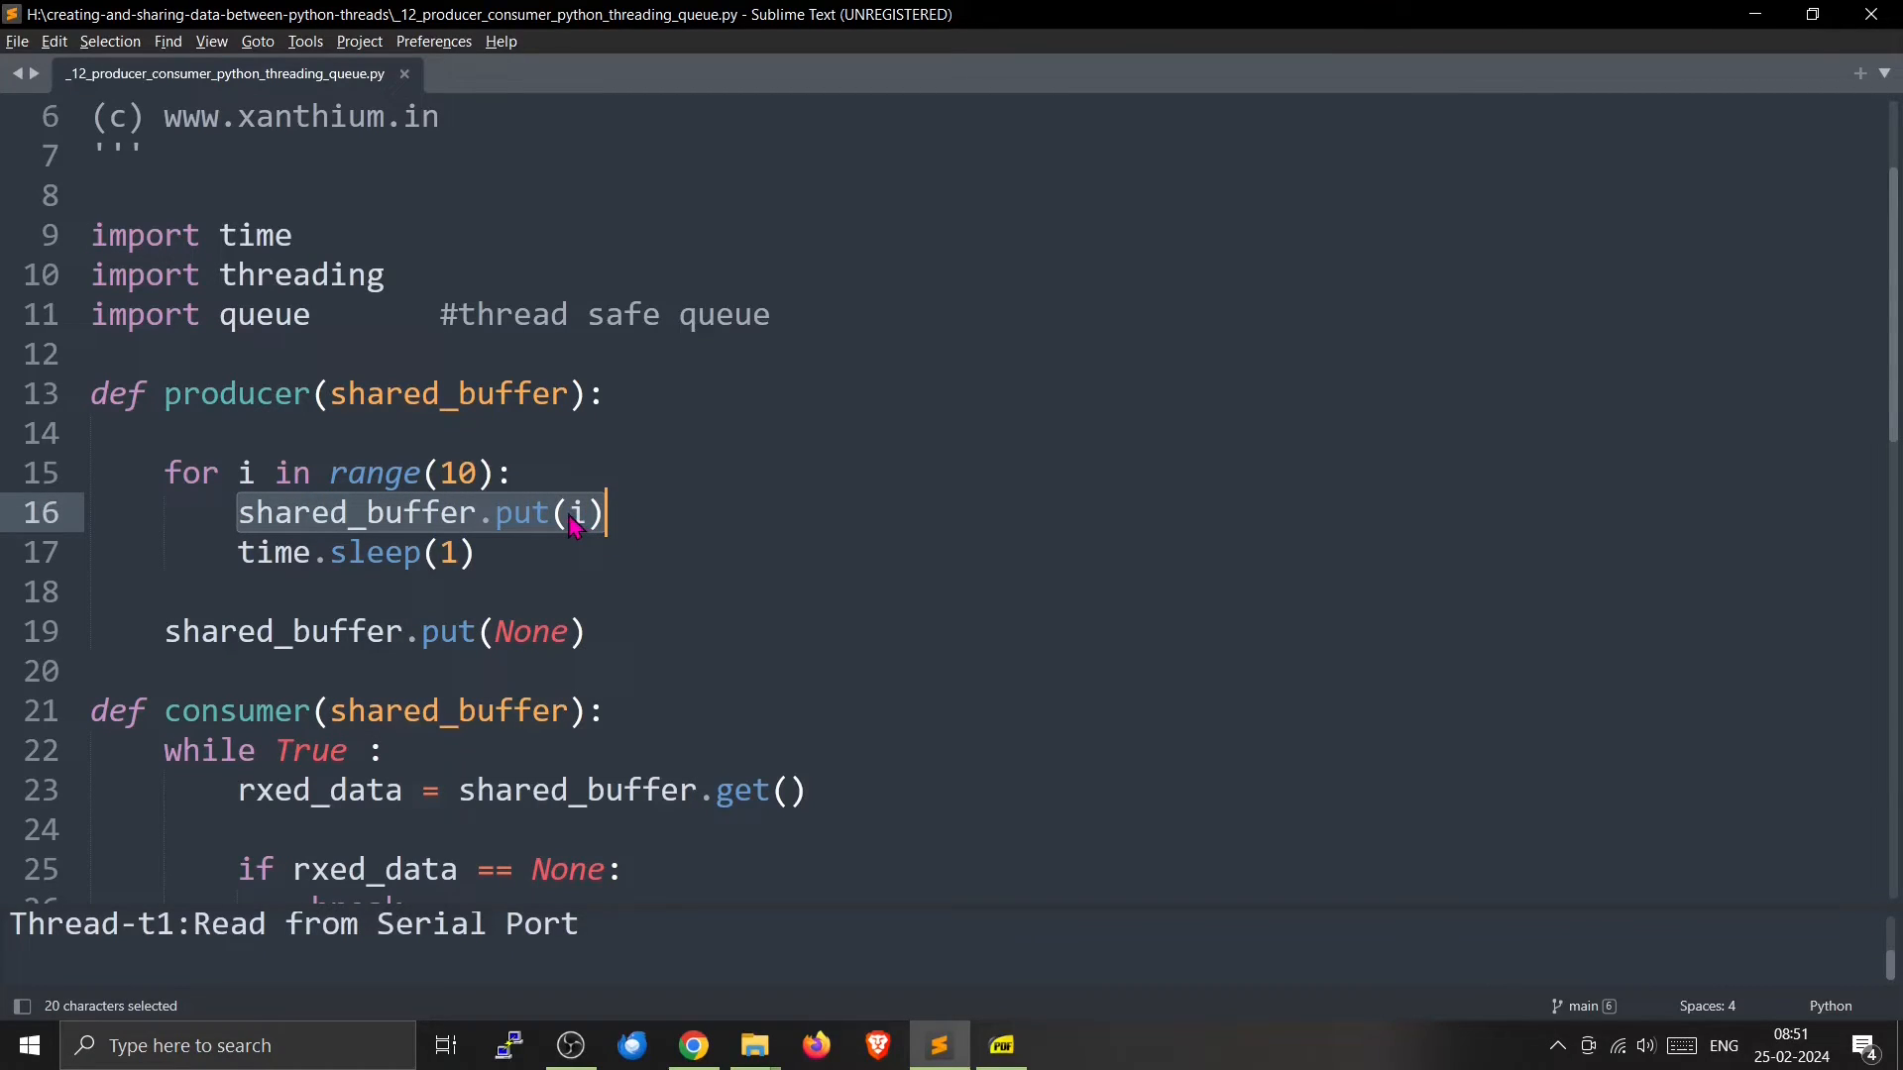
mouse_move(449, 552)
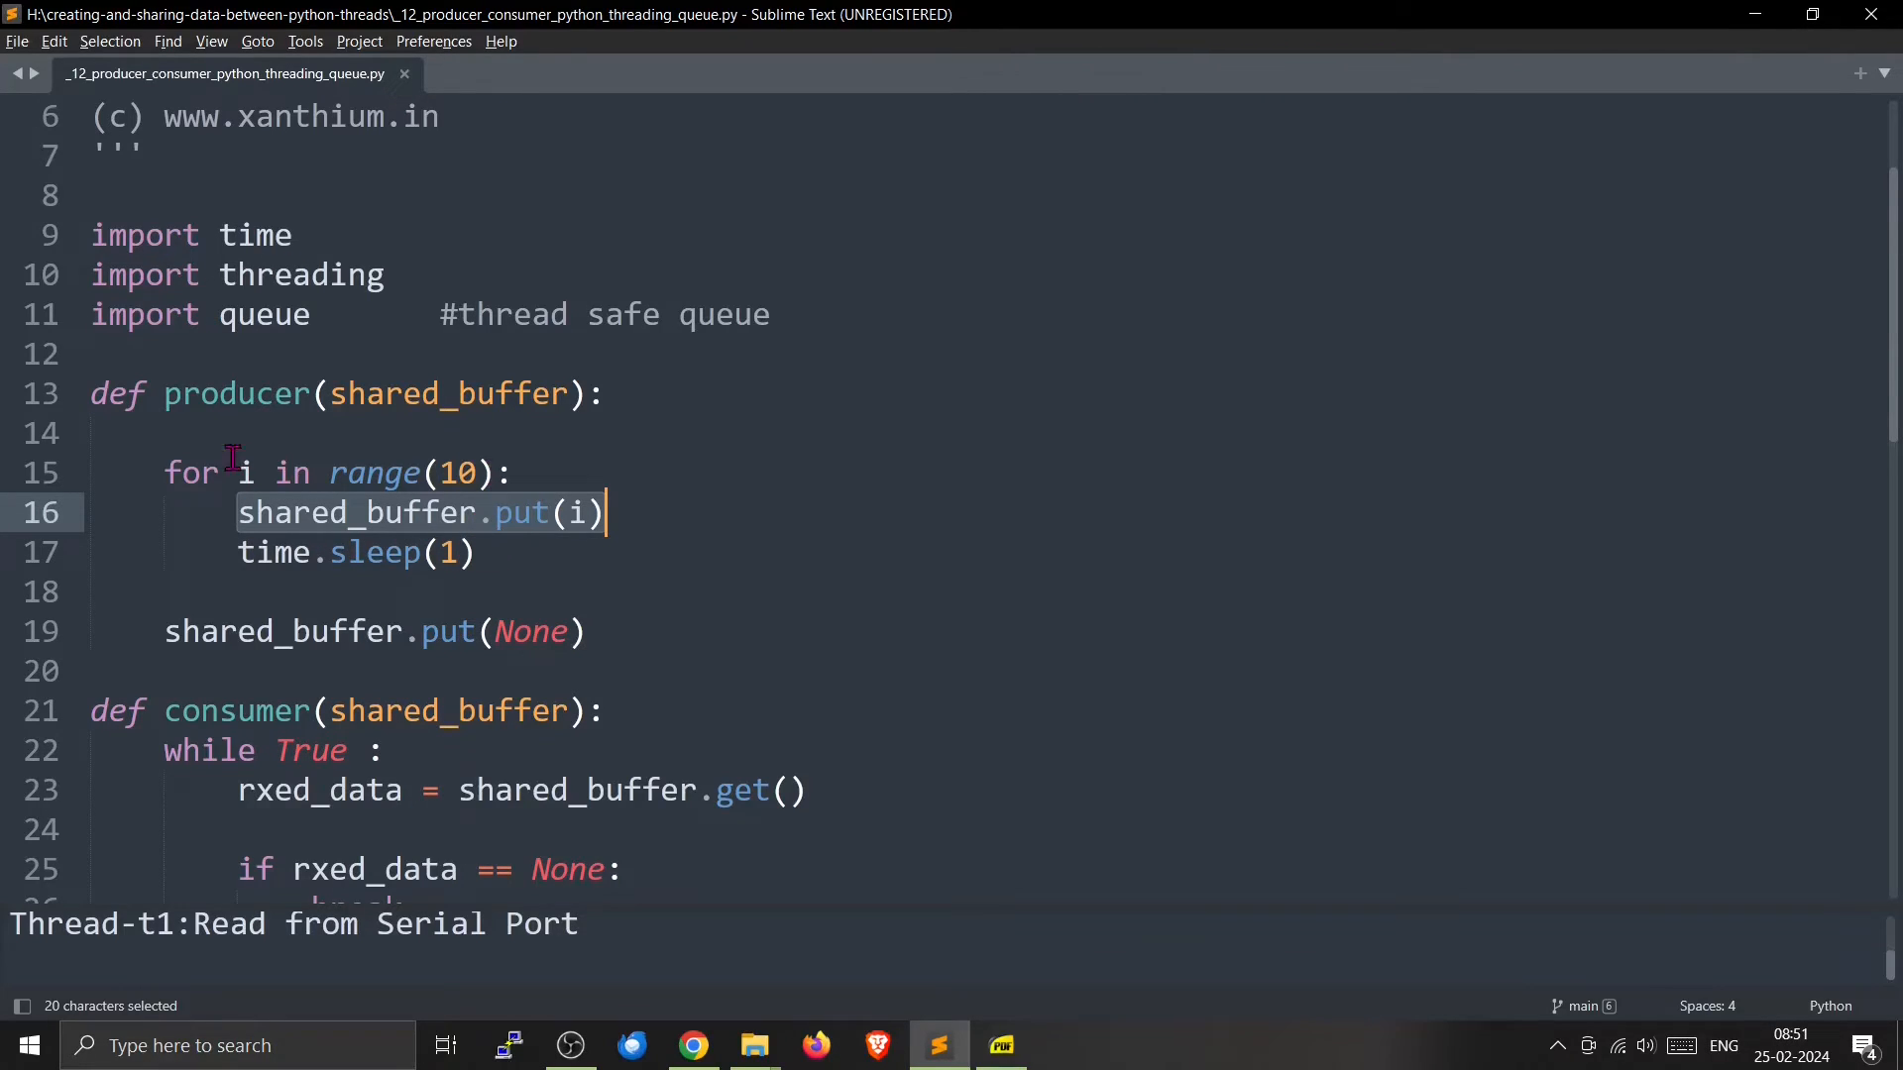
mouse_move(496, 530)
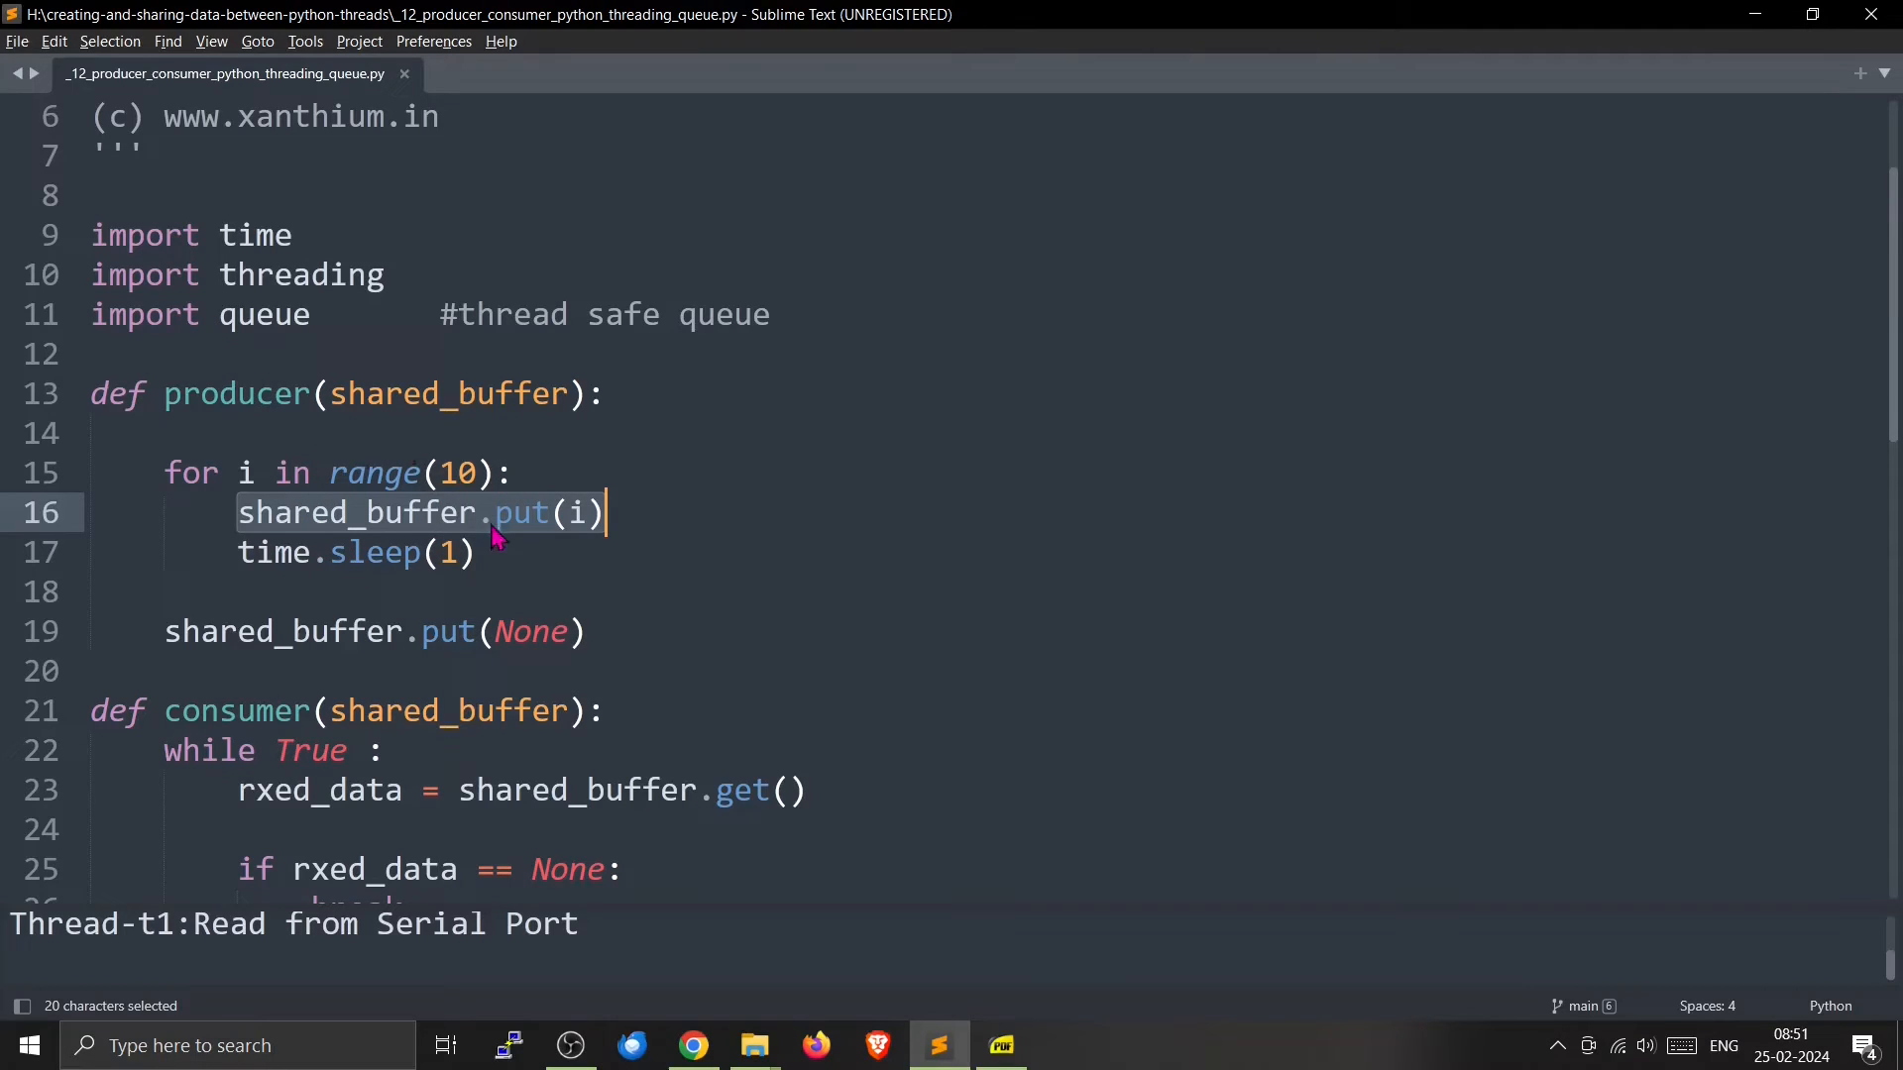
mouse_move(164, 643)
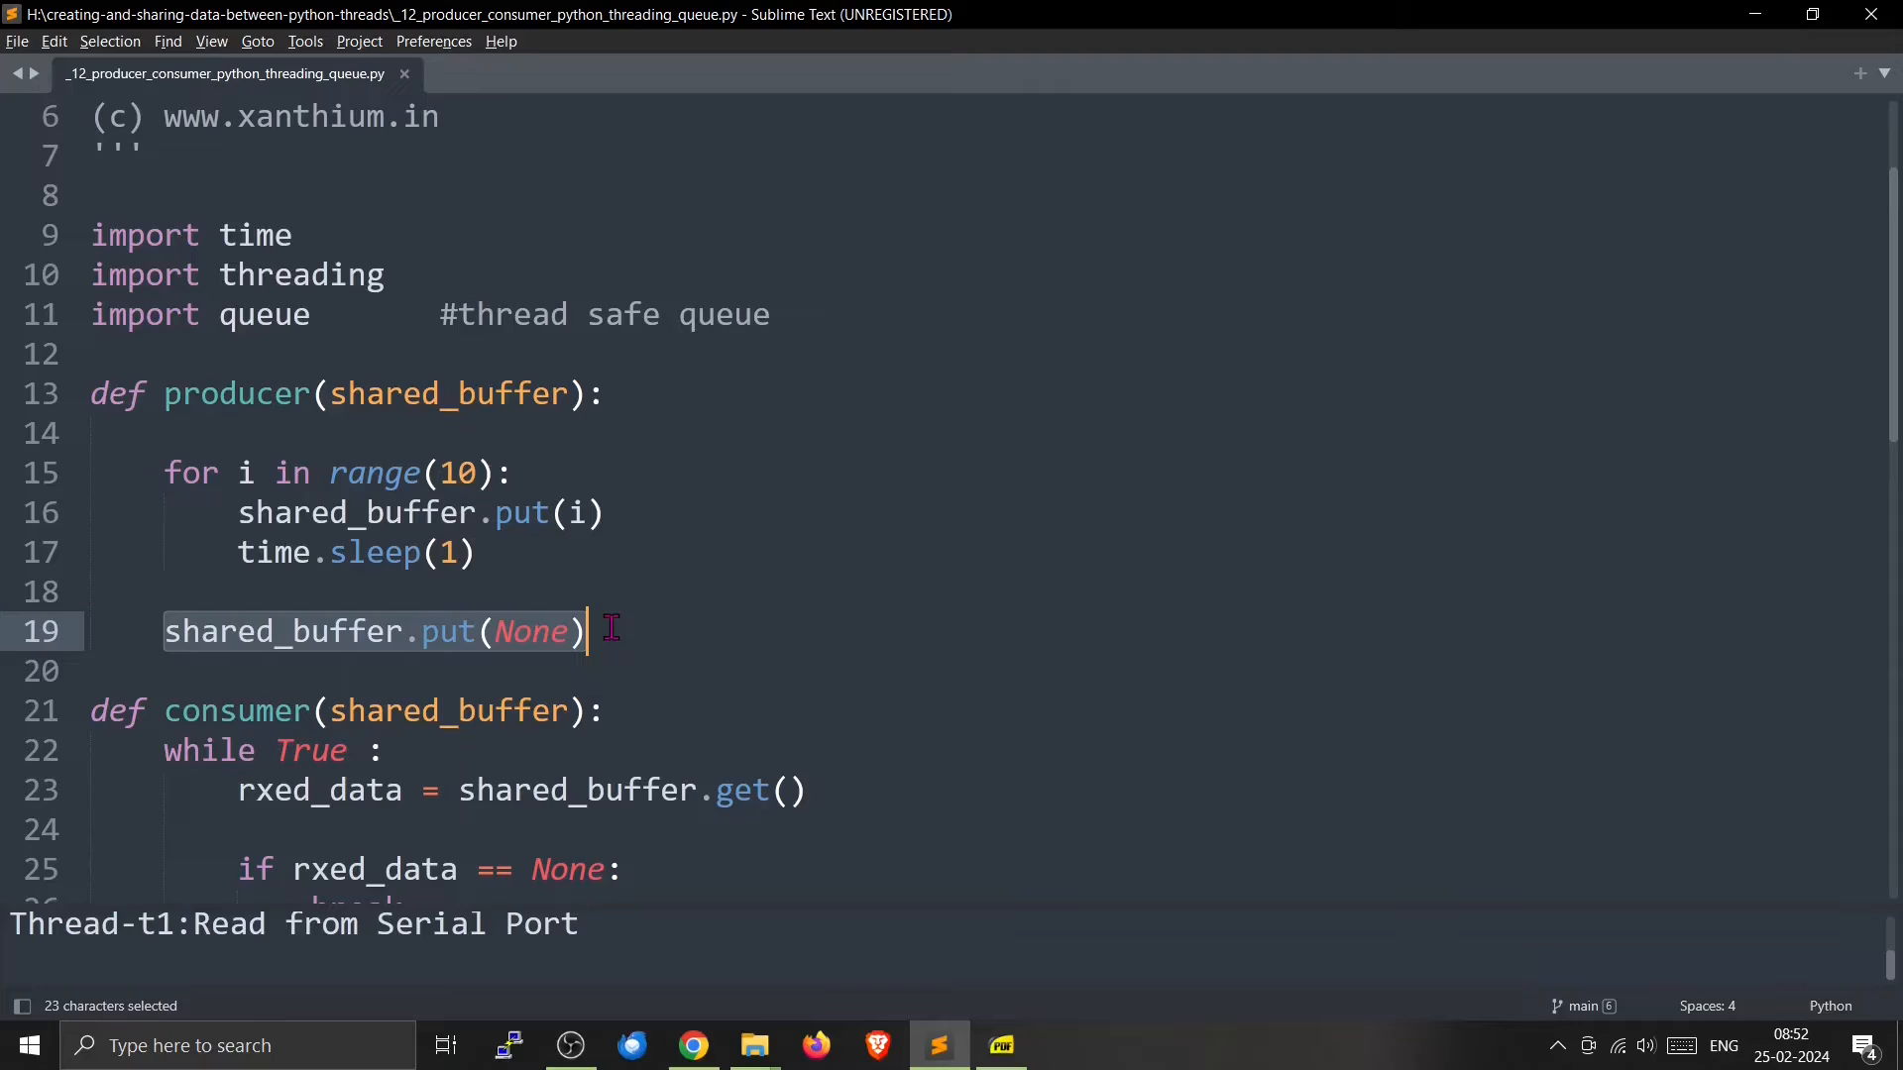
click(529, 632)
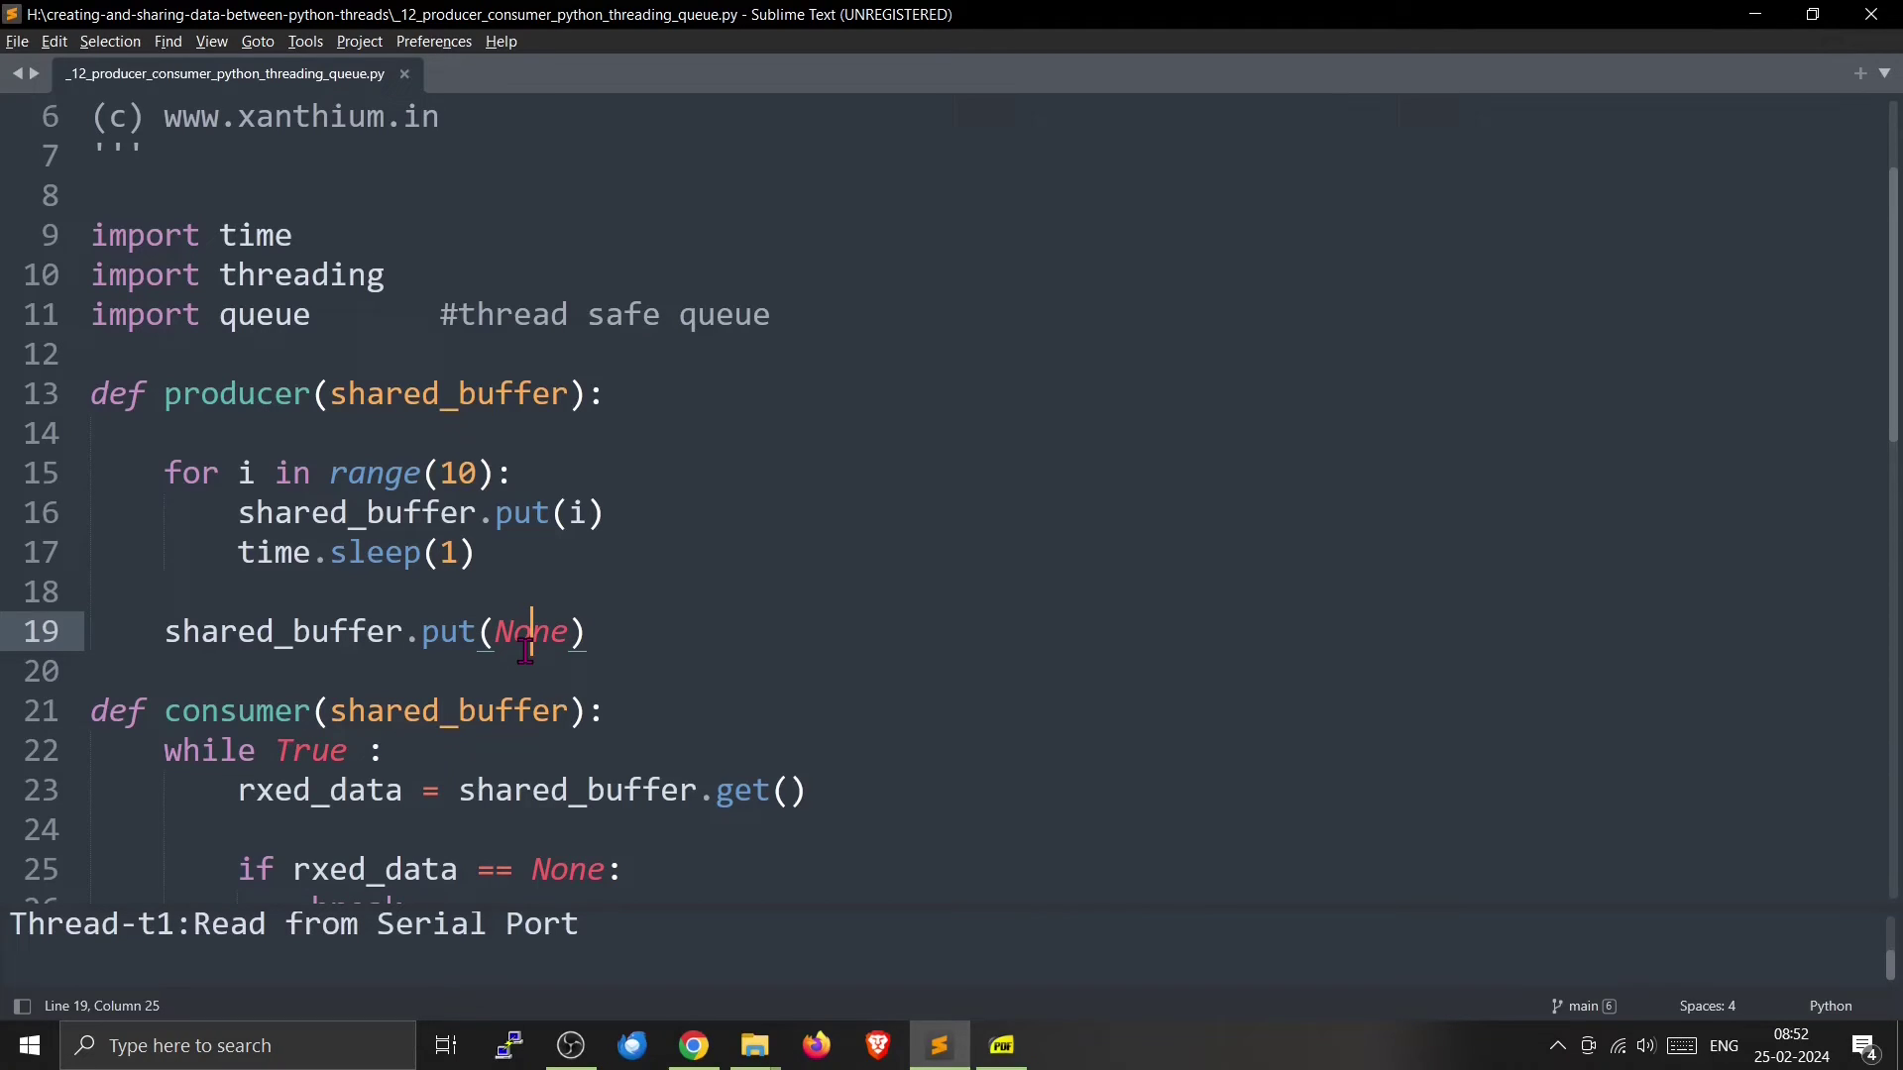
click(174, 632)
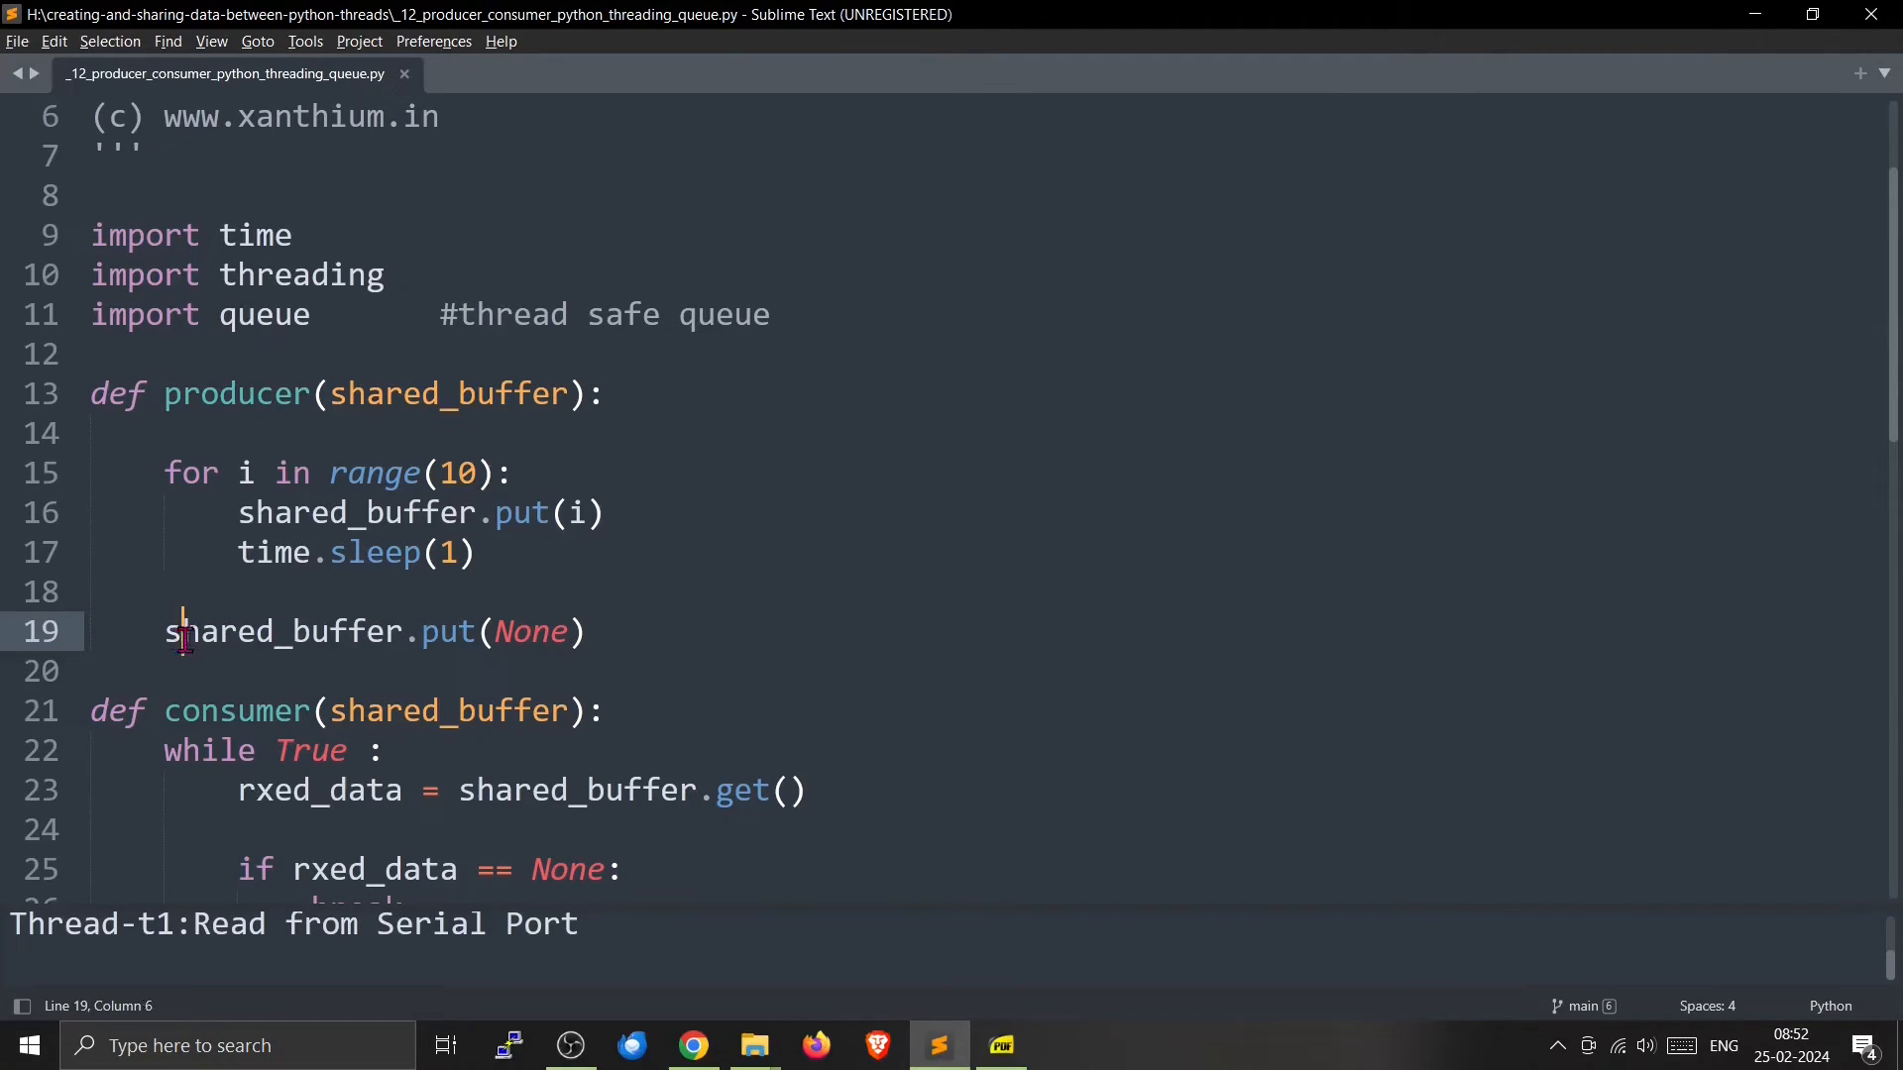
click(586, 631)
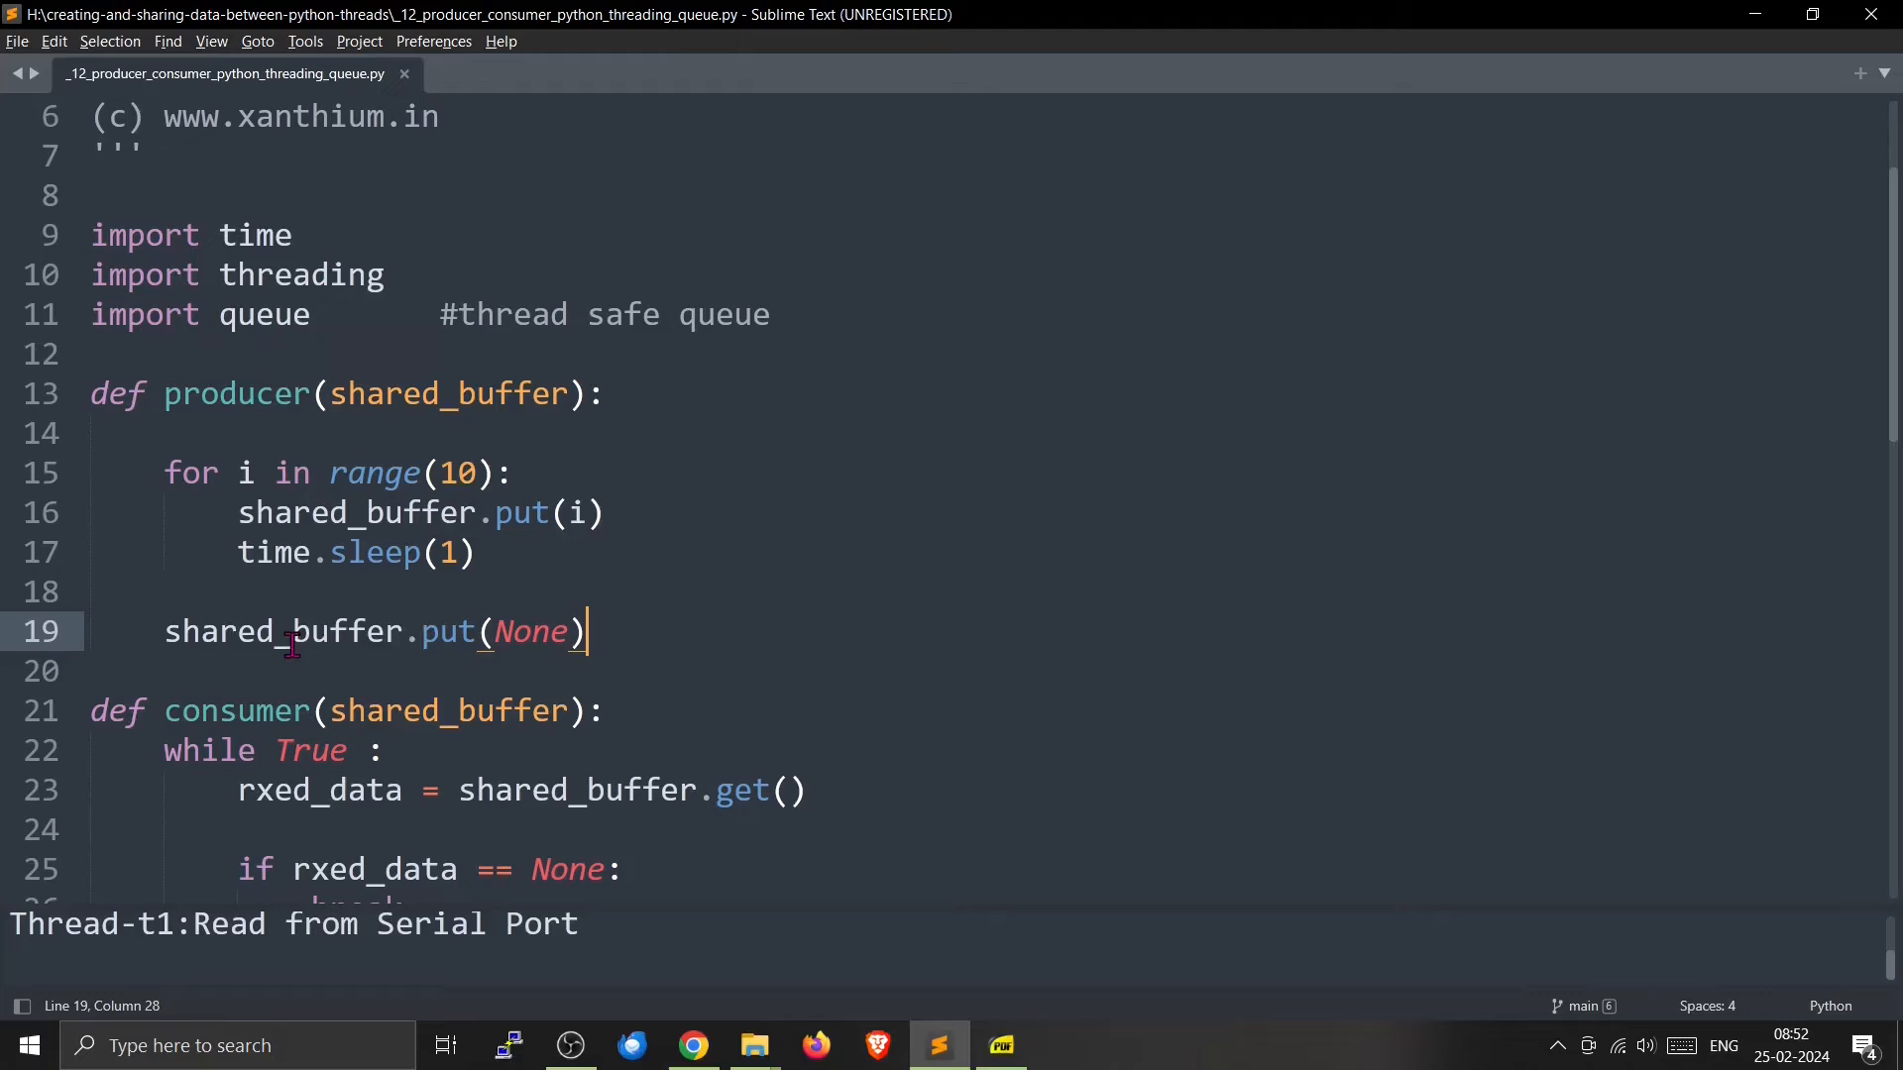
drag(166, 632, 588, 632)
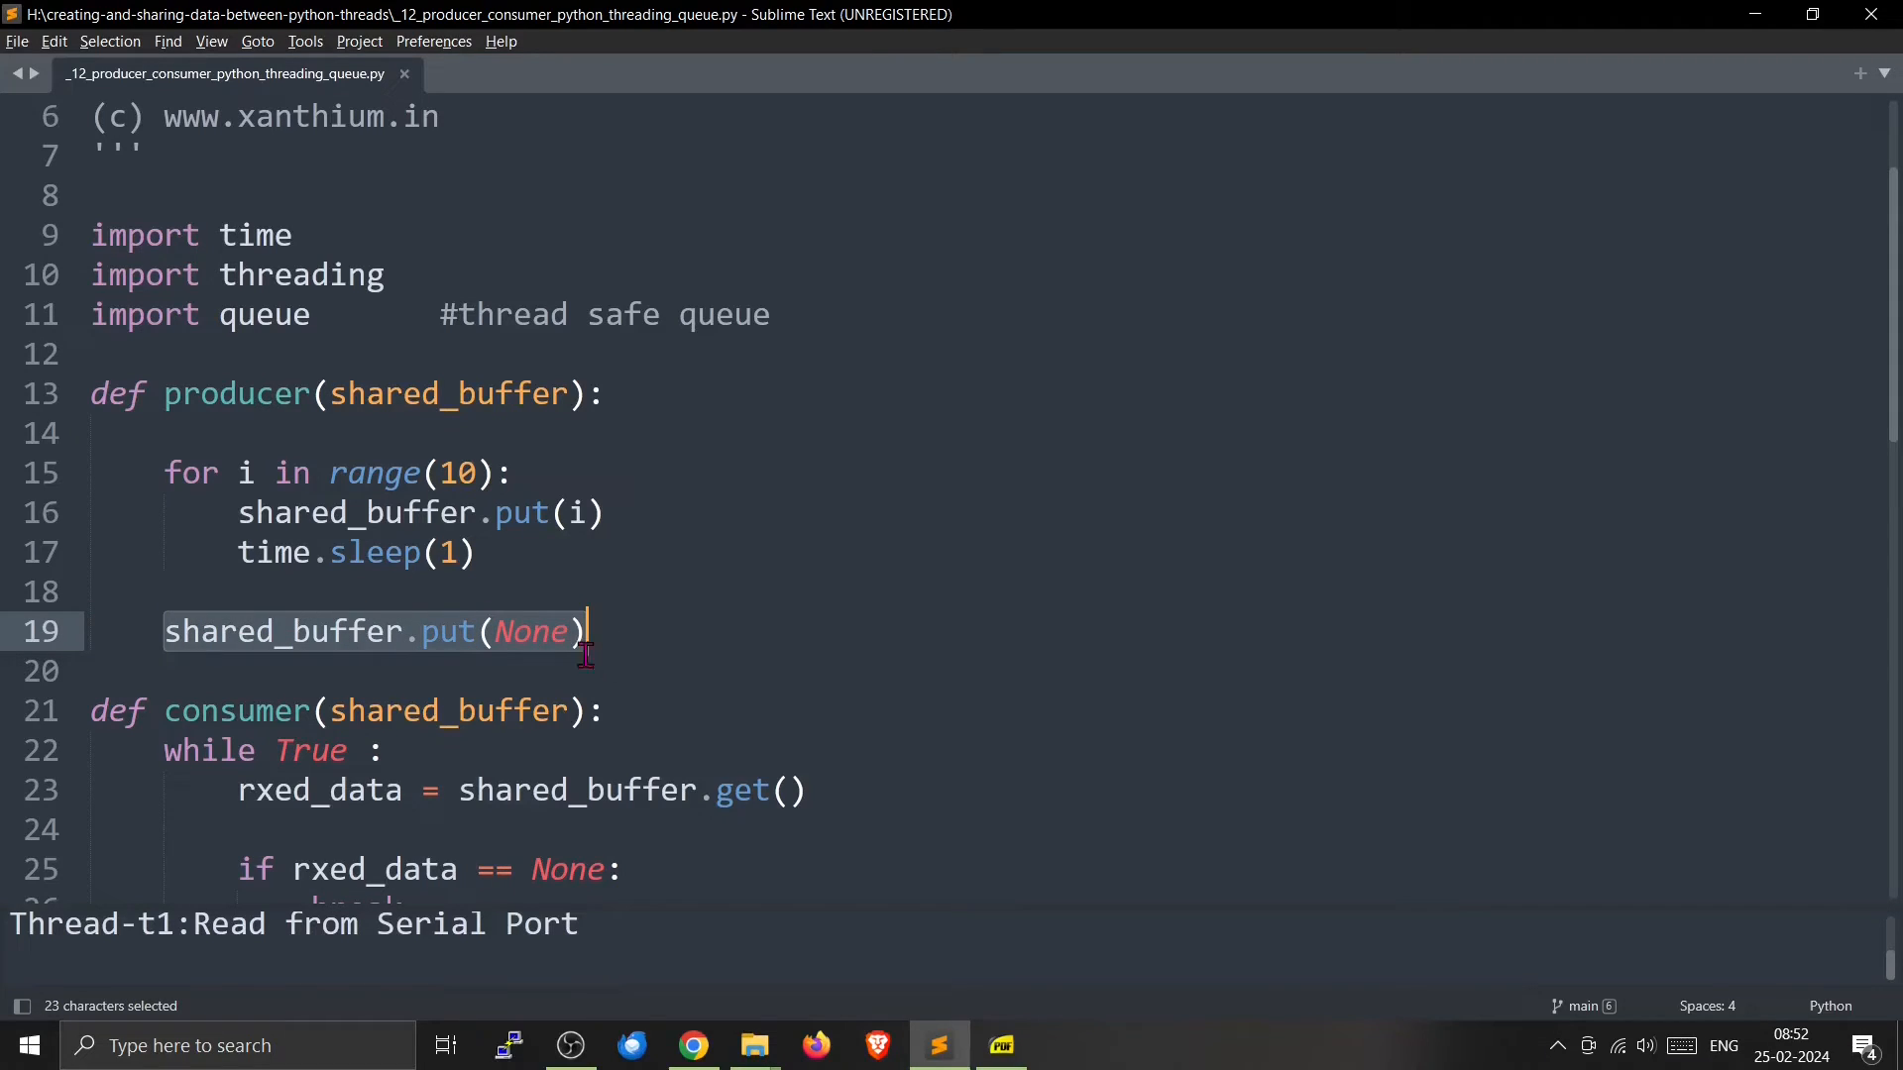
scroll(down, 3)
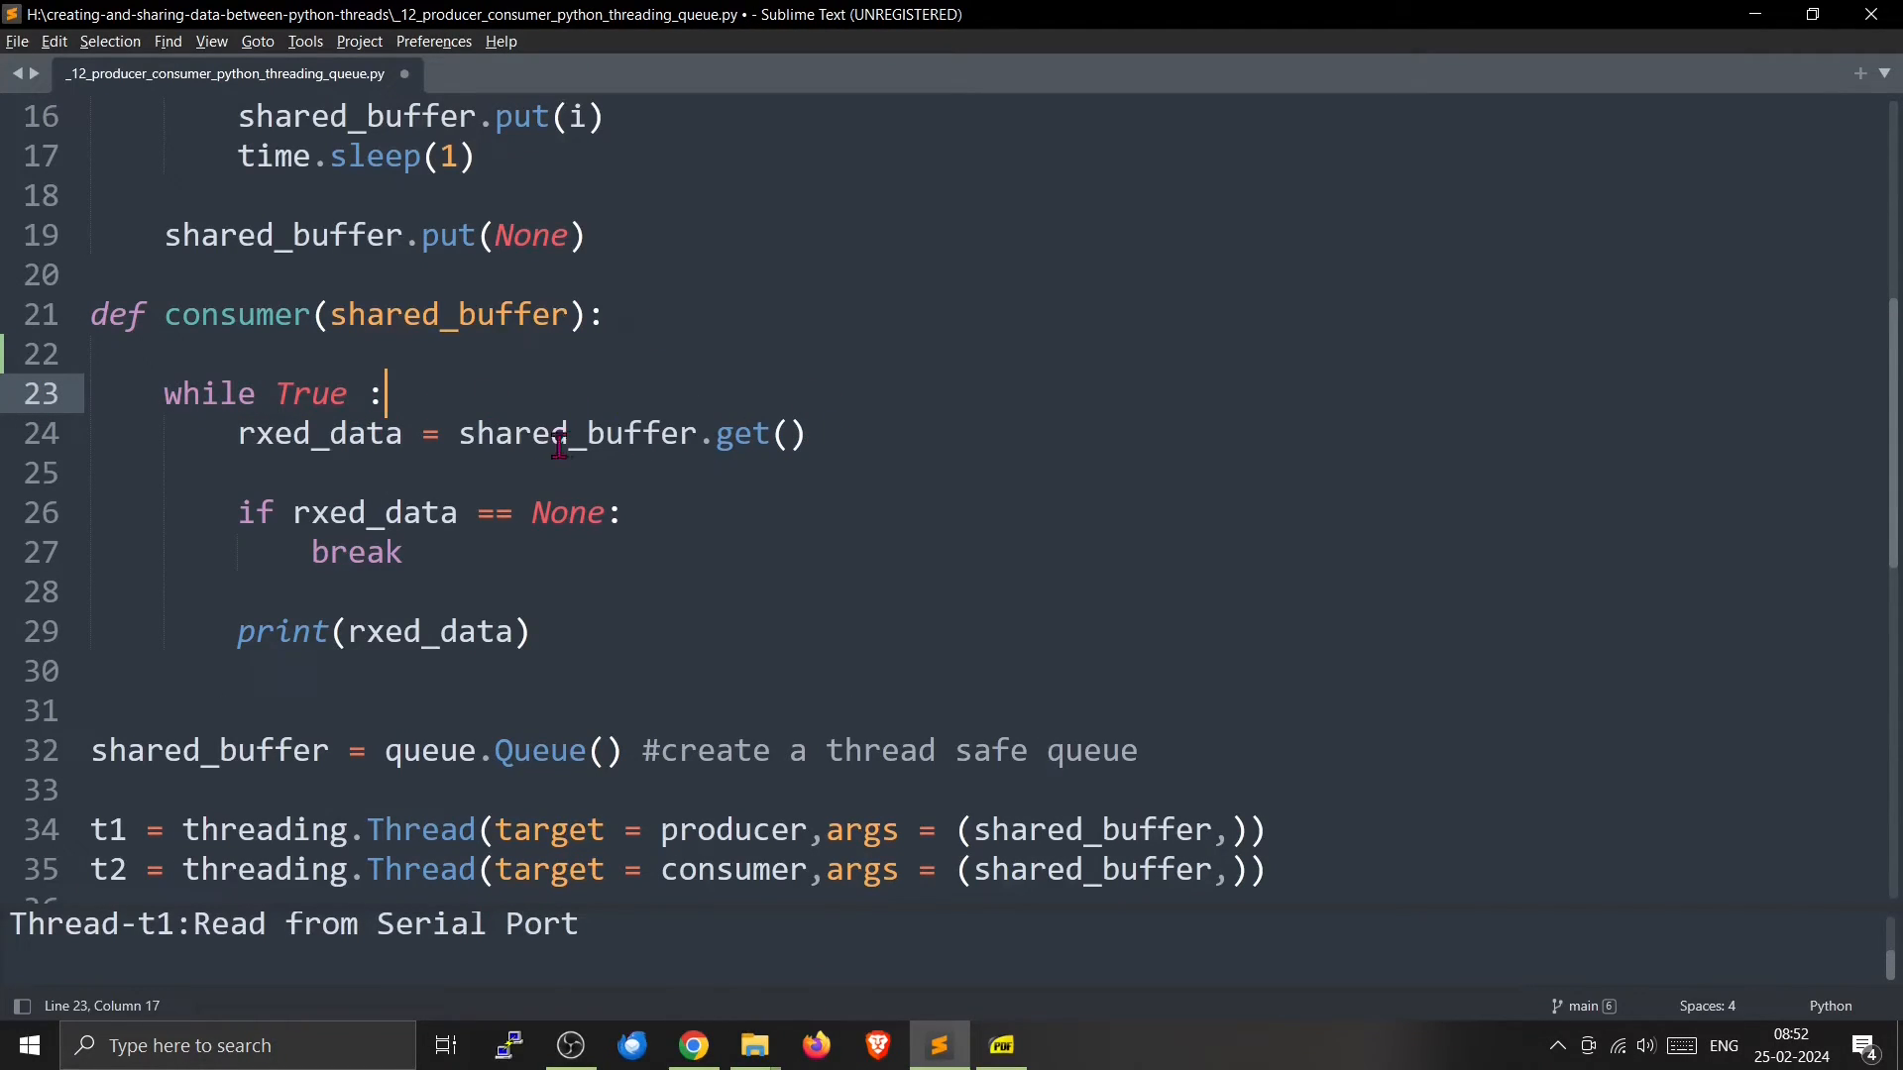
Select the consumer's if rxed_data condition and rxed_data in its print call
double_click(561, 434)
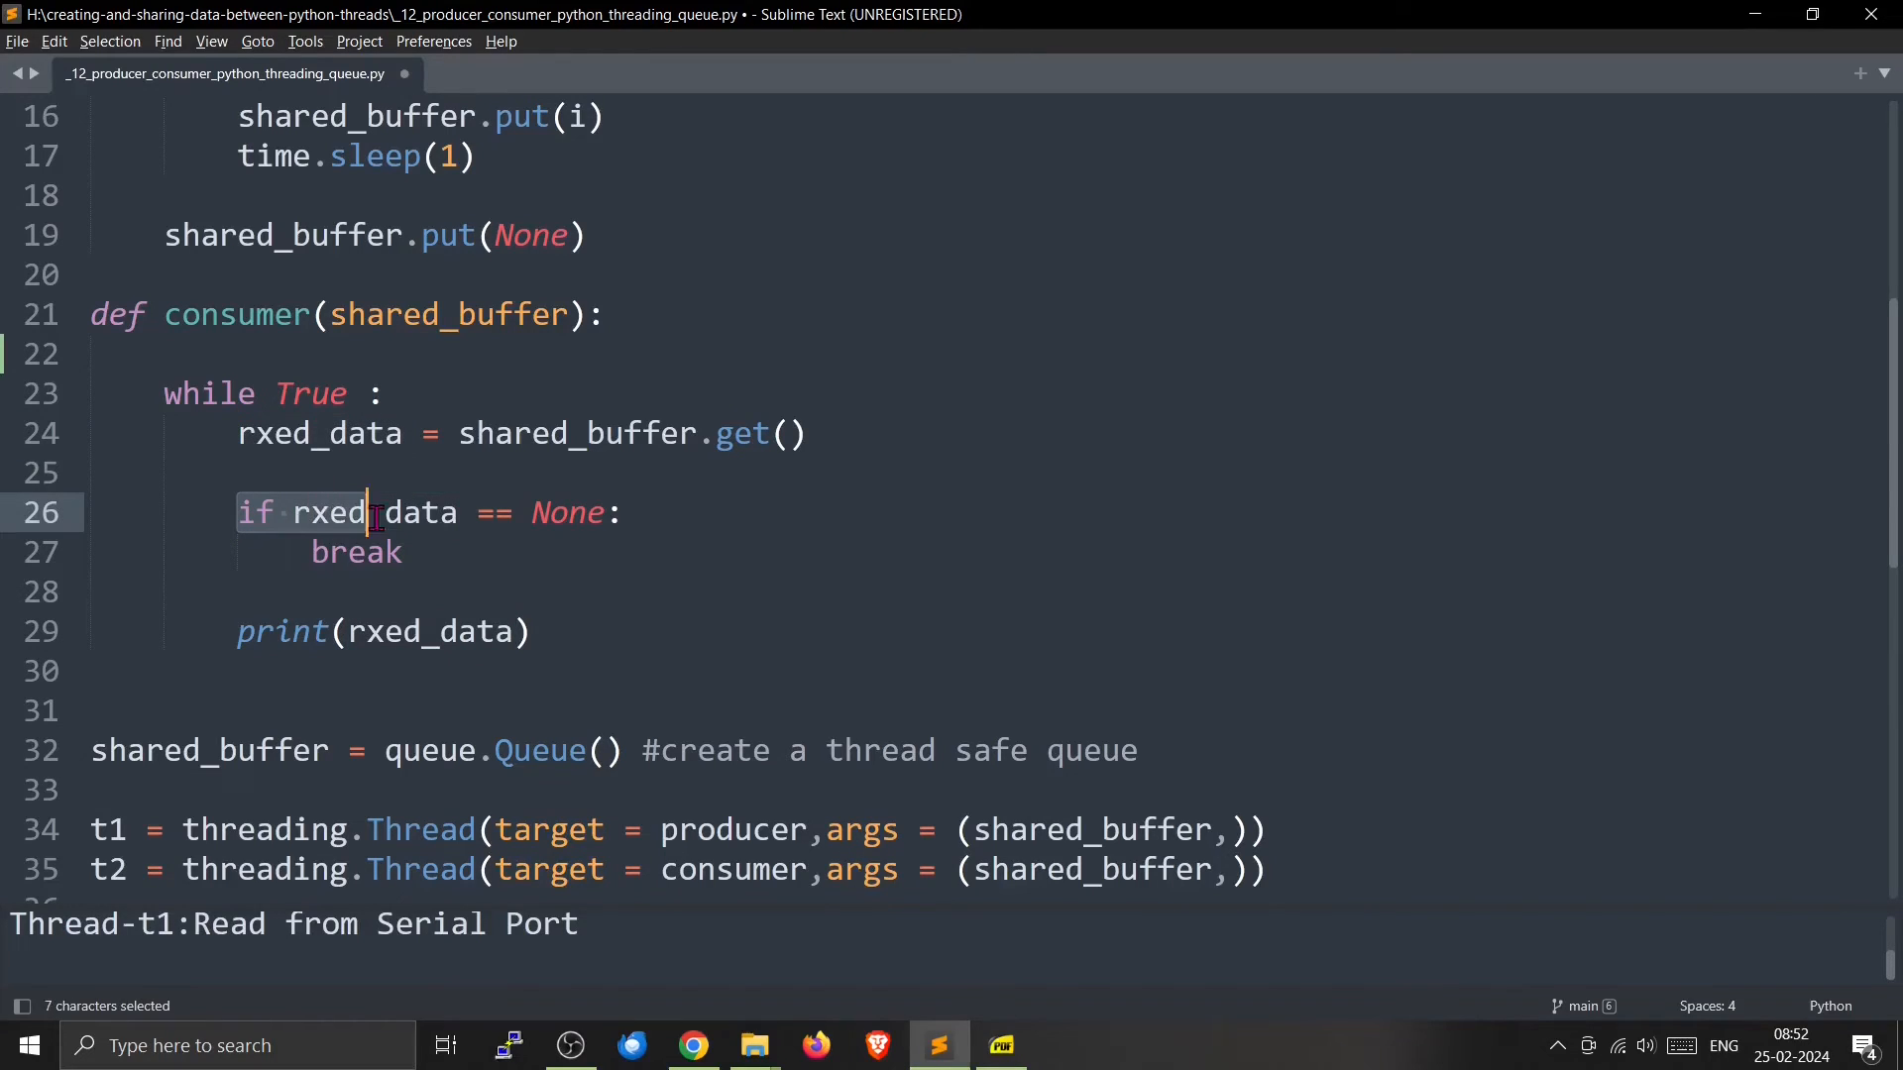
drag(367, 512, 459, 512)
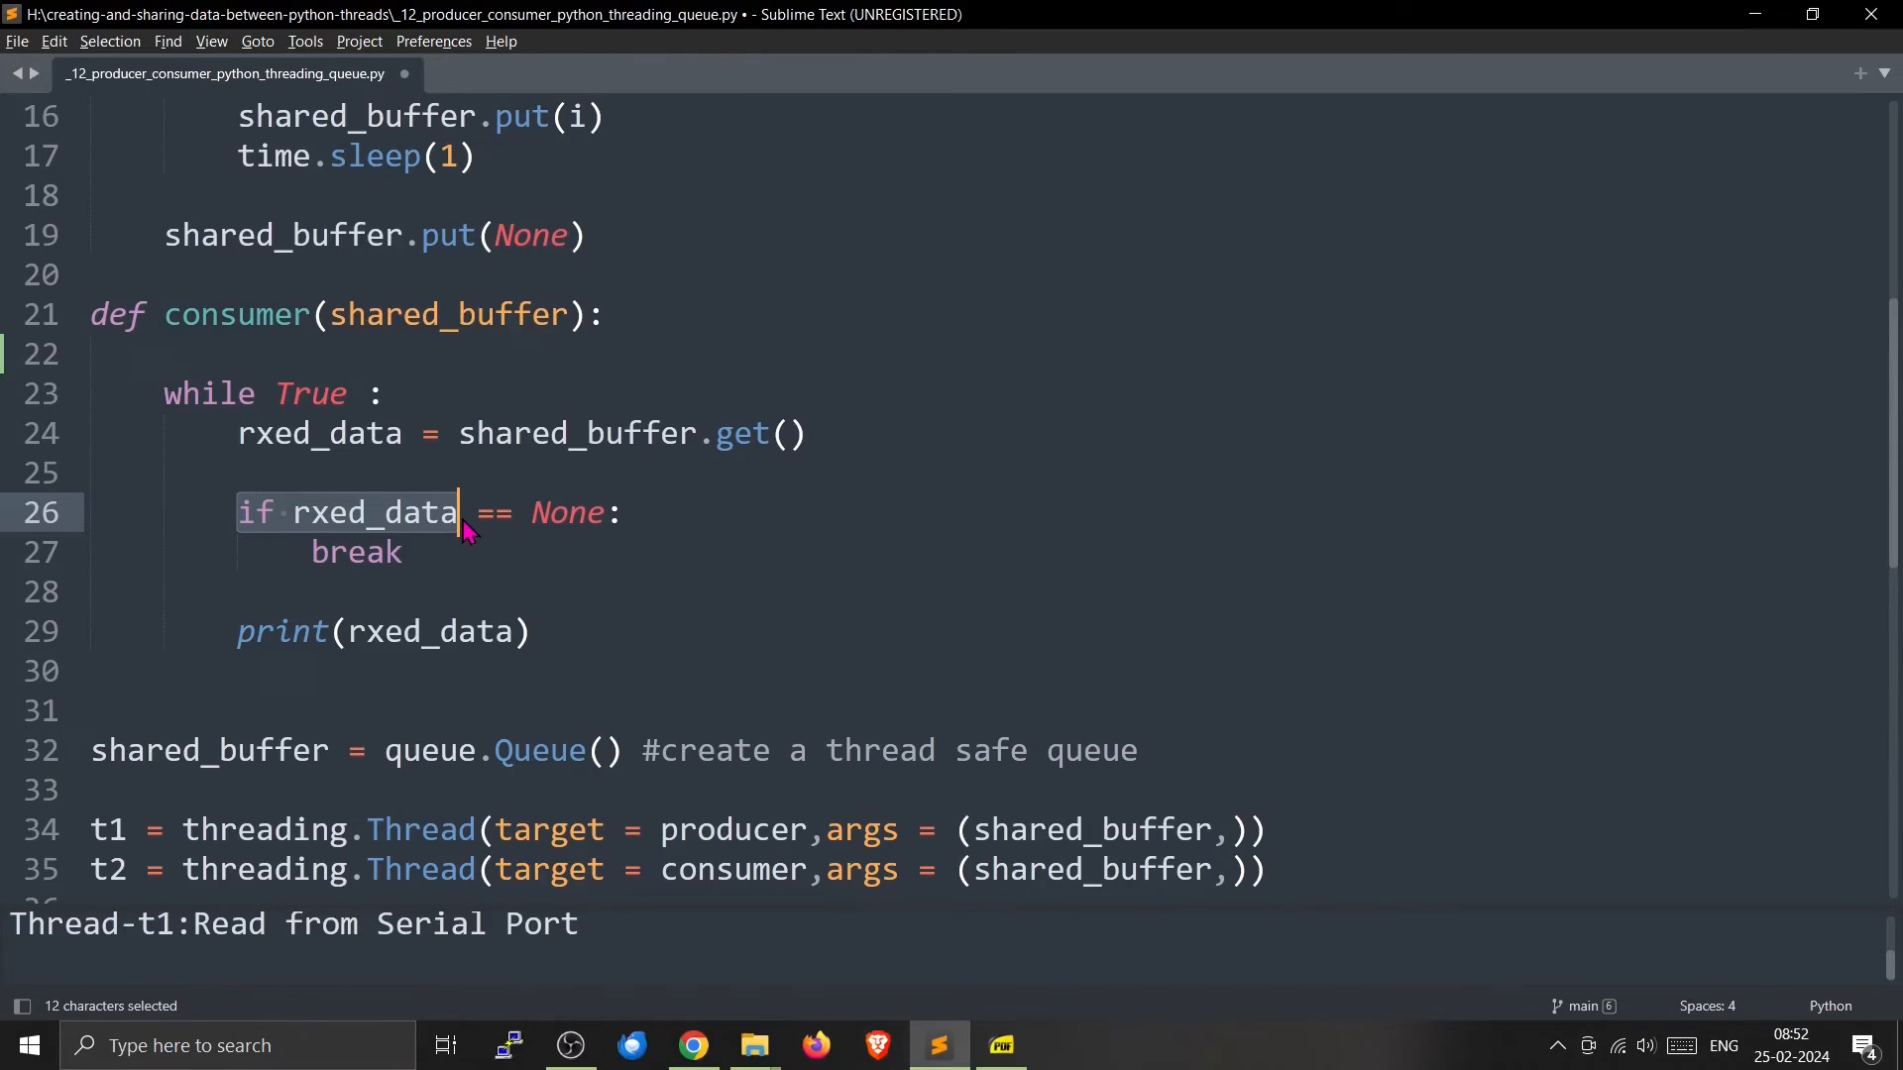
mouse_move(436, 572)
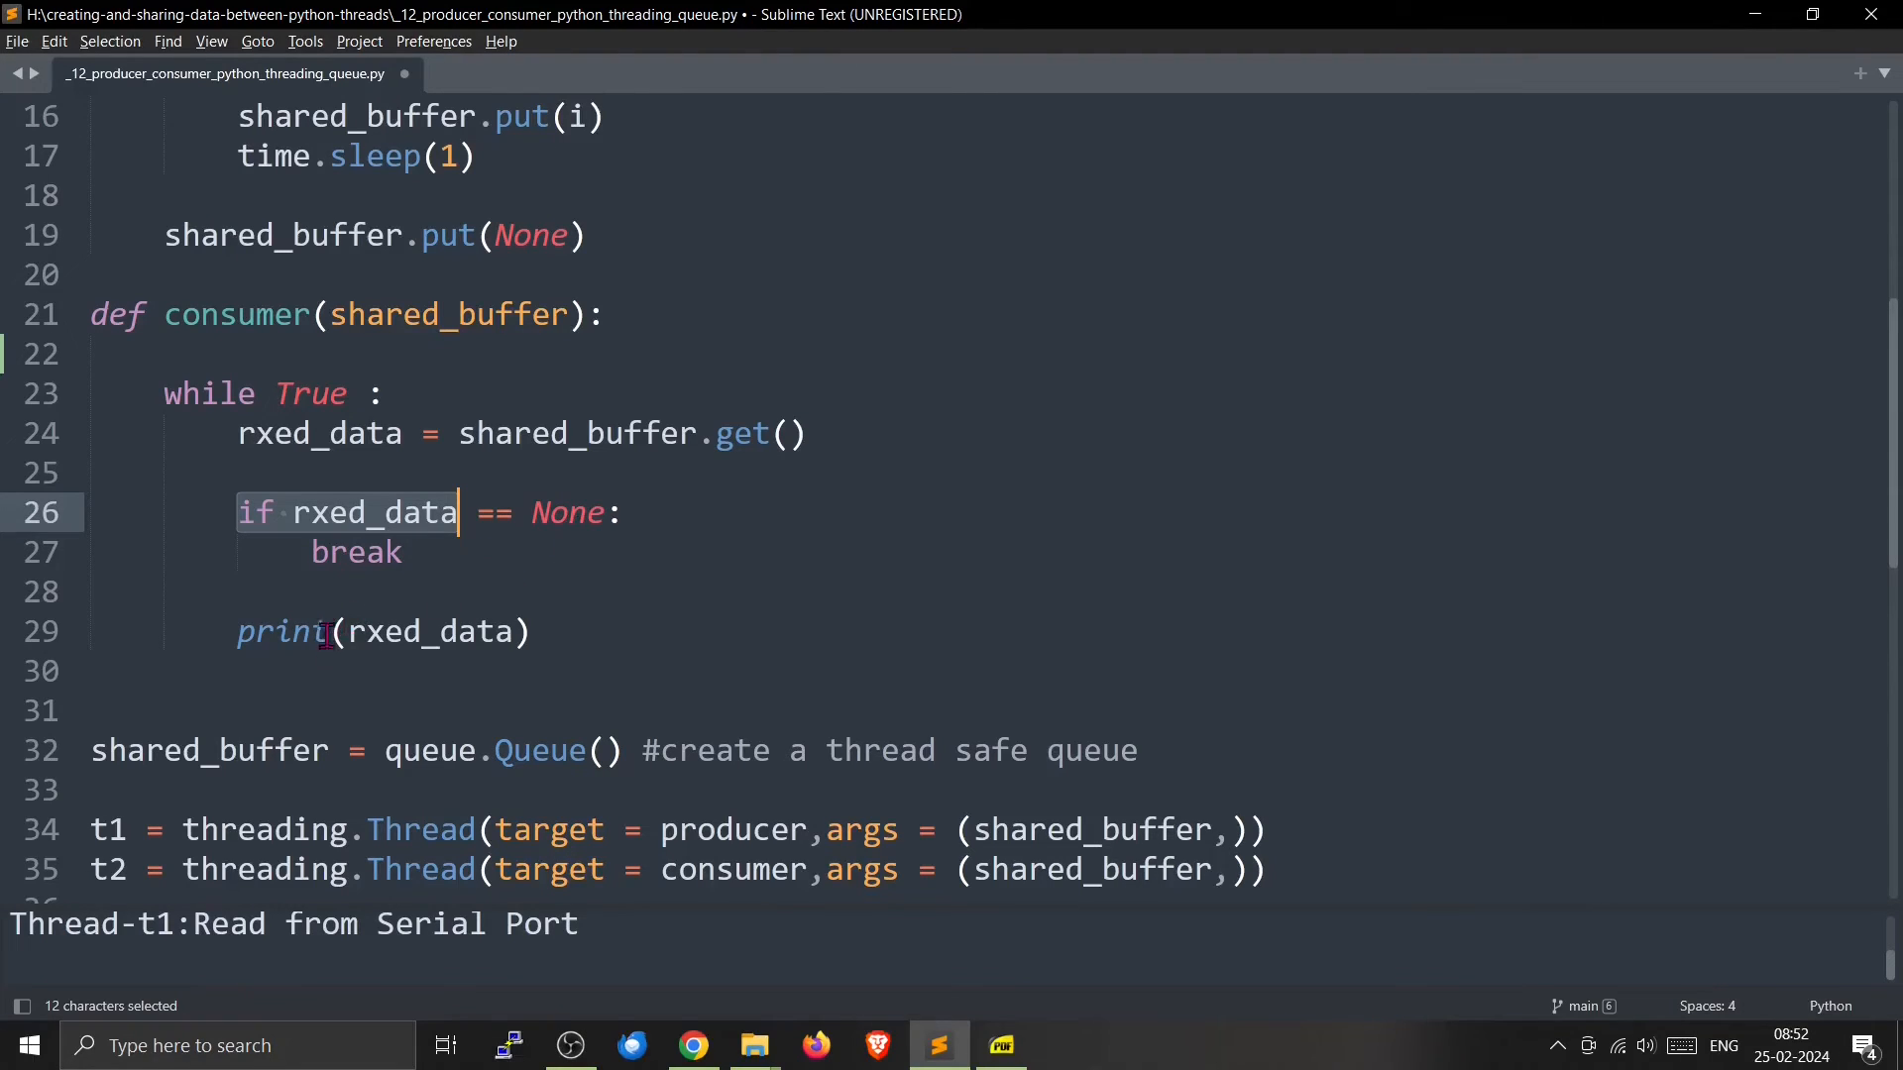
double_click(431, 631)
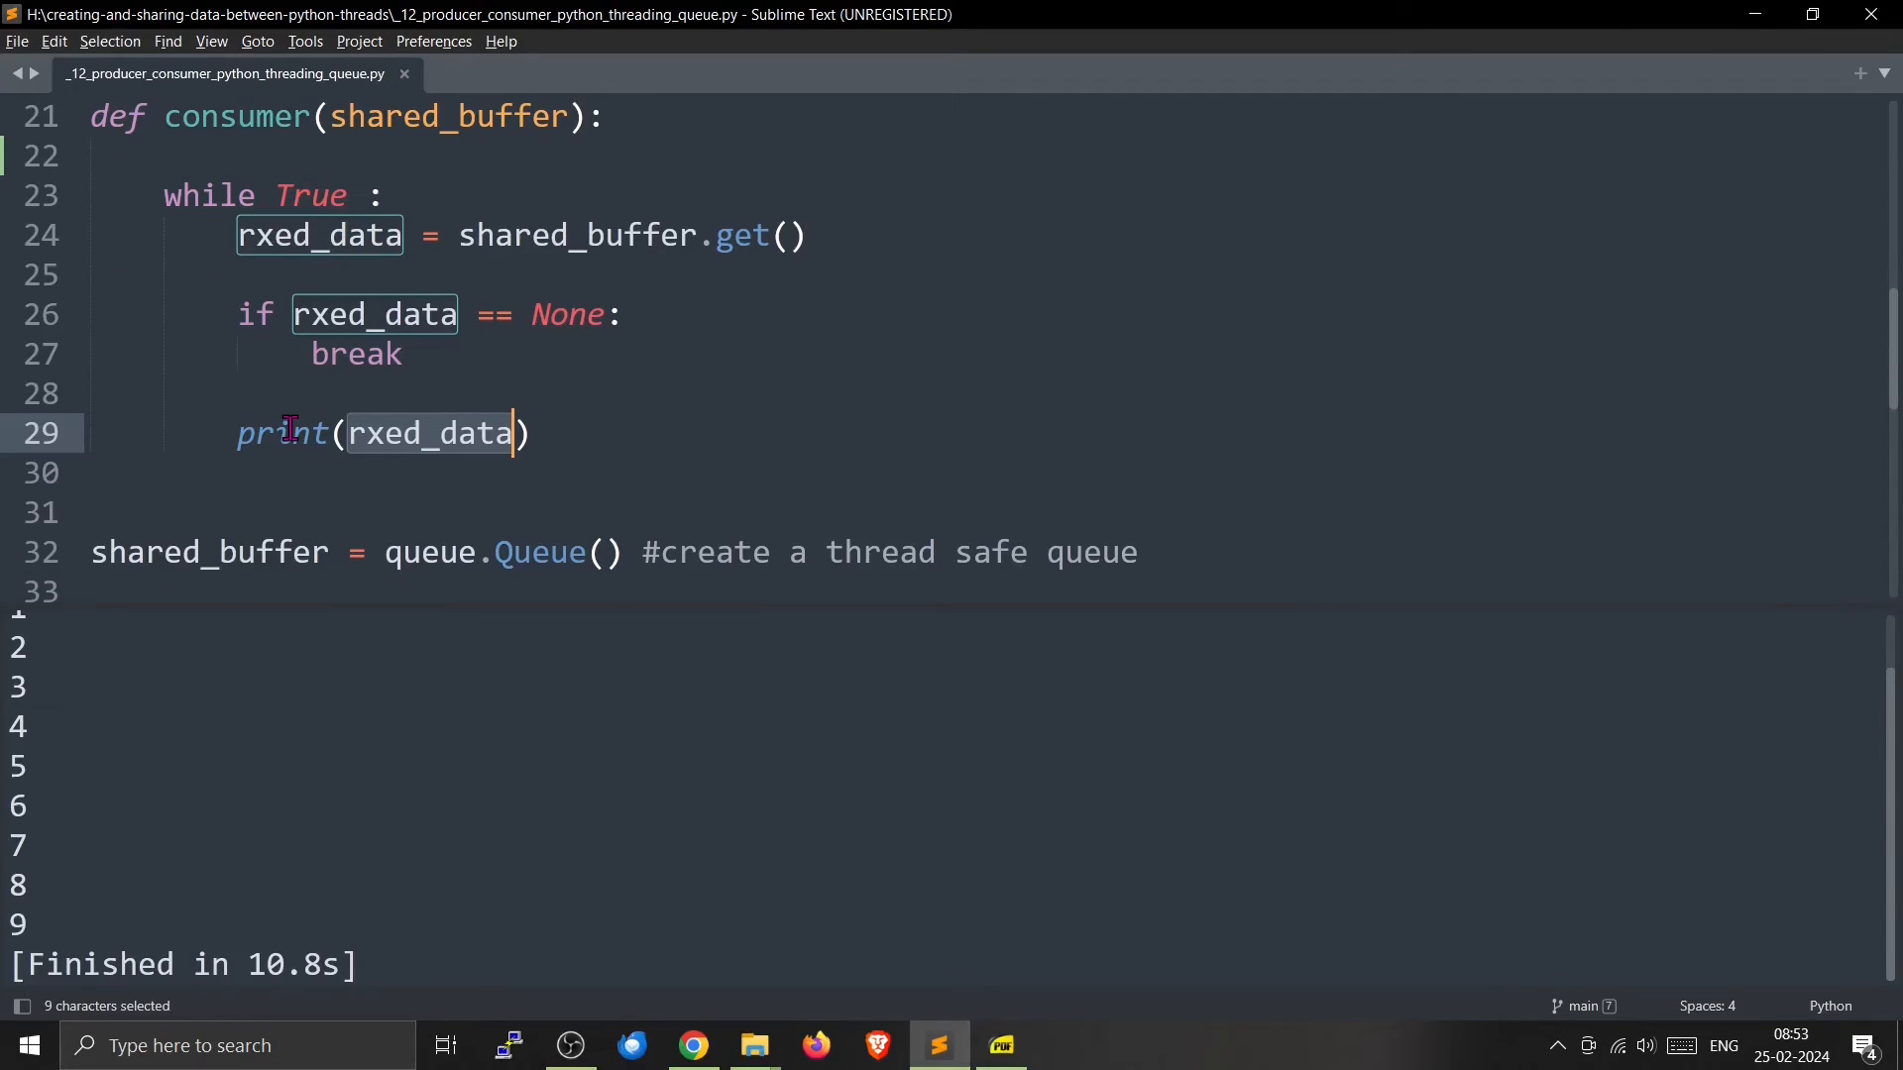
mouse_move(366, 279)
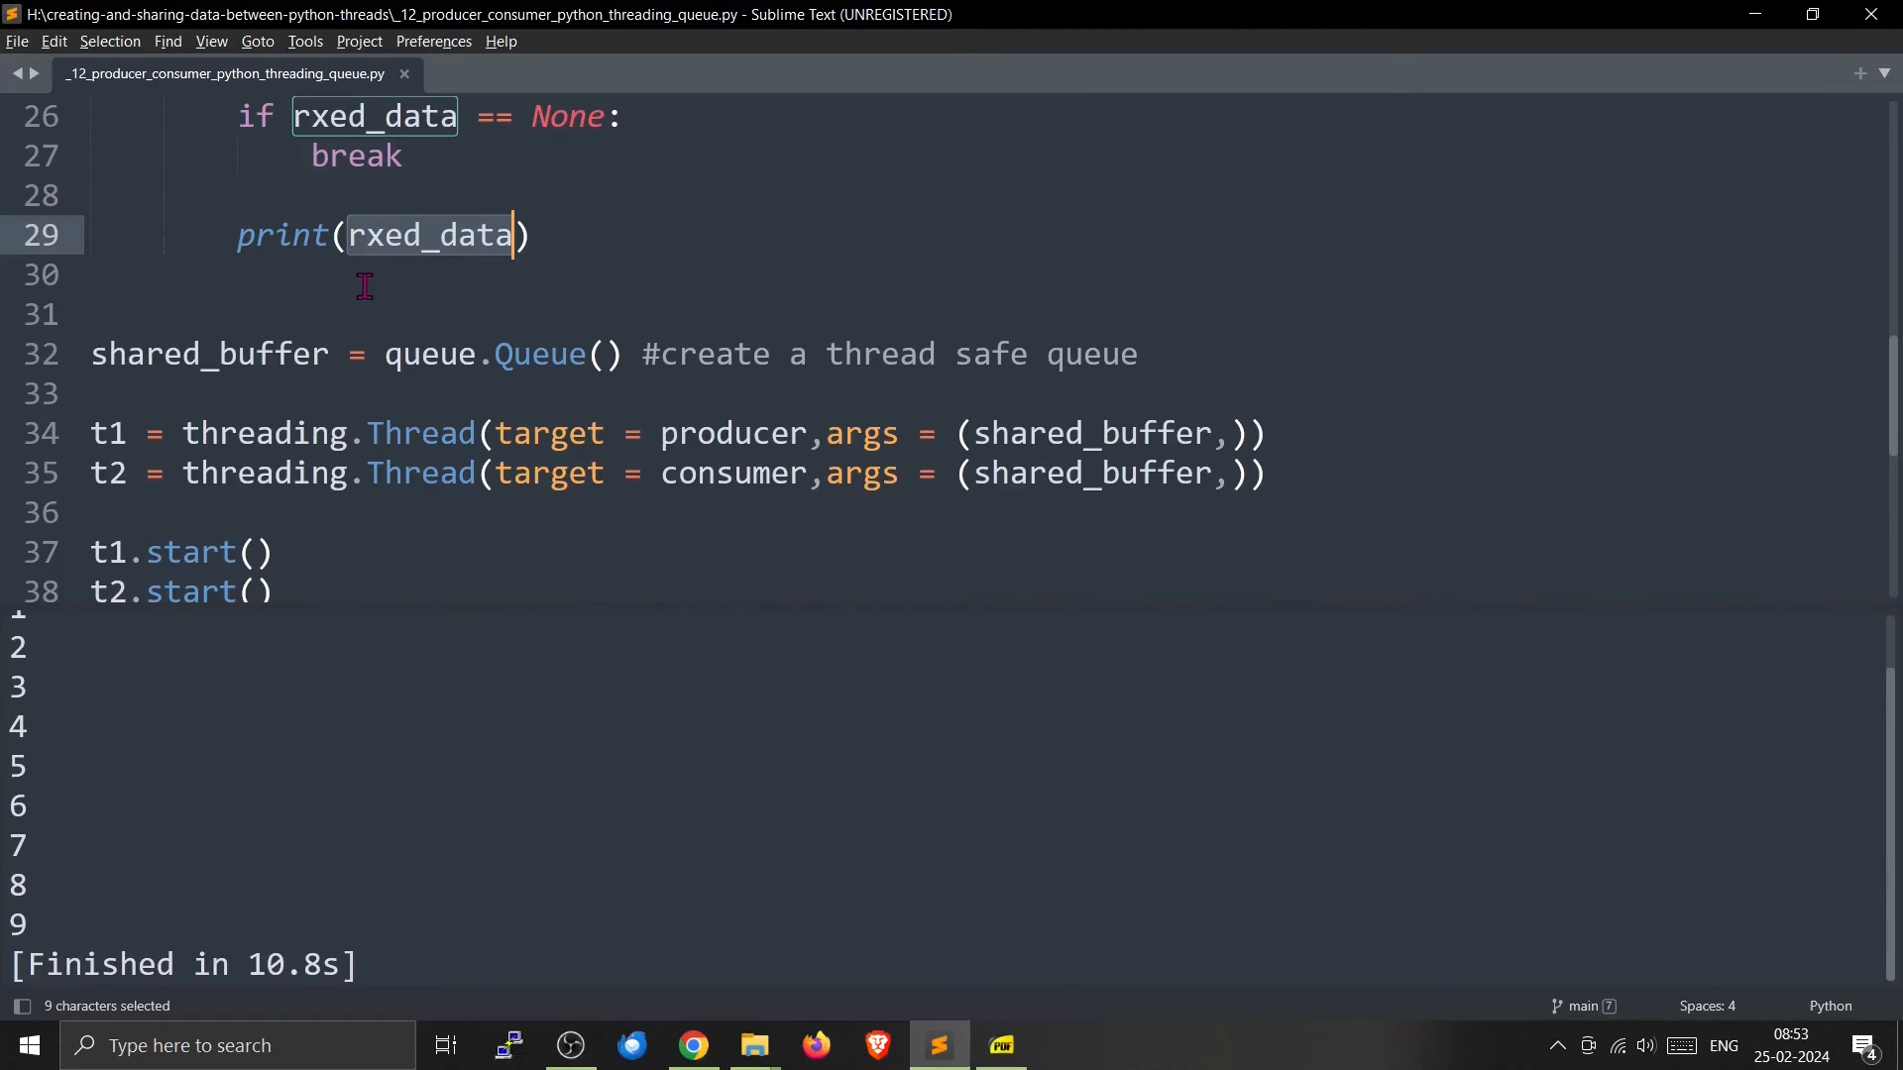
mouse_move(1869, 17)
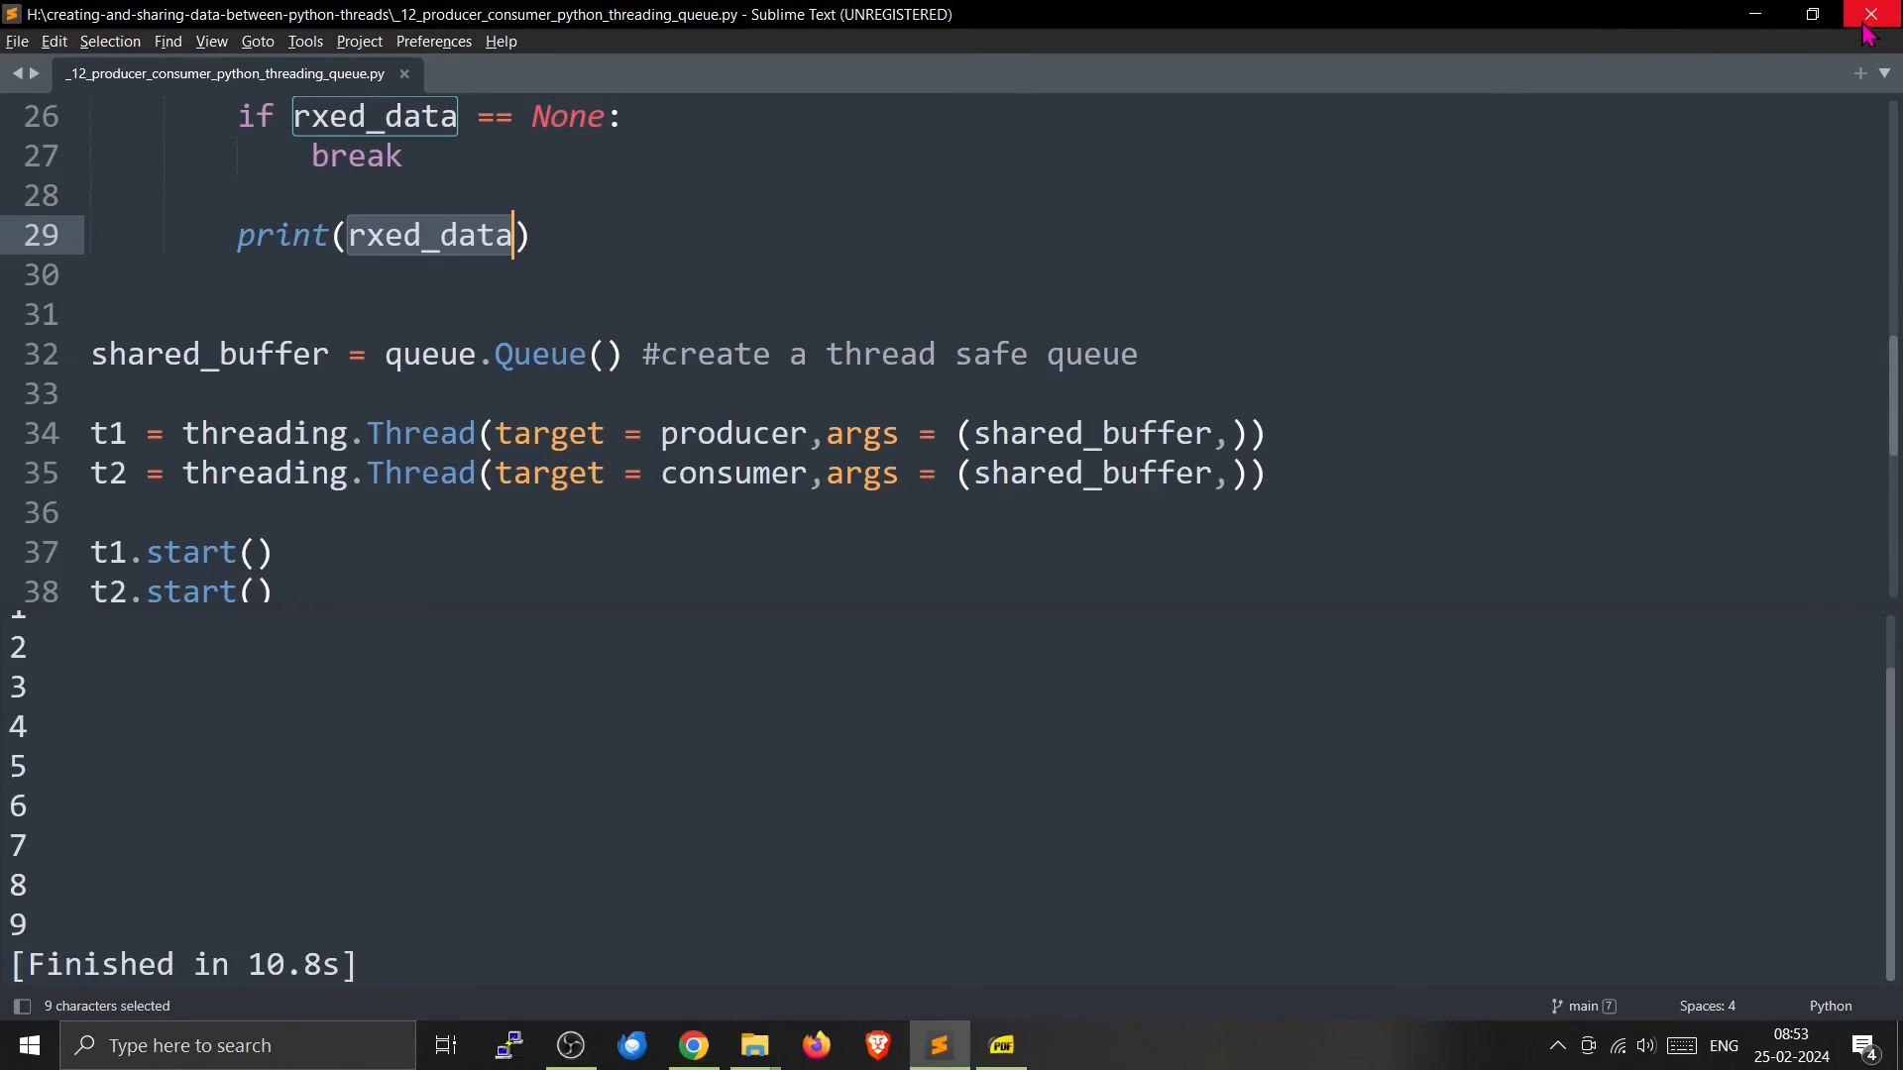
mouse_move(1197, 388)
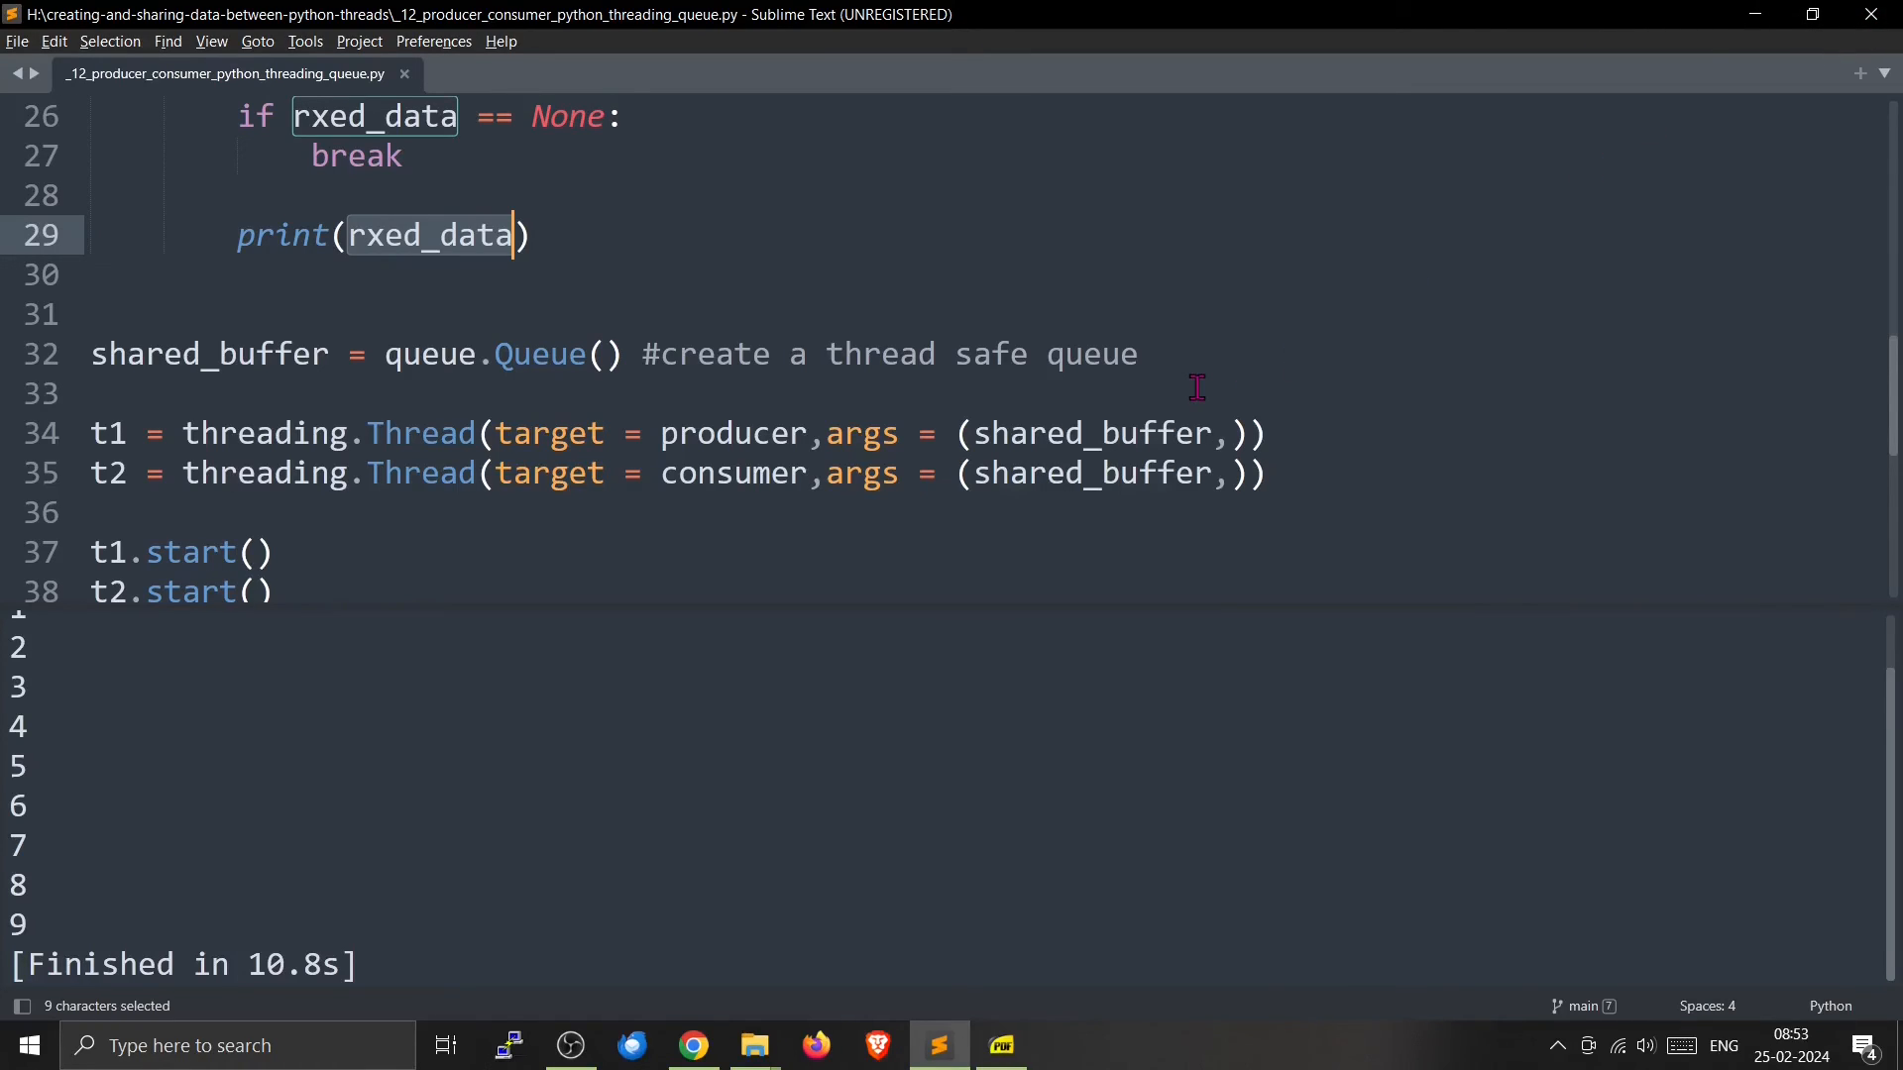